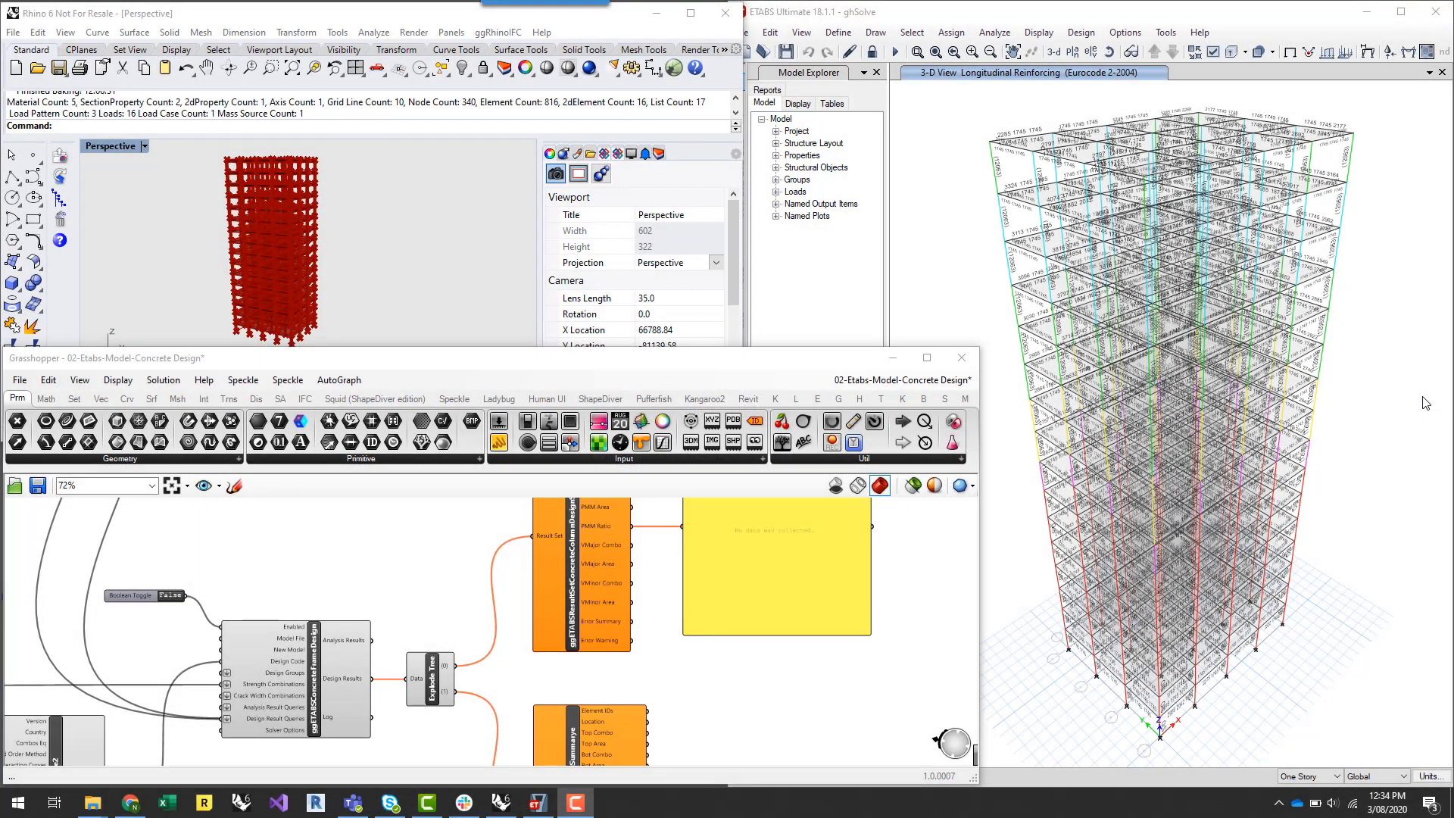
{"action": "mouse_move", "coordinate": [1408, 393]}
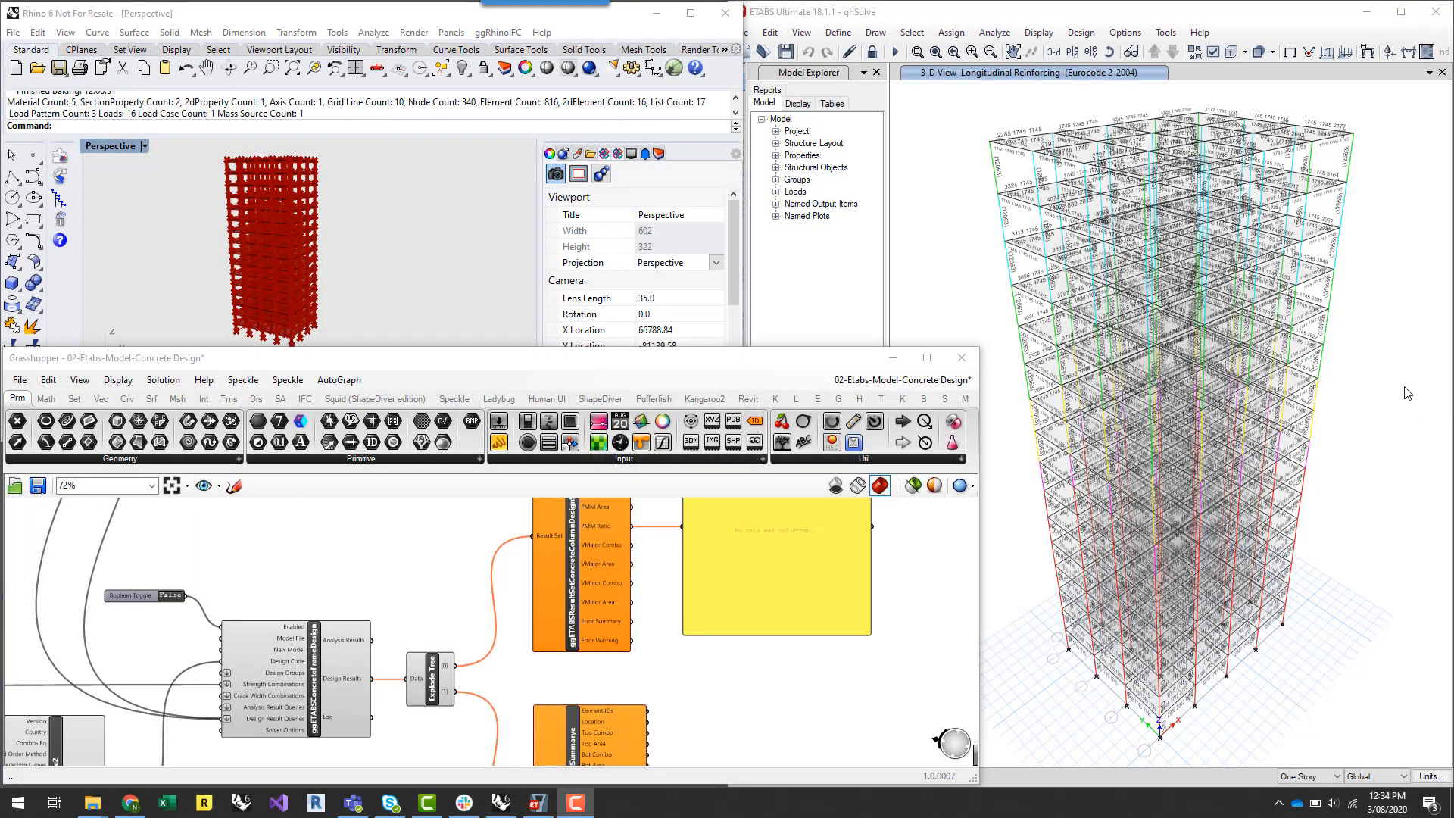
{"action": "mouse_move", "coordinate": [966, 580]}
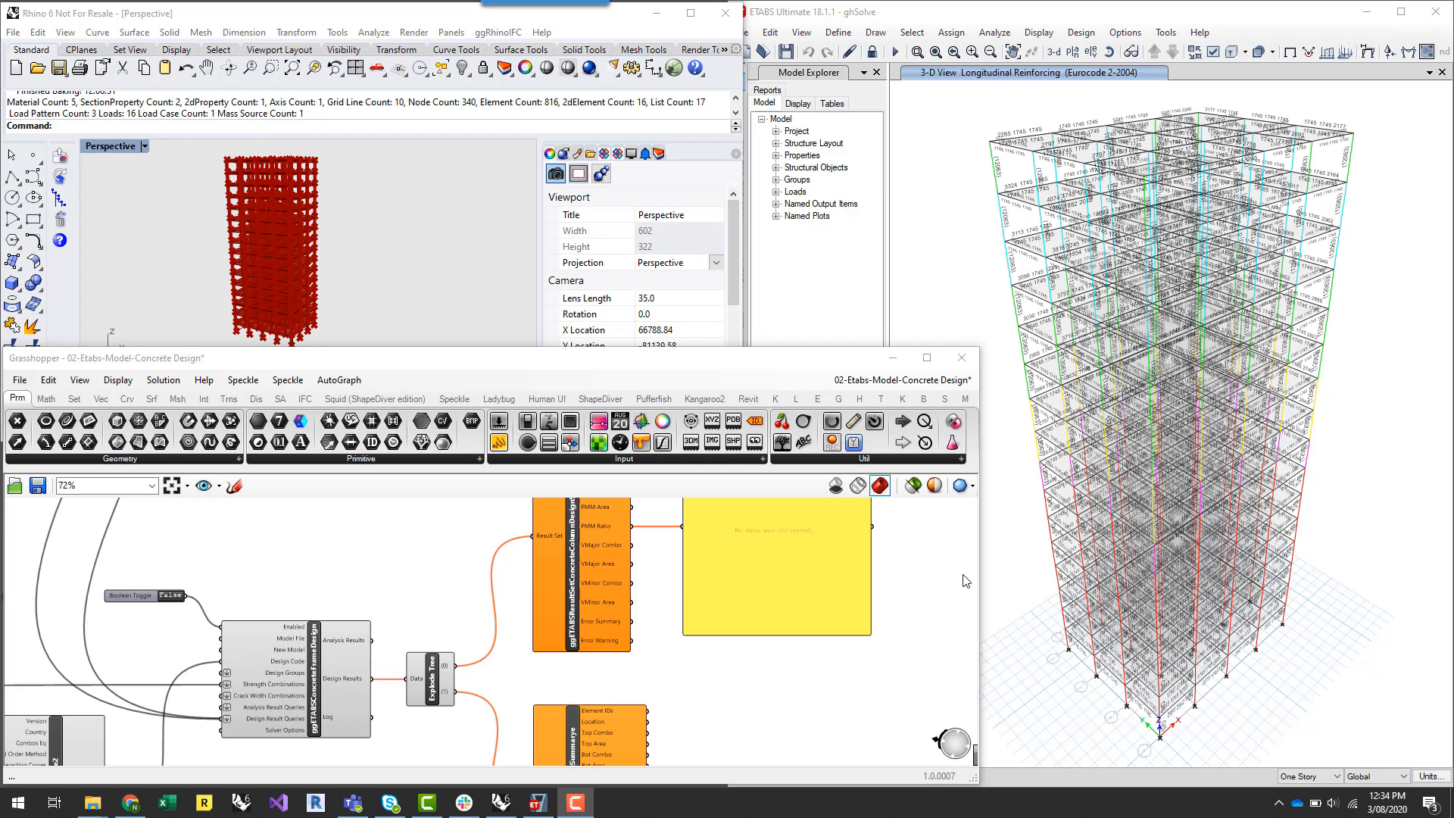
{"action": "mouse_move", "coordinate": [941, 574]}
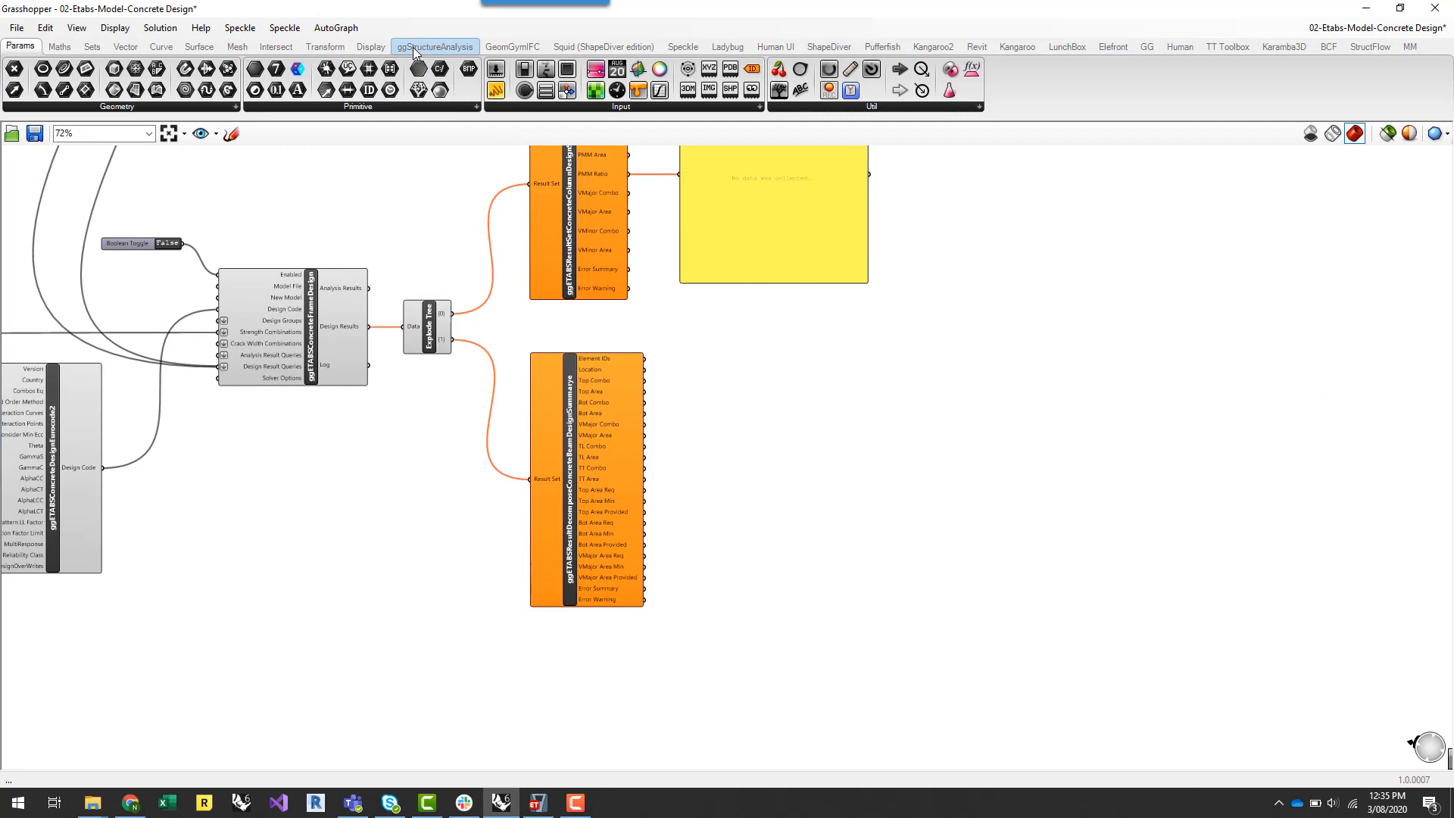
Step: Browse the ETABS Verify design components under the structural analysis tab, then collapse the list
{"action": "left_click", "coordinate": [434, 45]}
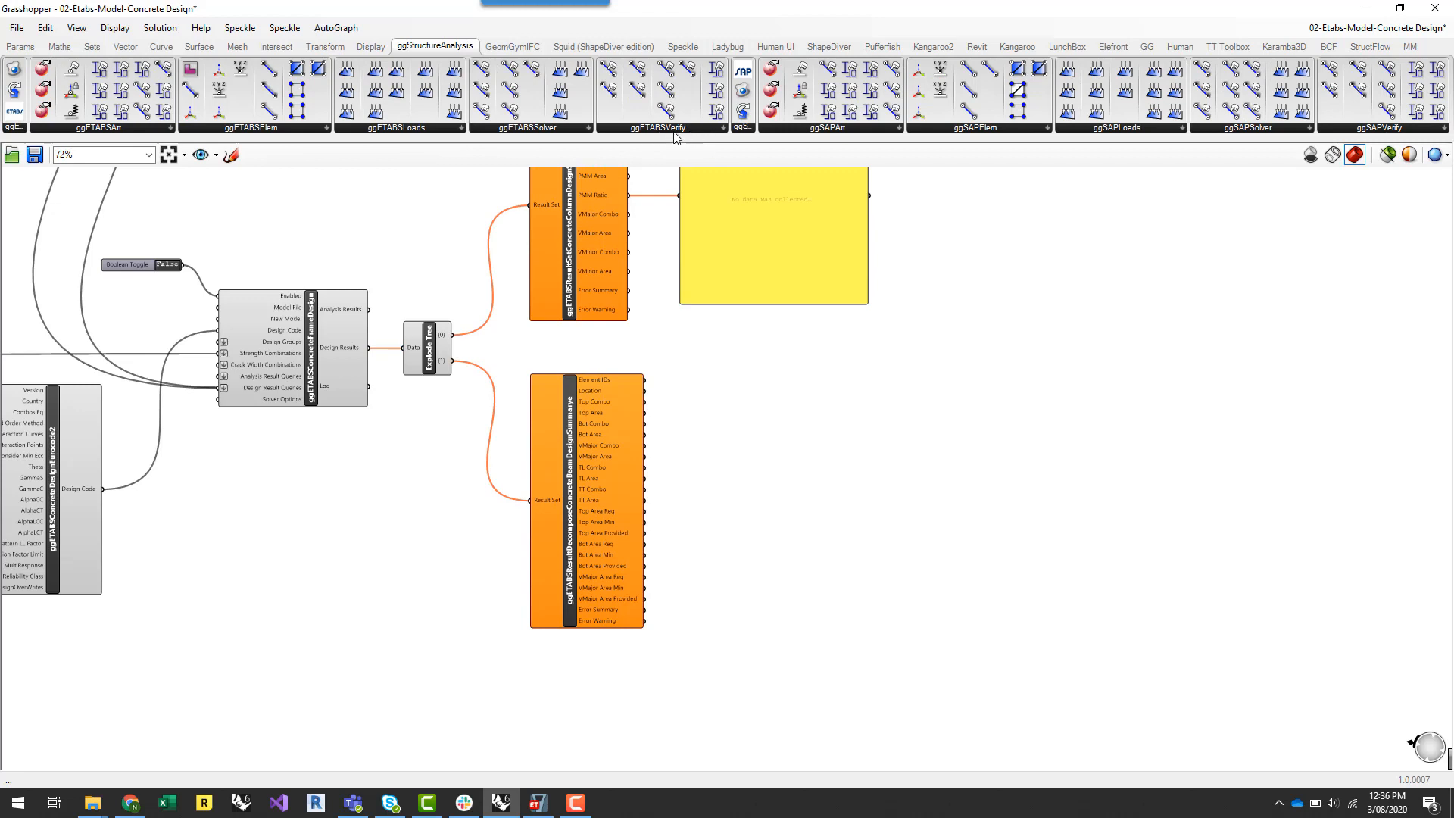
{"action": "mouse_move", "coordinate": [691, 144]}
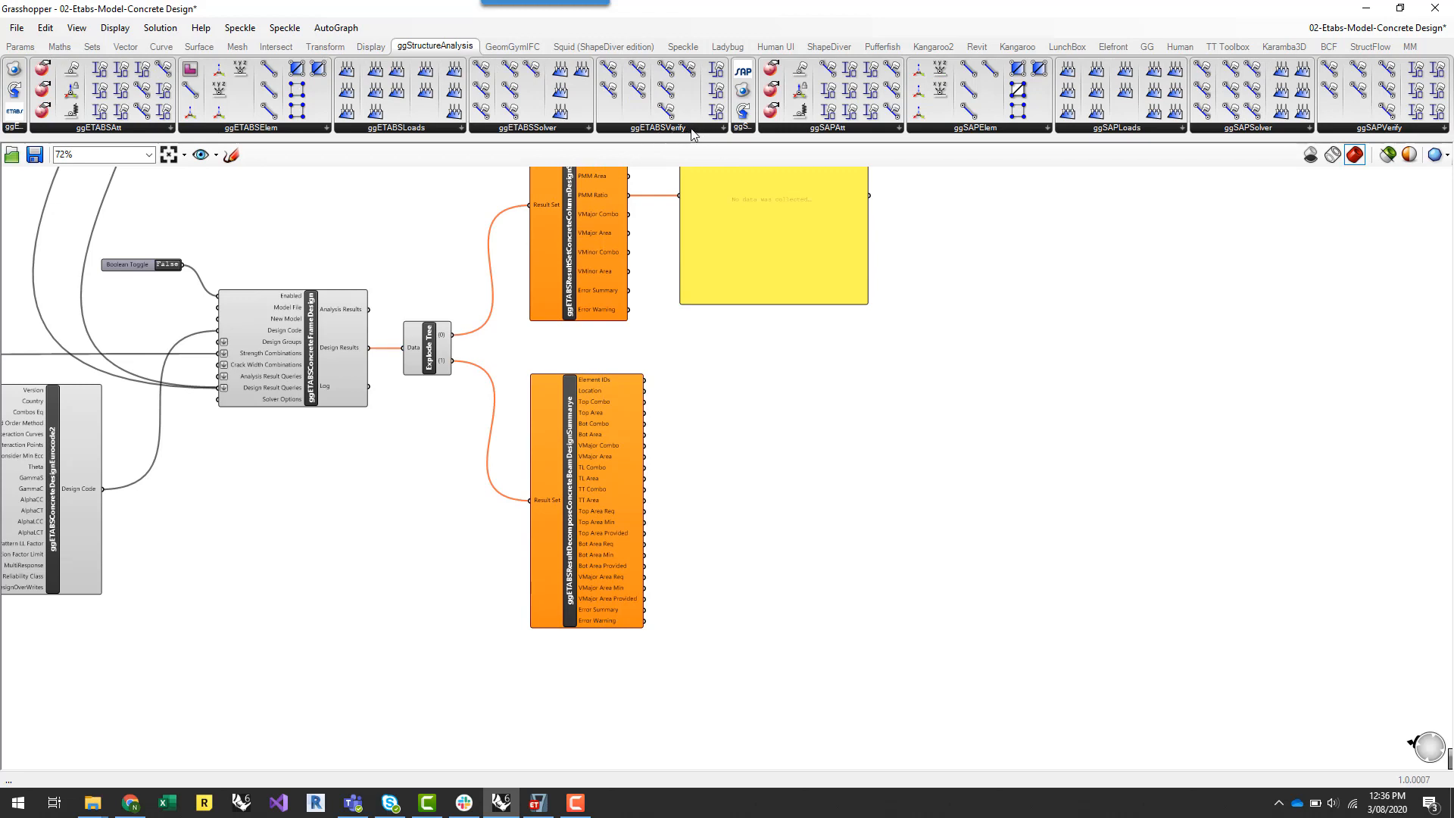
{"action": "mouse_move", "coordinate": [675, 136]}
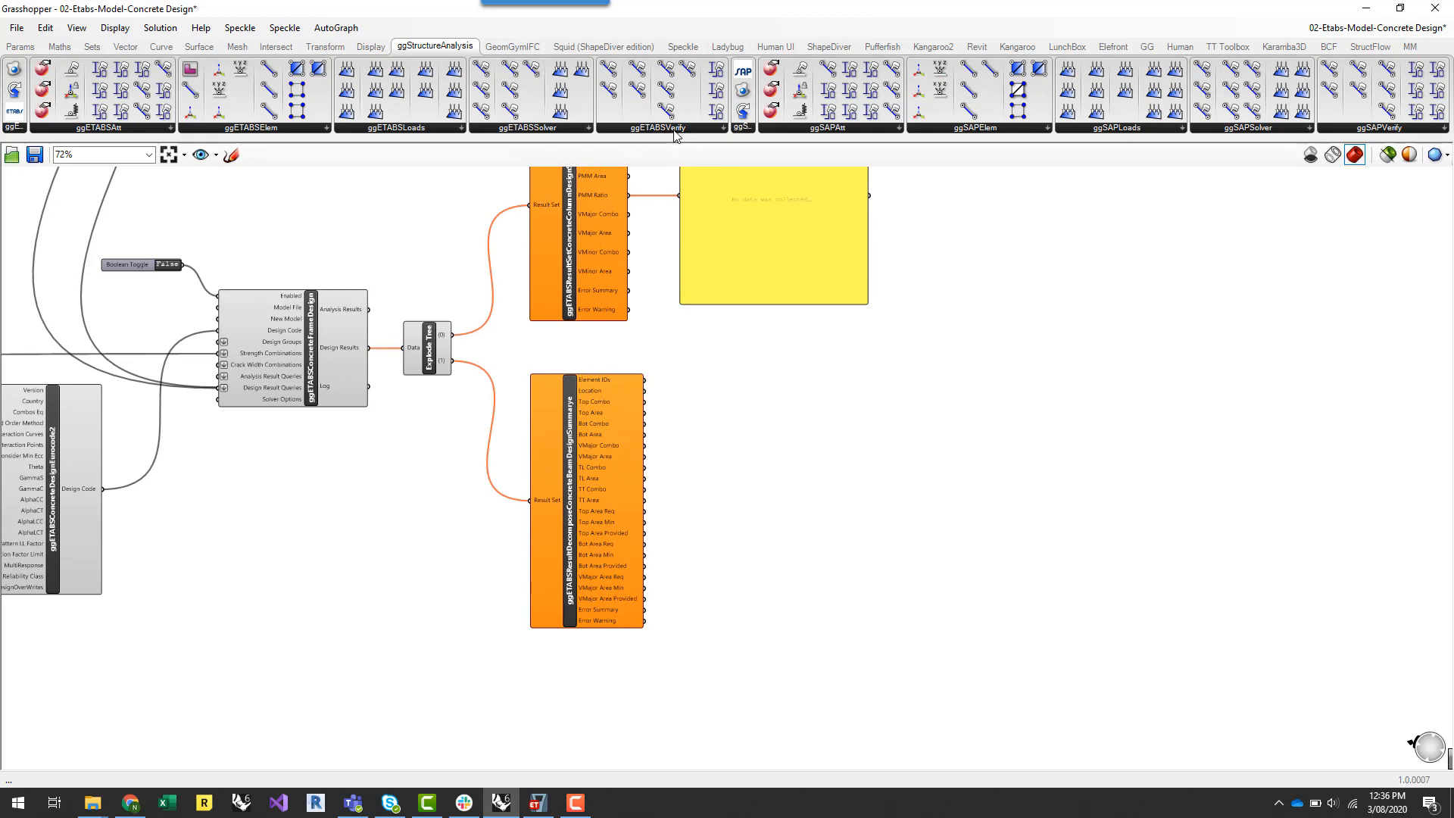
{"action": "mouse_move", "coordinate": [685, 133]}
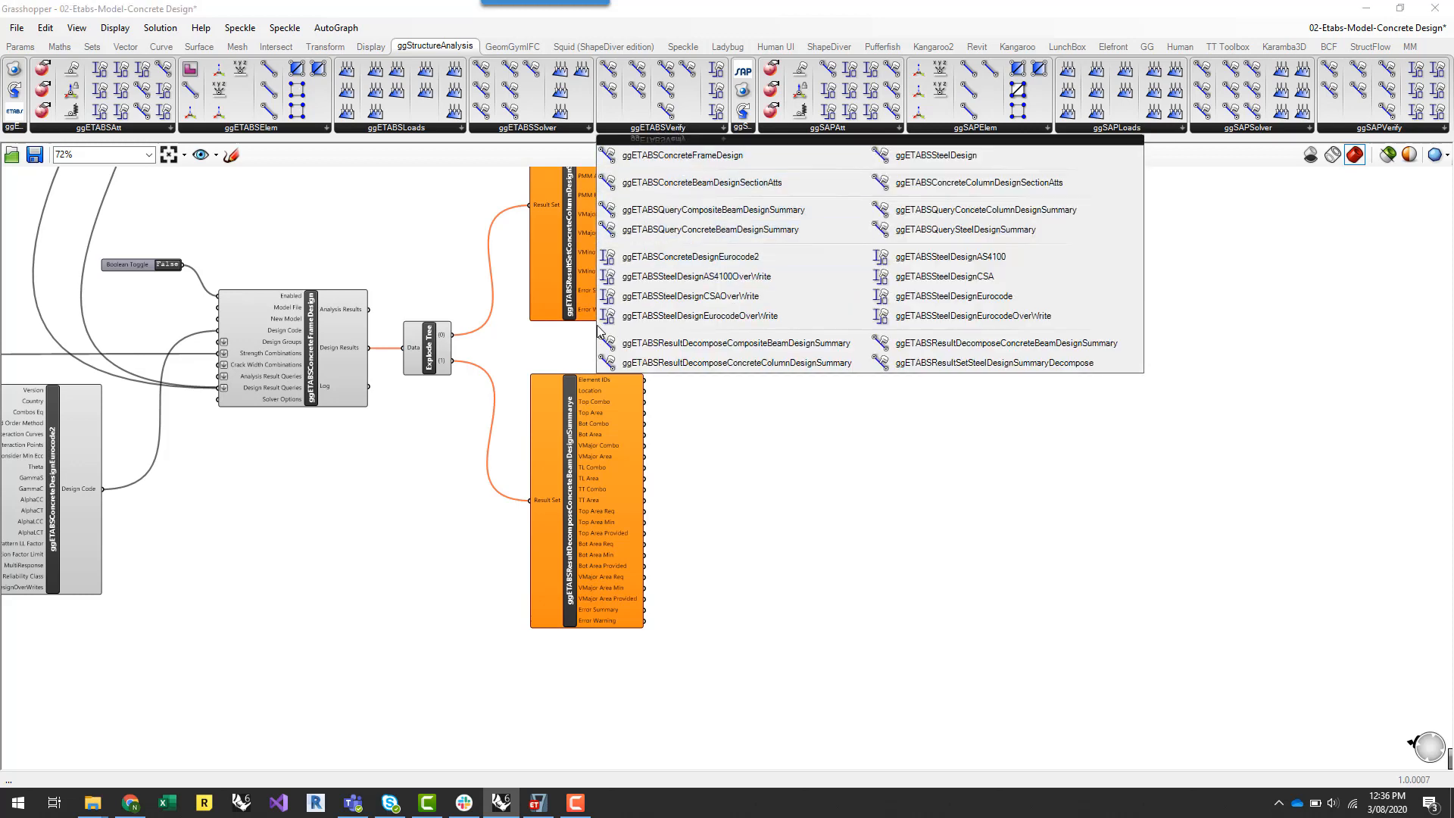
{"action": "mouse_move", "coordinate": [1124, 387]}
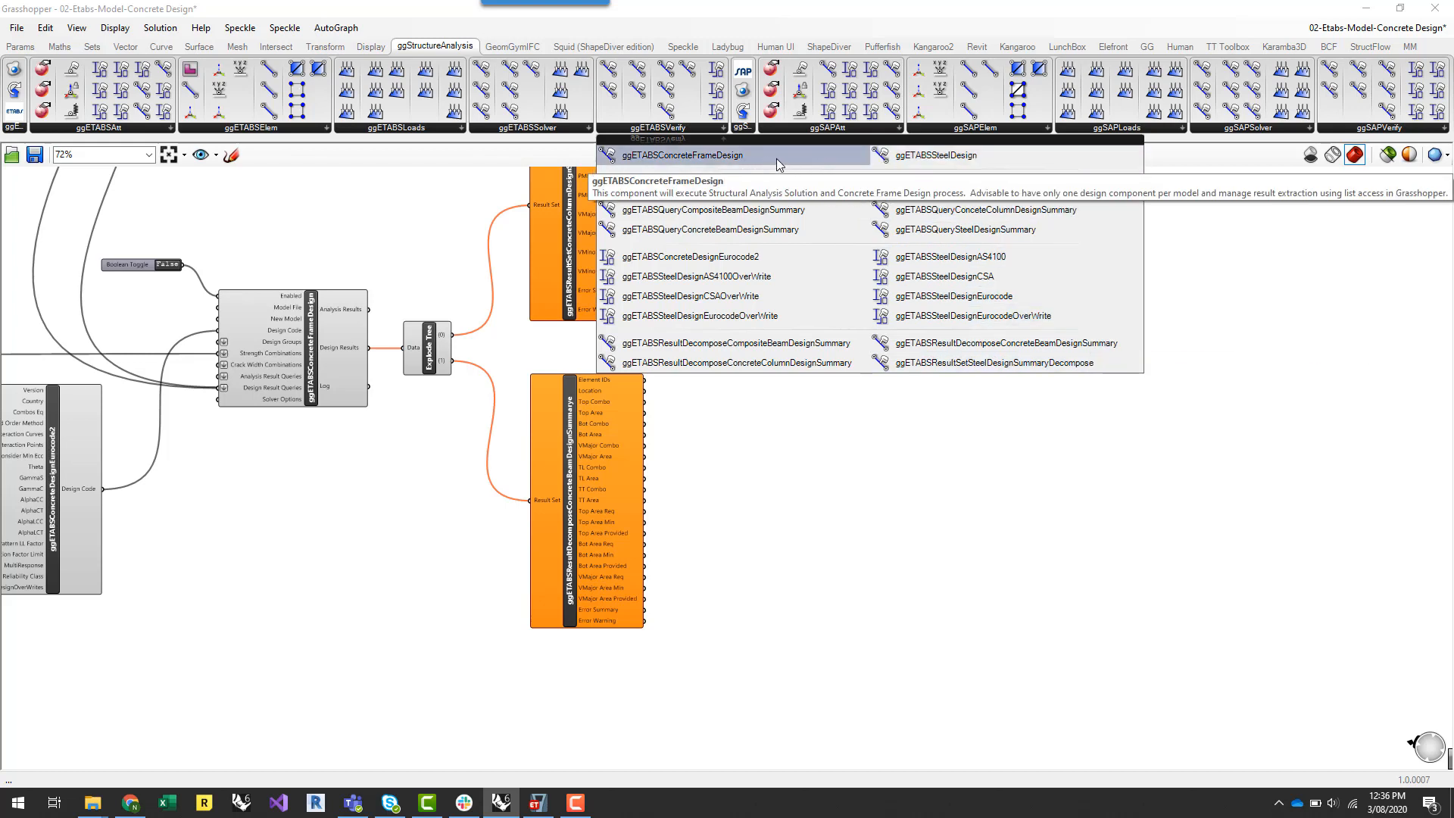
{"action": "mouse_move", "coordinate": [751, 165]}
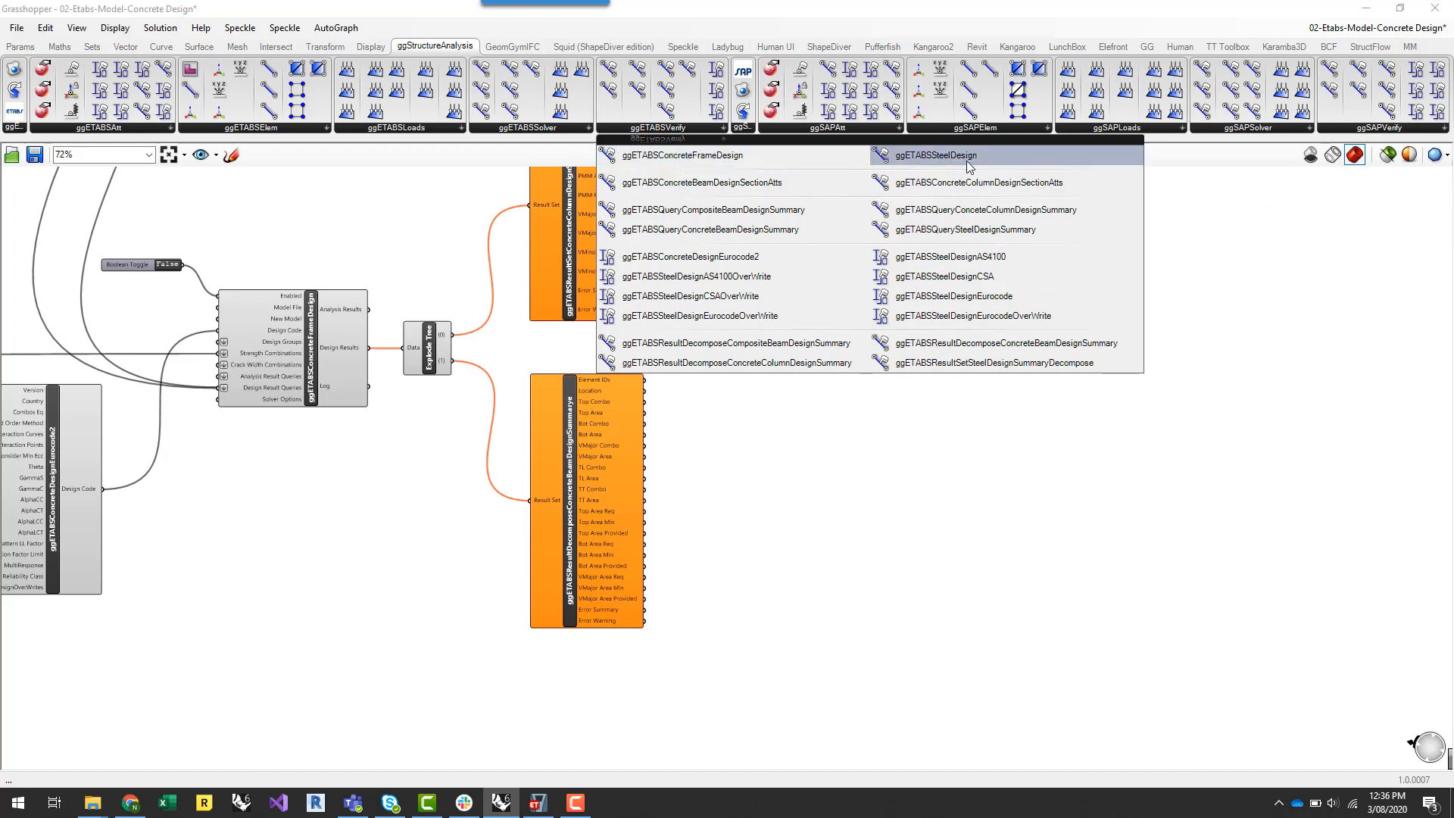
{"action": "mouse_move", "coordinate": [706, 209]}
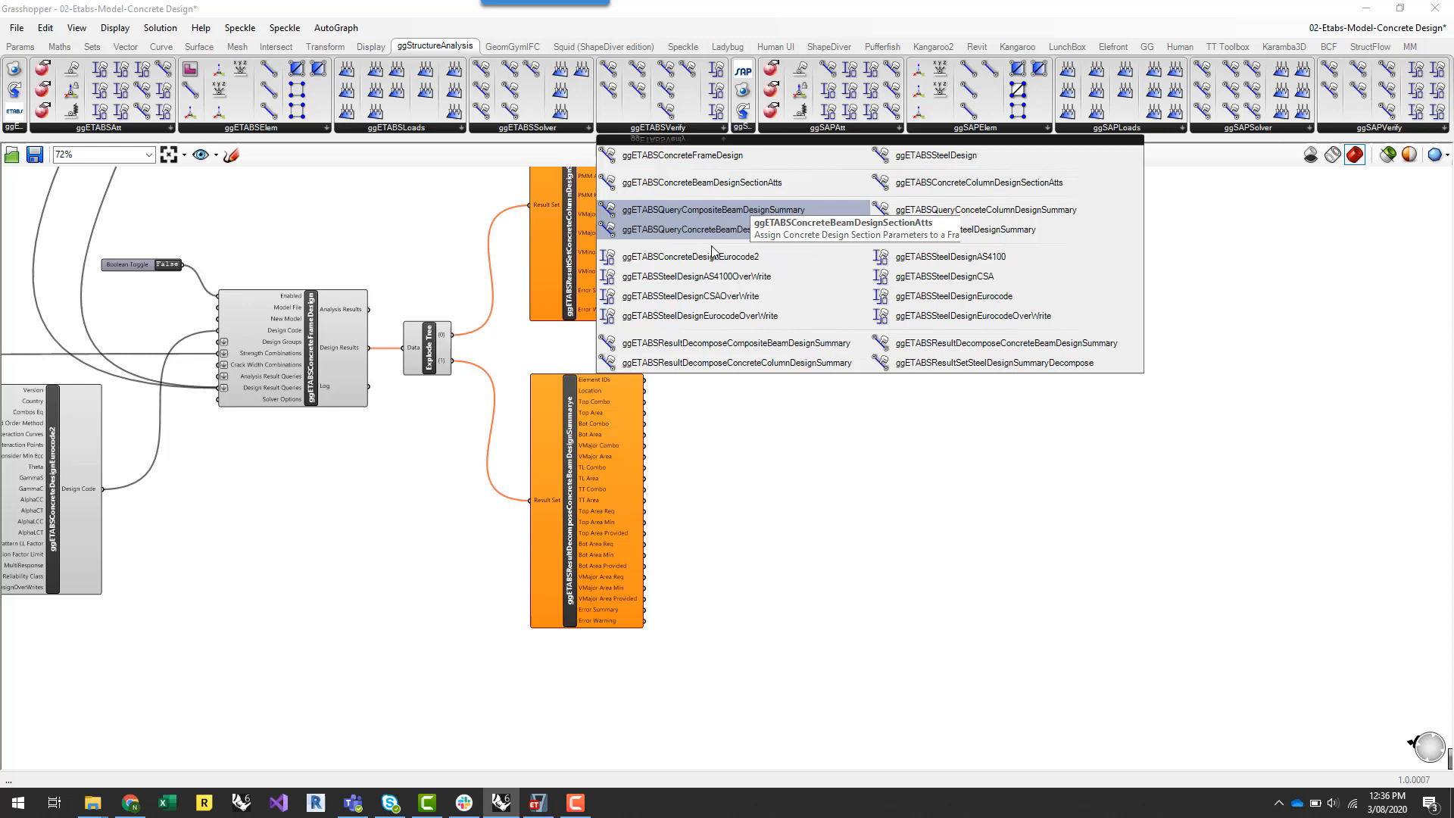
{"action": "left_click", "coordinate": [530, 127]}
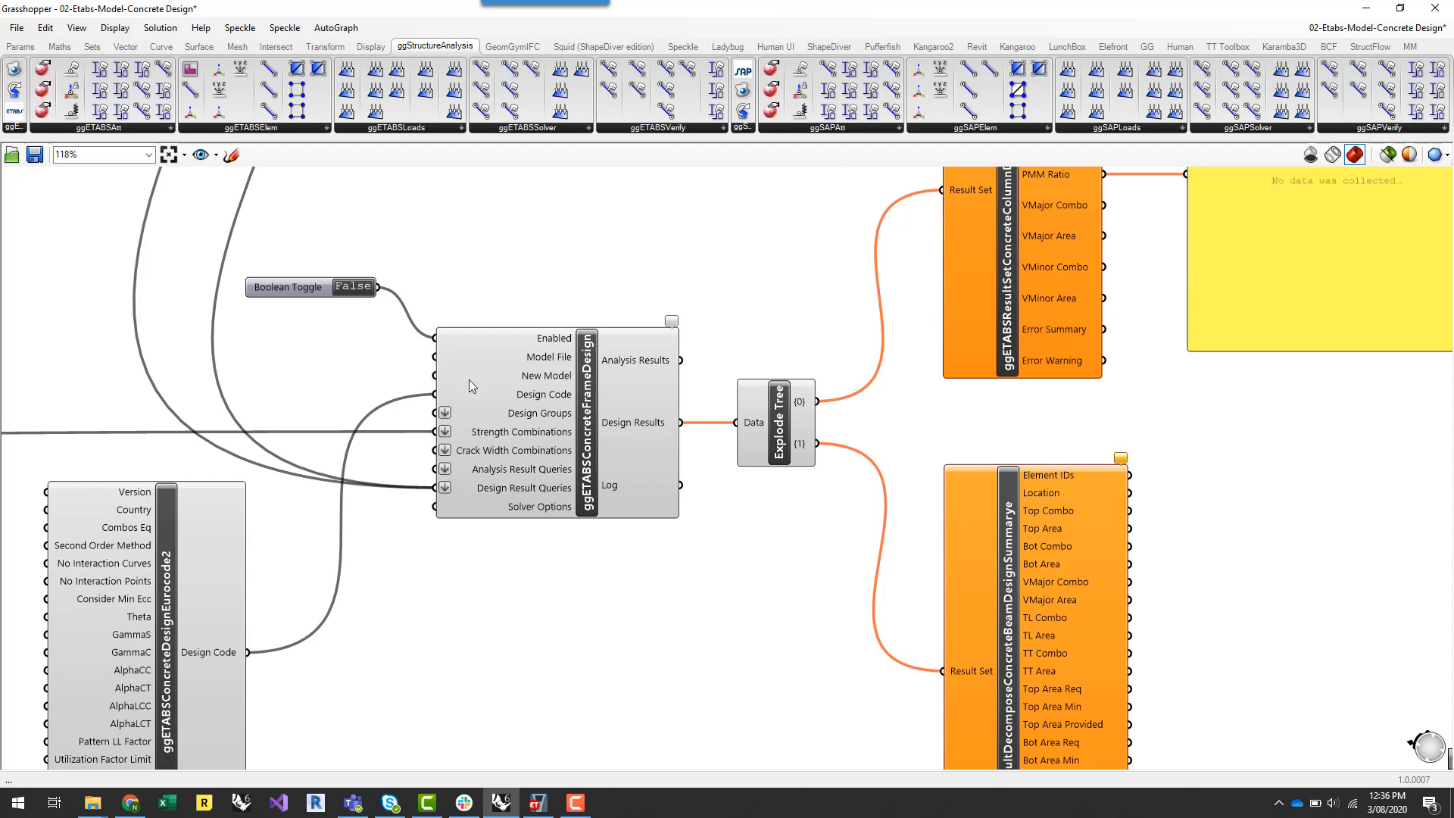
{"action": "mouse_move", "coordinate": [777, 349]}
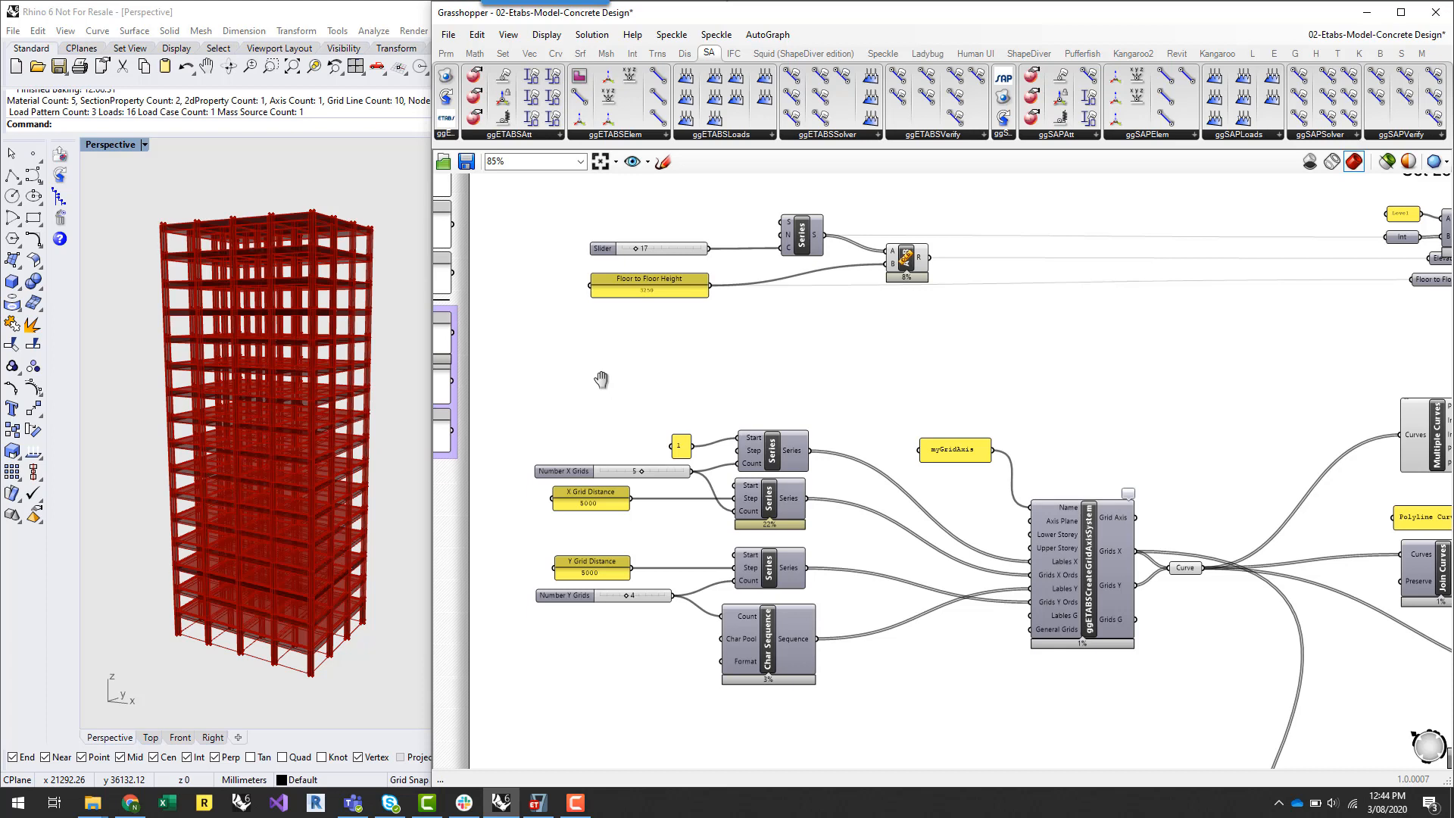
{"action": "mouse_move", "coordinate": [725, 342]}
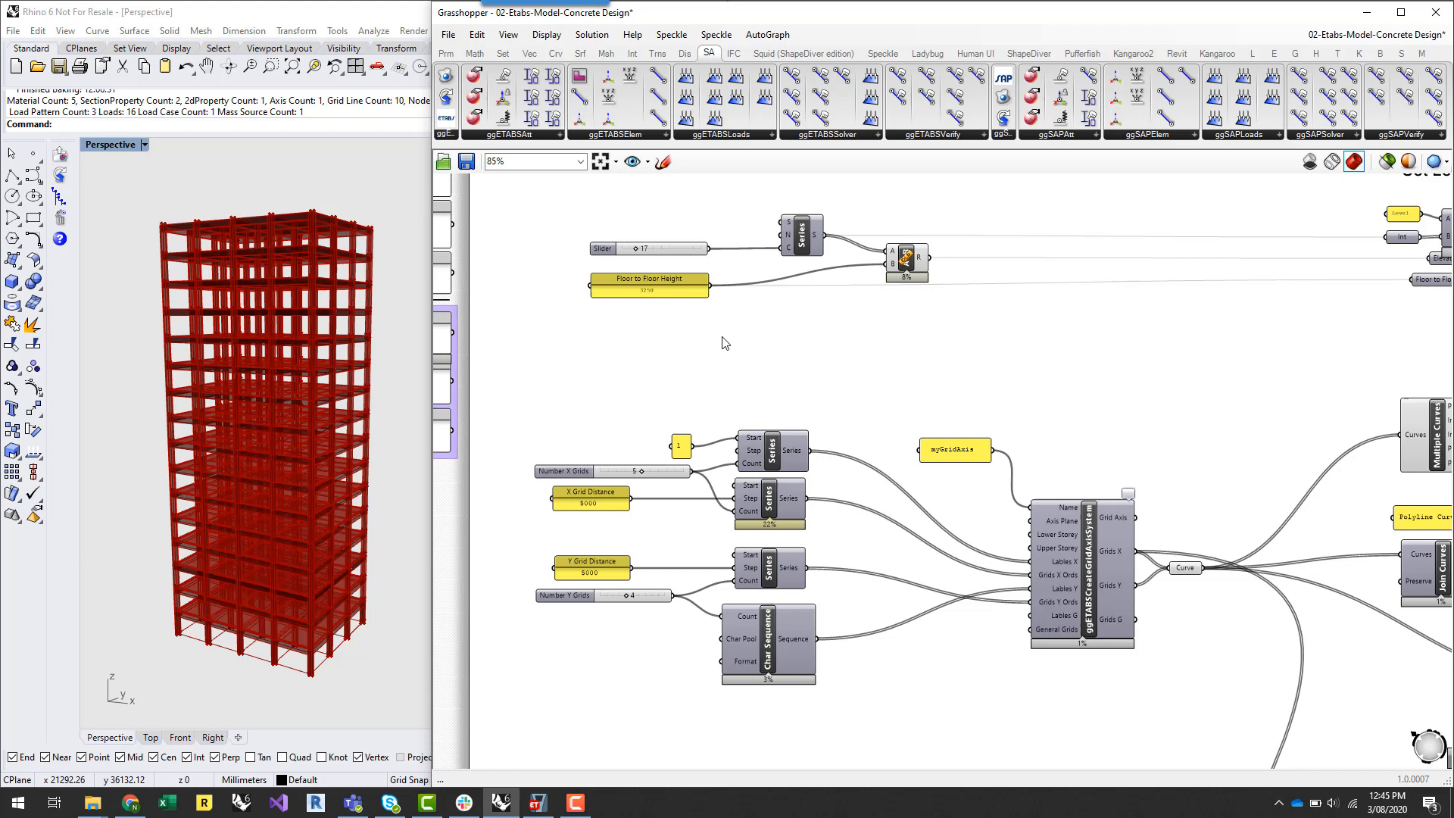
{"action": "mouse_move", "coordinate": [609, 218]}
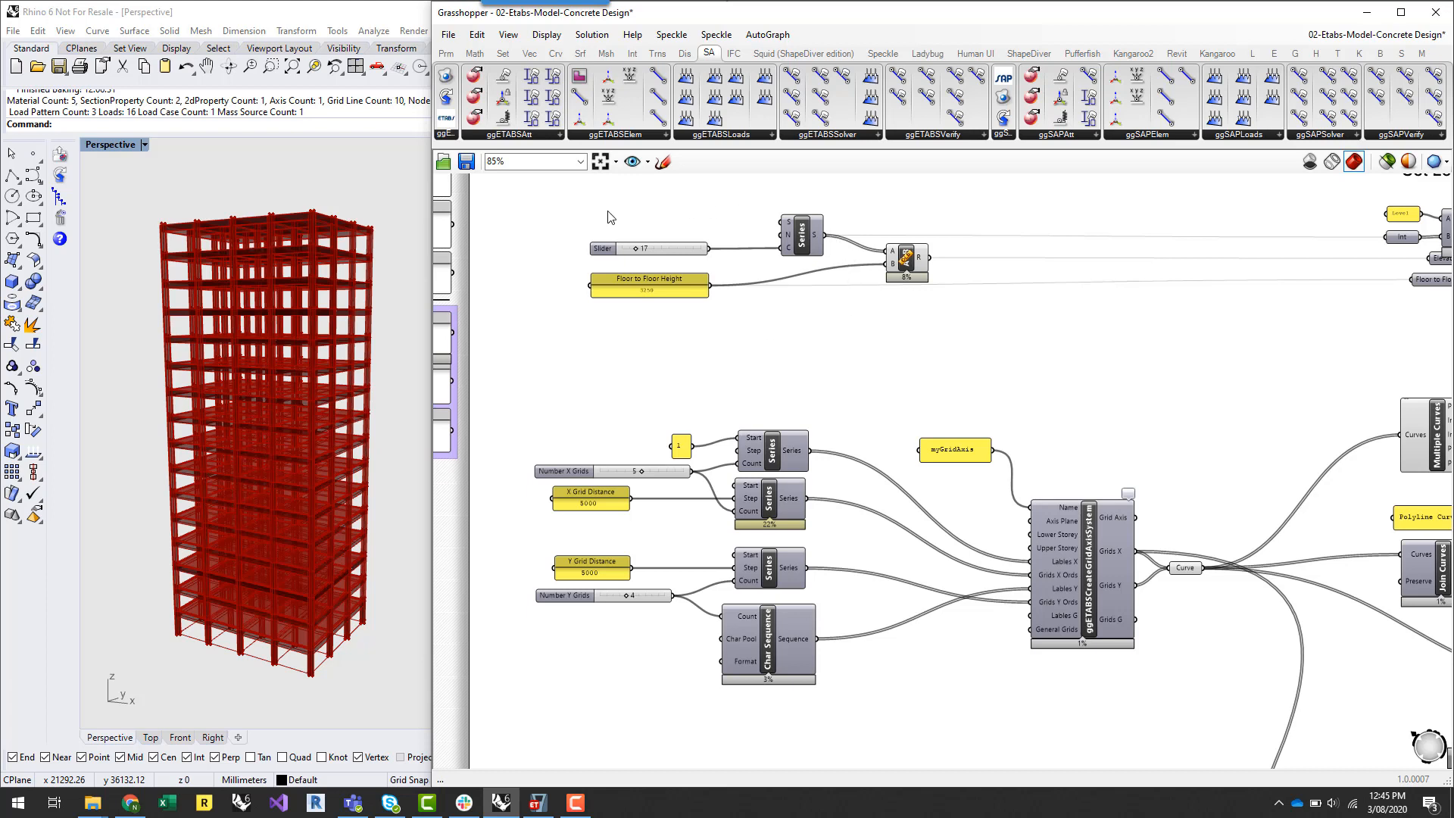
{"action": "mouse_move", "coordinate": [801, 236]}
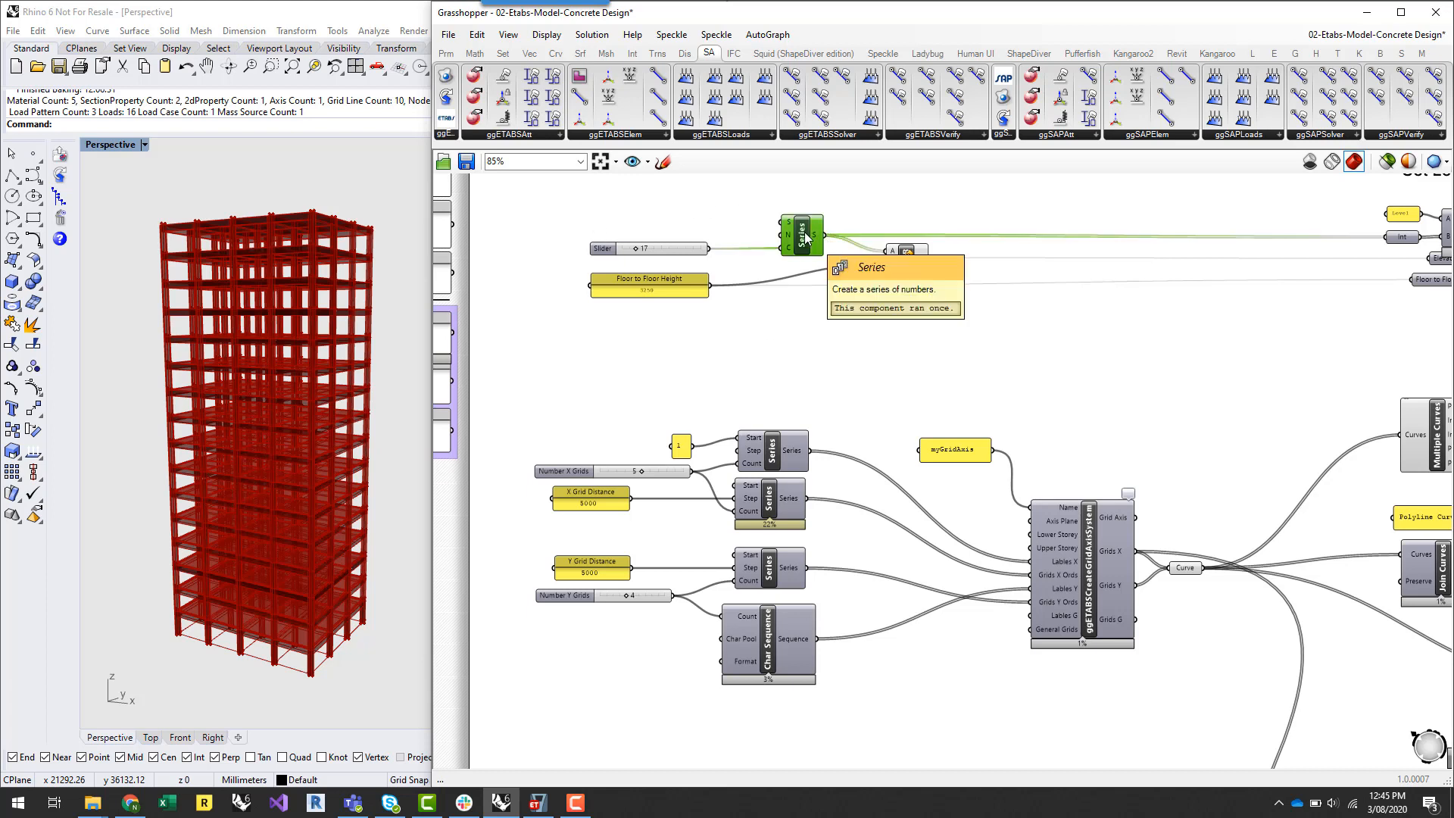
{"action": "mouse_move", "coordinate": [892, 265]}
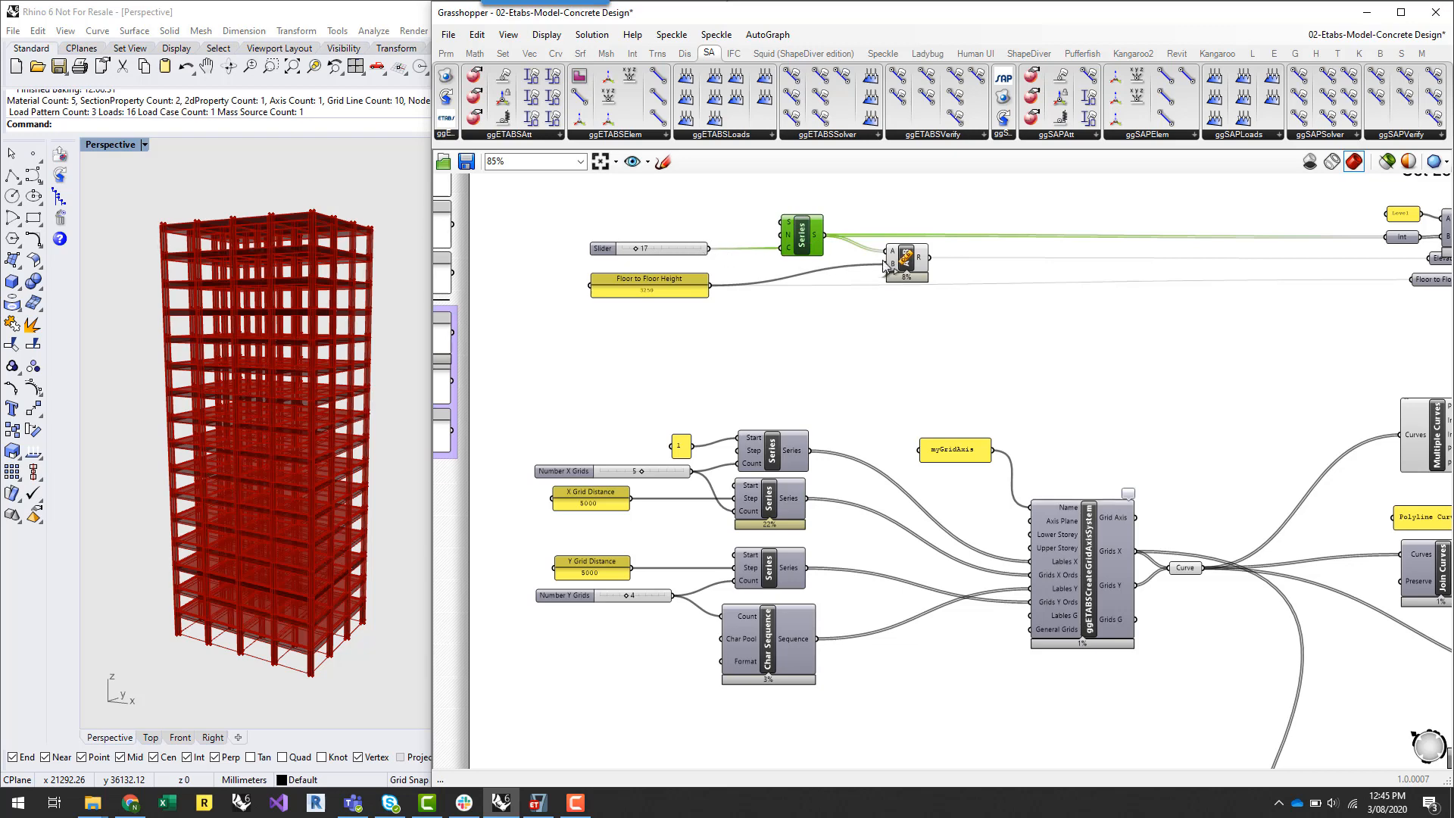
{"action": "mouse_move", "coordinate": [921, 263]}
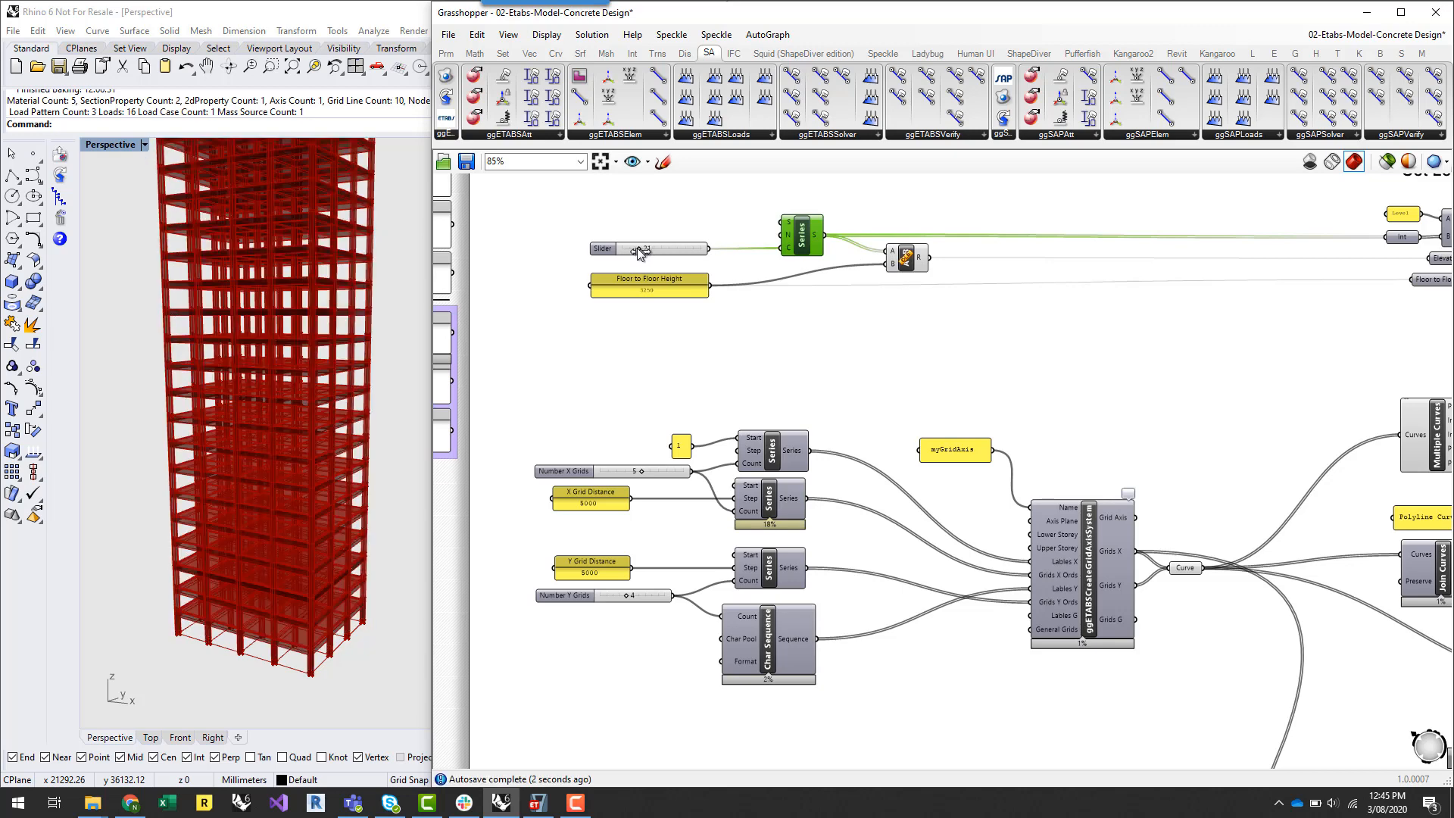
Step: Raise the tower's storey count from 17 to 18 so the Rhino frame regenerates one floor taller
{"action": "left_click_drag", "start_coordinate": [639, 249], "coordinate": [649, 248]}
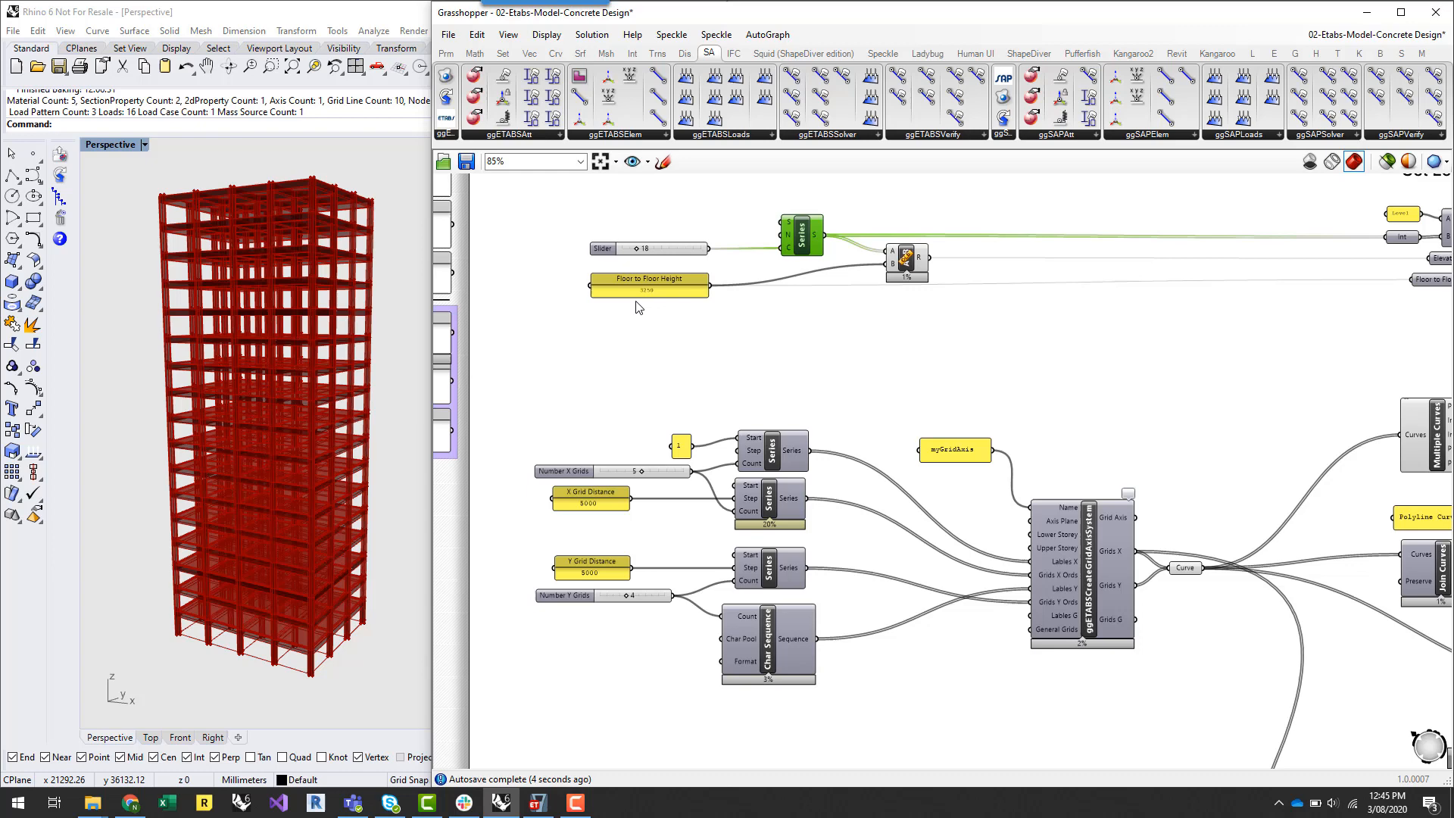
{"action": "mouse_move", "coordinate": [654, 297]}
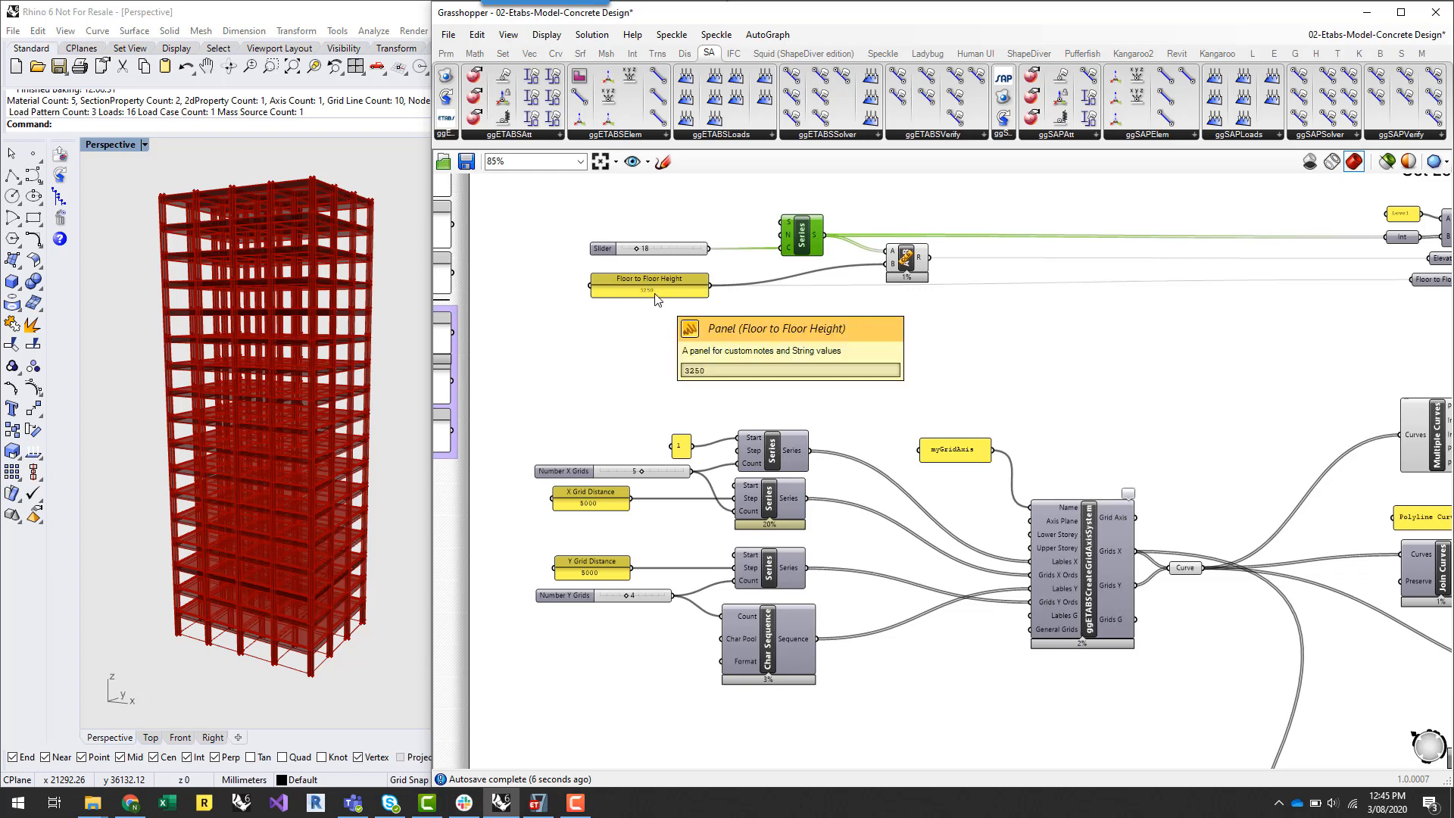
{"action": "mouse_move", "coordinate": [945, 616]}
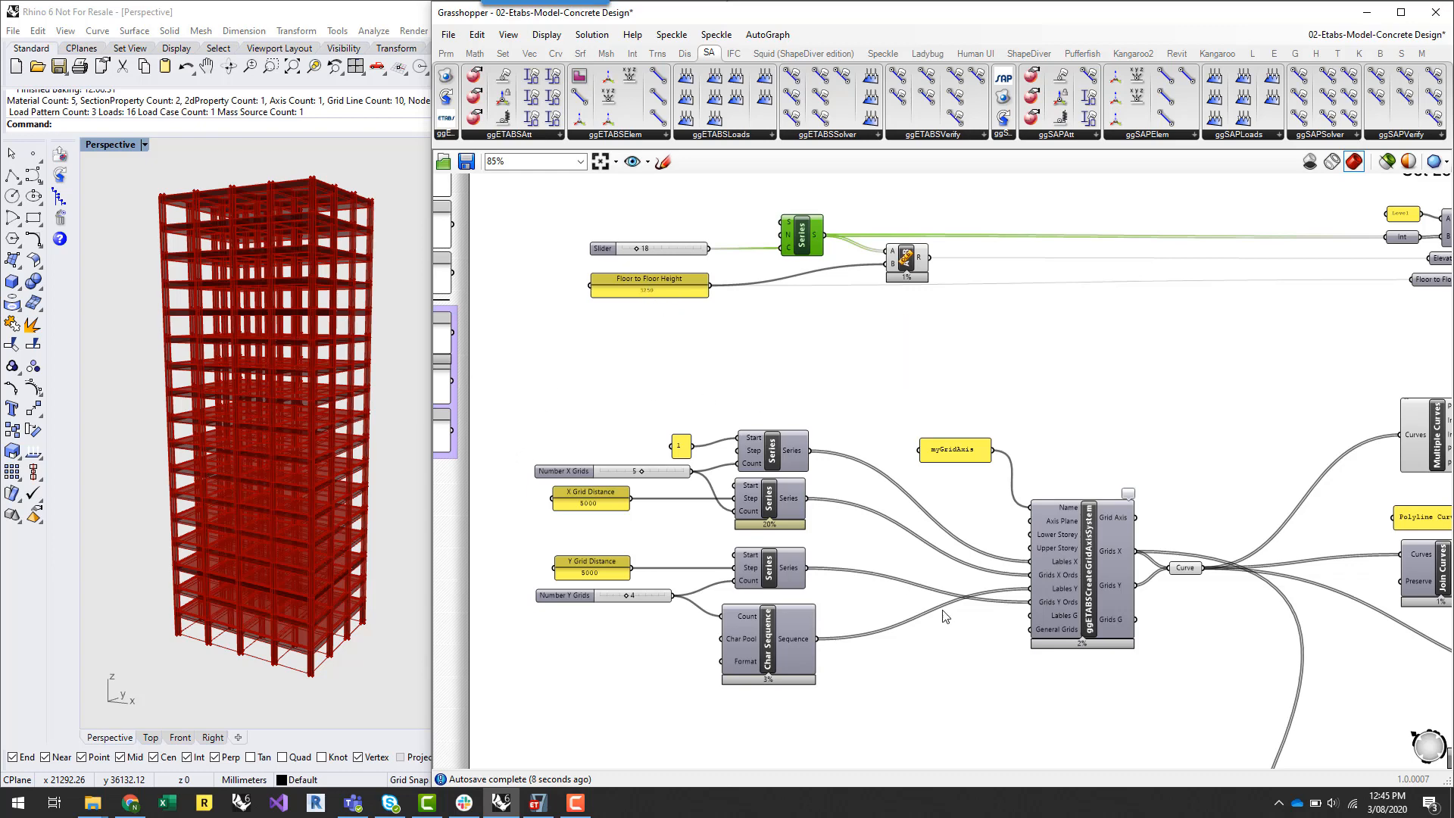
{"action": "mouse_move", "coordinate": [1091, 568]}
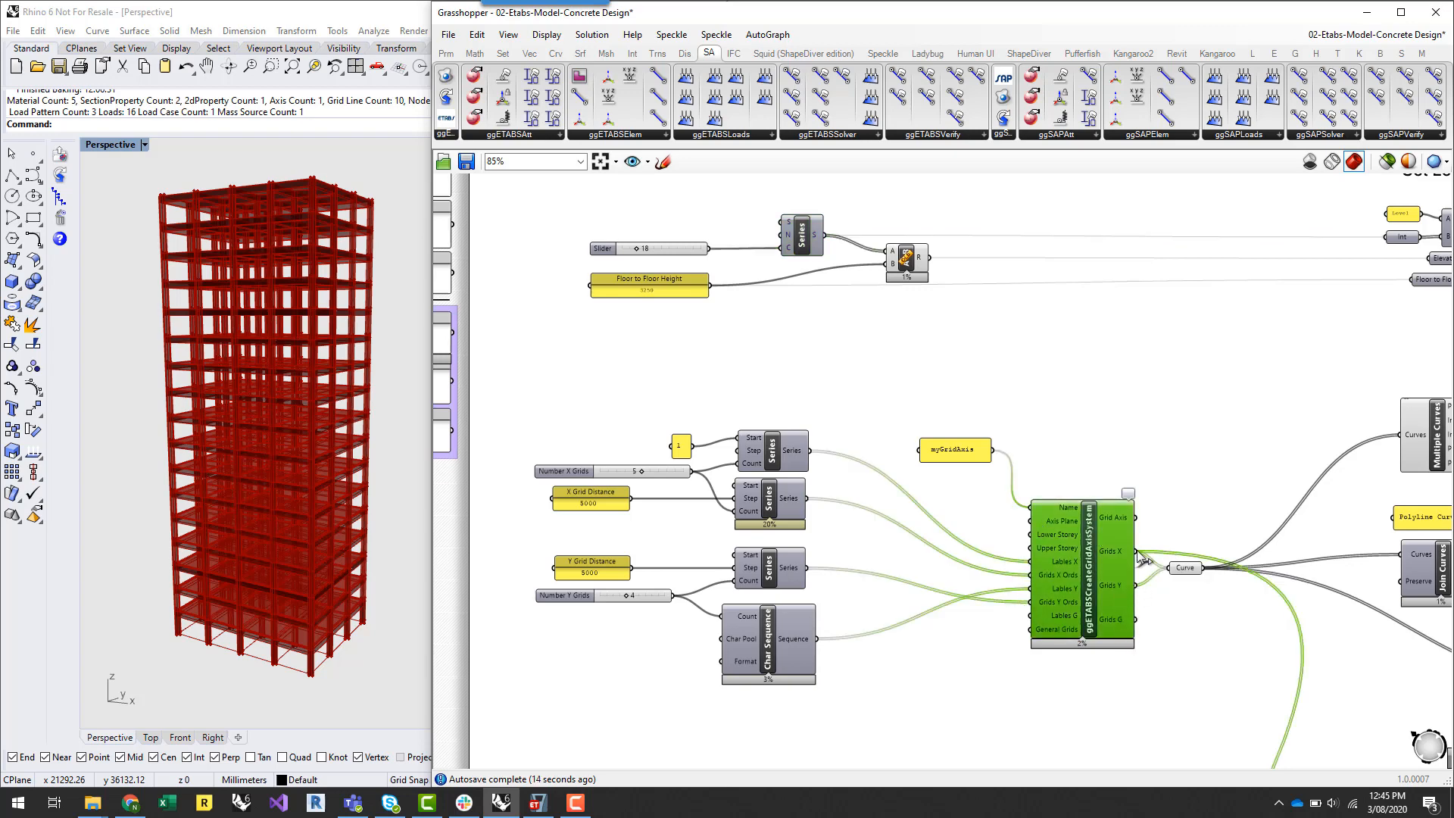
{"action": "mouse_move", "coordinate": [1133, 517]}
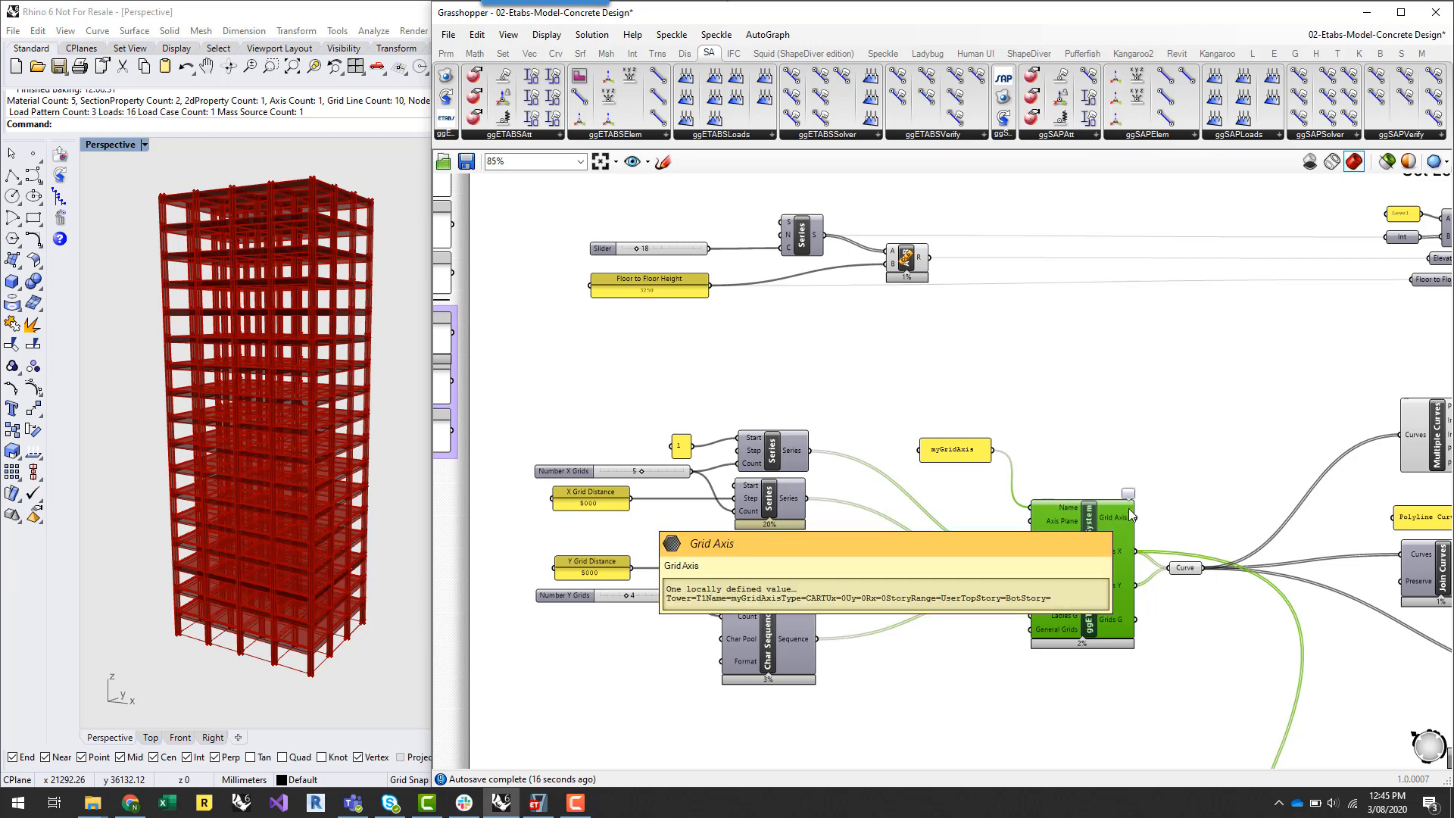
{"action": "mouse_move", "coordinate": [1051, 388]}
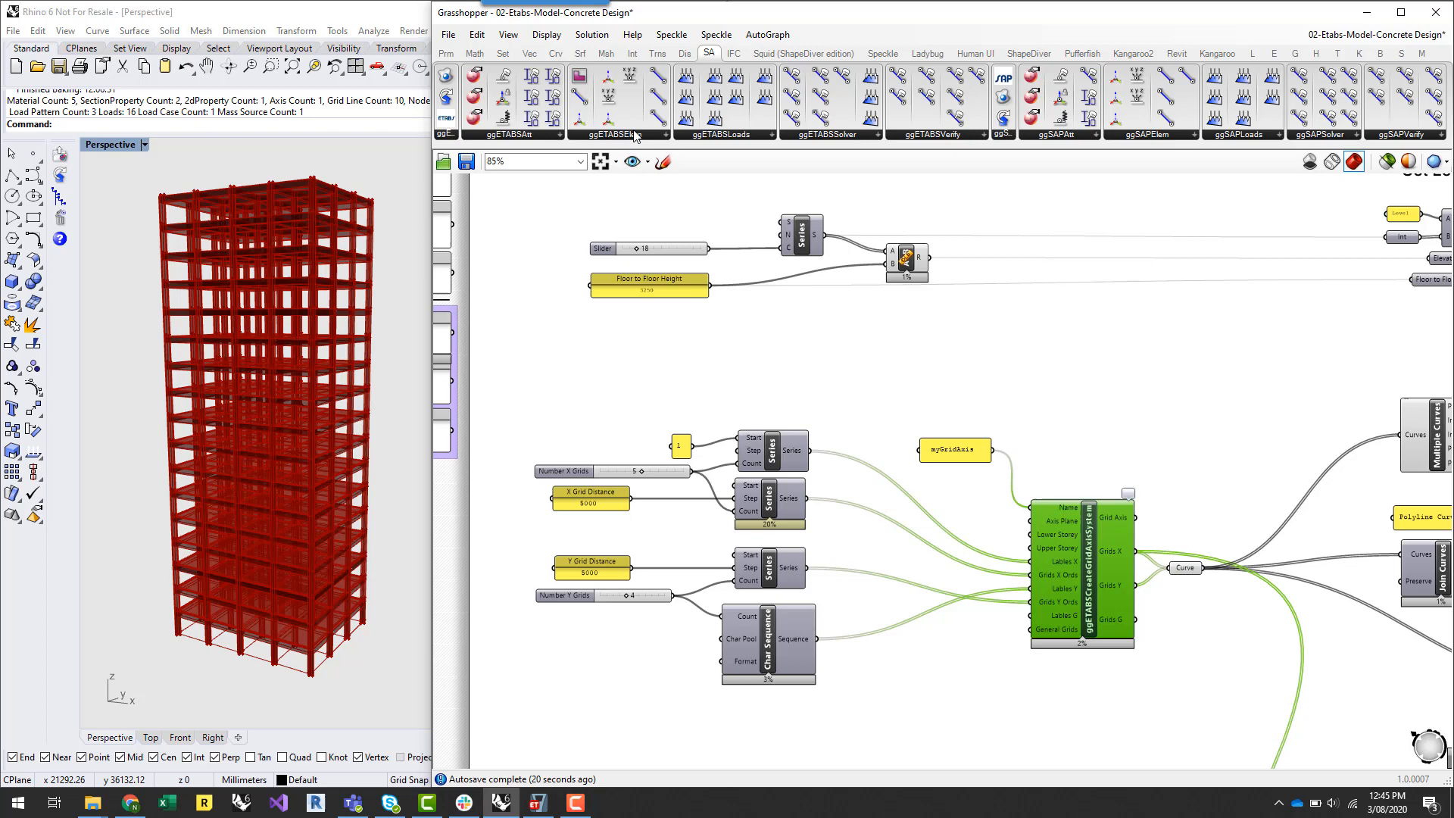
{"action": "left_click", "coordinate": [617, 134]}
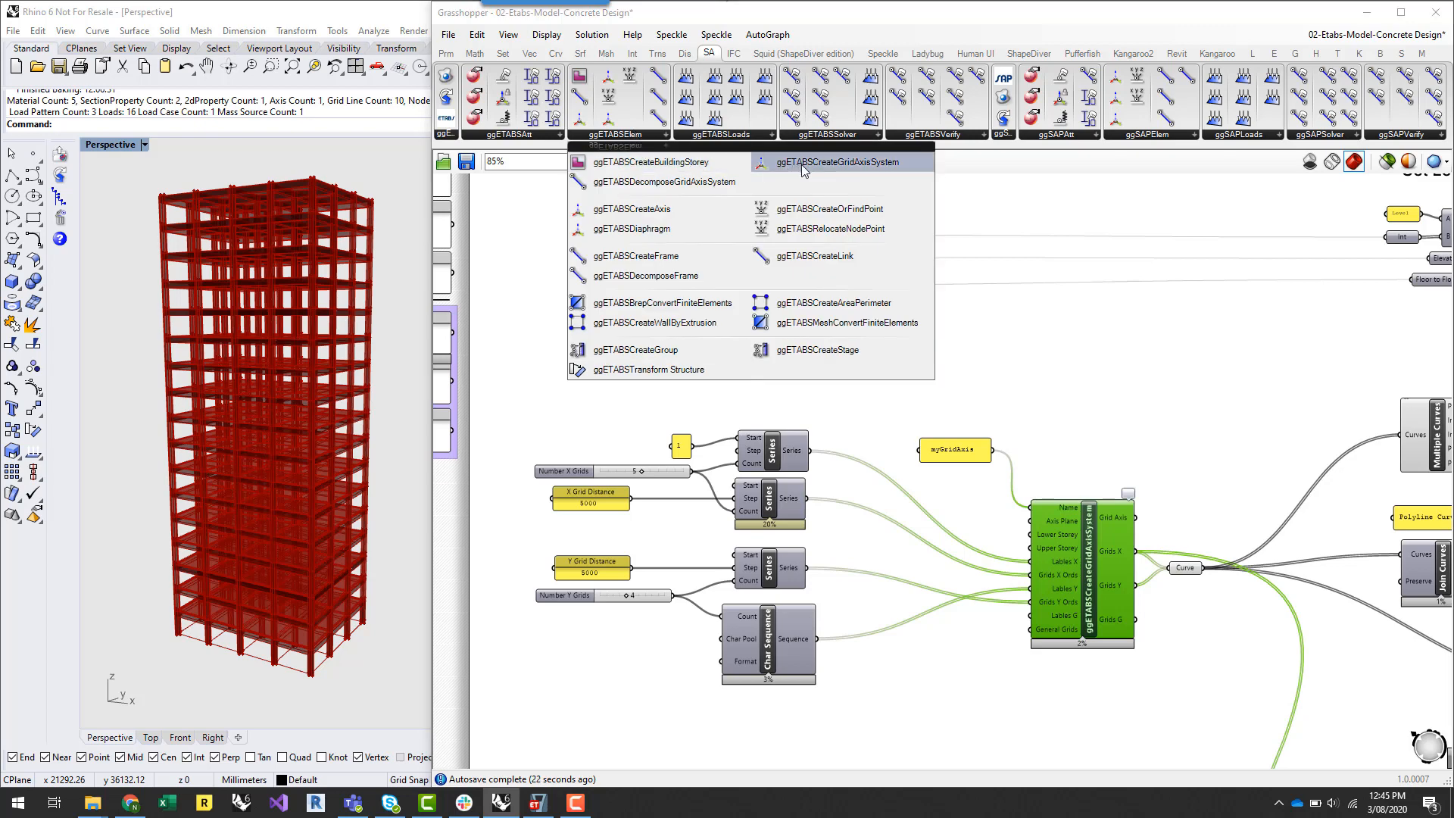
{"action": "mouse_move", "coordinate": [830, 172]}
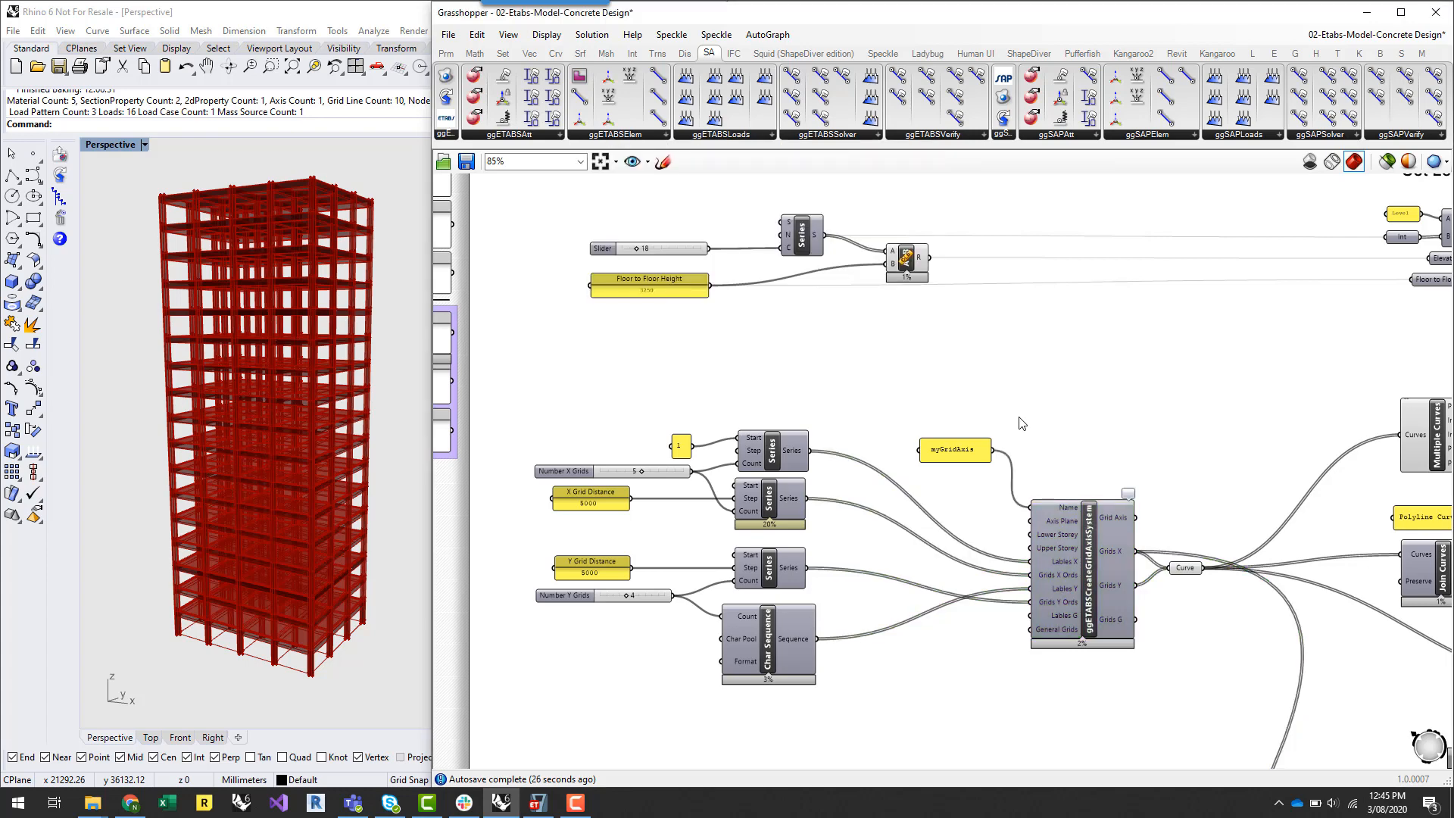
{"action": "mouse_move", "coordinate": [857, 392]}
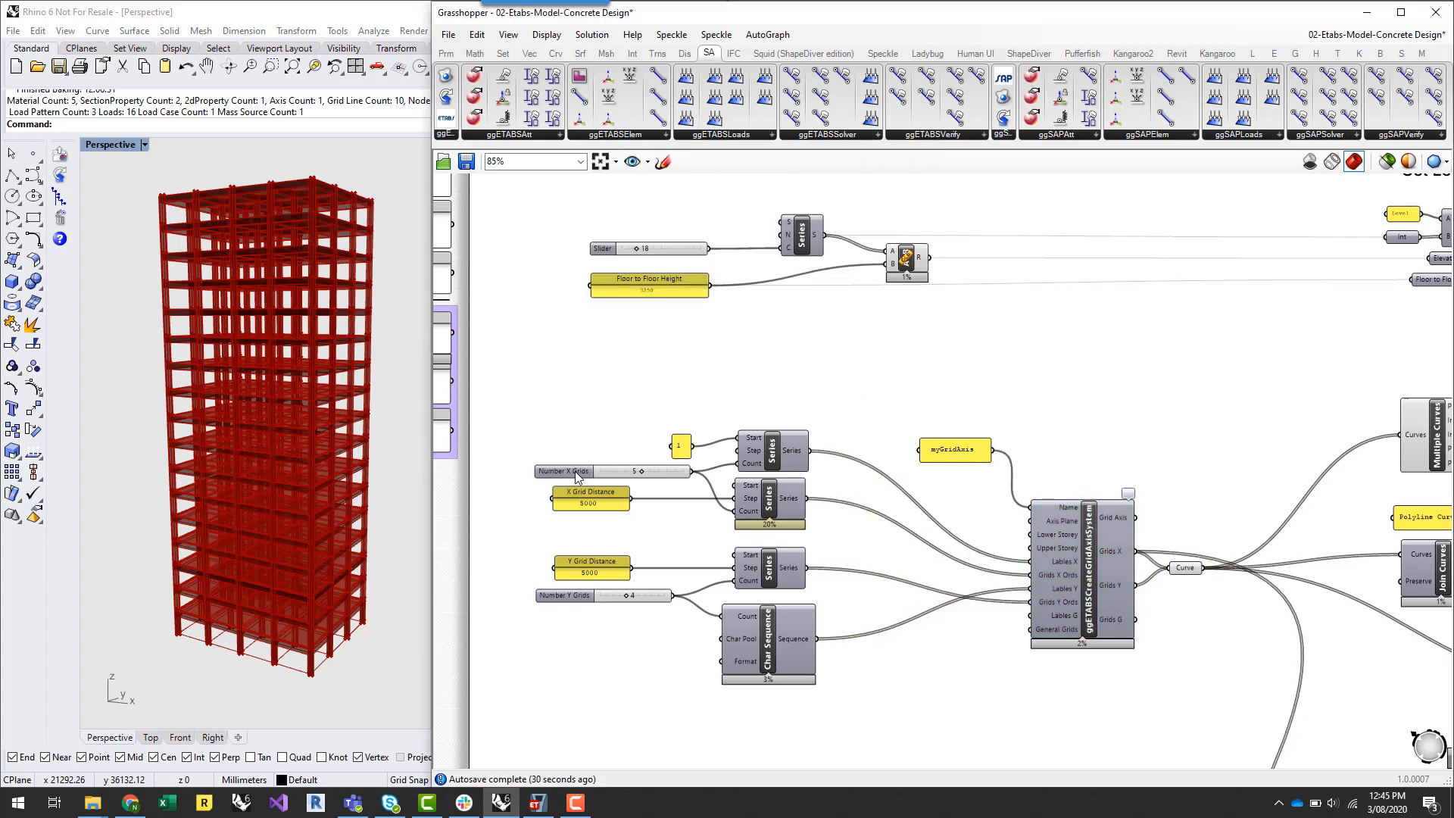
{"action": "left_click", "coordinate": [564, 471]}
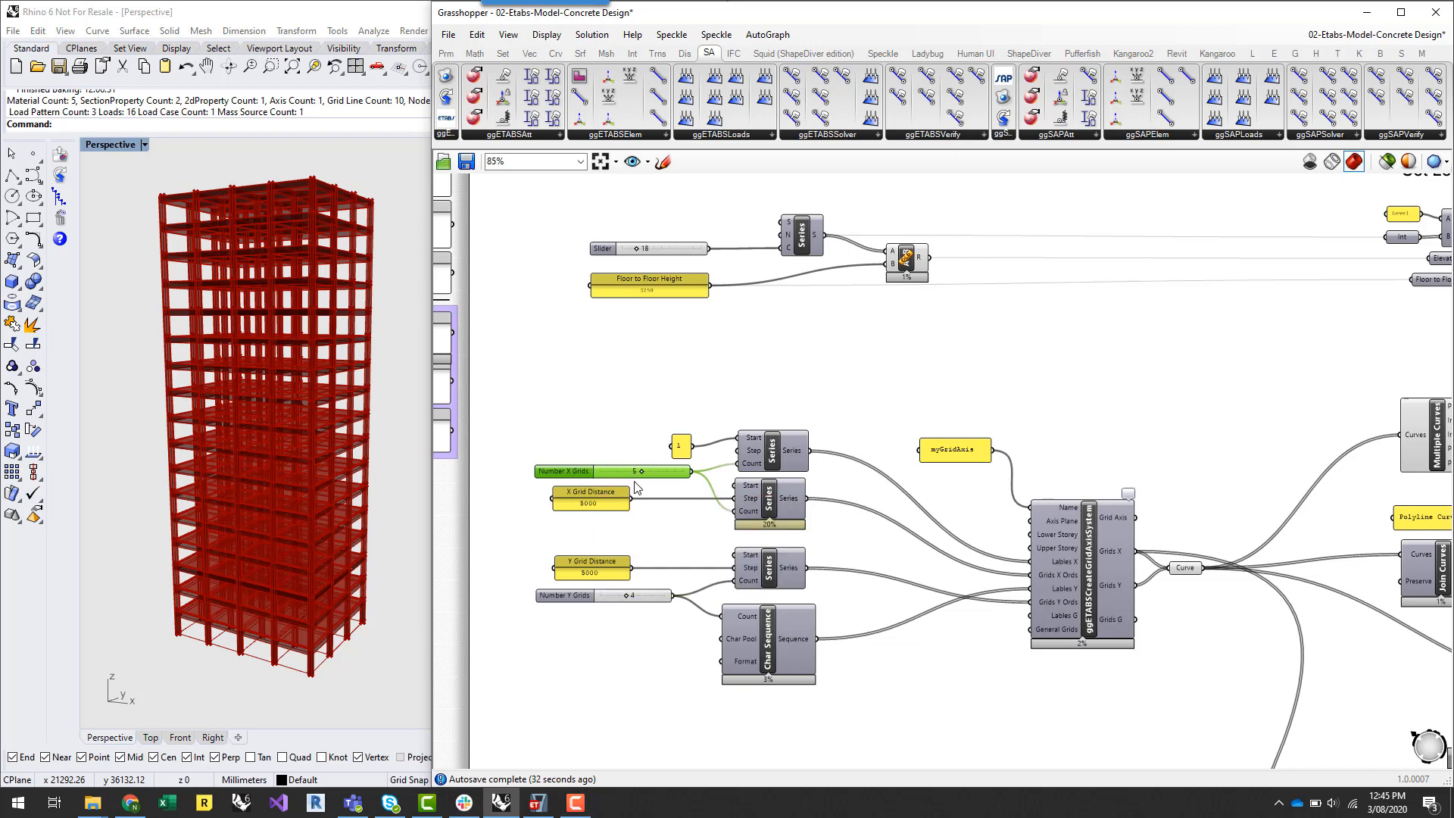
{"action": "mouse_move", "coordinate": [608, 509]}
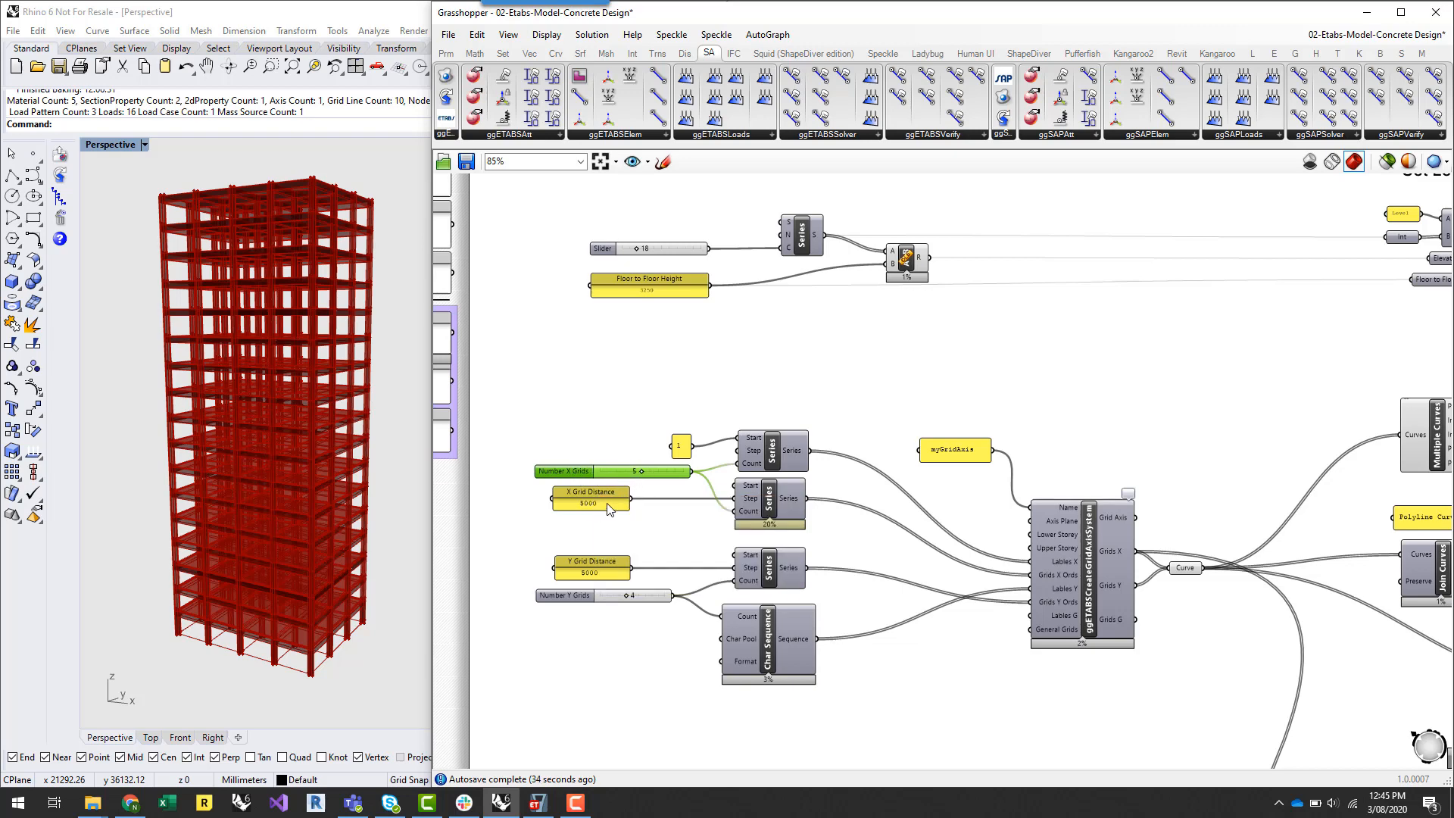
{"action": "mouse_move", "coordinate": [595, 507]}
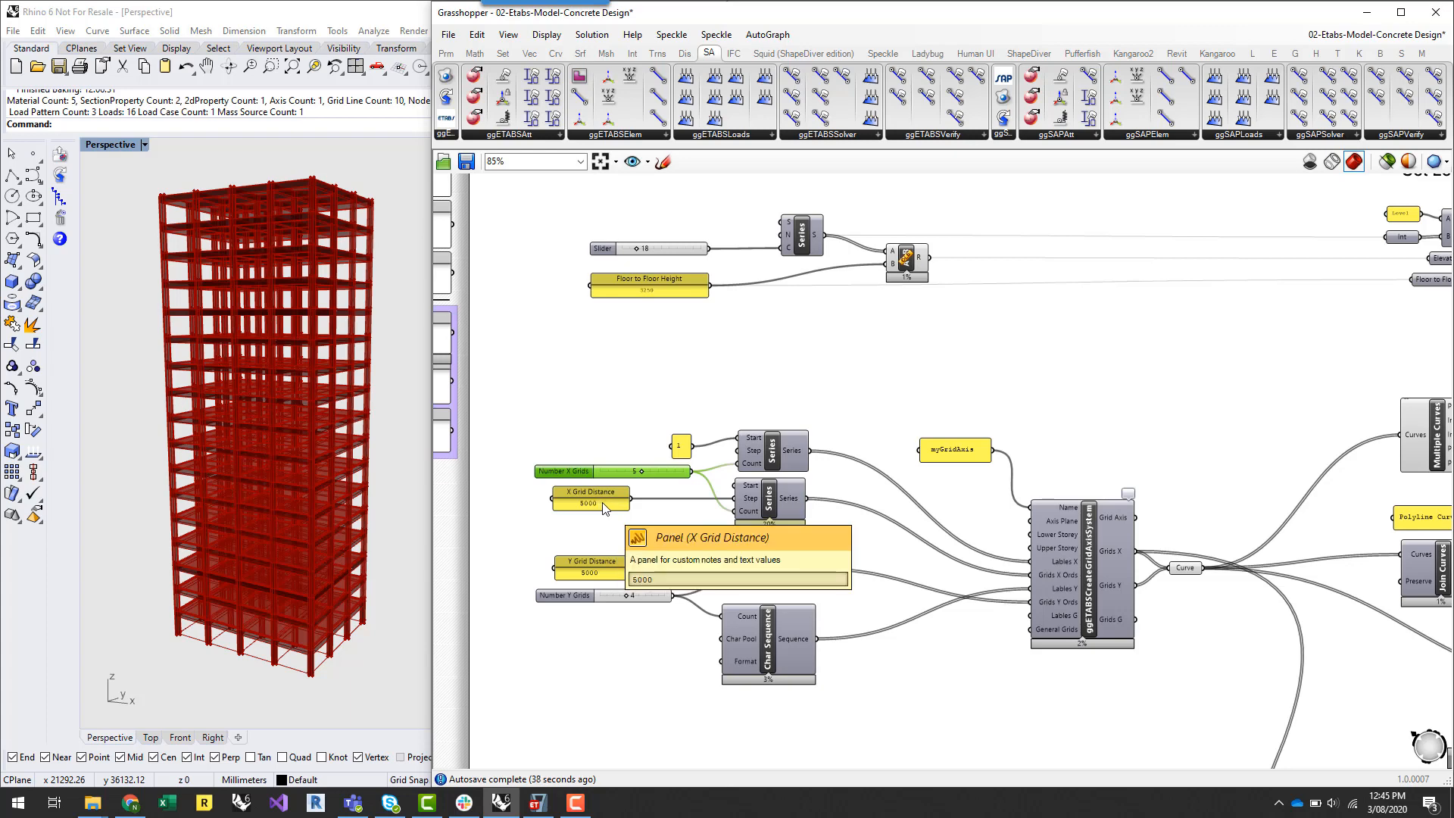
{"action": "mouse_move", "coordinate": [591, 572]}
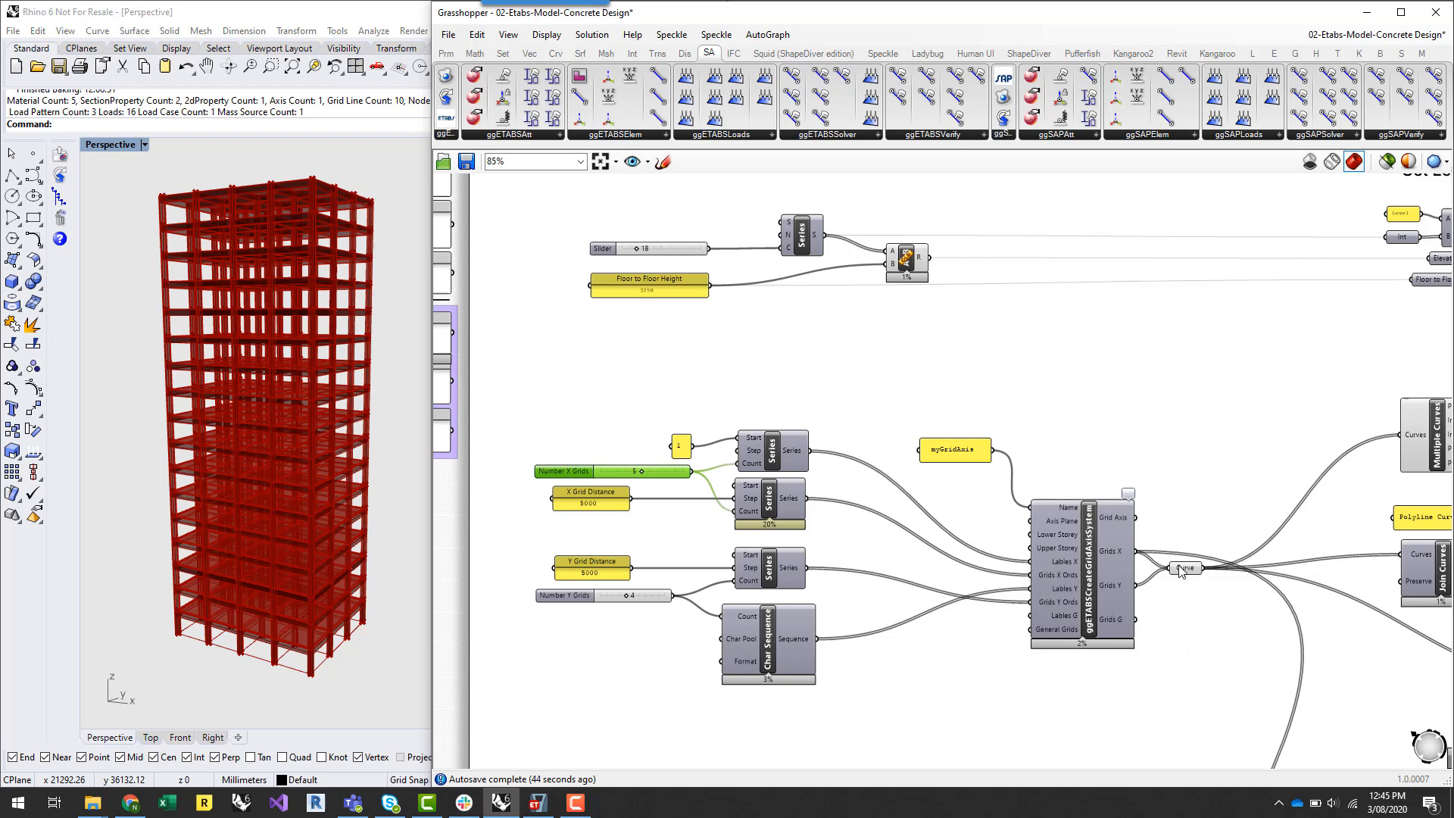
{"action": "mouse_move", "coordinate": [1184, 568]}
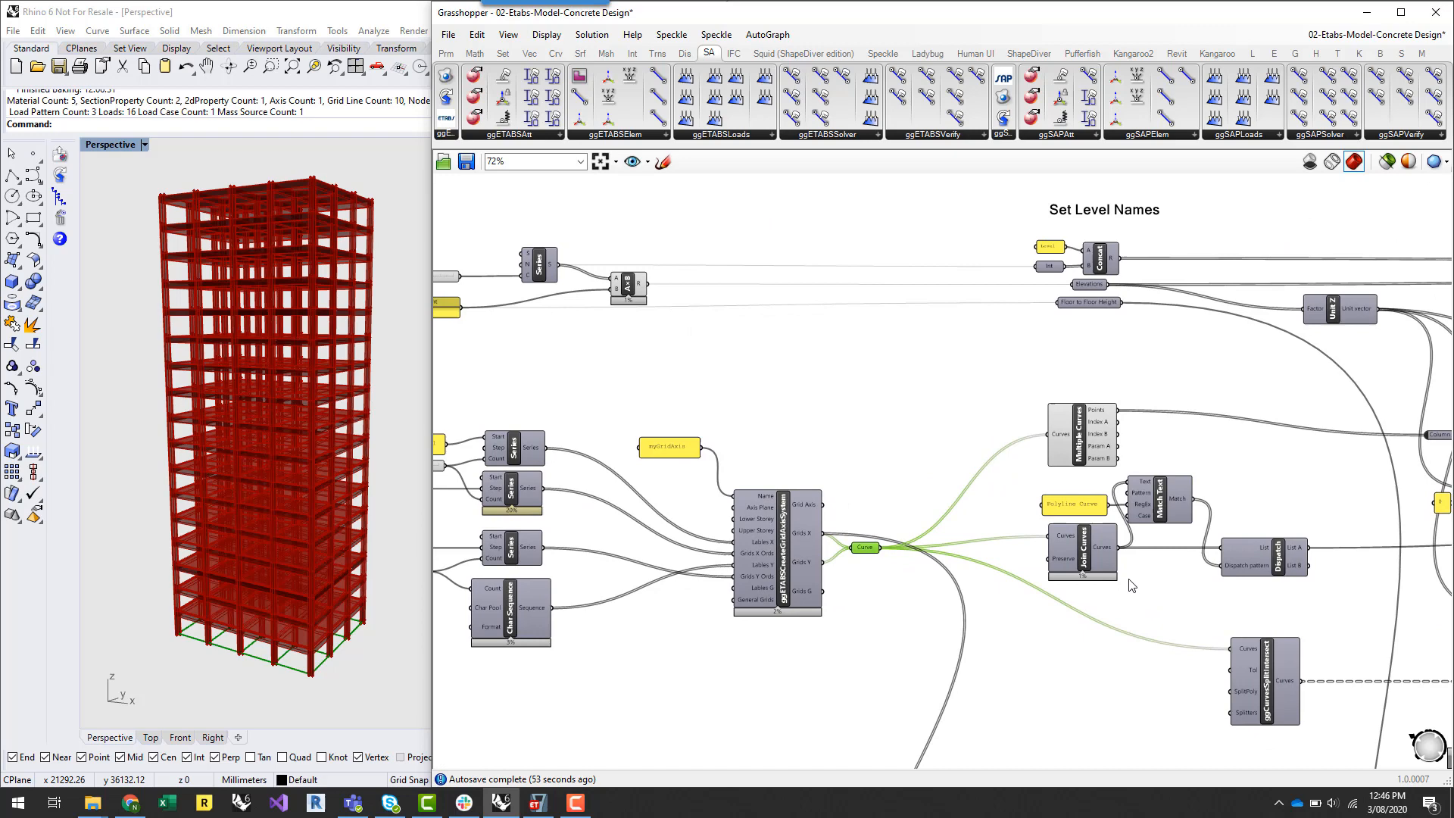
{"action": "left_click", "coordinate": [1072, 434]}
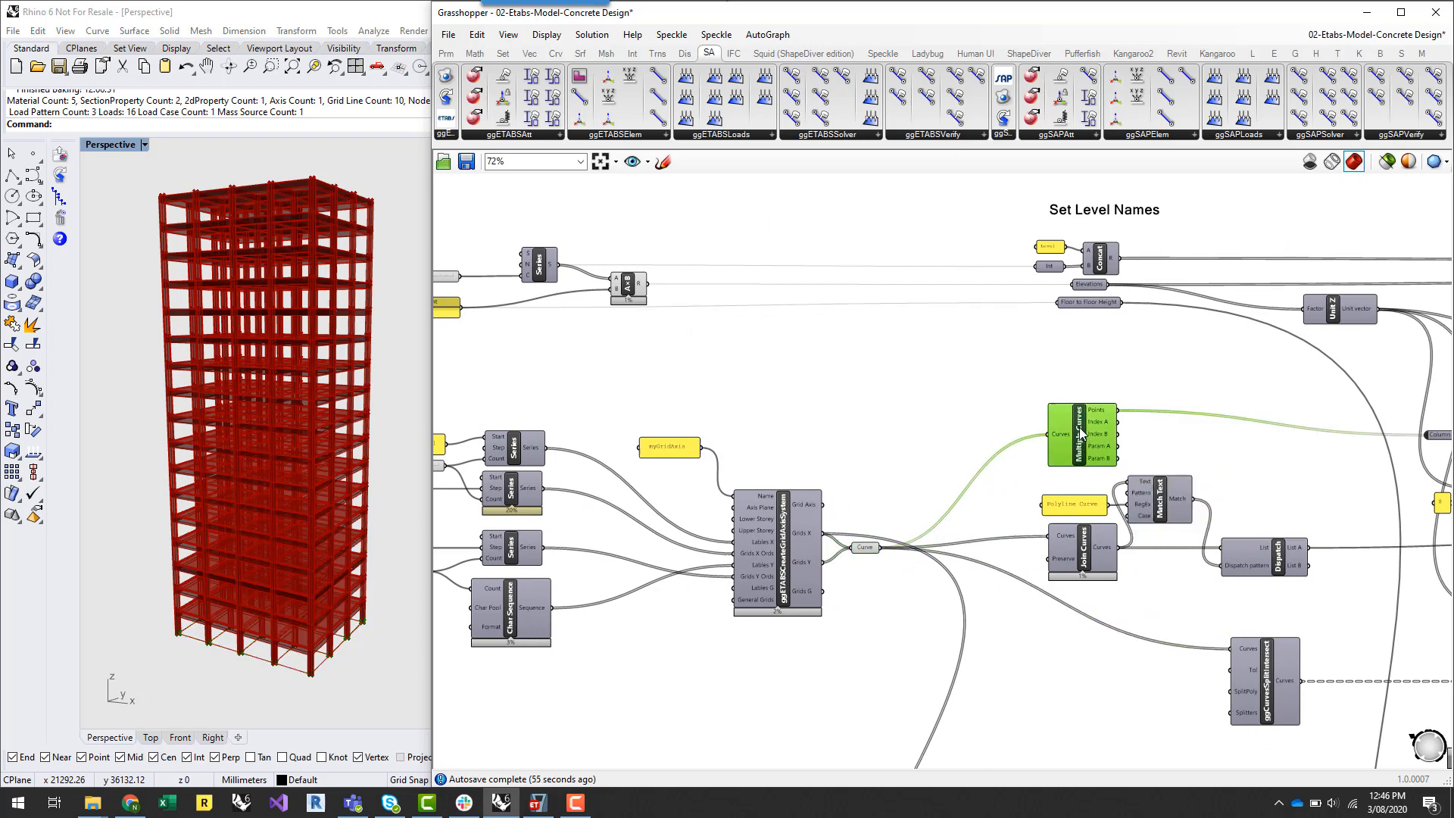
{"action": "mouse_move", "coordinate": [1141, 513]}
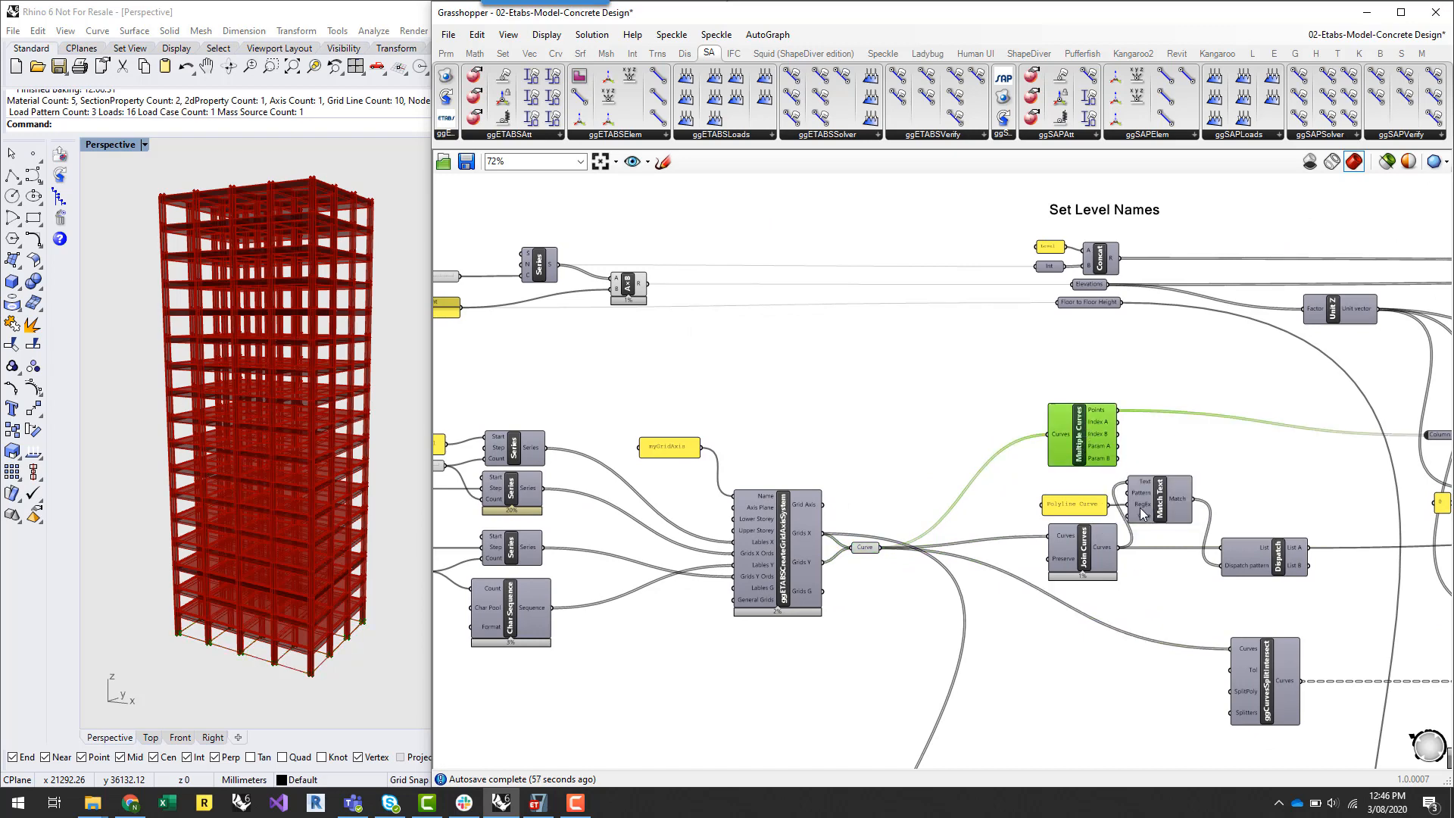
{"action": "mouse_move", "coordinate": [1127, 563]}
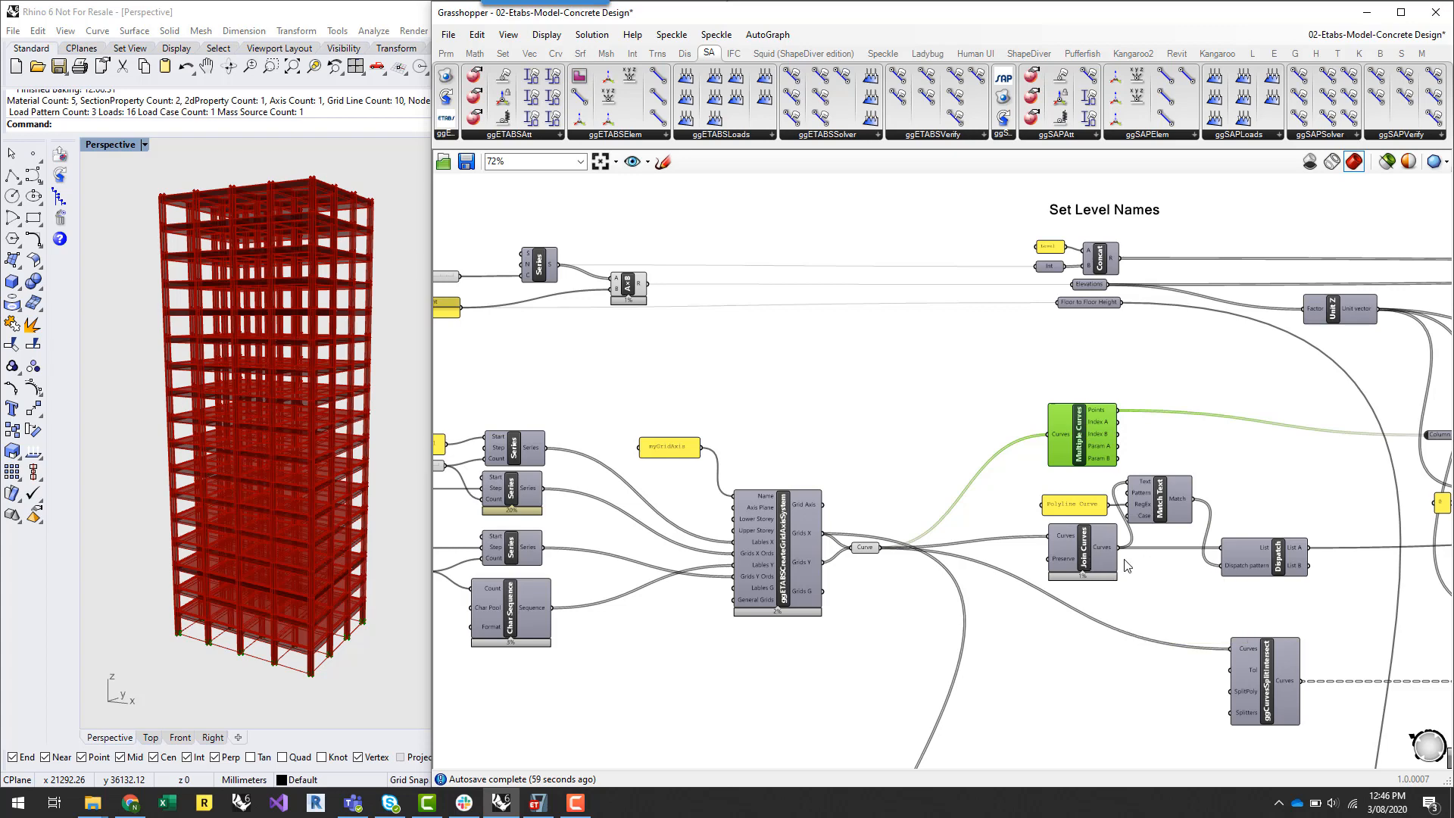
{"action": "scroll", "scroll_direction": "up", "scroll_amount": 3}
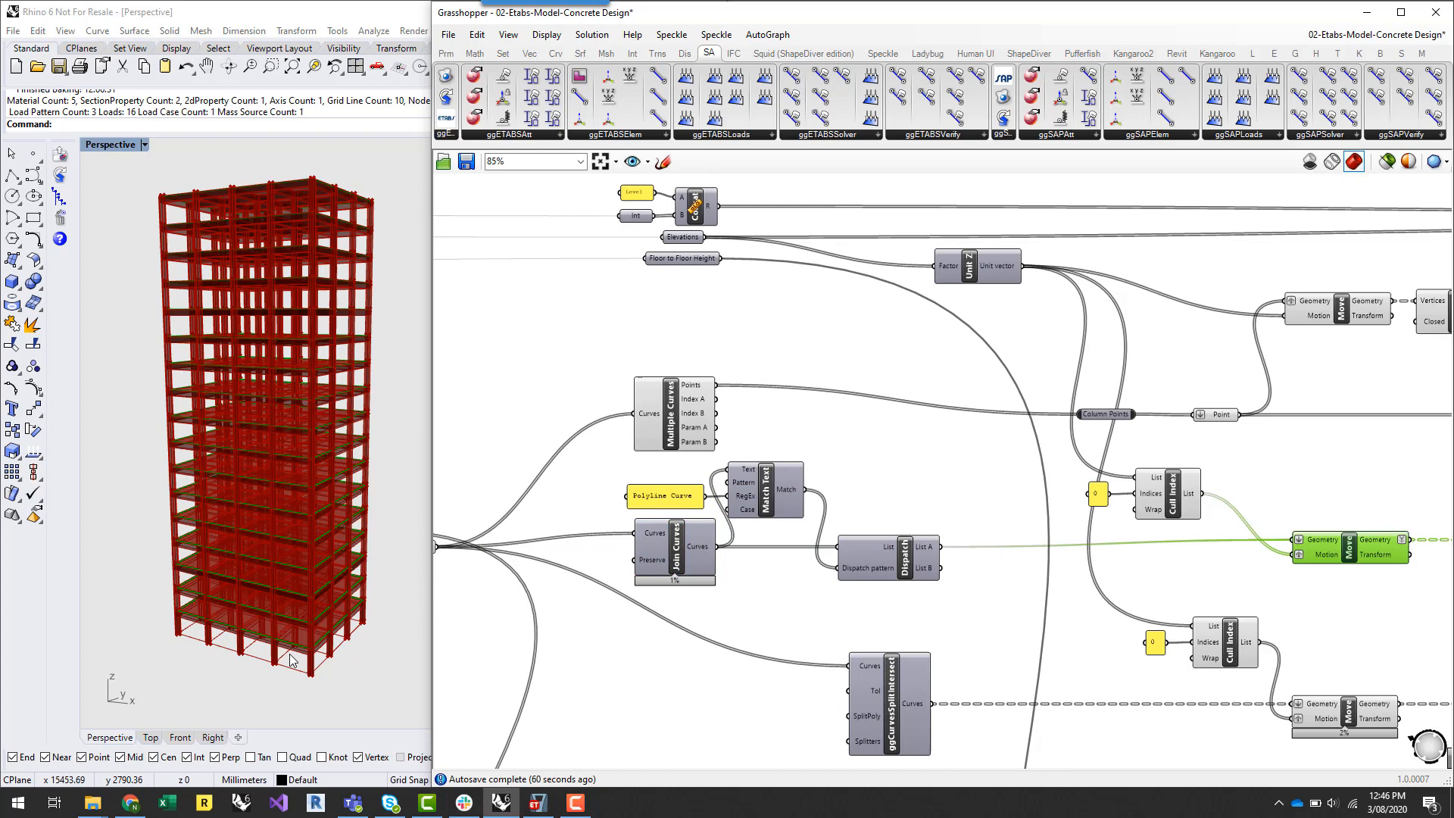
{"action": "mouse_move", "coordinate": [182, 628]}
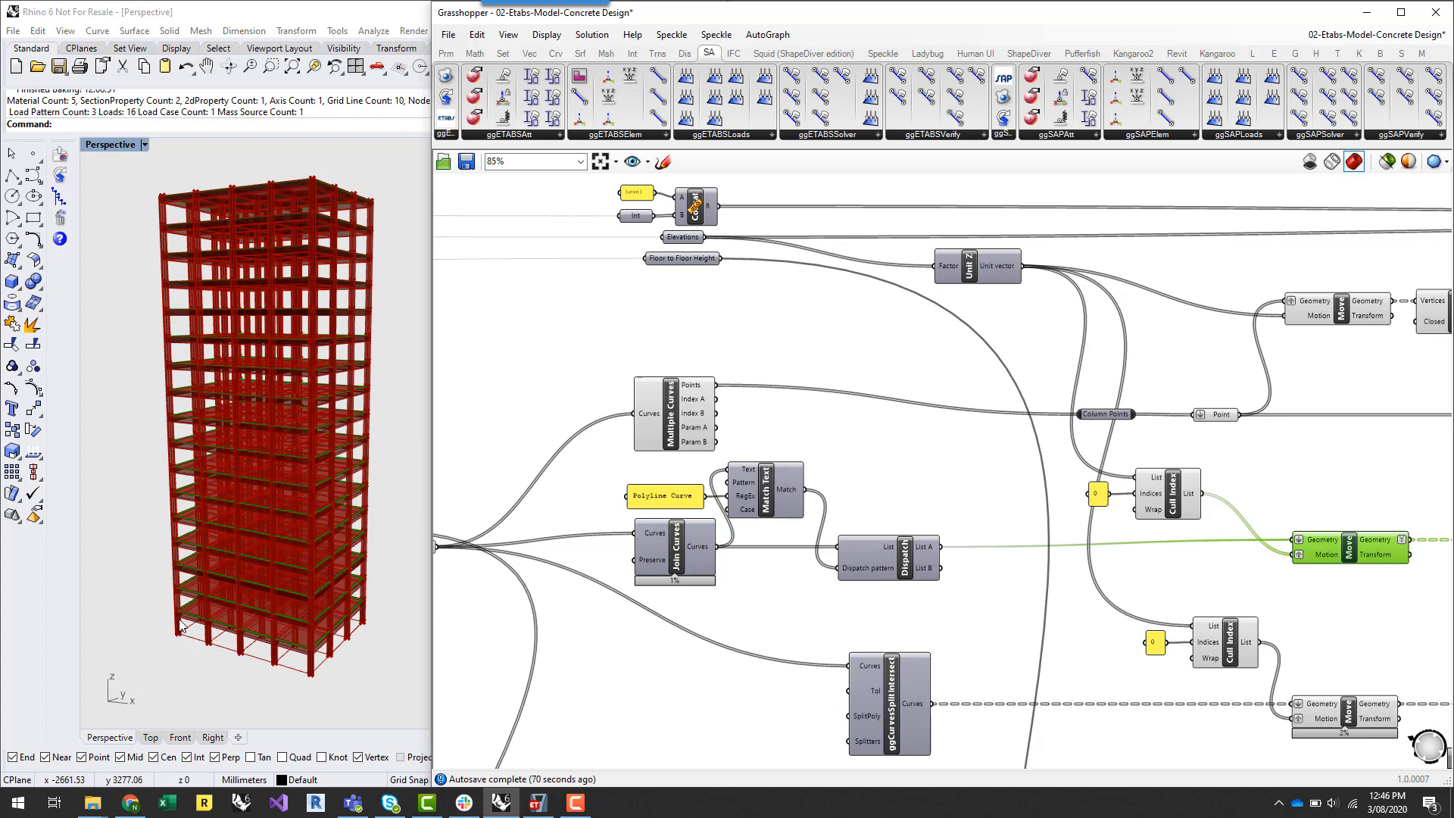
{"action": "mouse_move", "coordinate": [365, 618]}
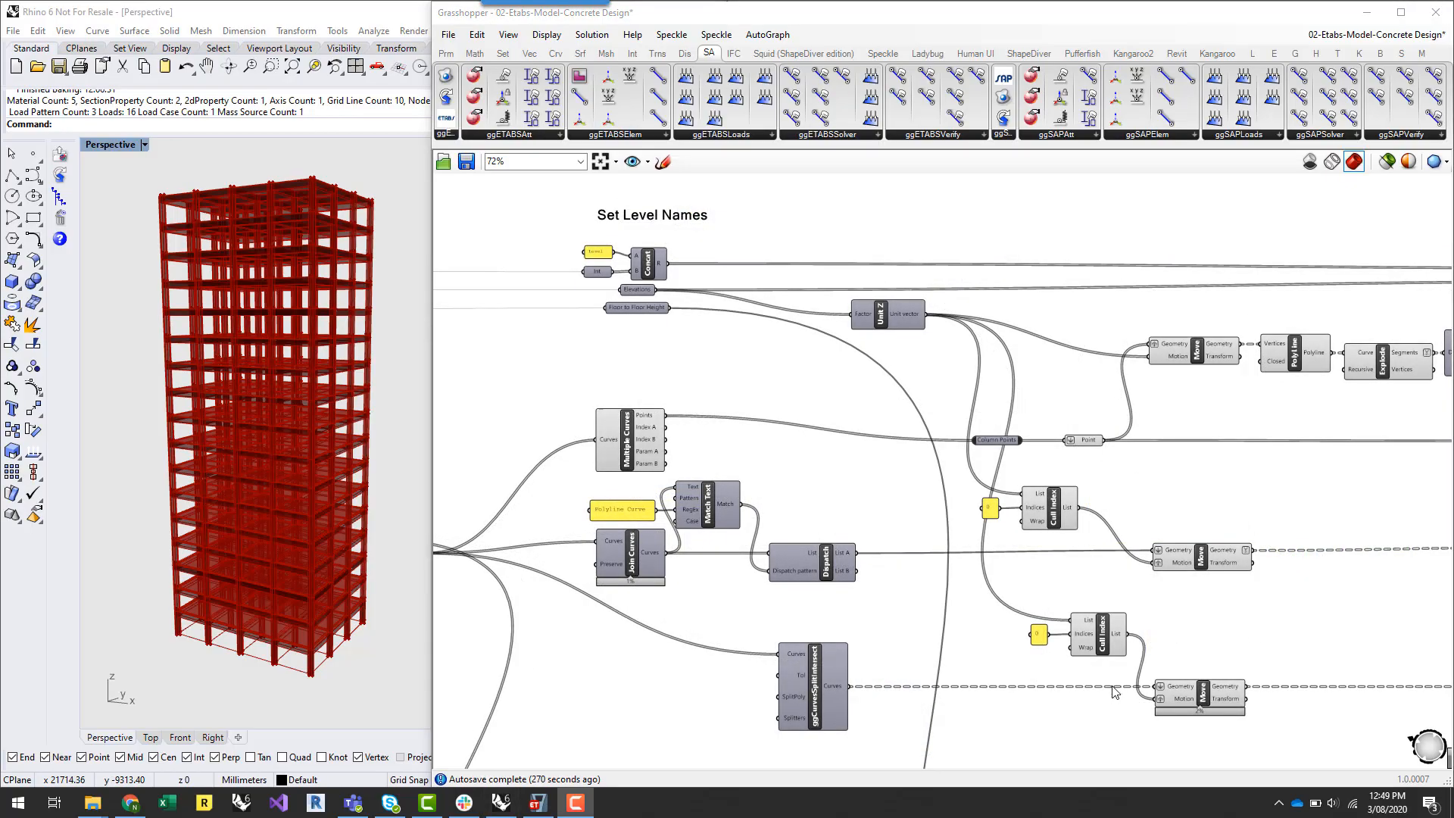
{"action": "left_click", "coordinate": [813, 697]}
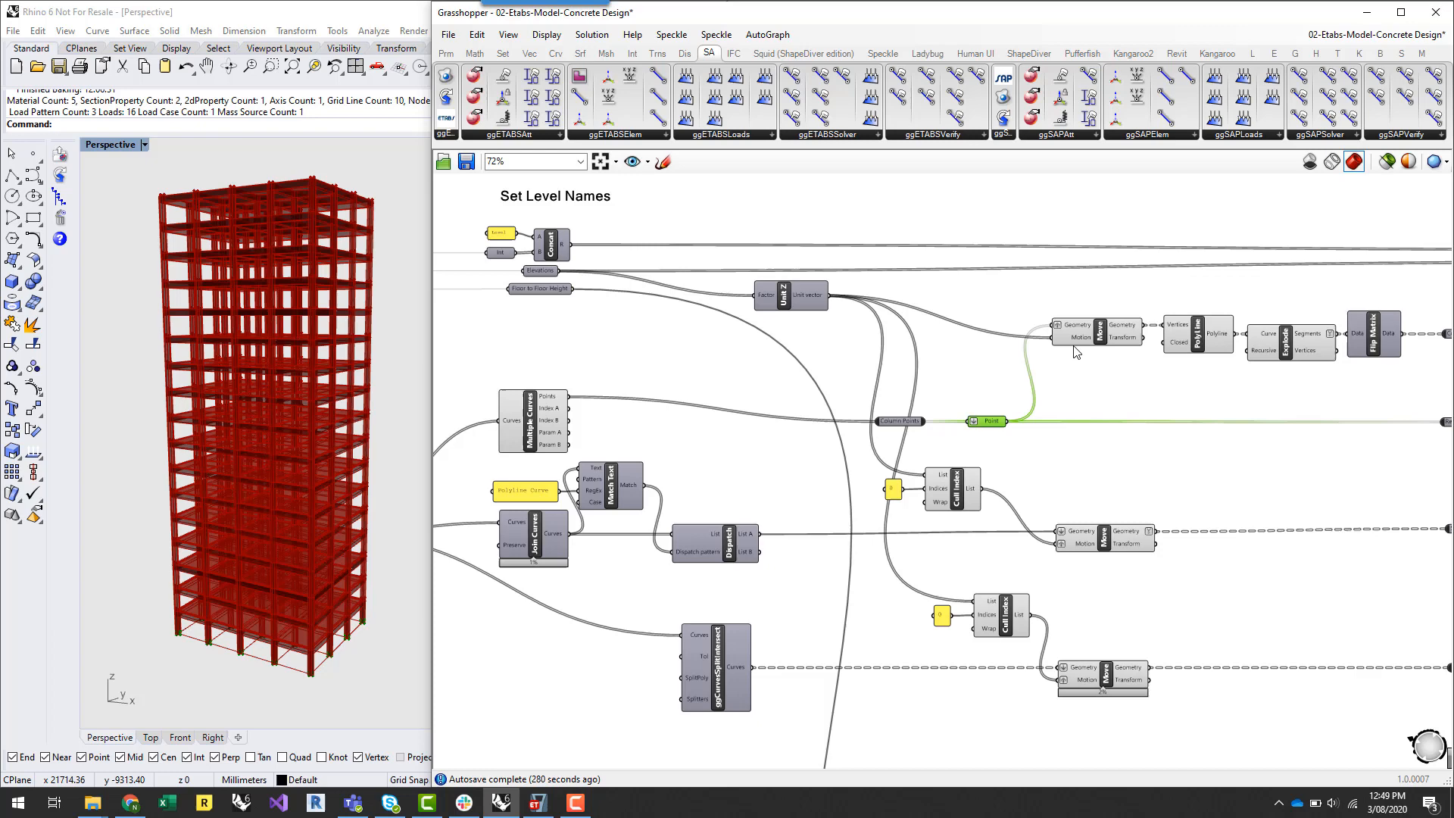
{"action": "mouse_move", "coordinate": [813, 298]}
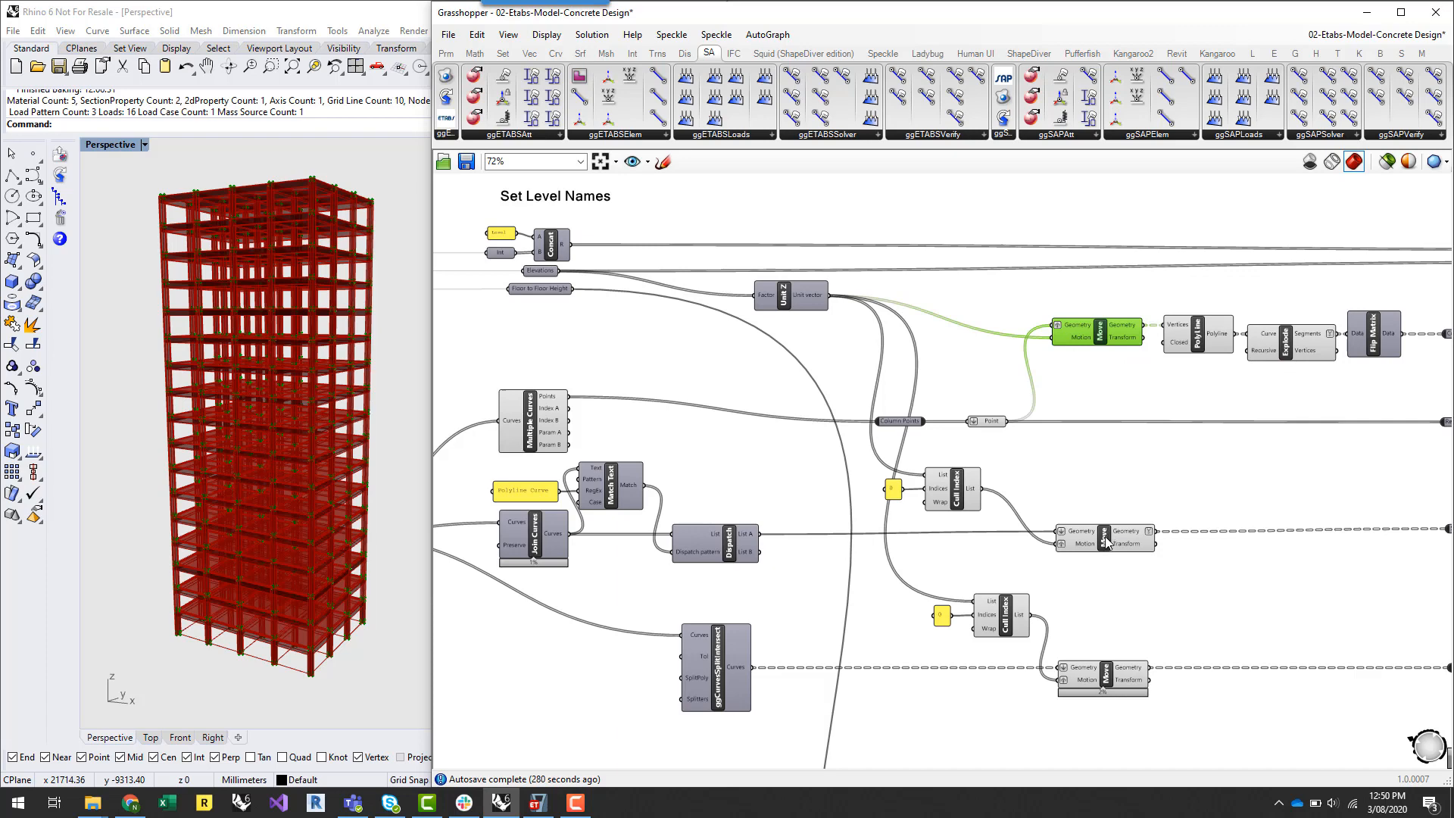
{"action": "mouse_move", "coordinate": [1146, 532]}
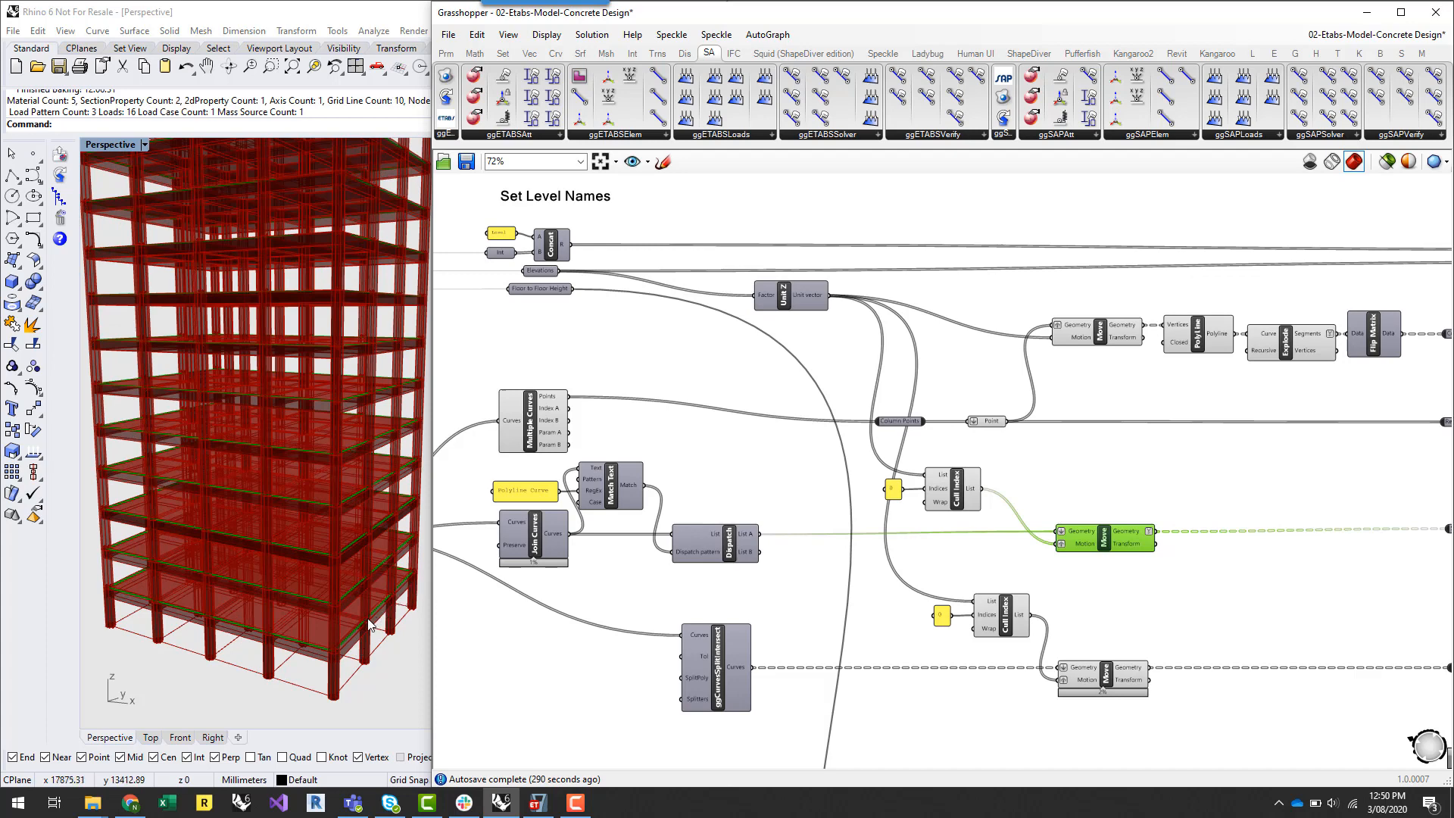
{"action": "mouse_move", "coordinate": [345, 661]}
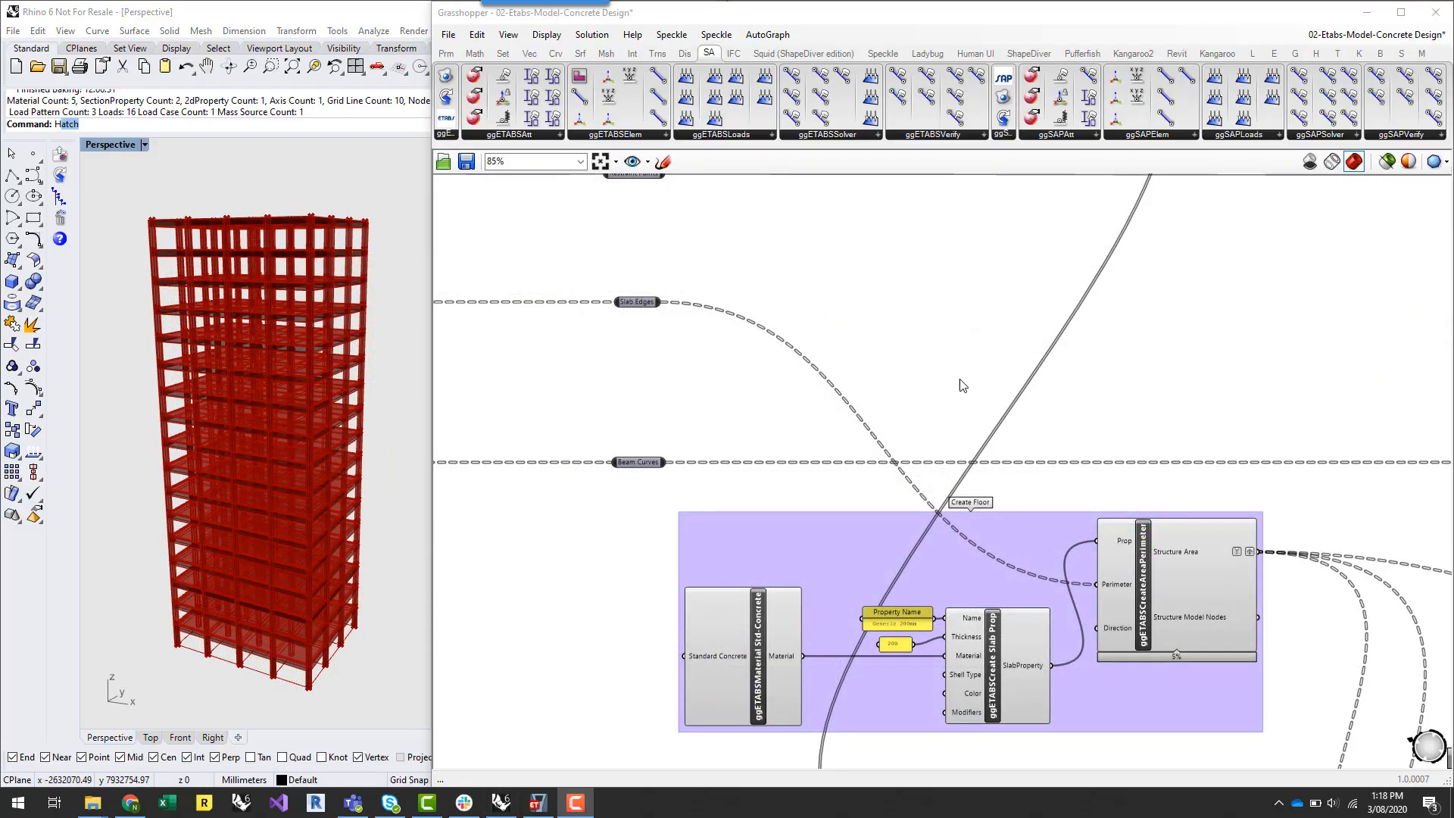
{"action": "mouse_move", "coordinate": [636, 301]}
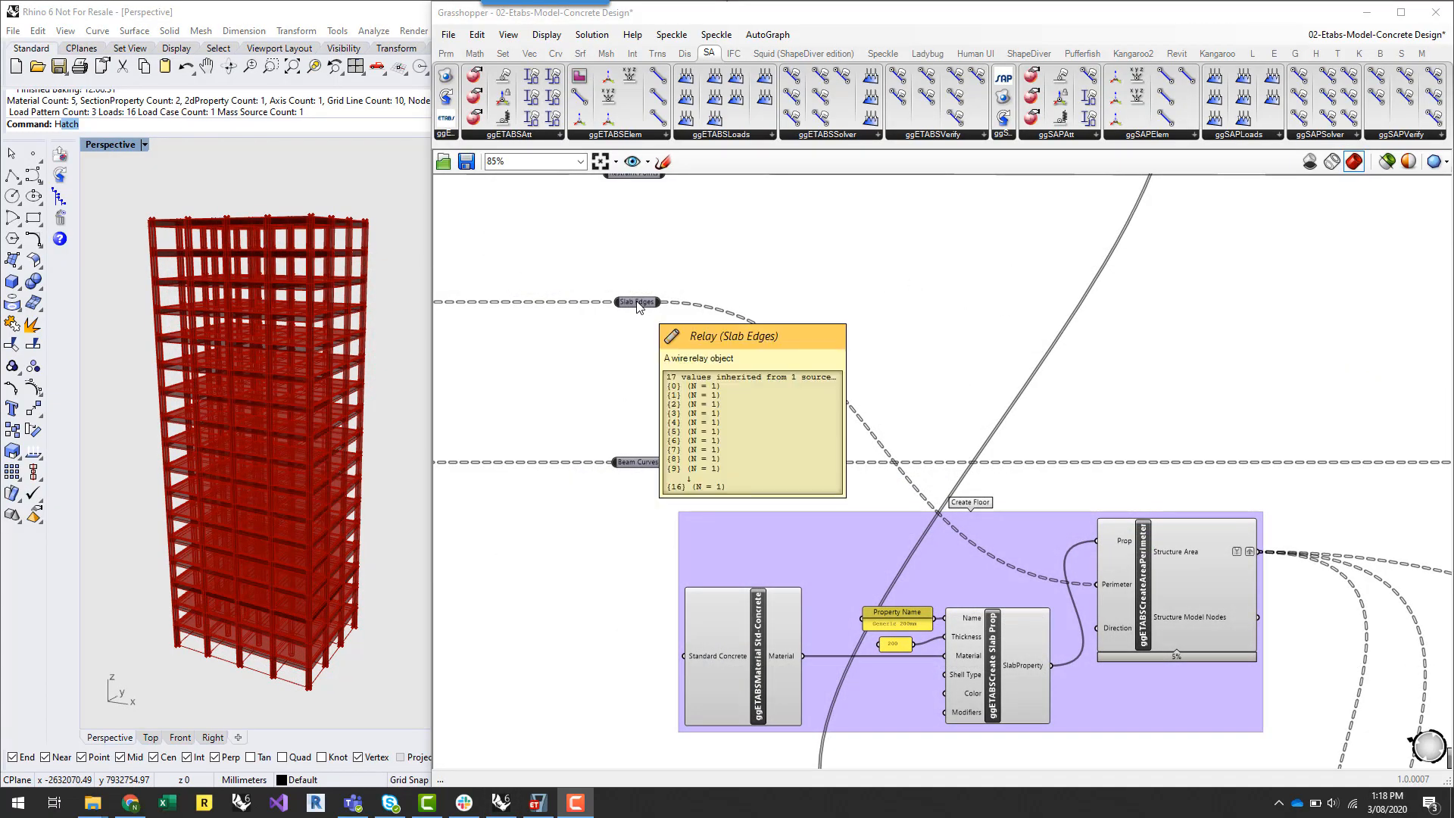
{"action": "left_click", "coordinate": [636, 301]}
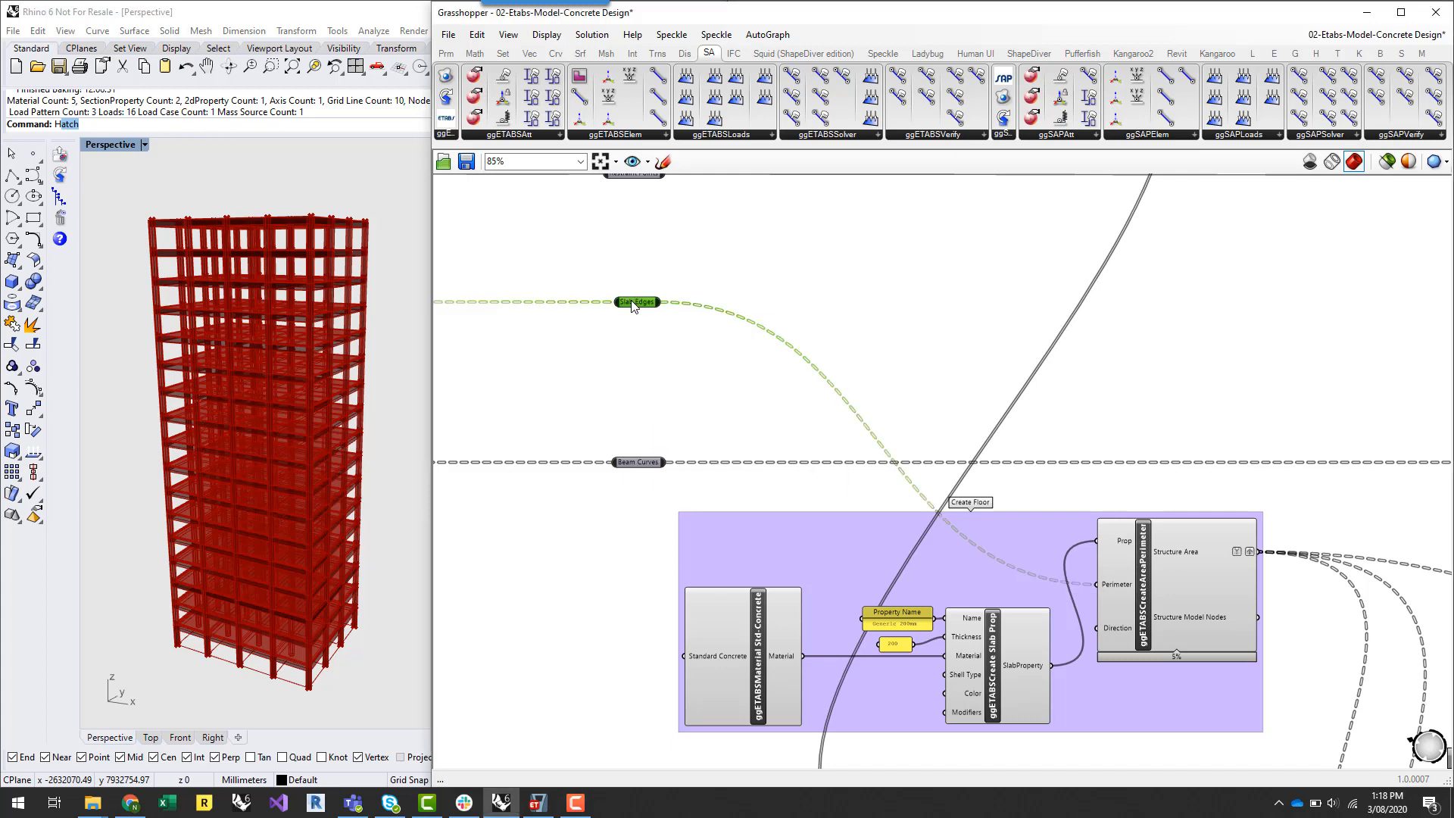
{"action": "mouse_move", "coordinate": [469, 333]}
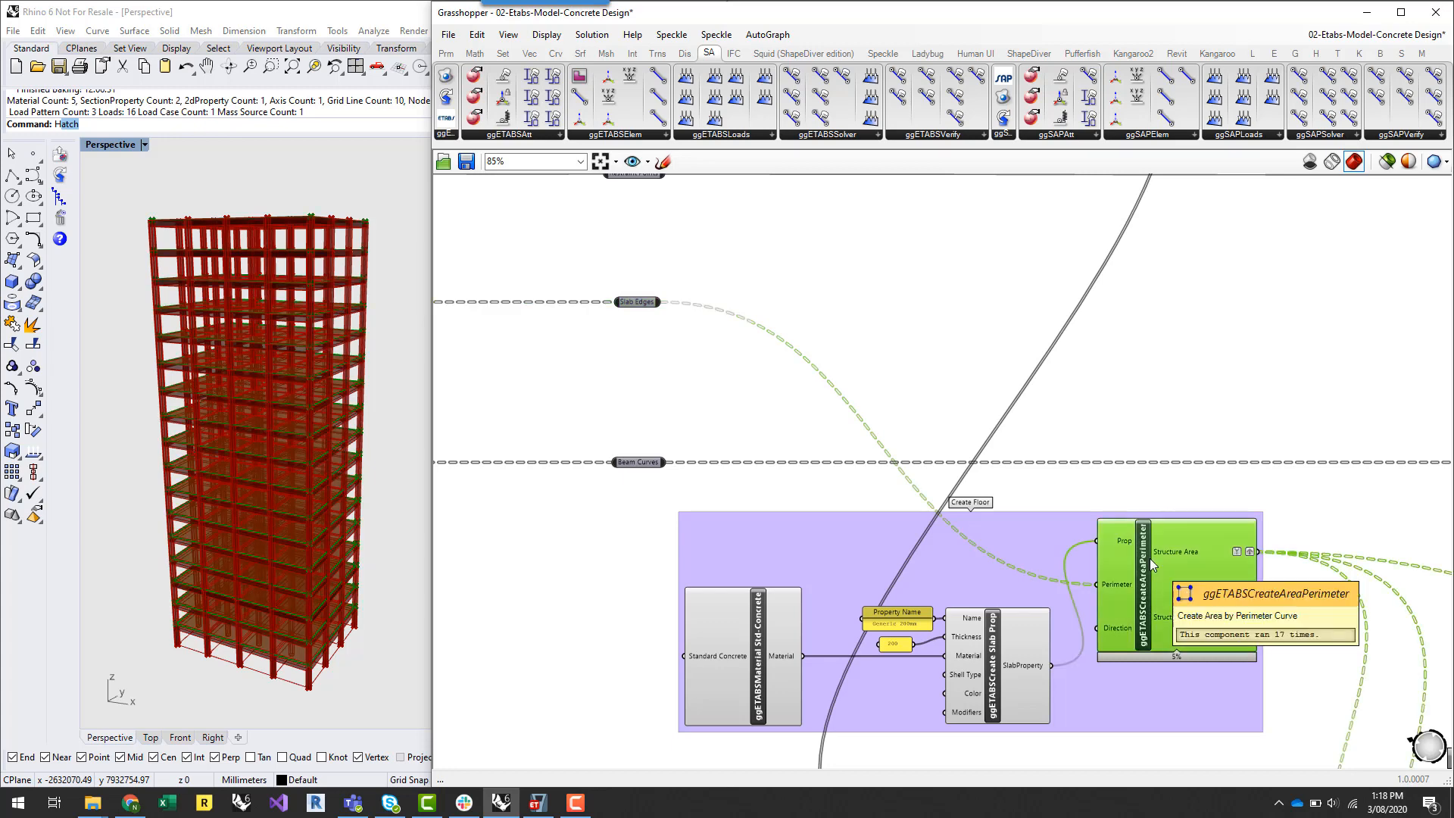
{"action": "mouse_move", "coordinate": [1155, 586]}
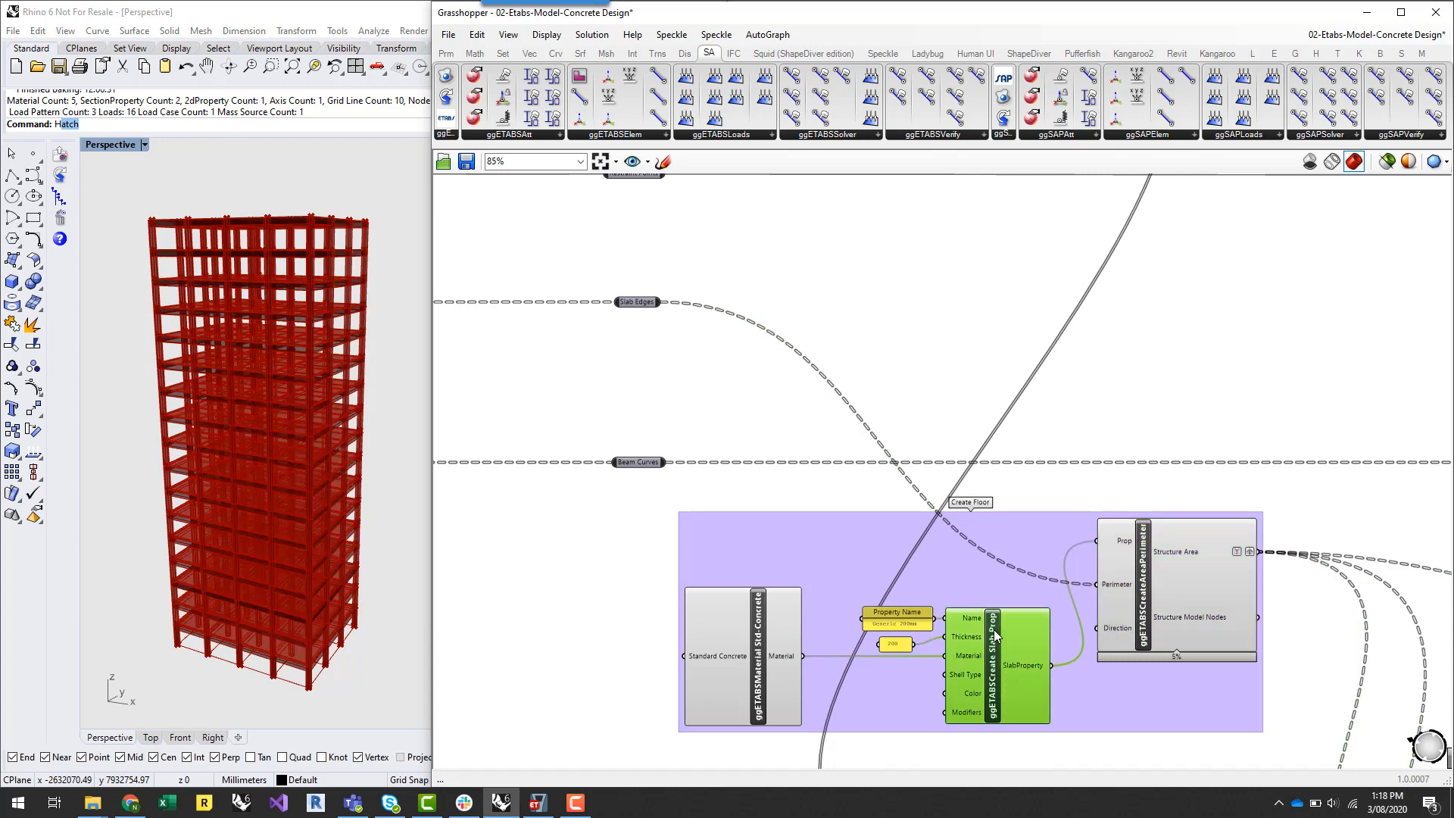
{"action": "mouse_move", "coordinate": [761, 682]}
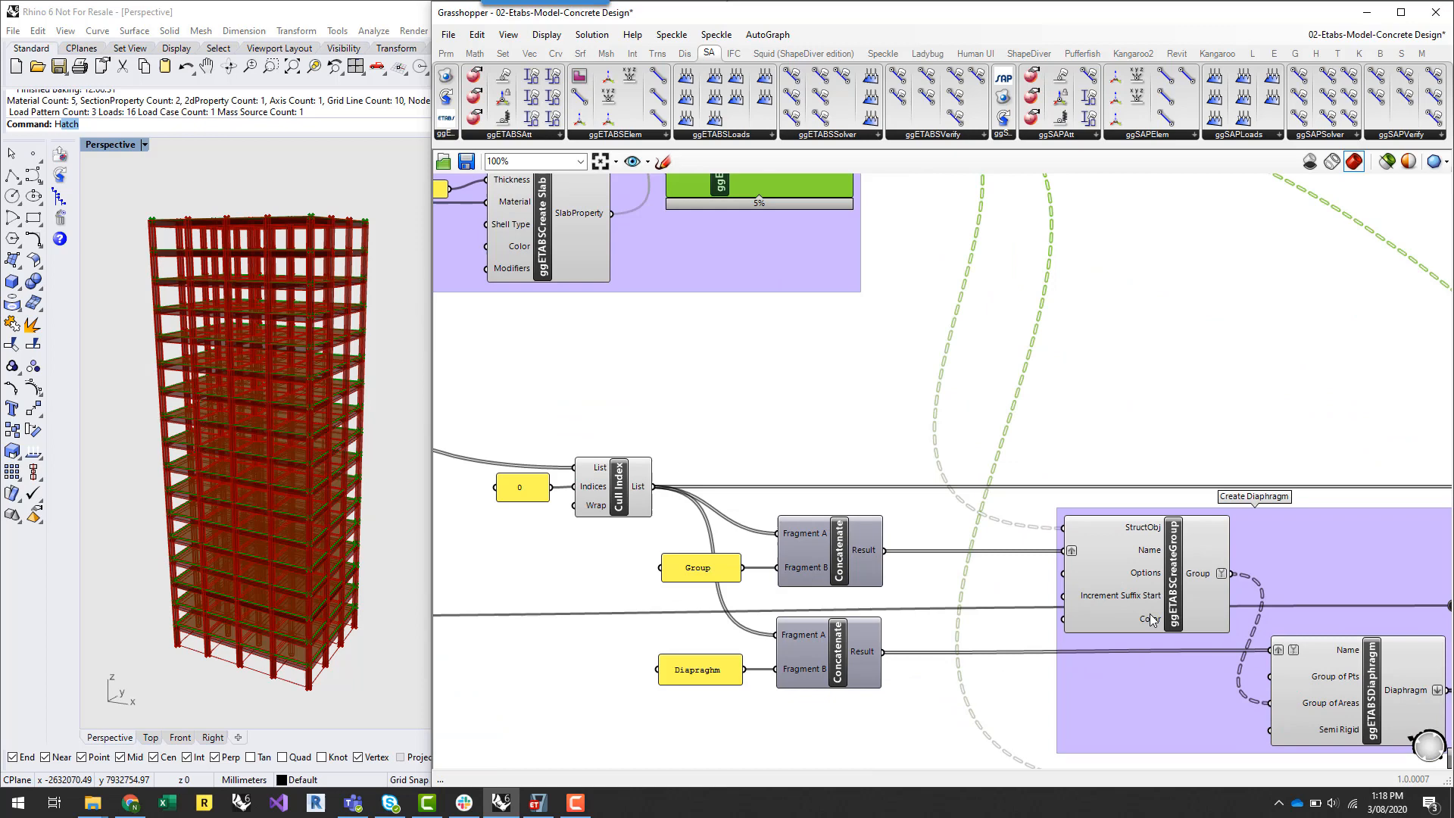
{"action": "mouse_move", "coordinate": [1397, 721]}
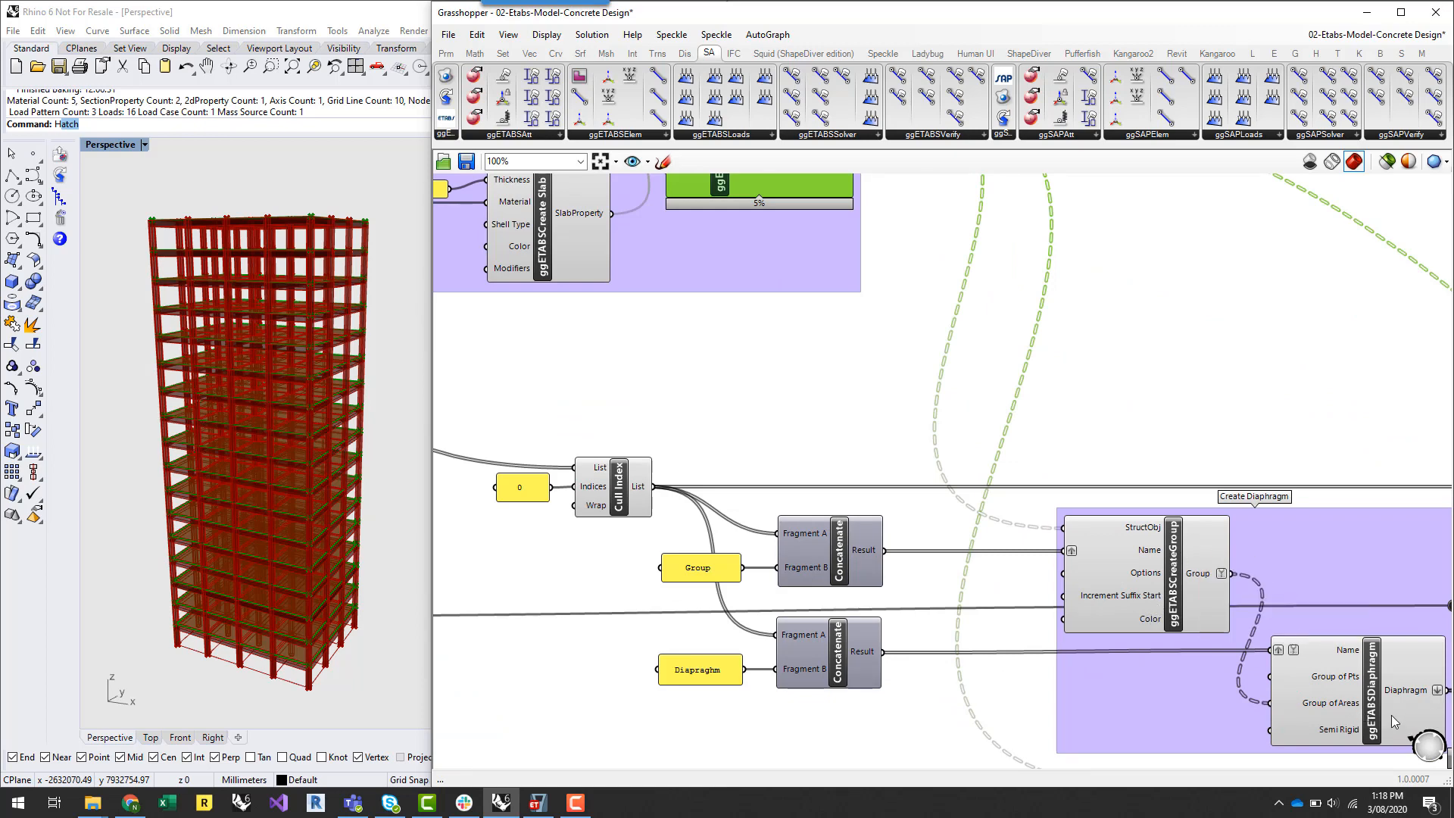
{"action": "left_click", "coordinate": [1345, 700]}
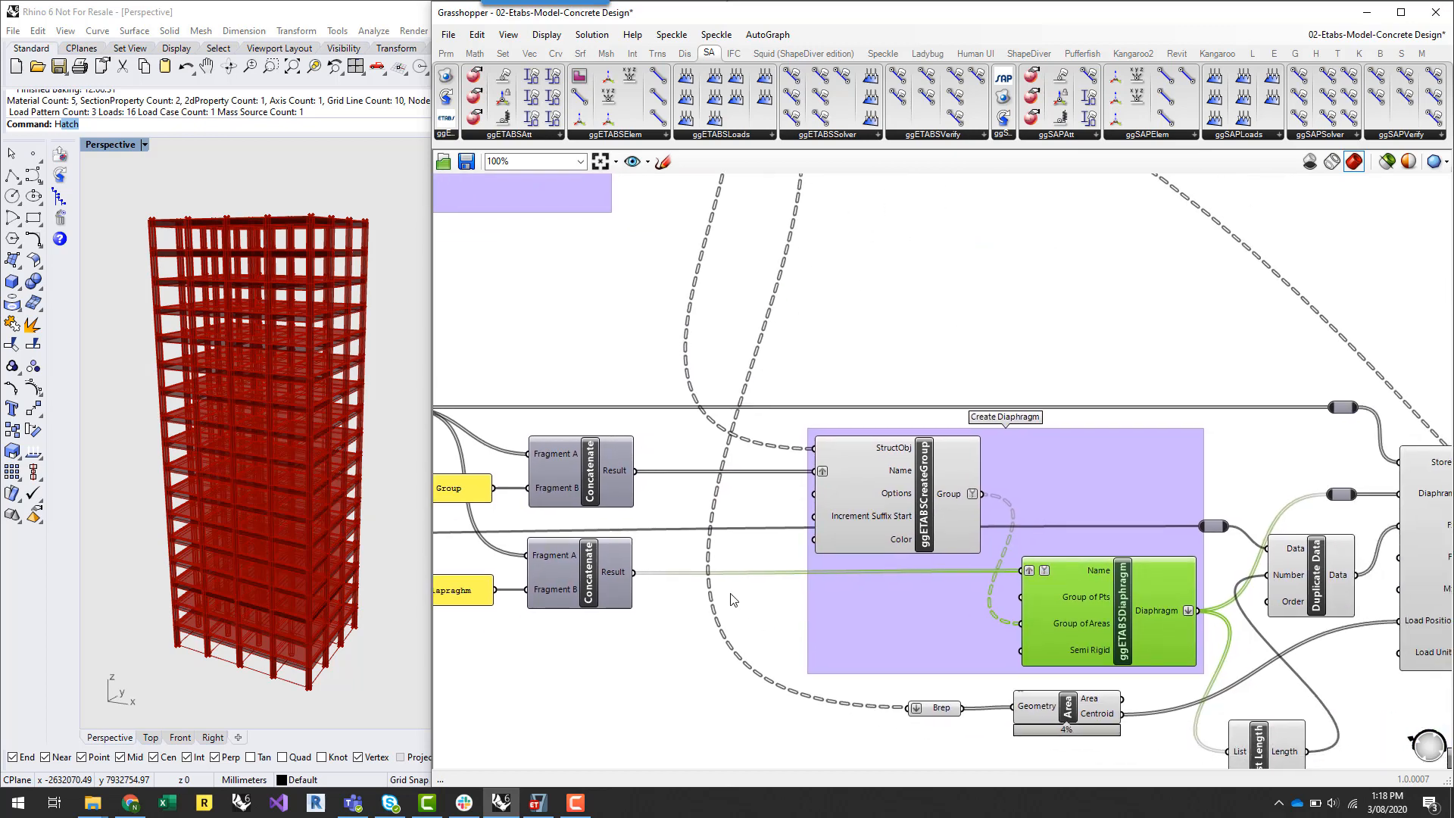
{"action": "scroll", "scroll_direction": "down", "scroll_amount": 3}
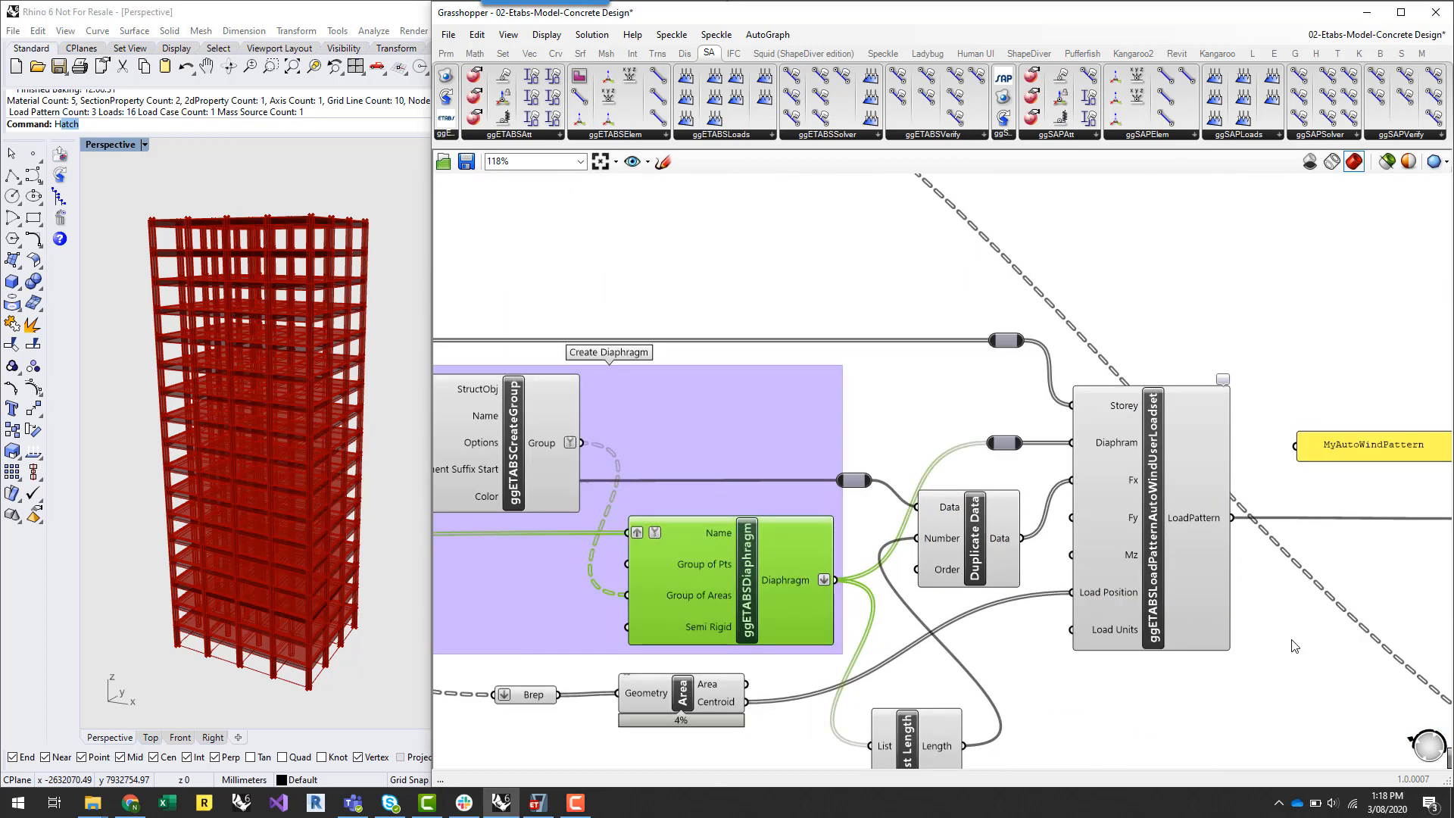
{"action": "mouse_move", "coordinate": [1269, 588]}
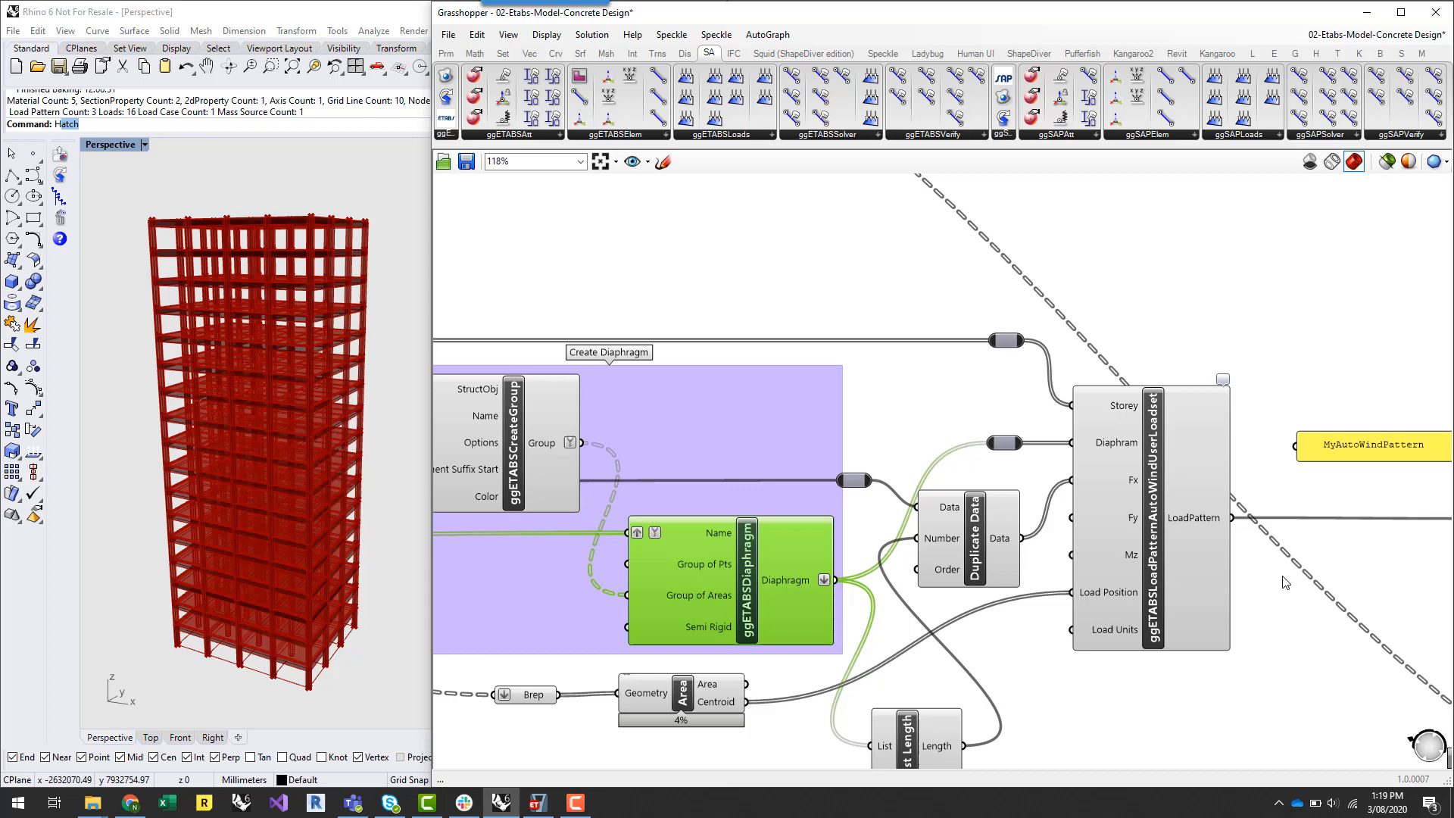
{"action": "scroll", "scroll_direction": "down", "scroll_amount": 3}
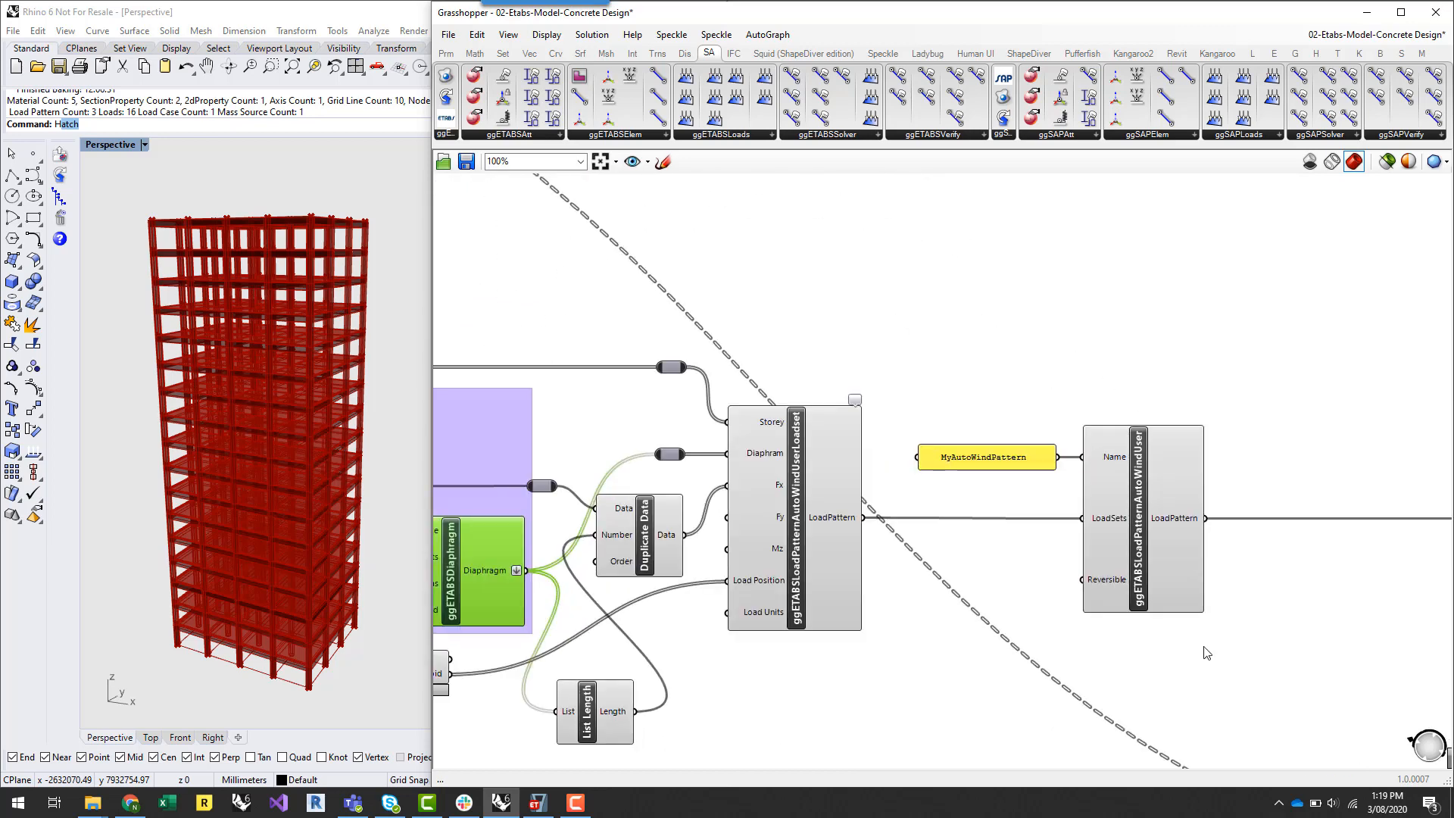
{"action": "mouse_move", "coordinate": [1201, 630]}
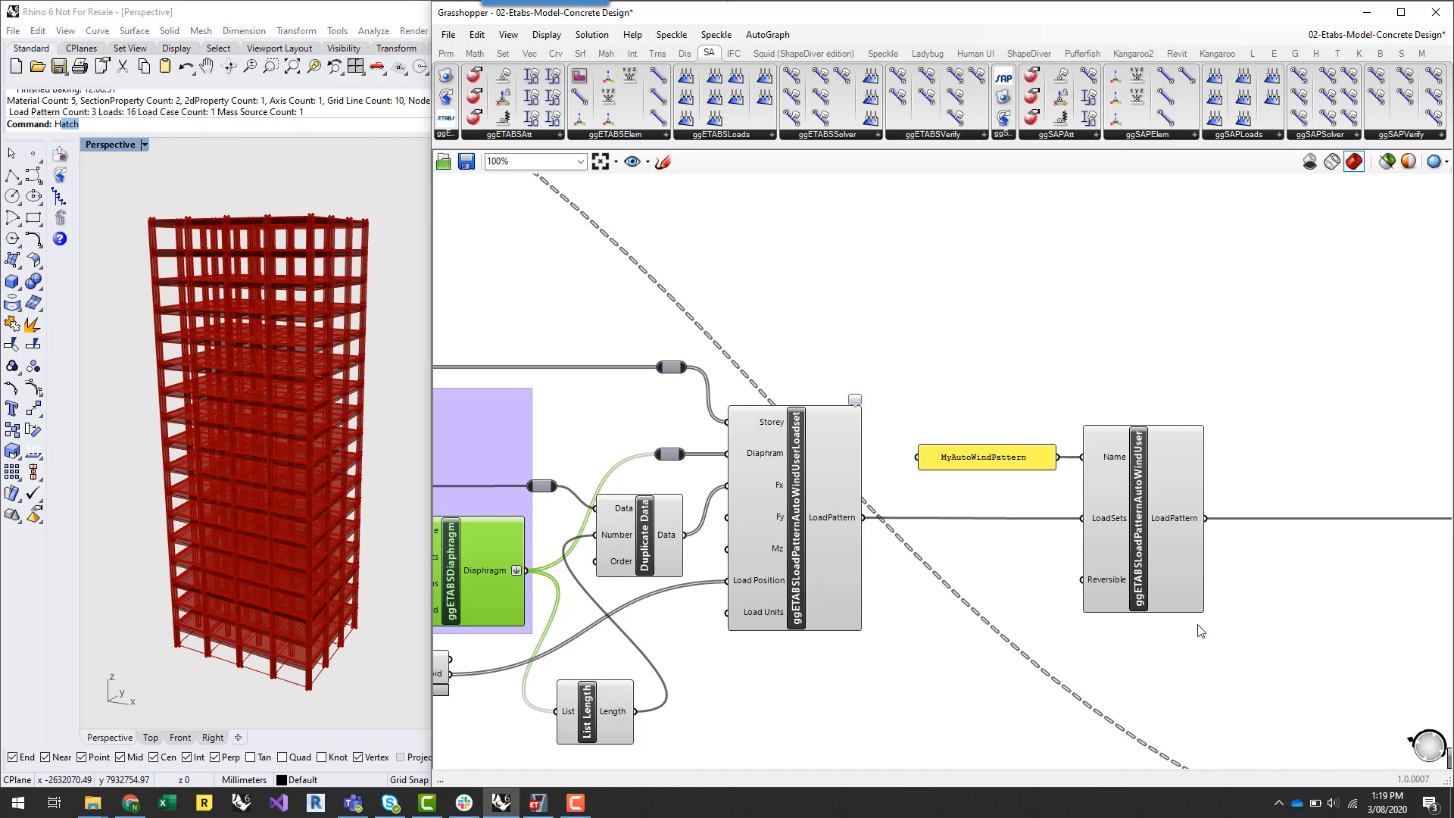
{"action": "mouse_move", "coordinate": [1225, 605]}
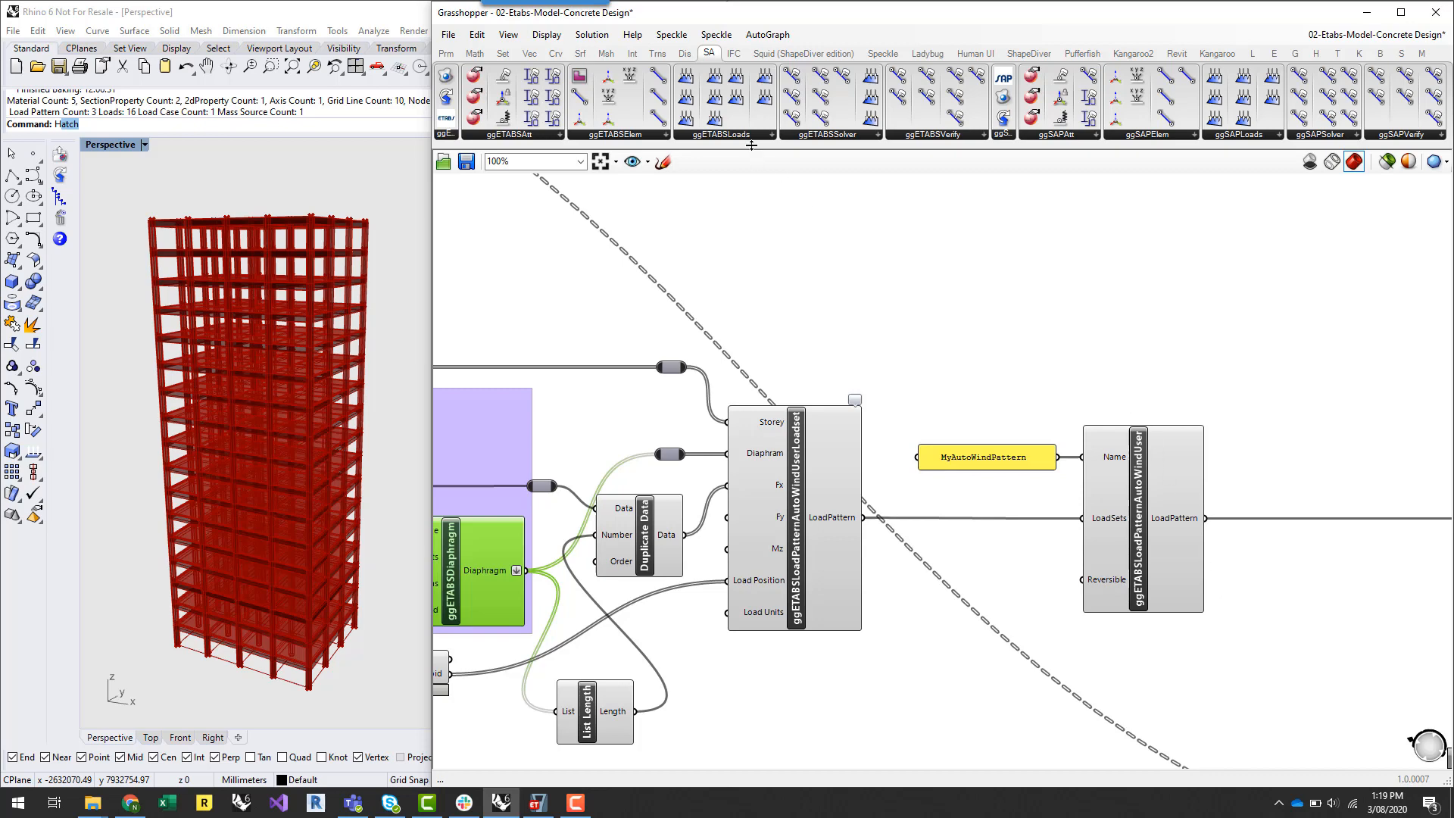
{"action": "left_click", "coordinate": [727, 135]}
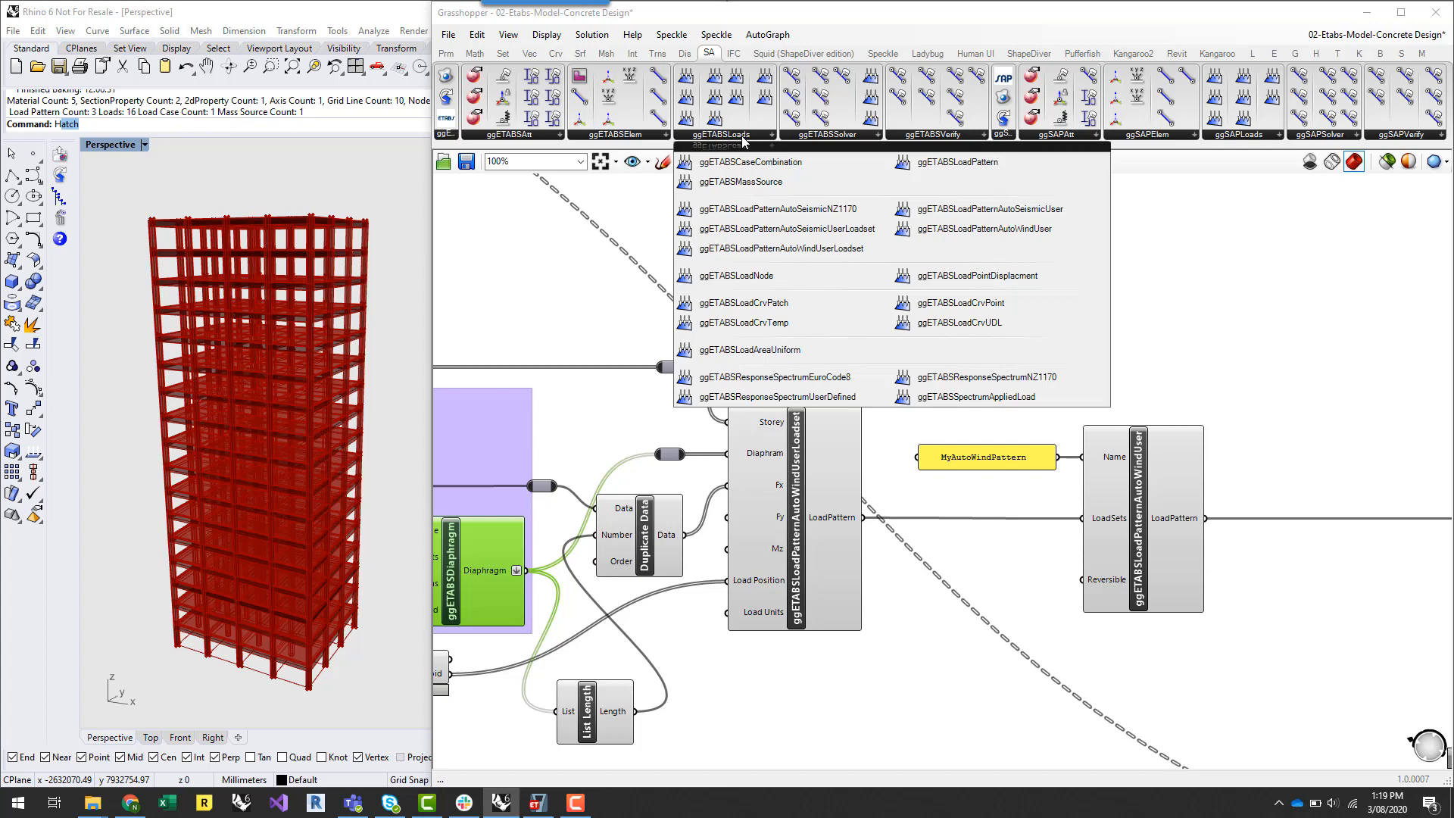
{"action": "mouse_move", "coordinate": [823, 228]}
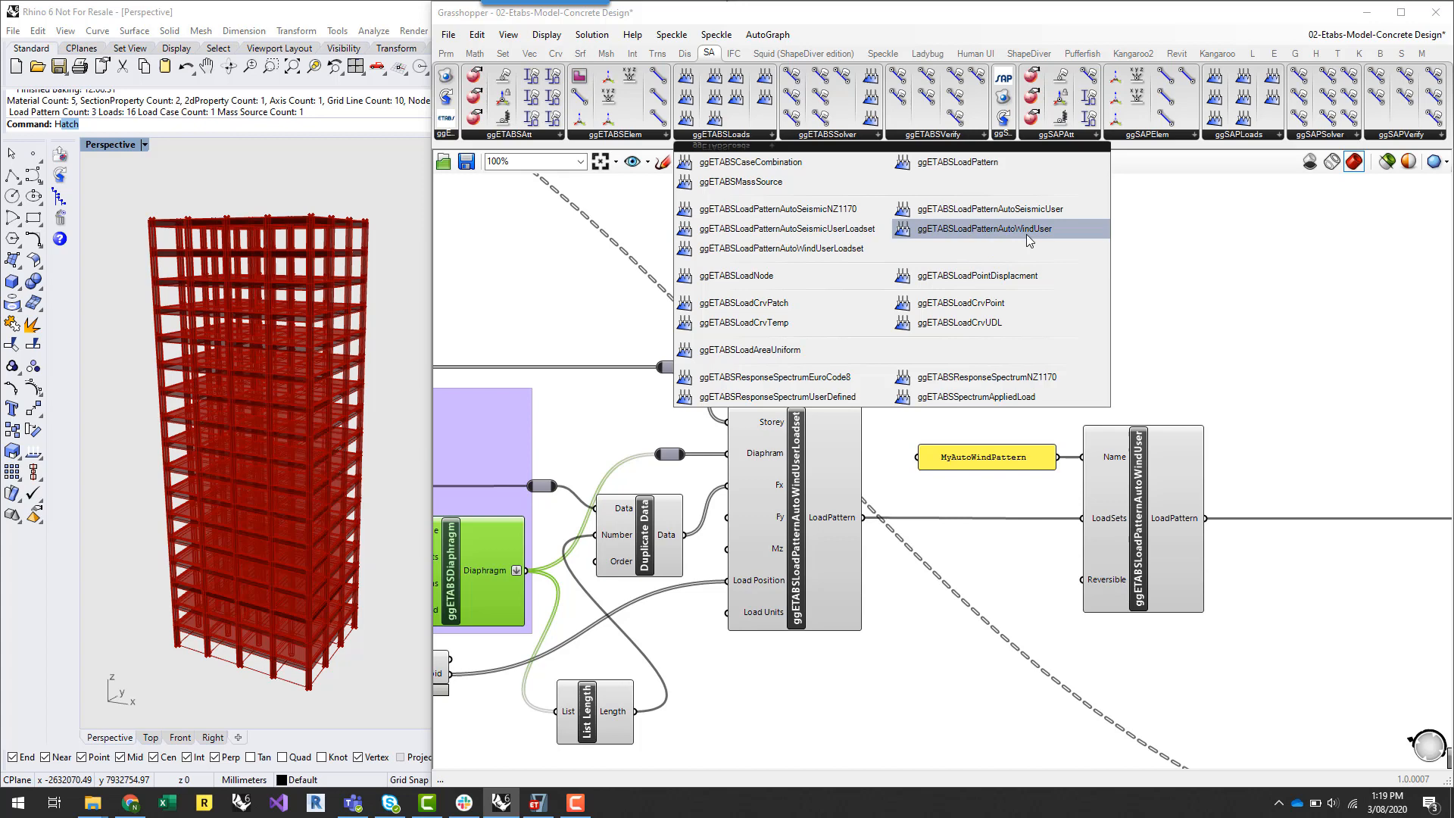
{"action": "mouse_move", "coordinate": [1003, 234]}
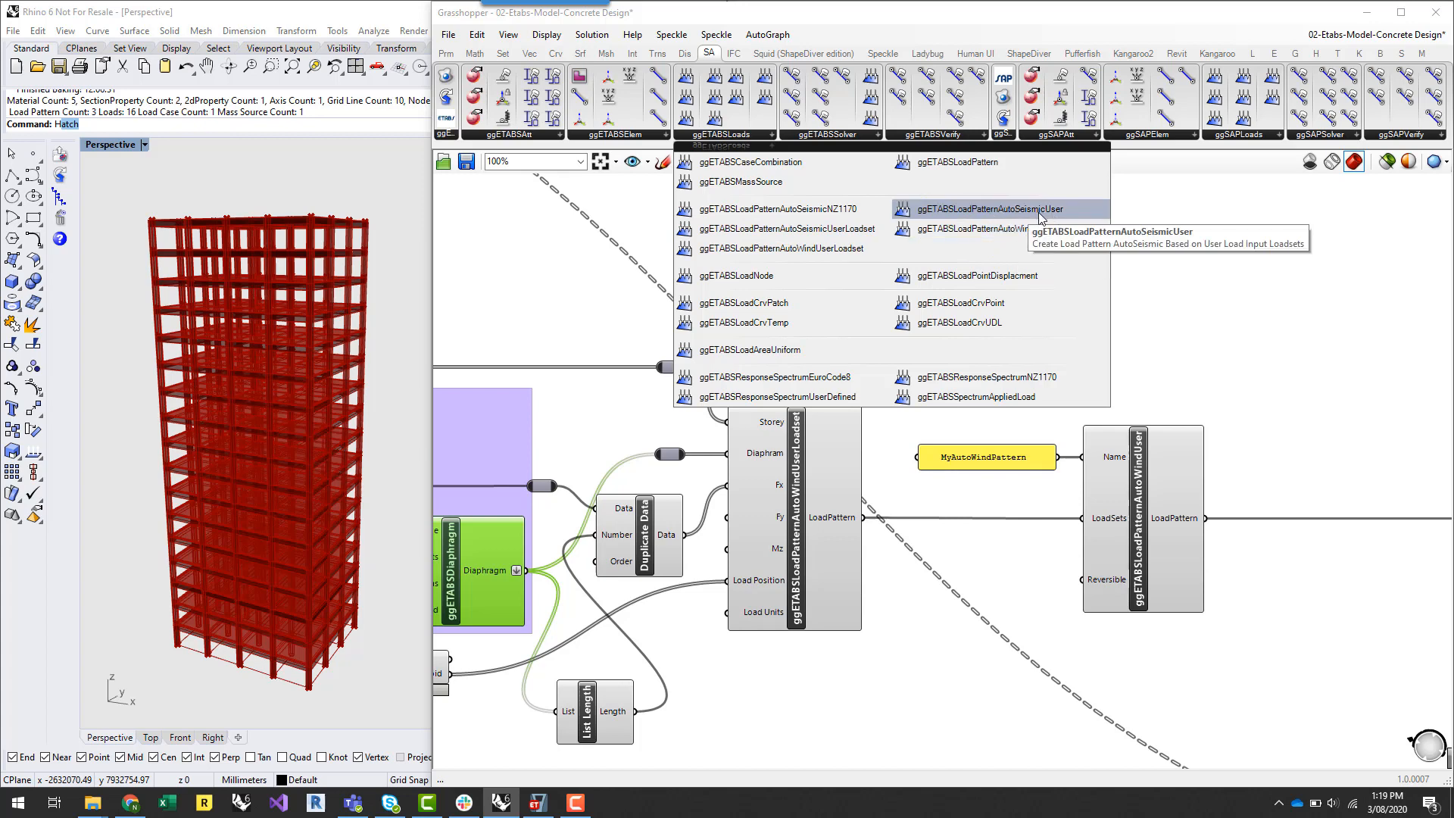
{"action": "mouse_move", "coordinate": [901, 215]}
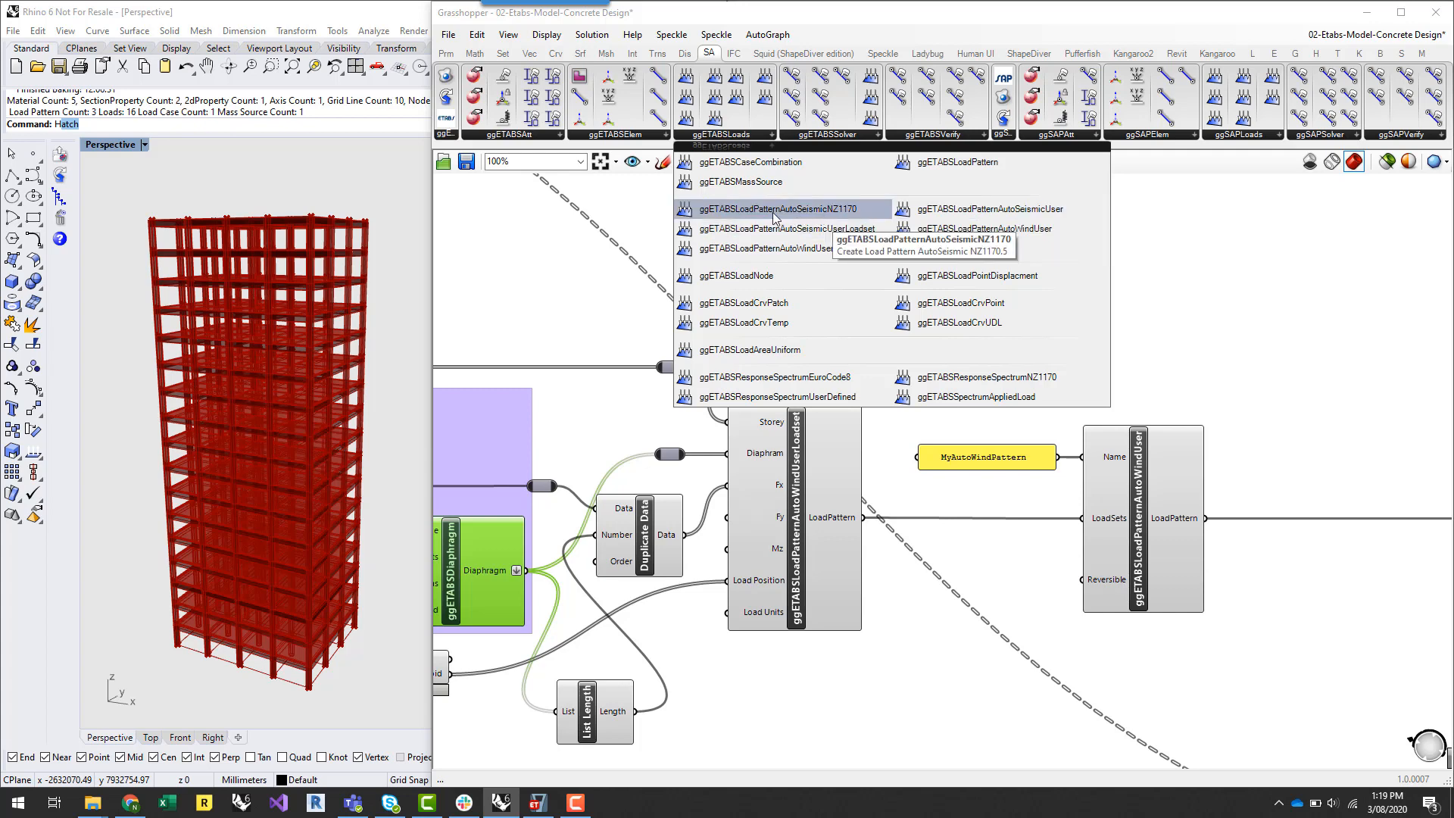
{"action": "mouse_move", "coordinate": [760, 218]}
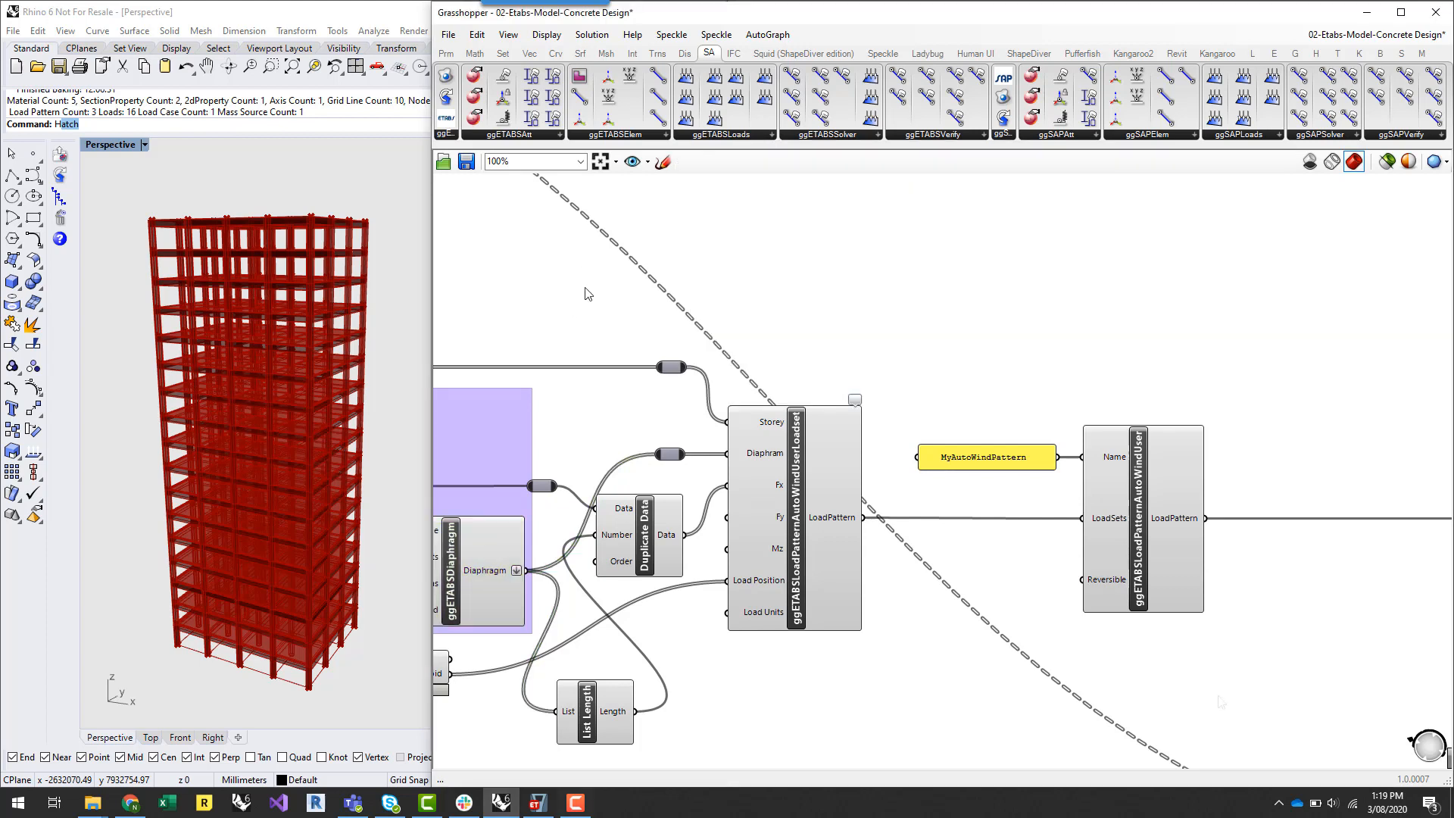
{"action": "mouse_move", "coordinate": [1082, 345]}
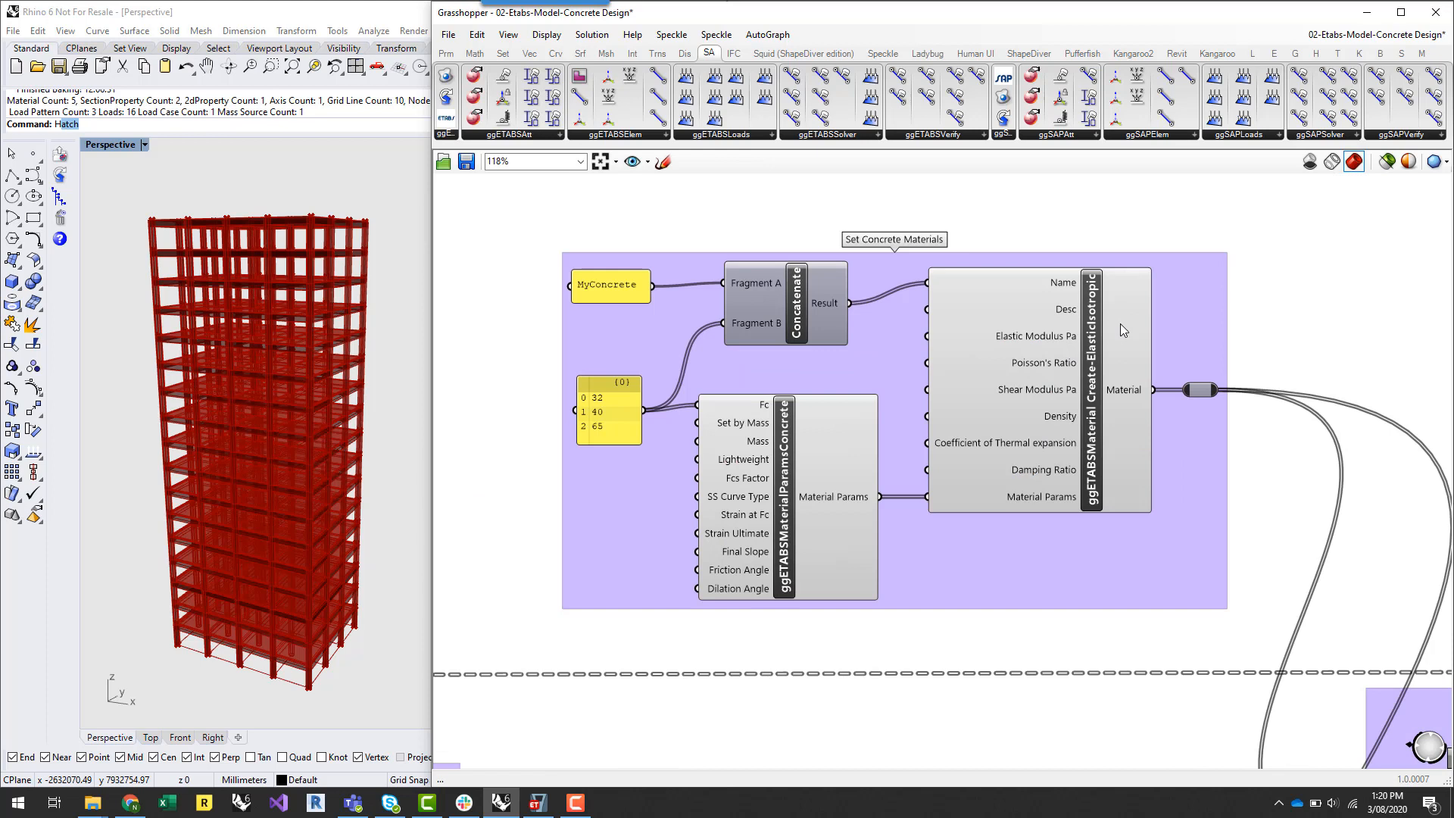
{"action": "mouse_move", "coordinate": [1270, 288]}
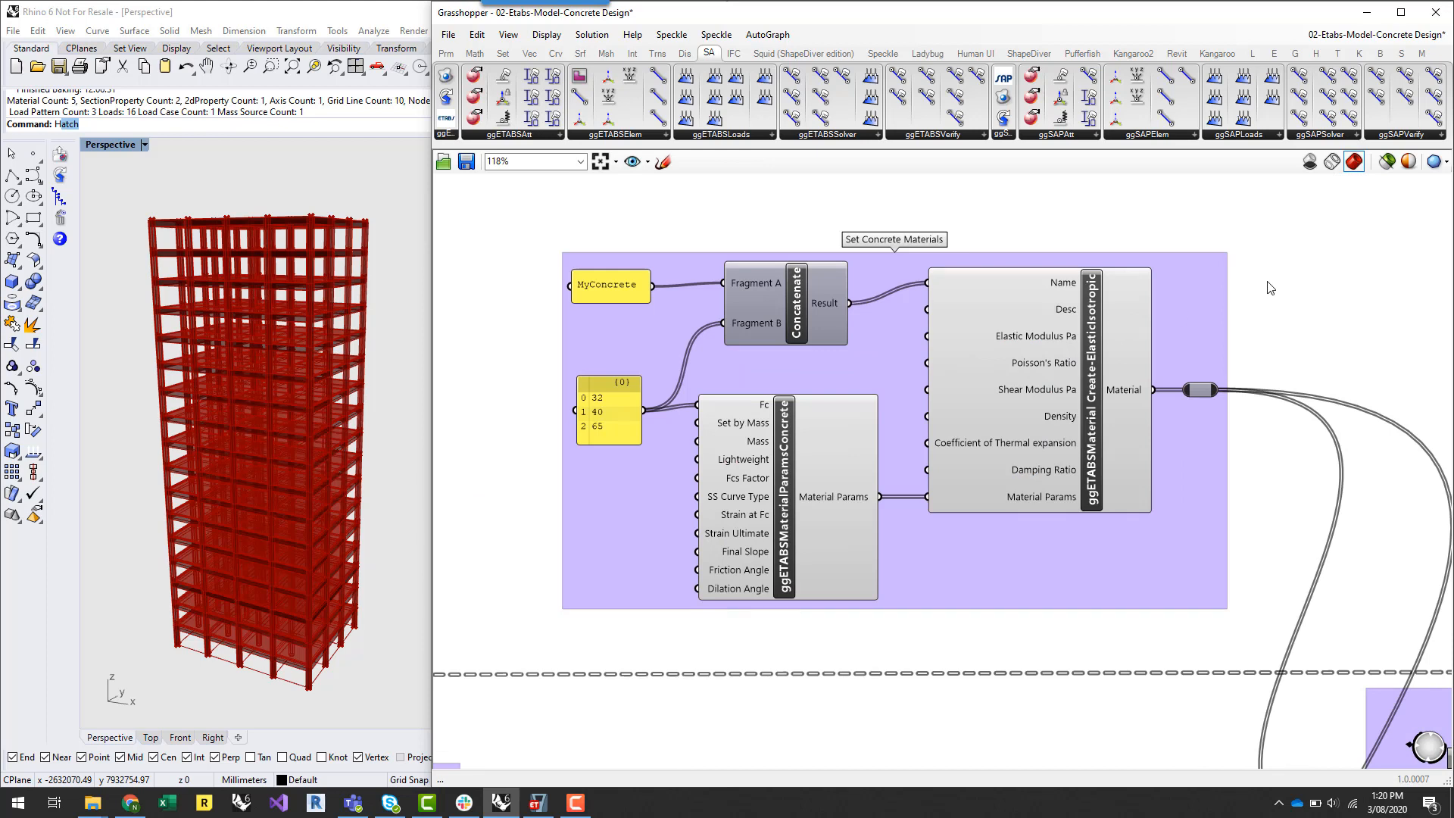
{"action": "mouse_move", "coordinate": [748, 298]}
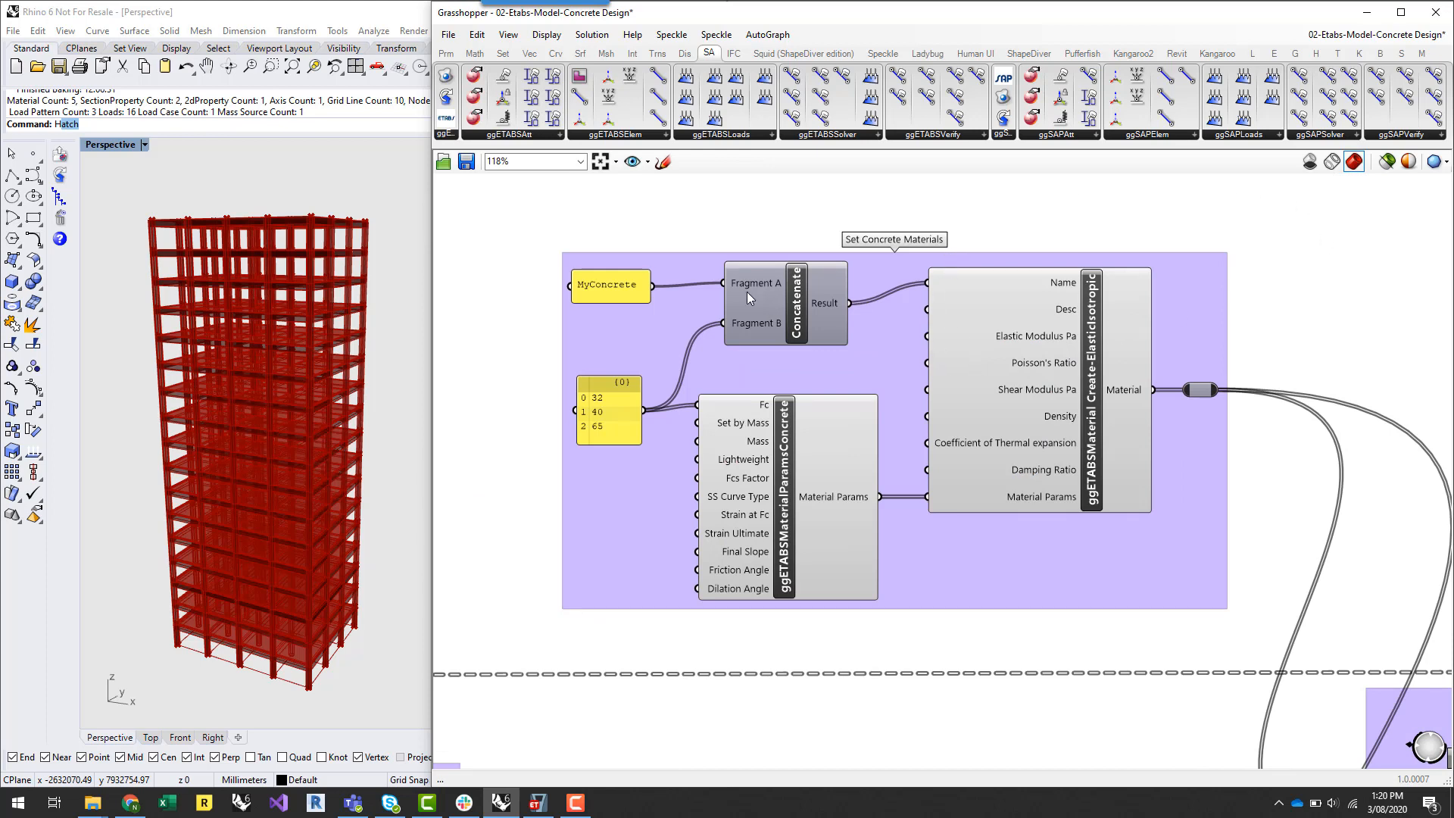
{"action": "mouse_move", "coordinate": [1233, 413]}
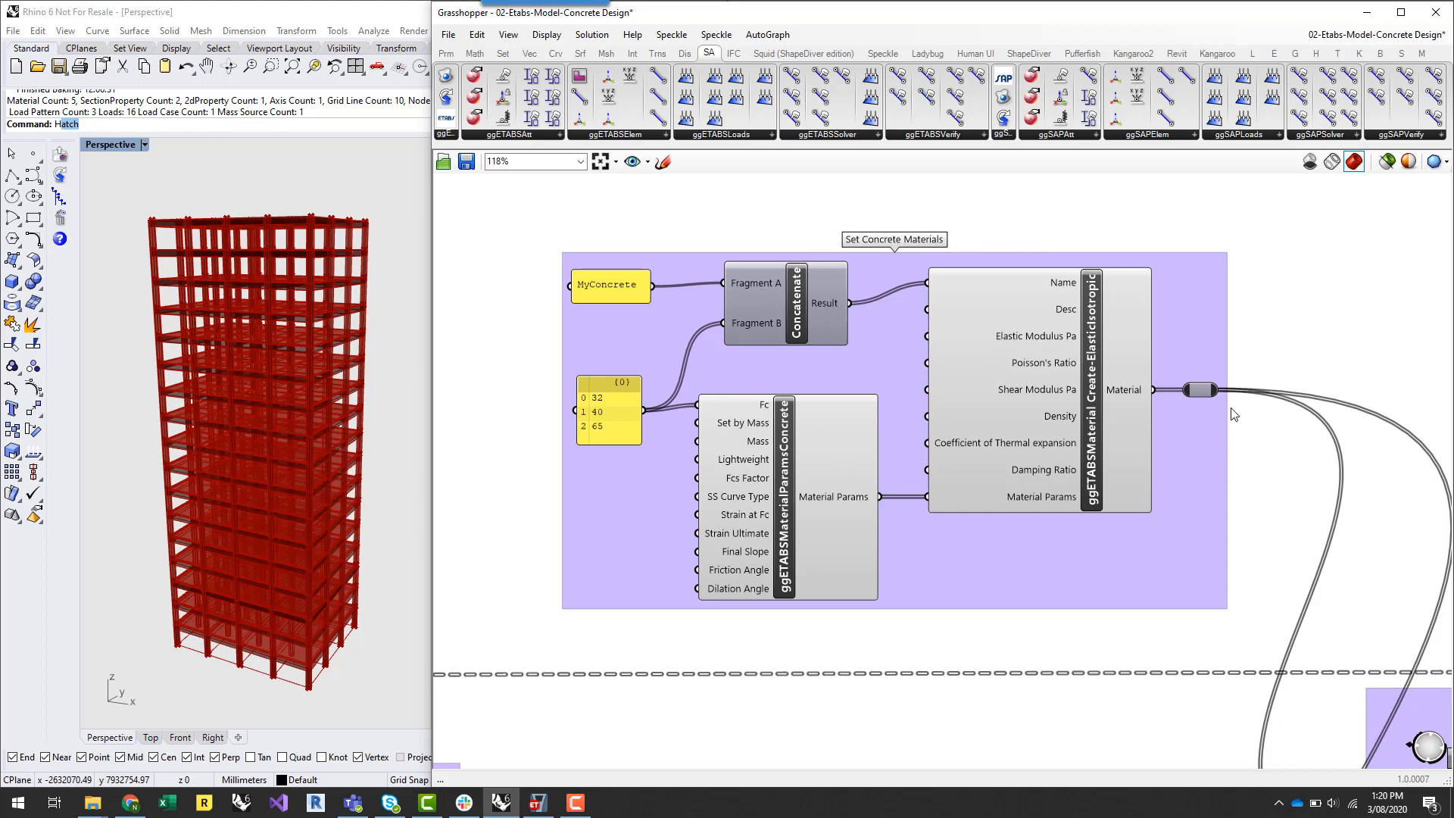
{"action": "mouse_move", "coordinate": [630, 442]}
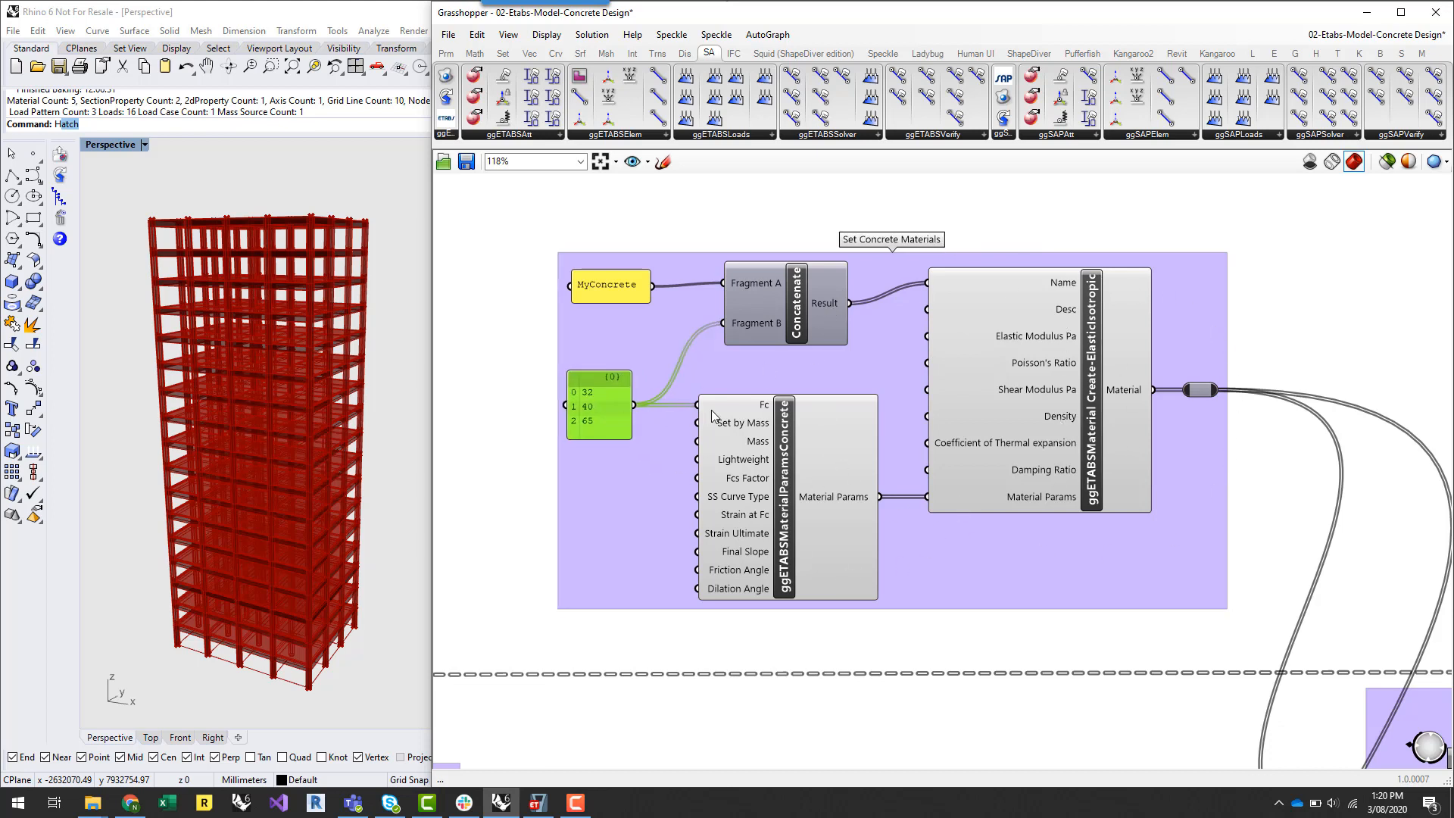
{"action": "mouse_move", "coordinate": [762, 409]}
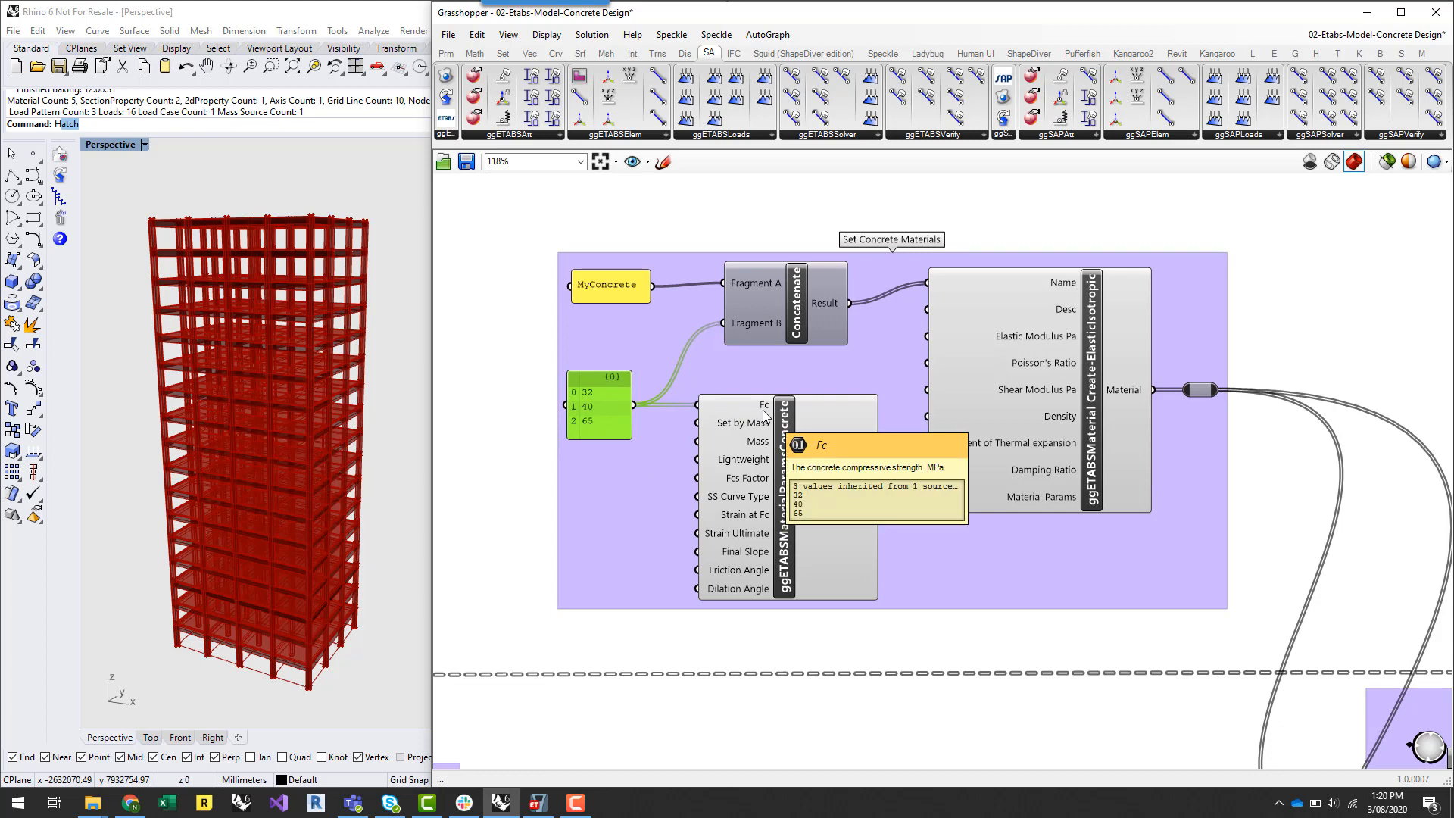
{"action": "mouse_move", "coordinate": [524, 135]}
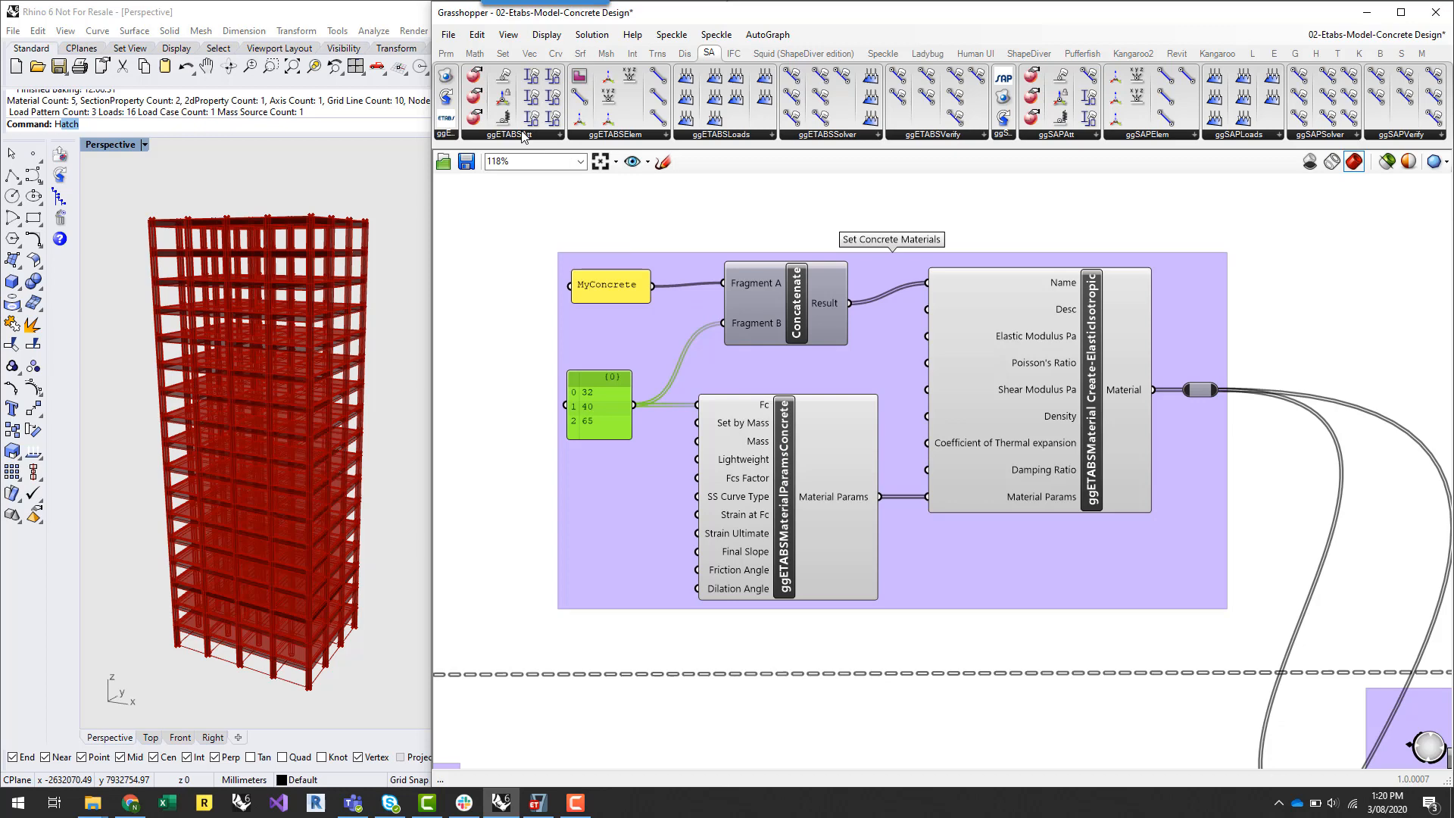
Step: Show the ETABS attribute components to pick a standard concrete material for the materials group
{"action": "left_click", "coordinate": [521, 133]}
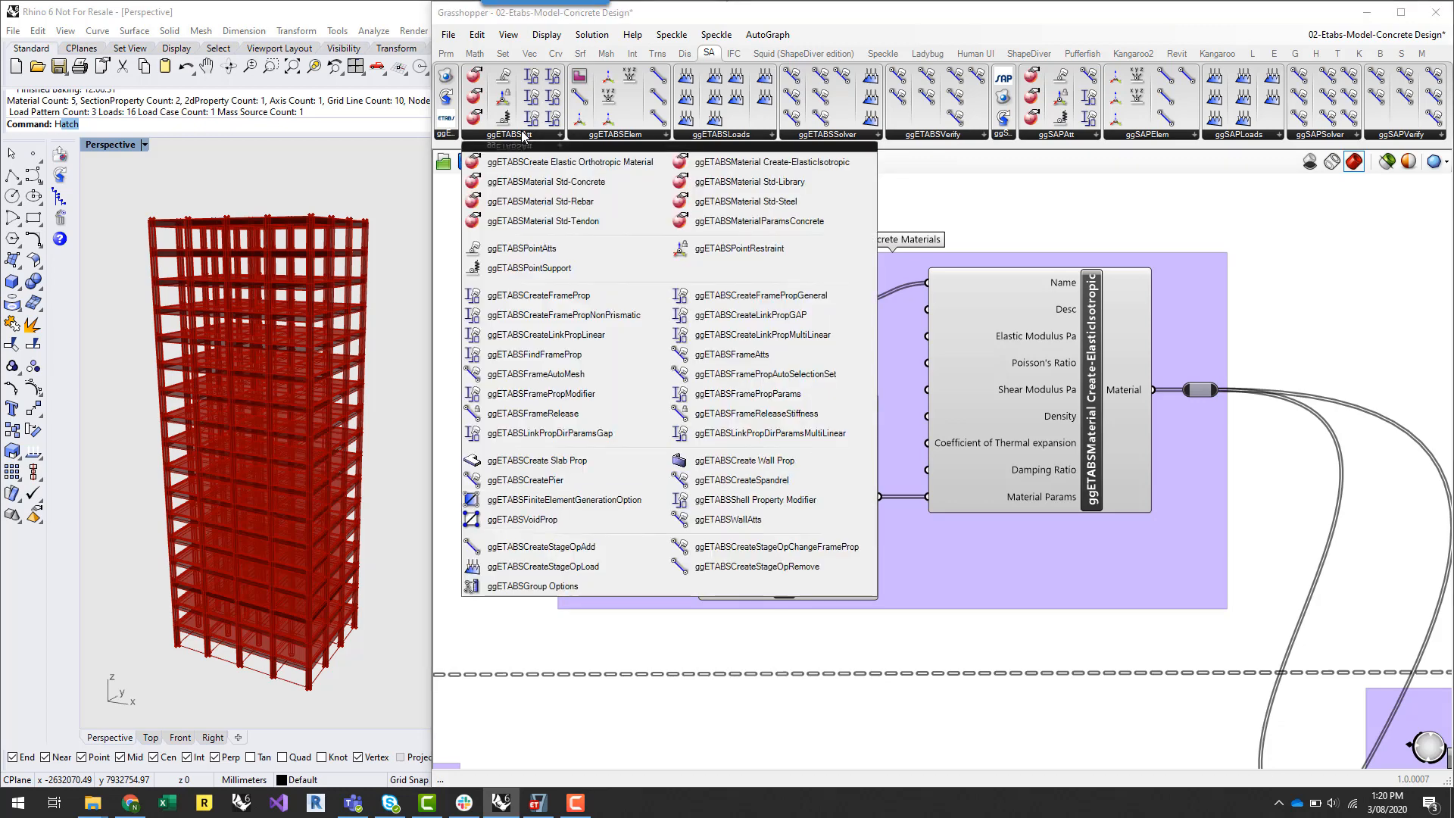
{"action": "mouse_move", "coordinate": [568, 182]}
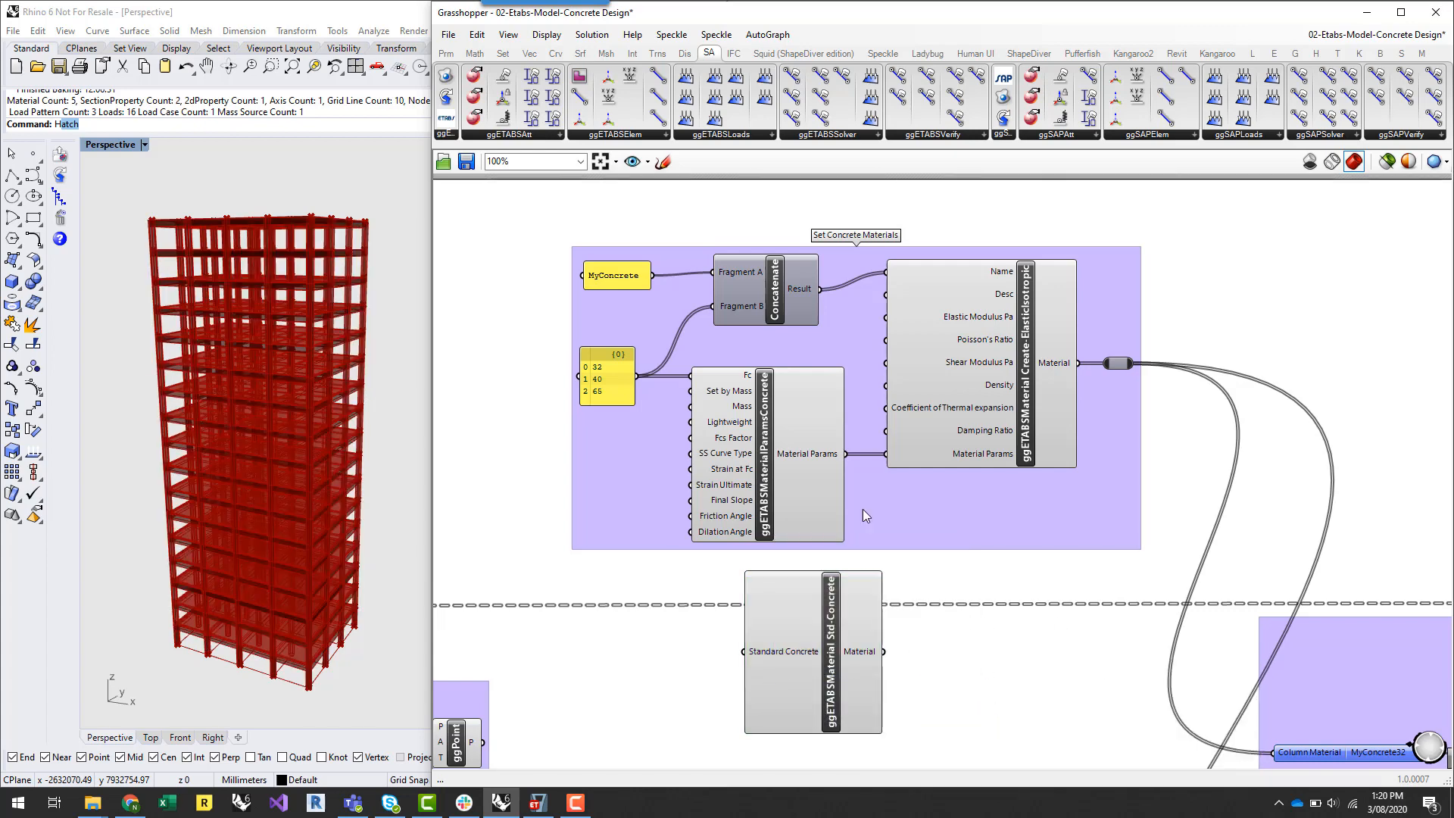
{"action": "mouse_move", "coordinate": [720, 477]}
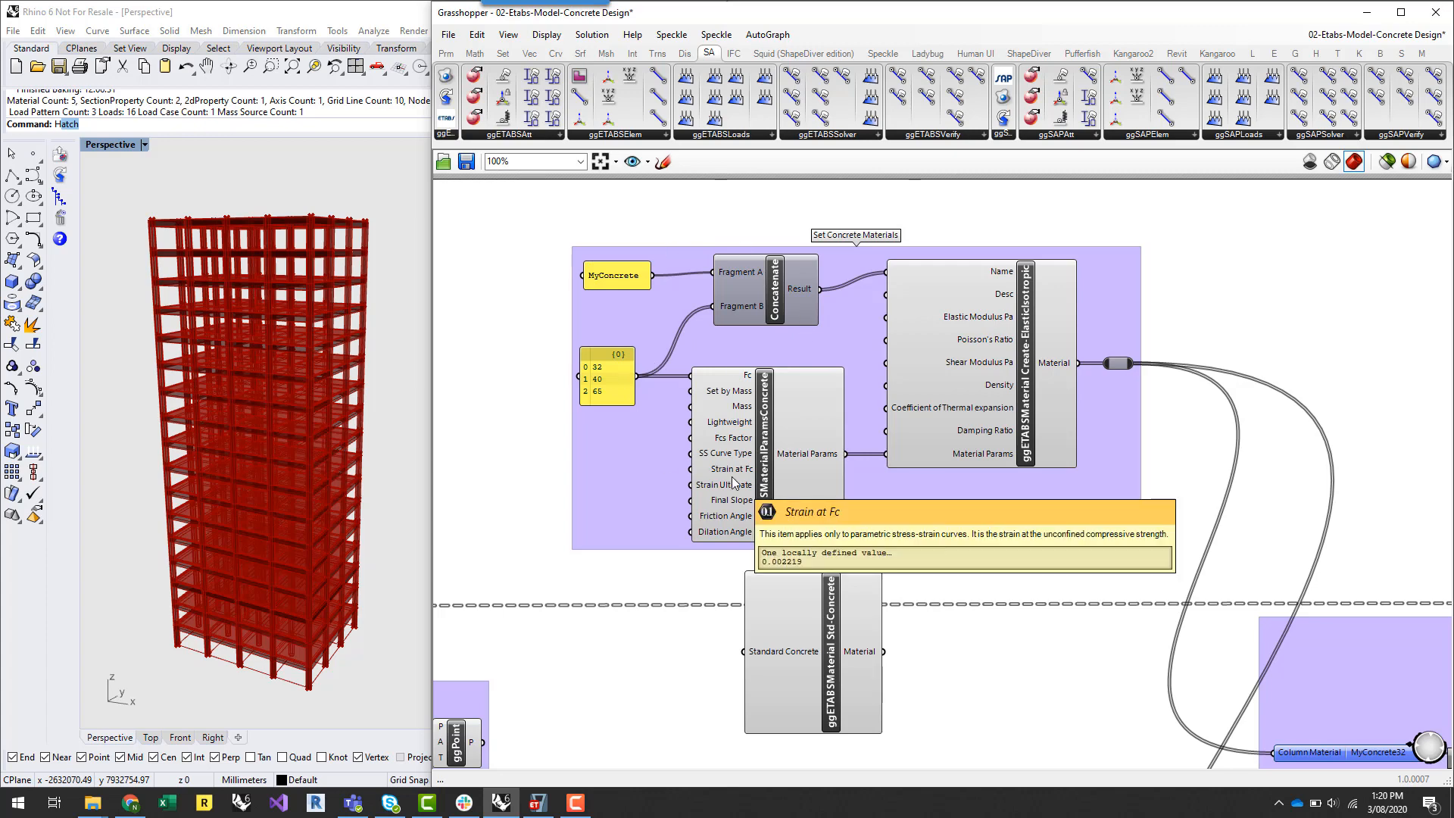
{"action": "mouse_move", "coordinate": [691, 391]}
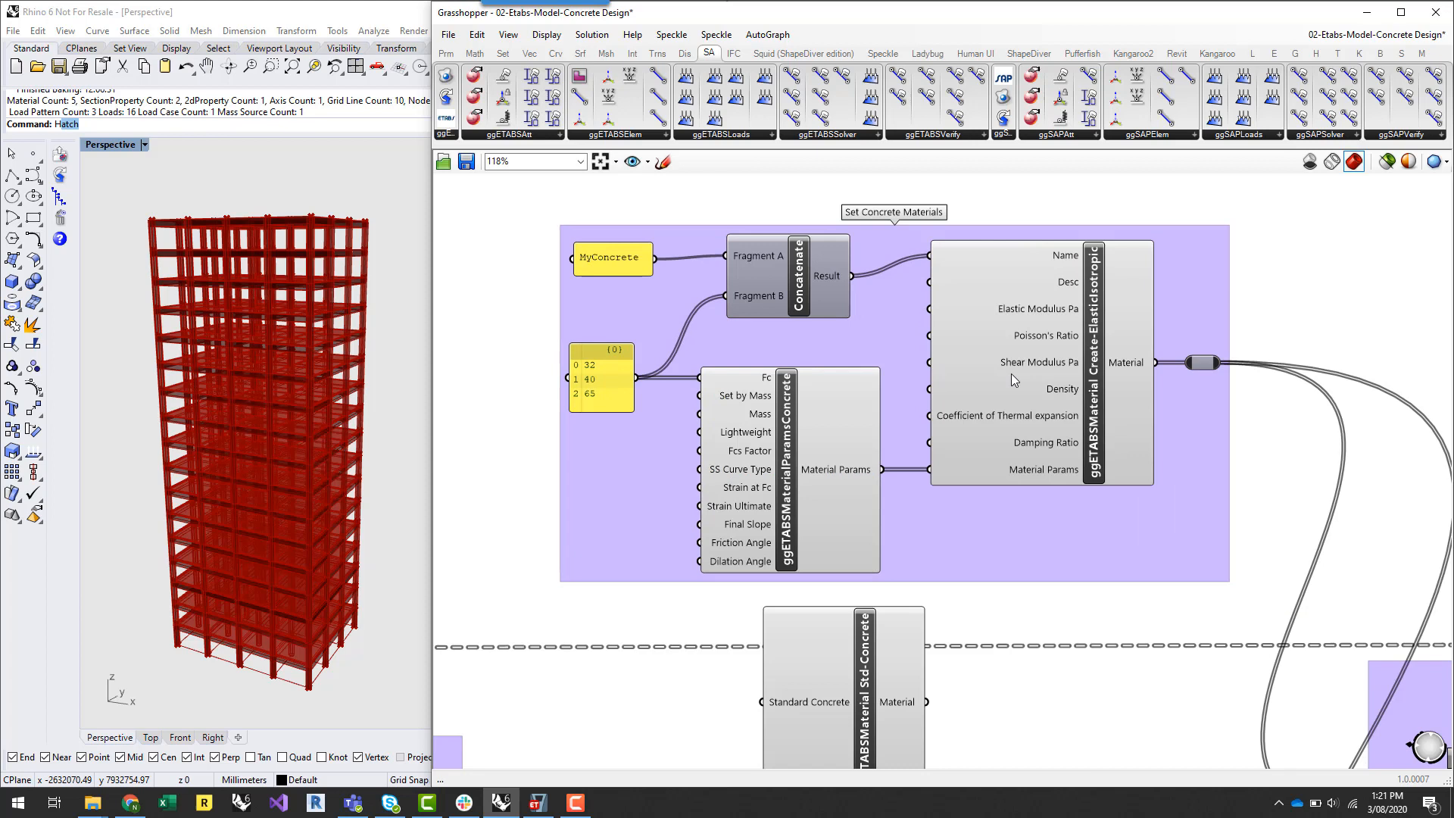
{"action": "mouse_move", "coordinate": [1094, 363]}
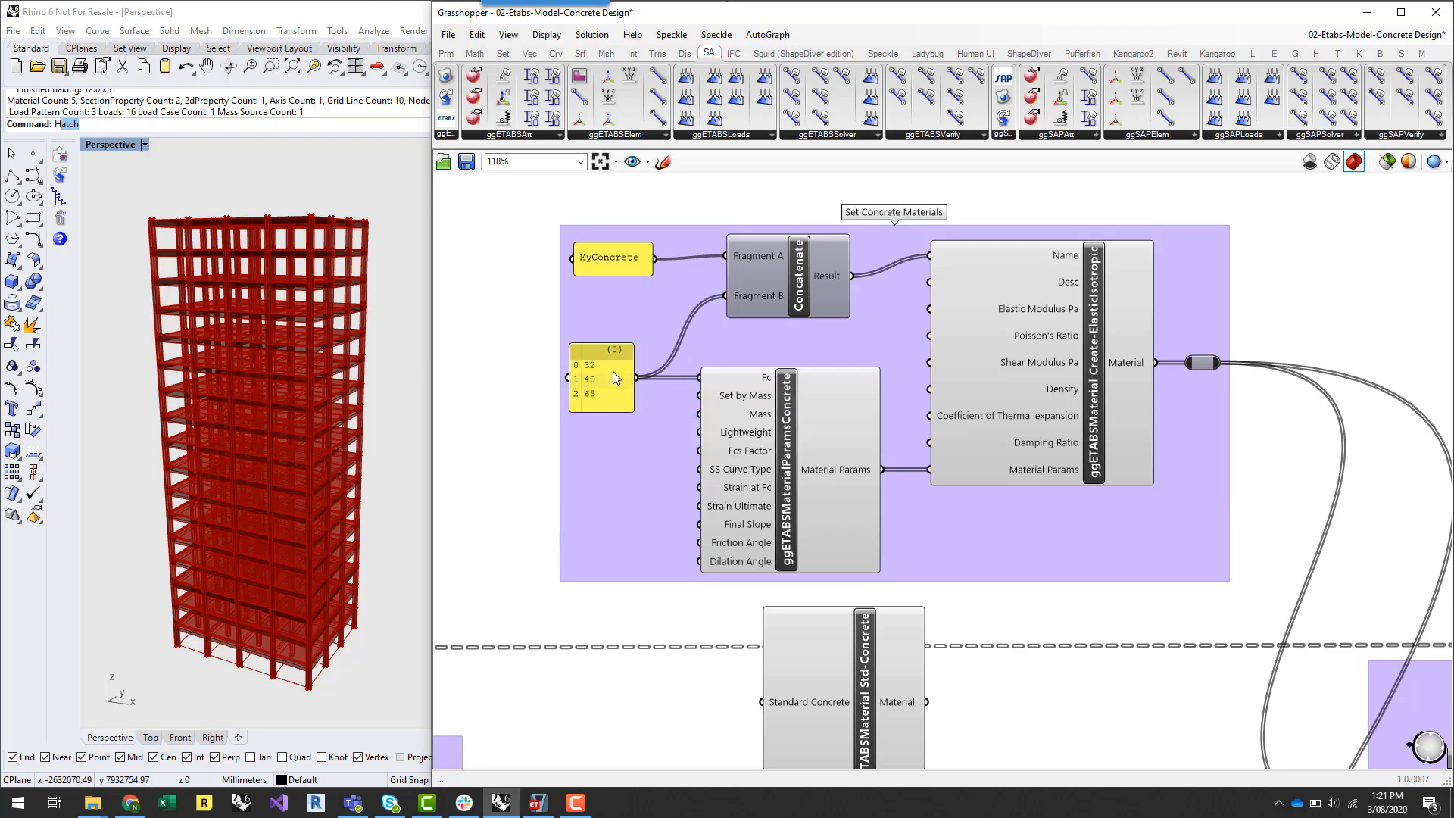
{"action": "mouse_move", "coordinate": [860, 401]}
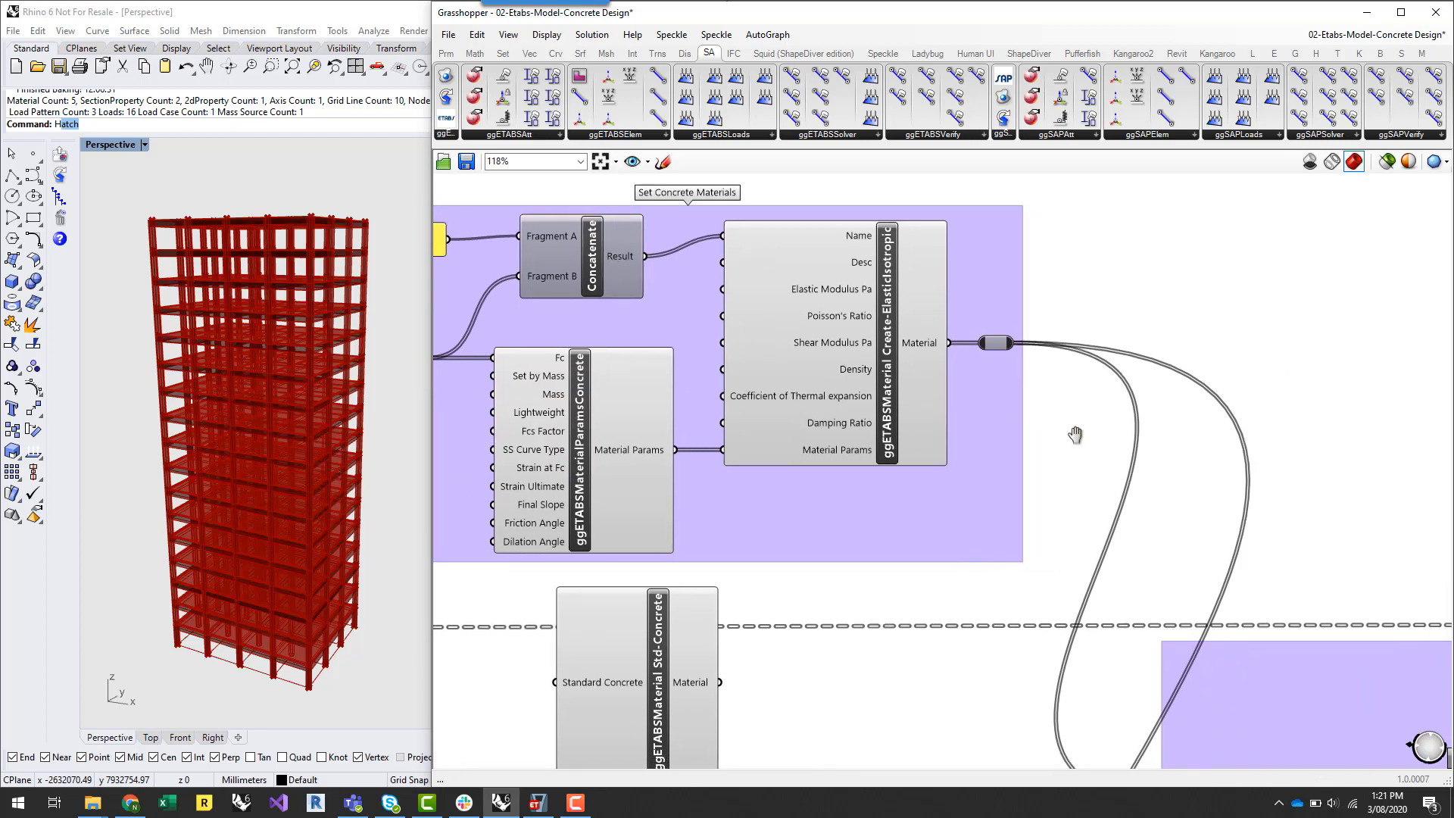
{"action": "mouse_move", "coordinate": [927, 342]}
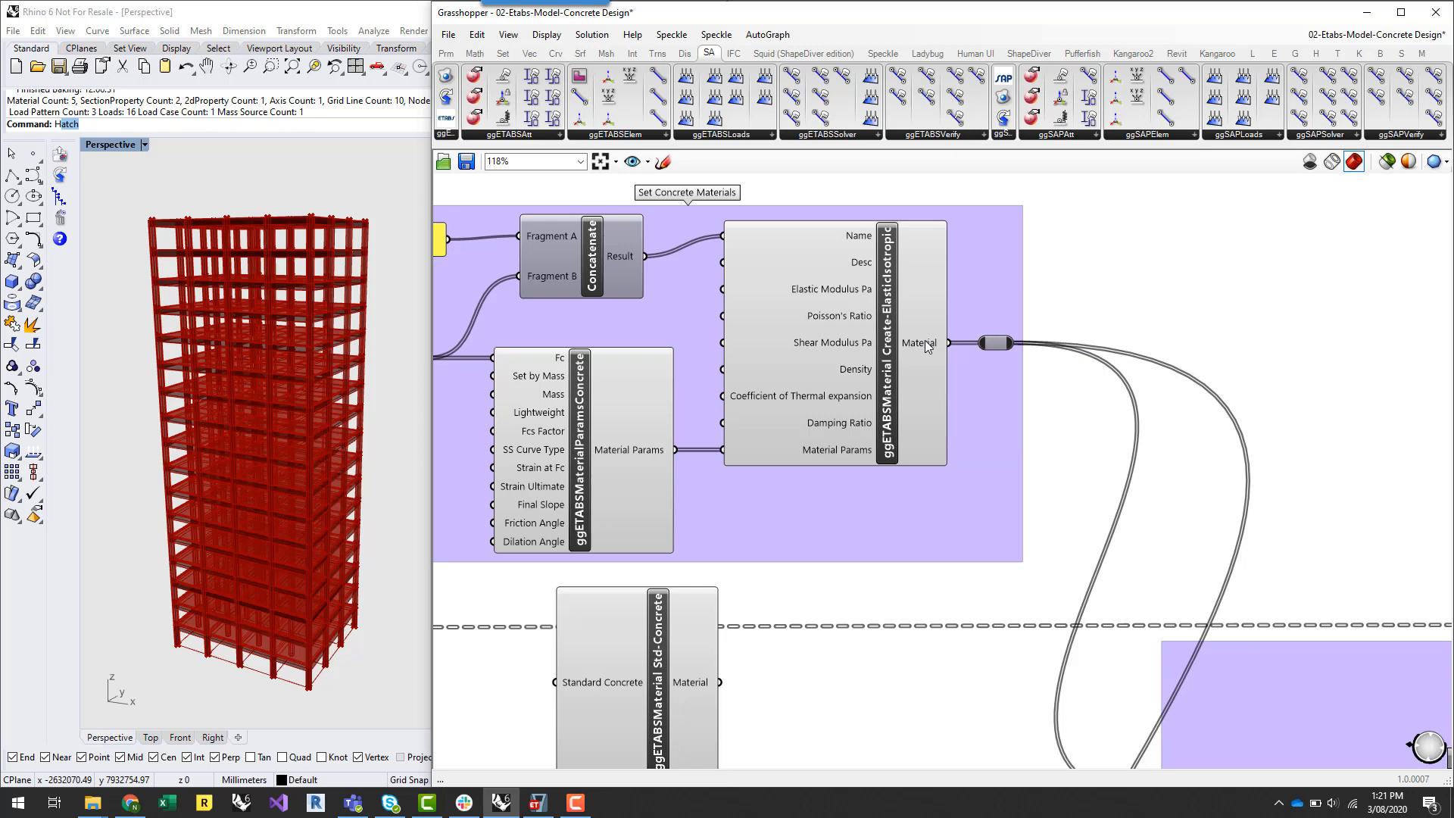
Step: Review the column and concrete beam property groups, then show the ETABS design verification components
{"action": "scroll", "scroll_direction": "down", "scroll_amount": 3}
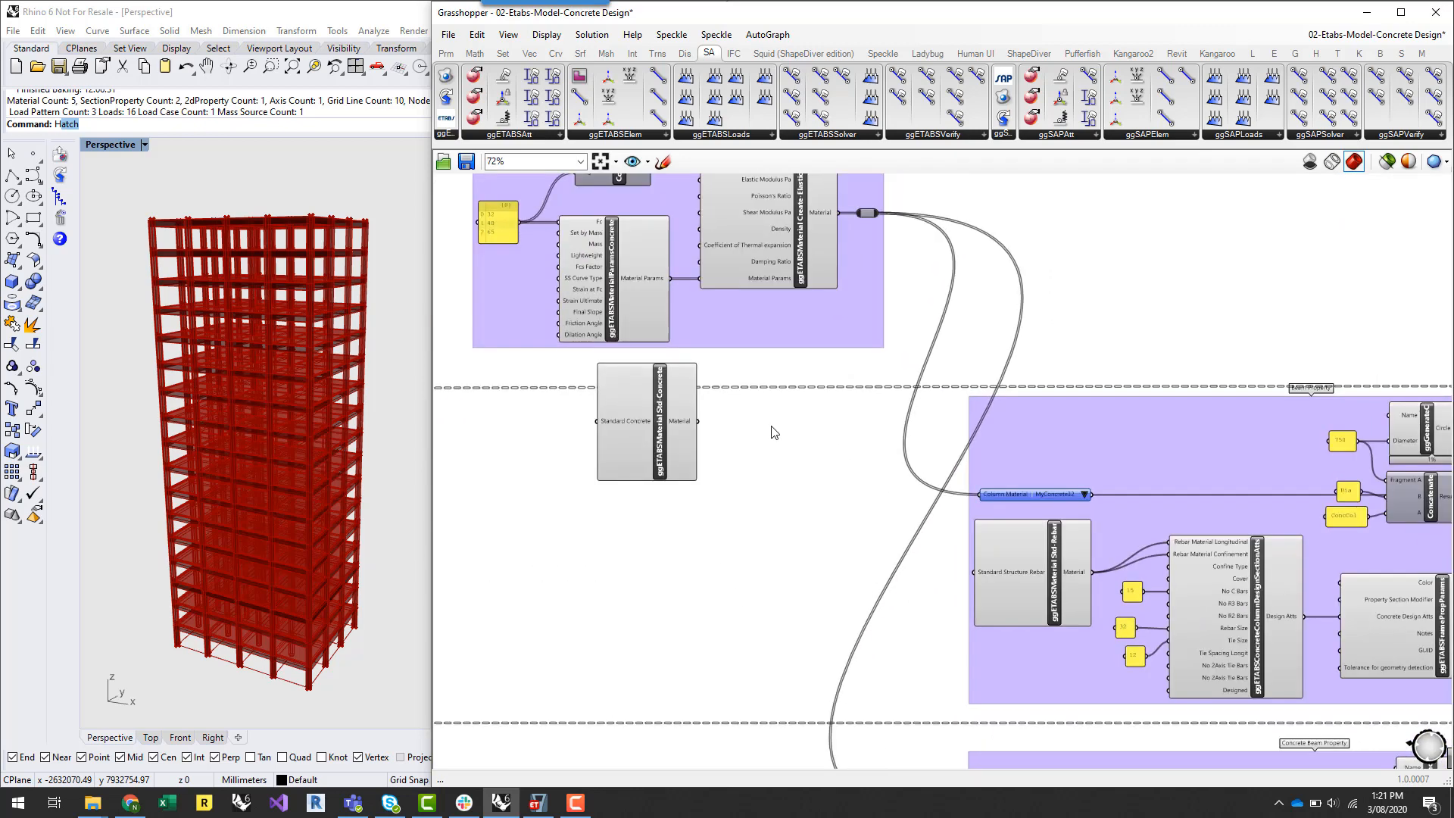
{"action": "scroll", "scroll_direction": "down", "scroll_amount": 3}
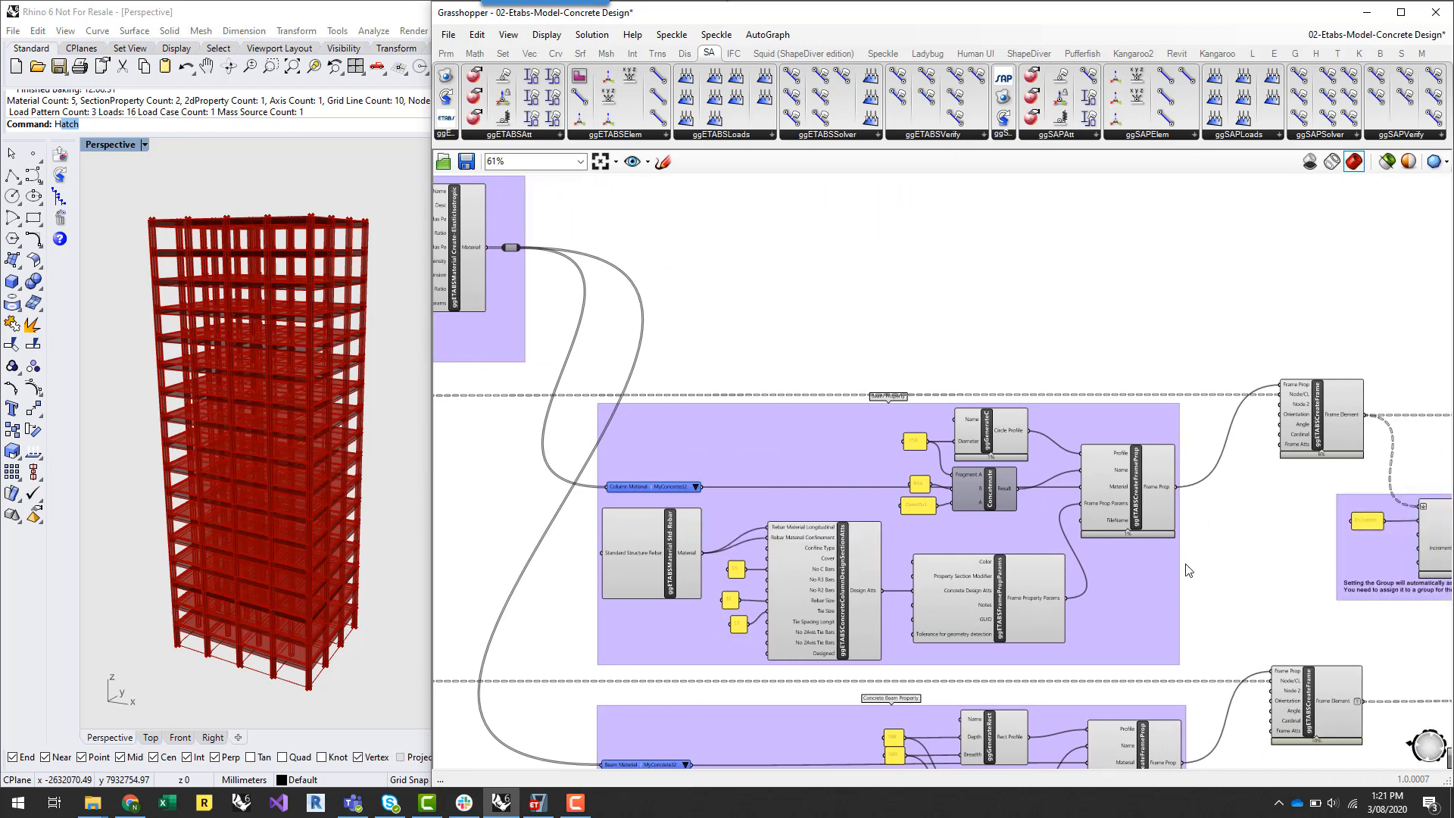
{"action": "mouse_move", "coordinate": [1228, 568]}
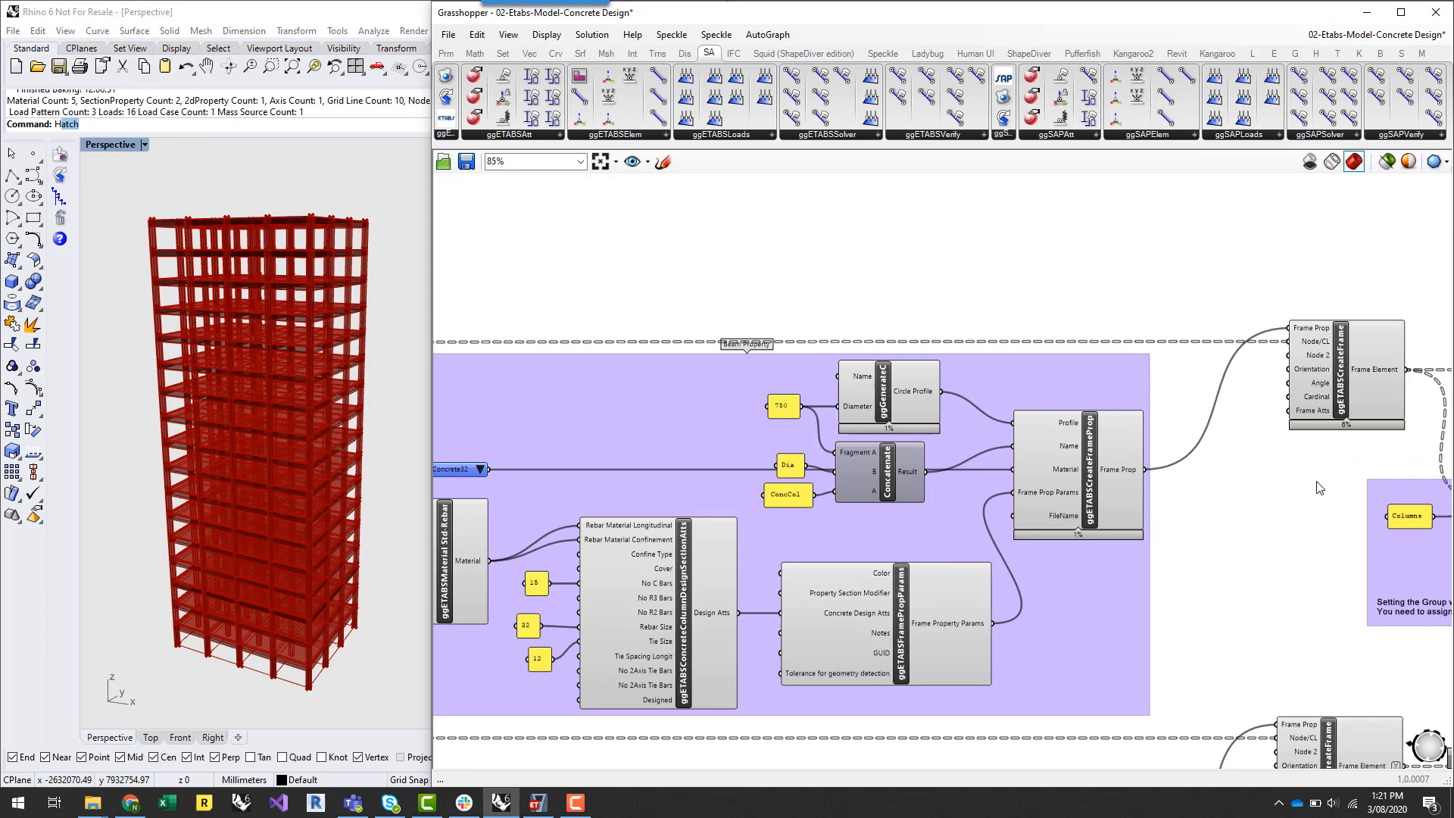
{"action": "left_click_drag", "start_coordinate": [1319, 486], "coordinate": [1224, 399]}
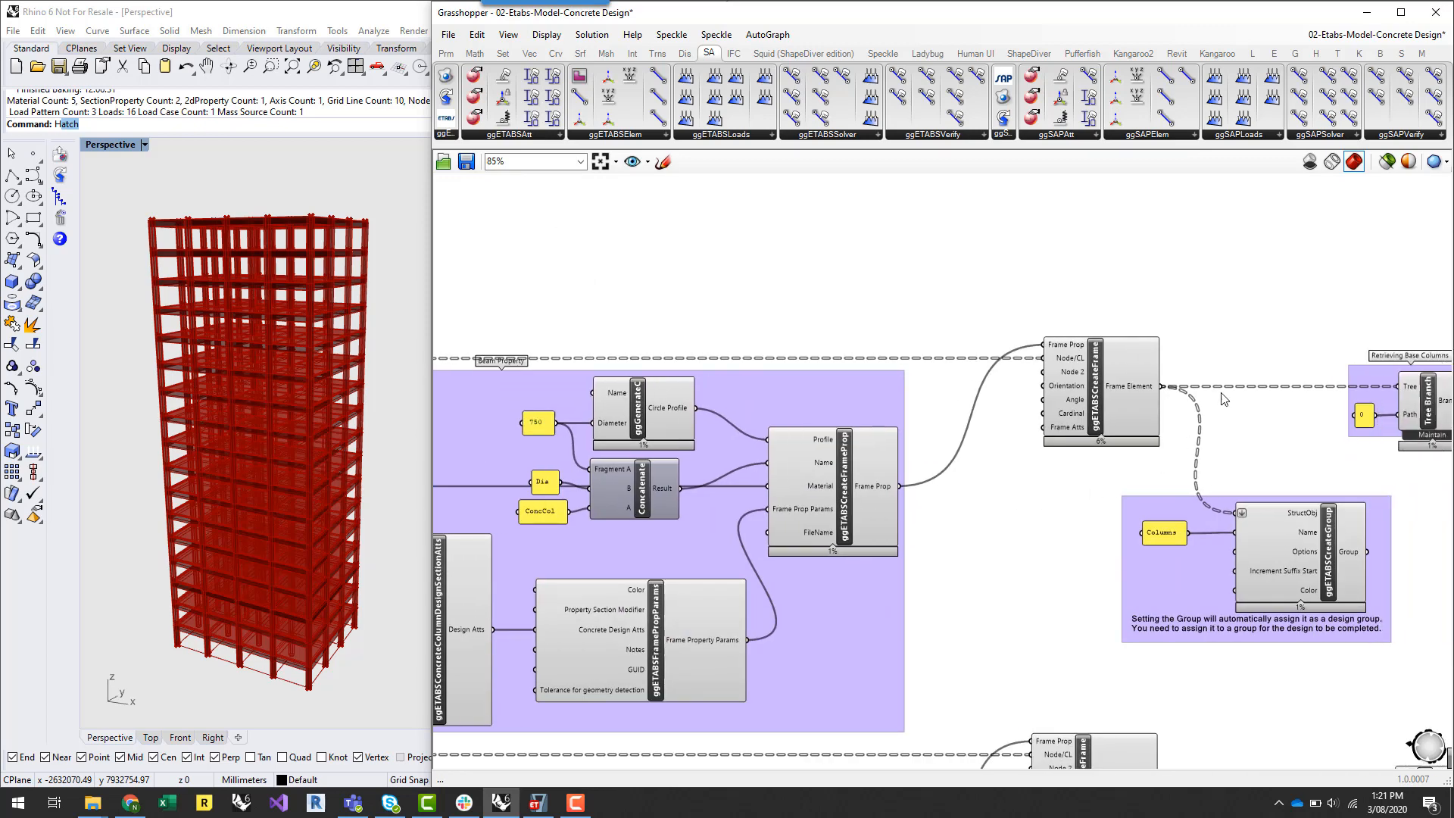
{"action": "mouse_move", "coordinate": [1018, 330]}
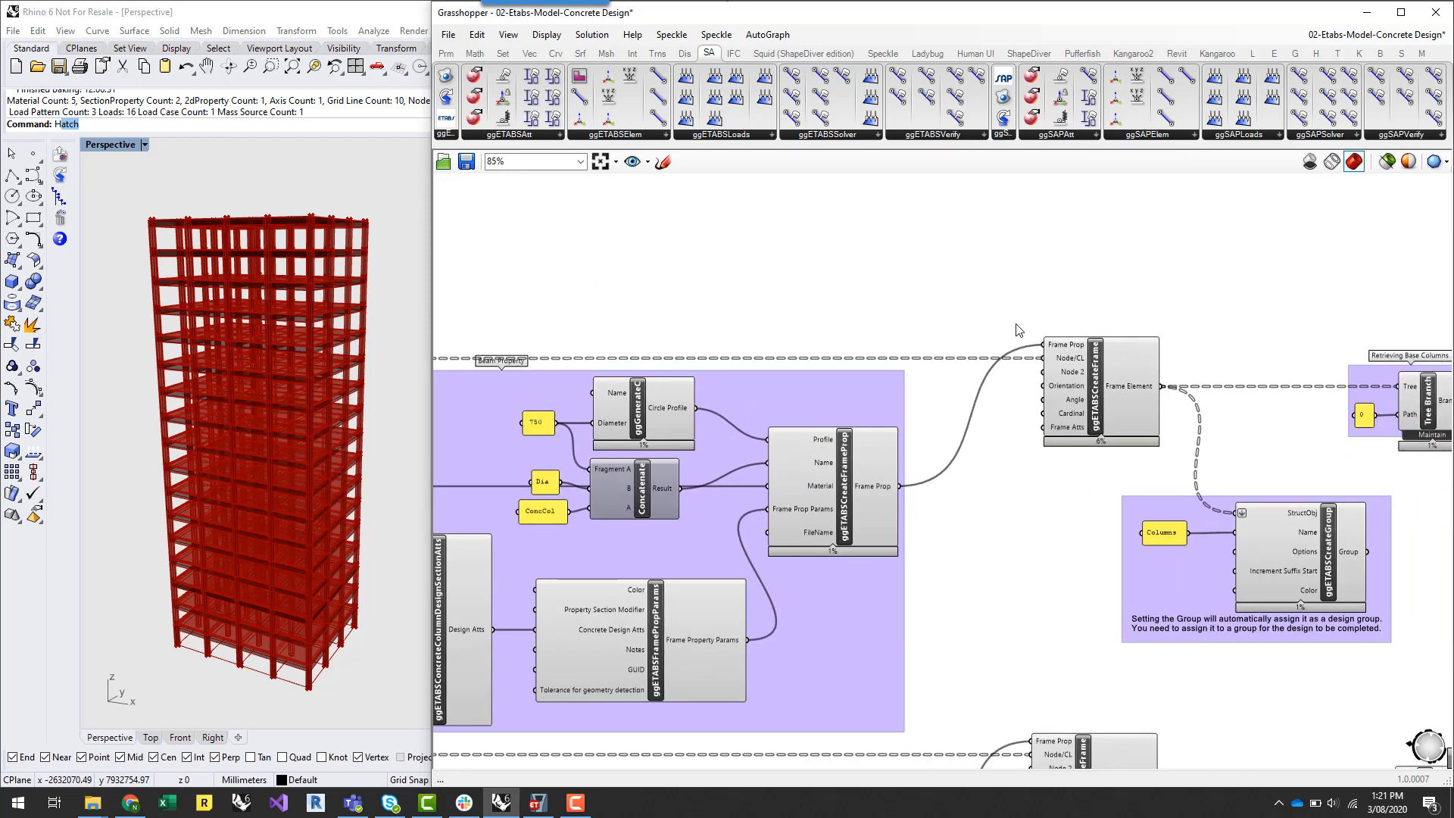
{"action": "mouse_move", "coordinate": [845, 297]}
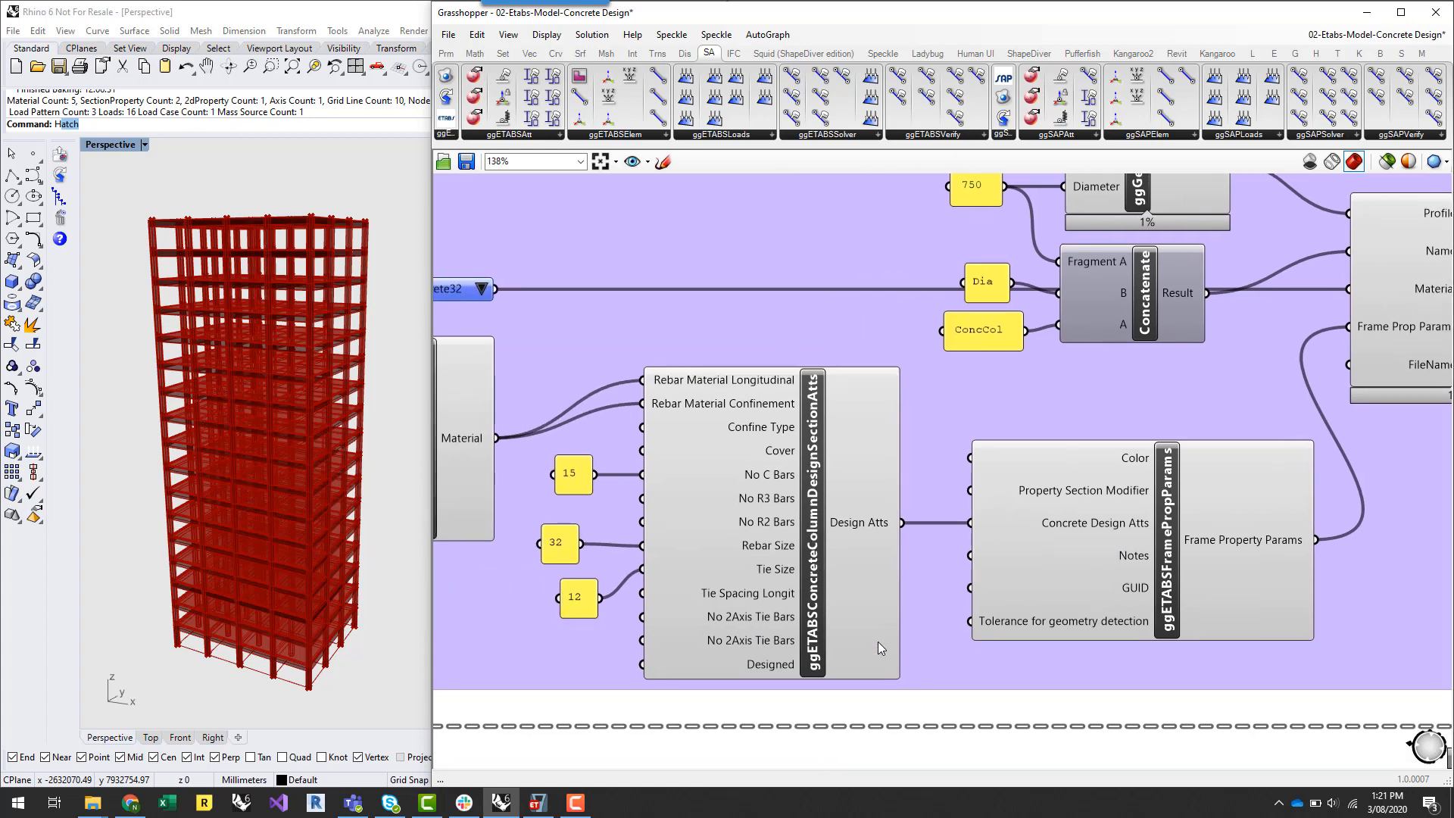
{"action": "mouse_move", "coordinate": [825, 598]}
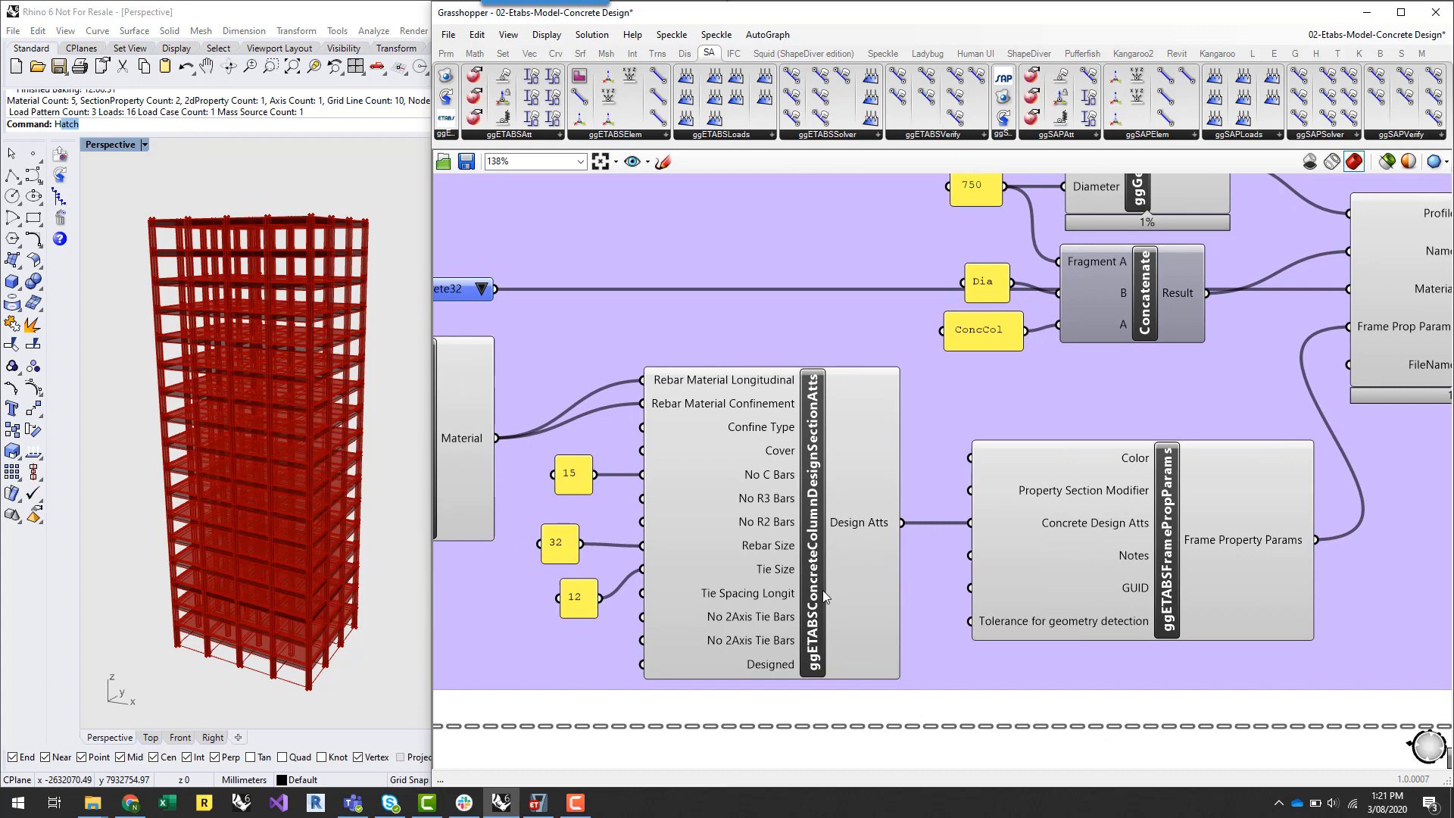
{"action": "mouse_move", "coordinate": [826, 533]}
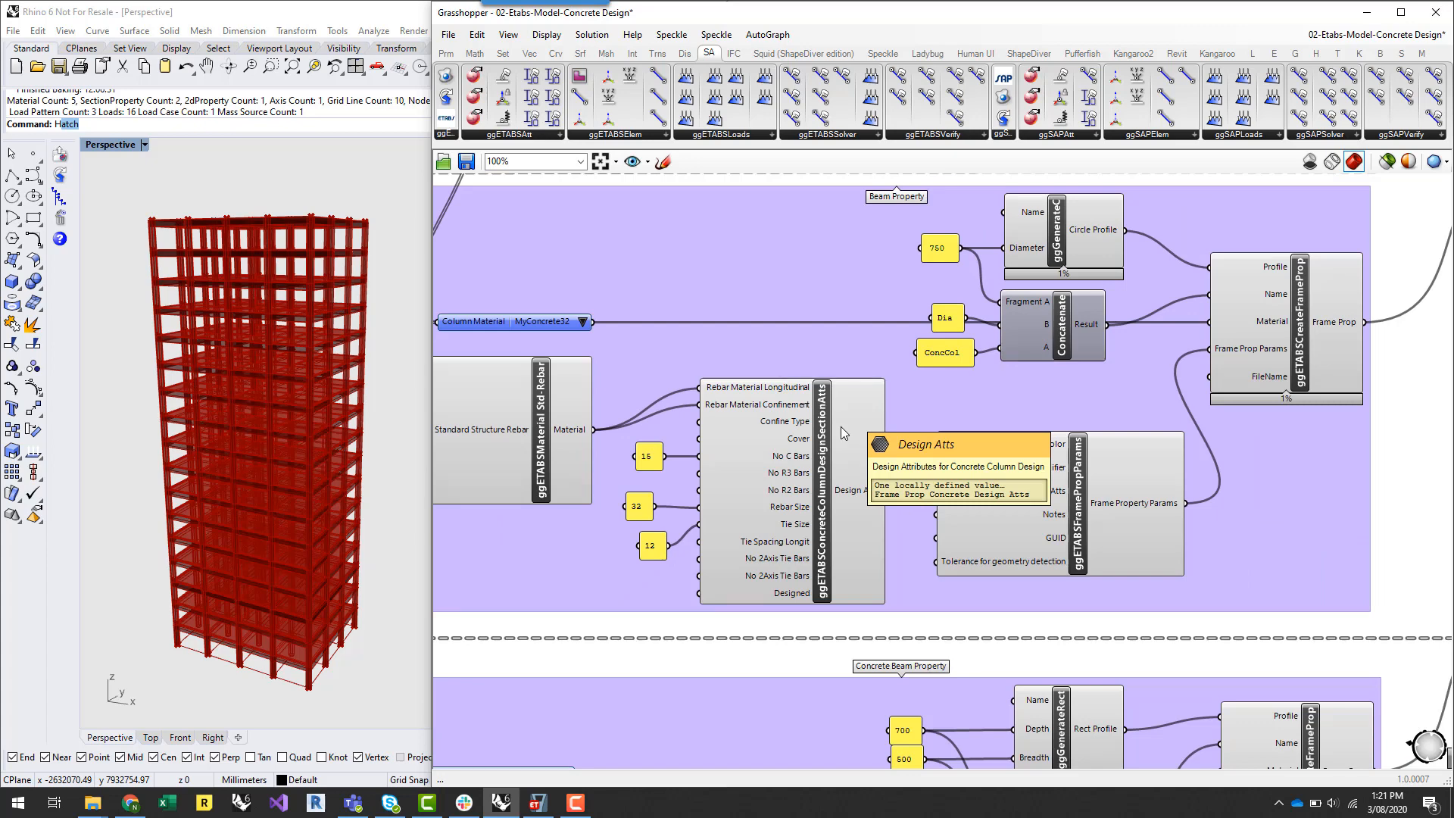
{"action": "scroll", "scroll_direction": "down", "scroll_amount": 3}
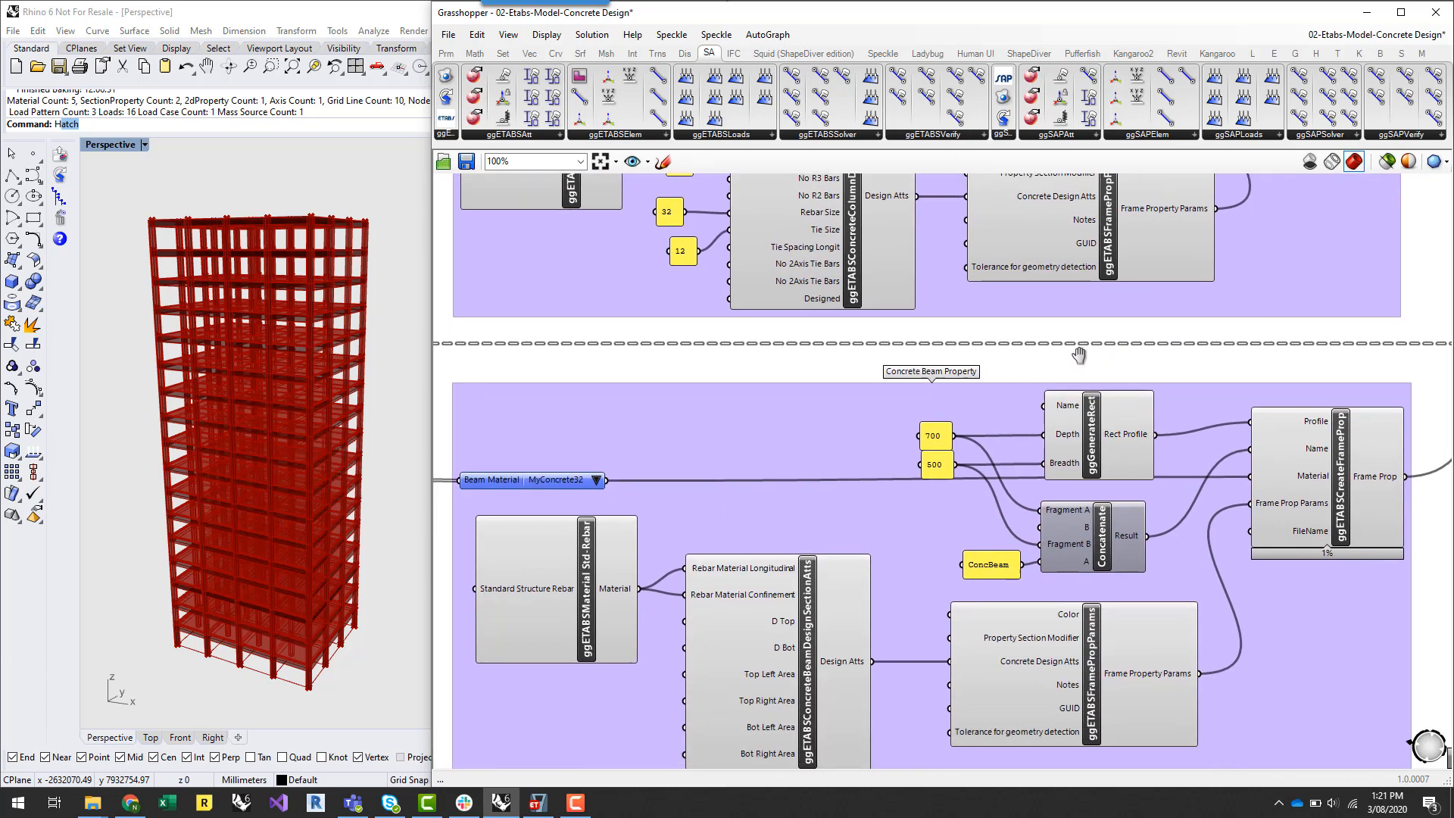
{"action": "scroll", "scroll_direction": "down", "scroll_amount": 3}
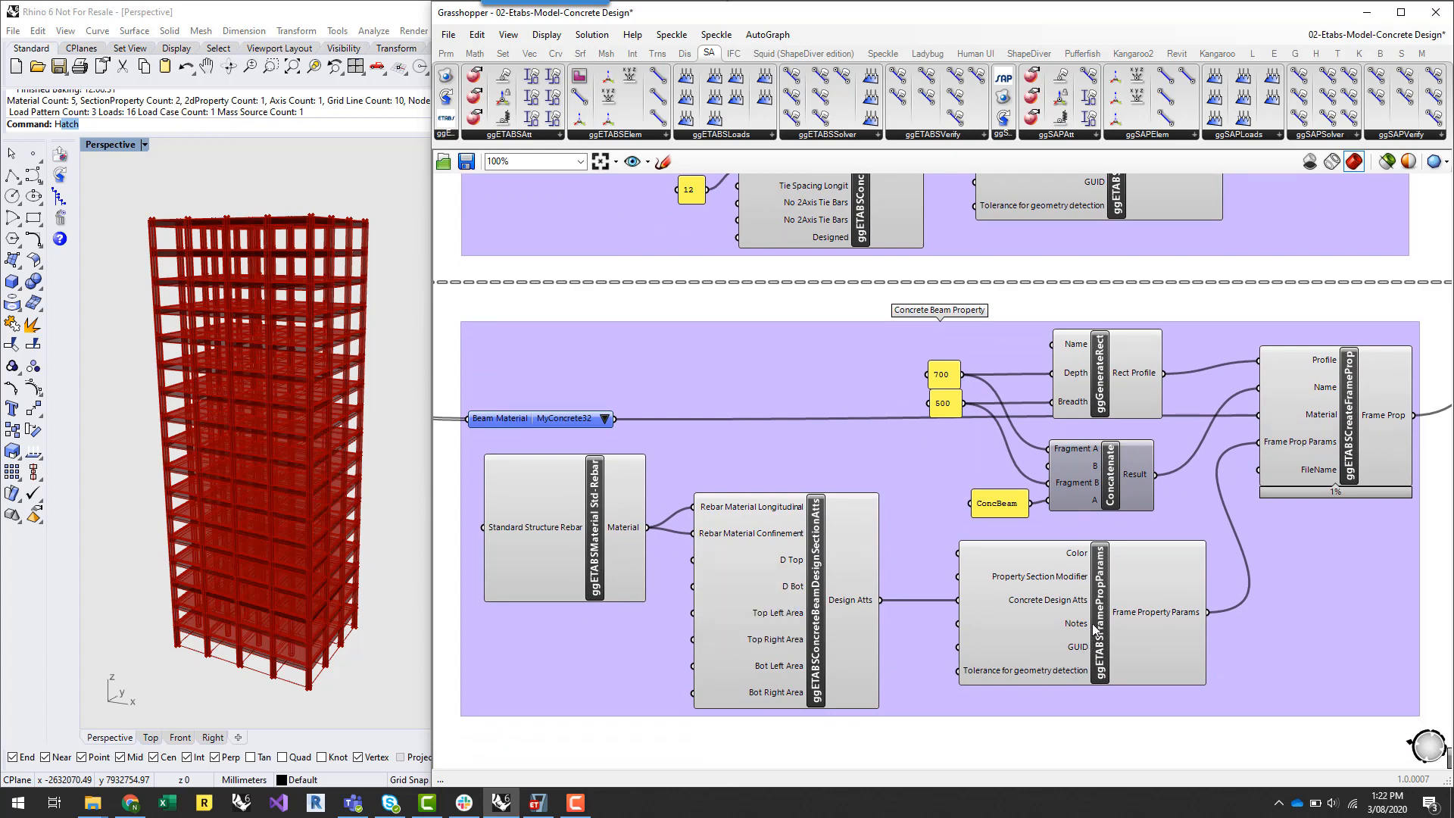
{"action": "mouse_move", "coordinate": [709, 558]}
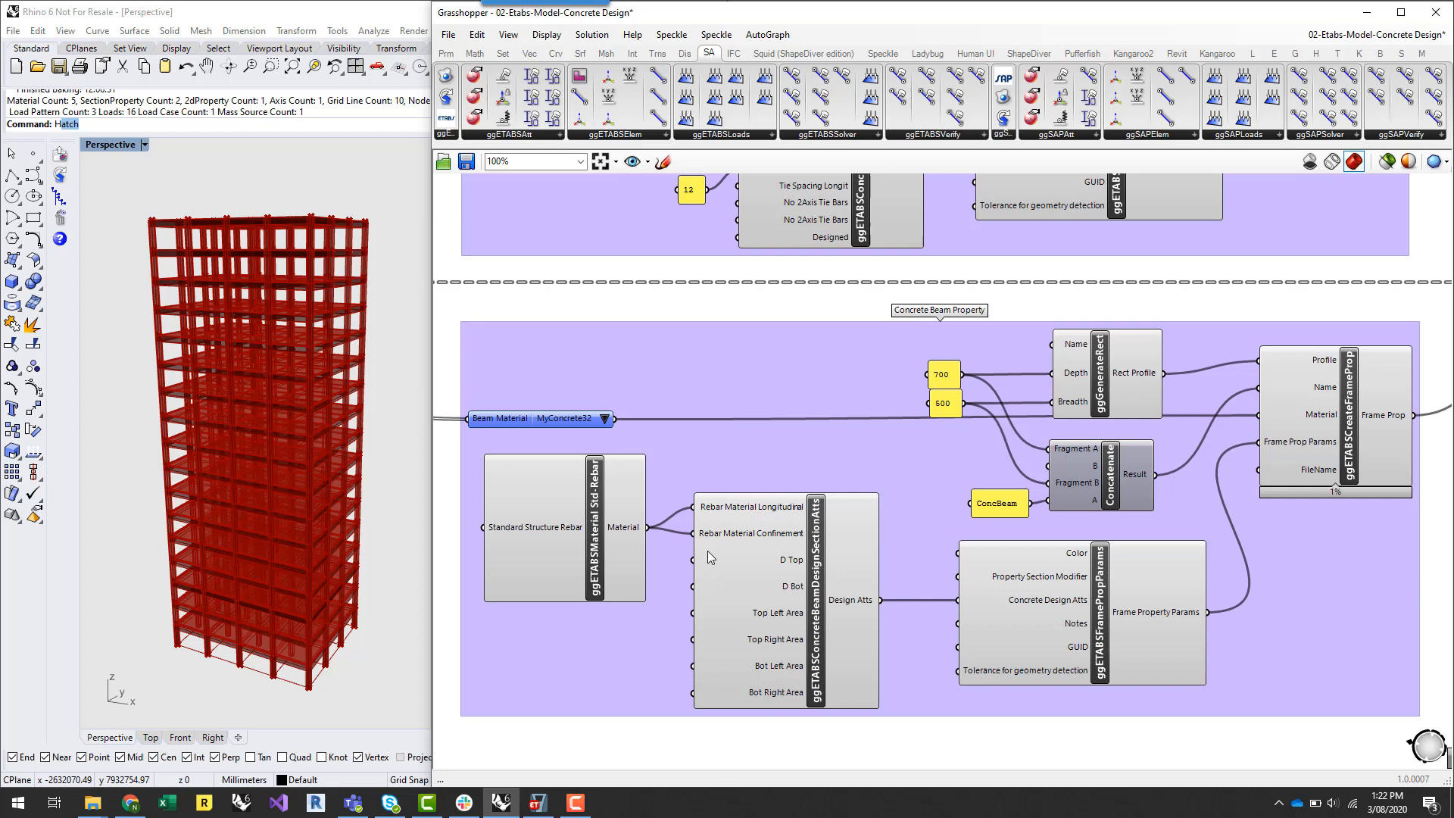
{"action": "mouse_move", "coordinate": [957, 148]}
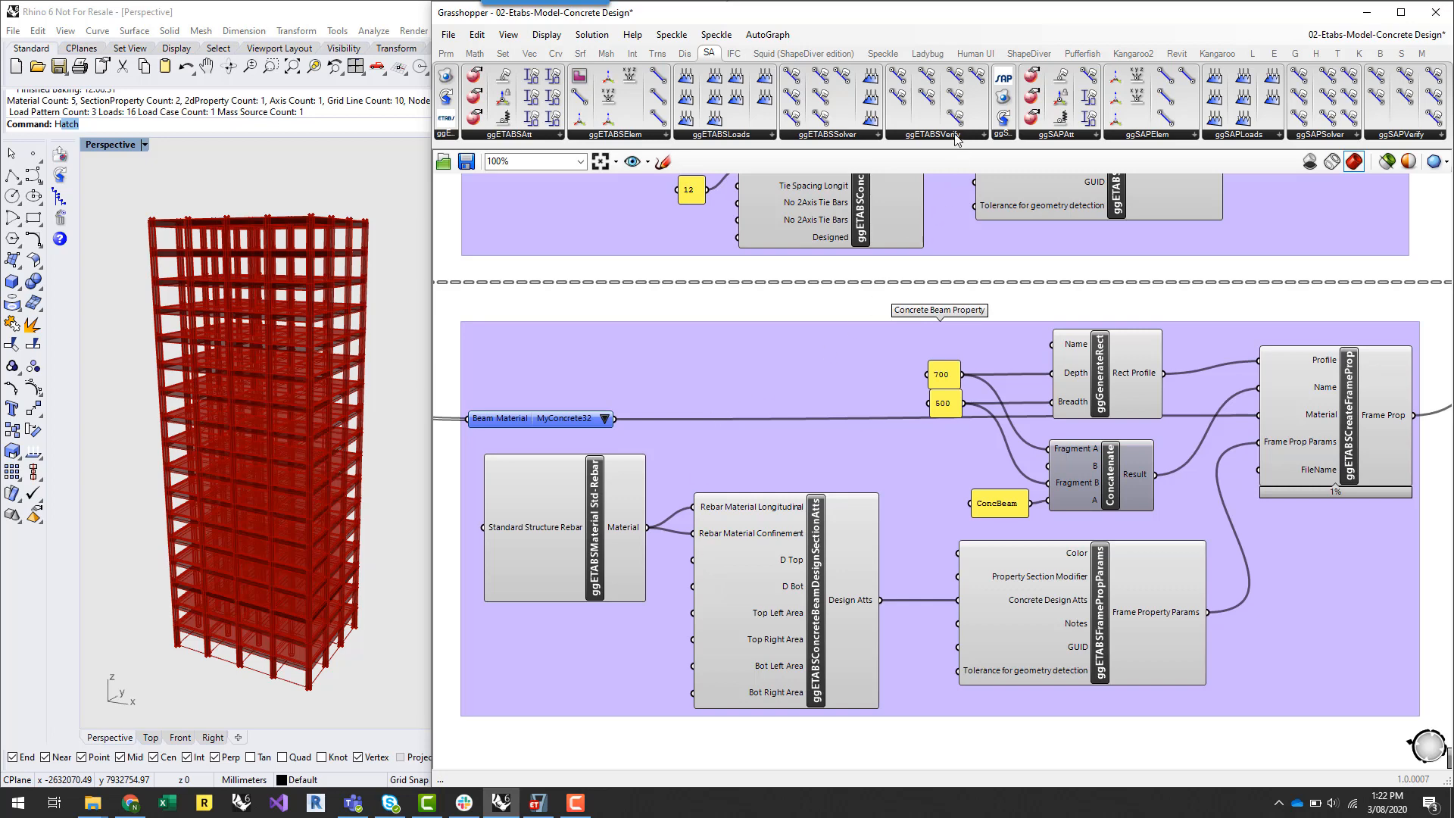
{"action": "left_click", "coordinate": [983, 120]}
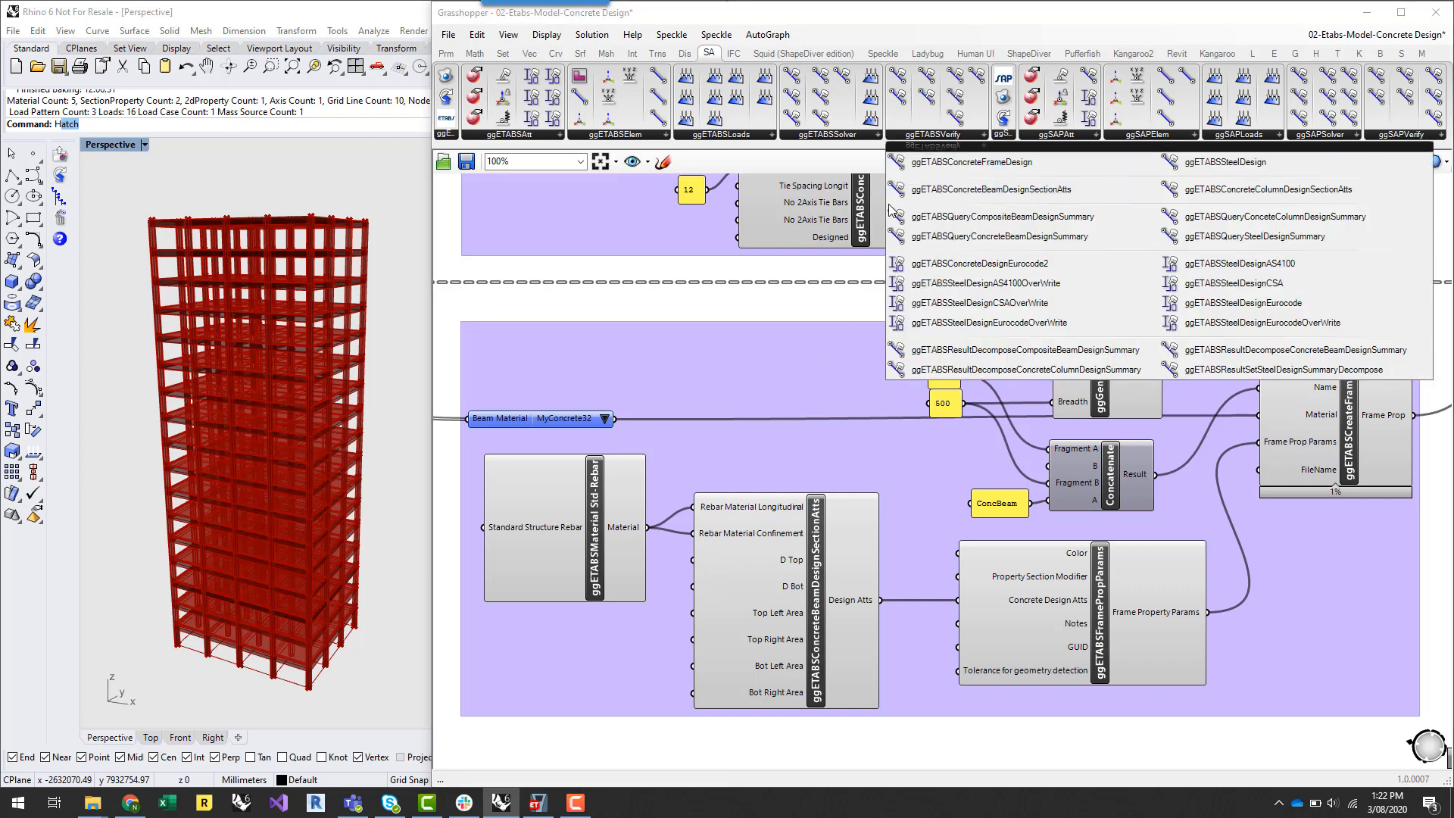
{"action": "mouse_move", "coordinate": [990, 197]}
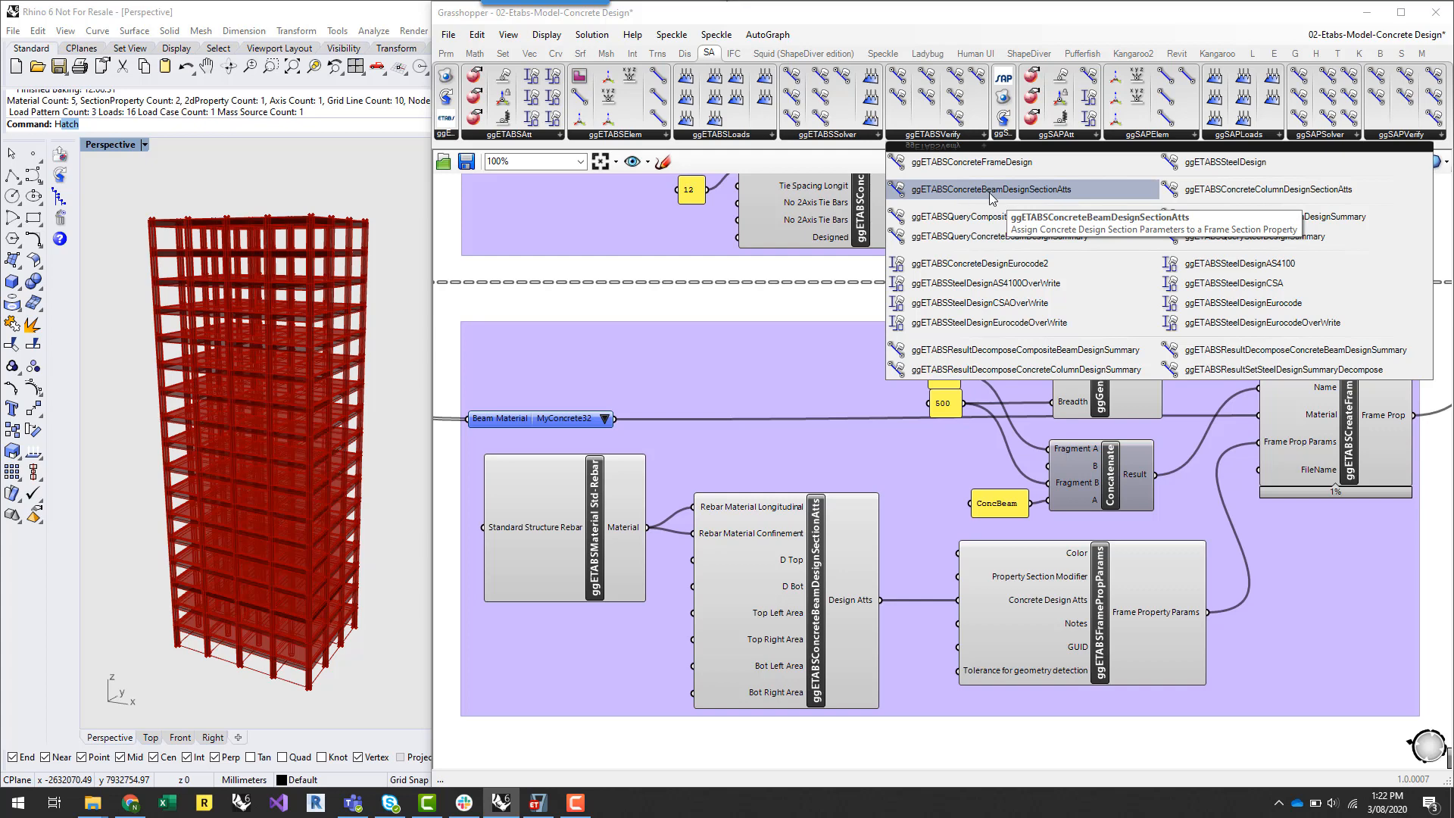
{"action": "mouse_move", "coordinate": [1045, 196]}
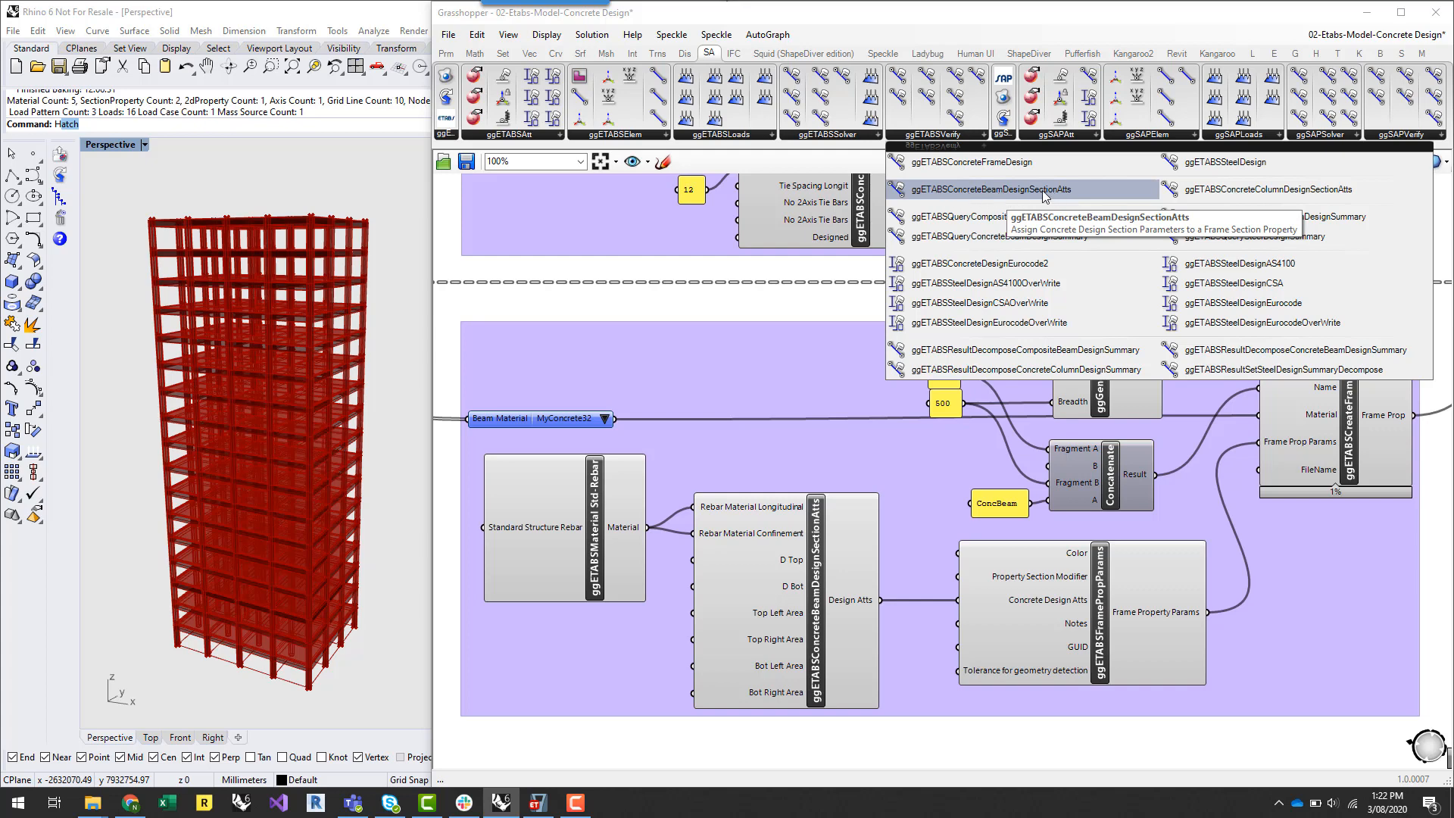
{"action": "mouse_move", "coordinate": [991, 199]}
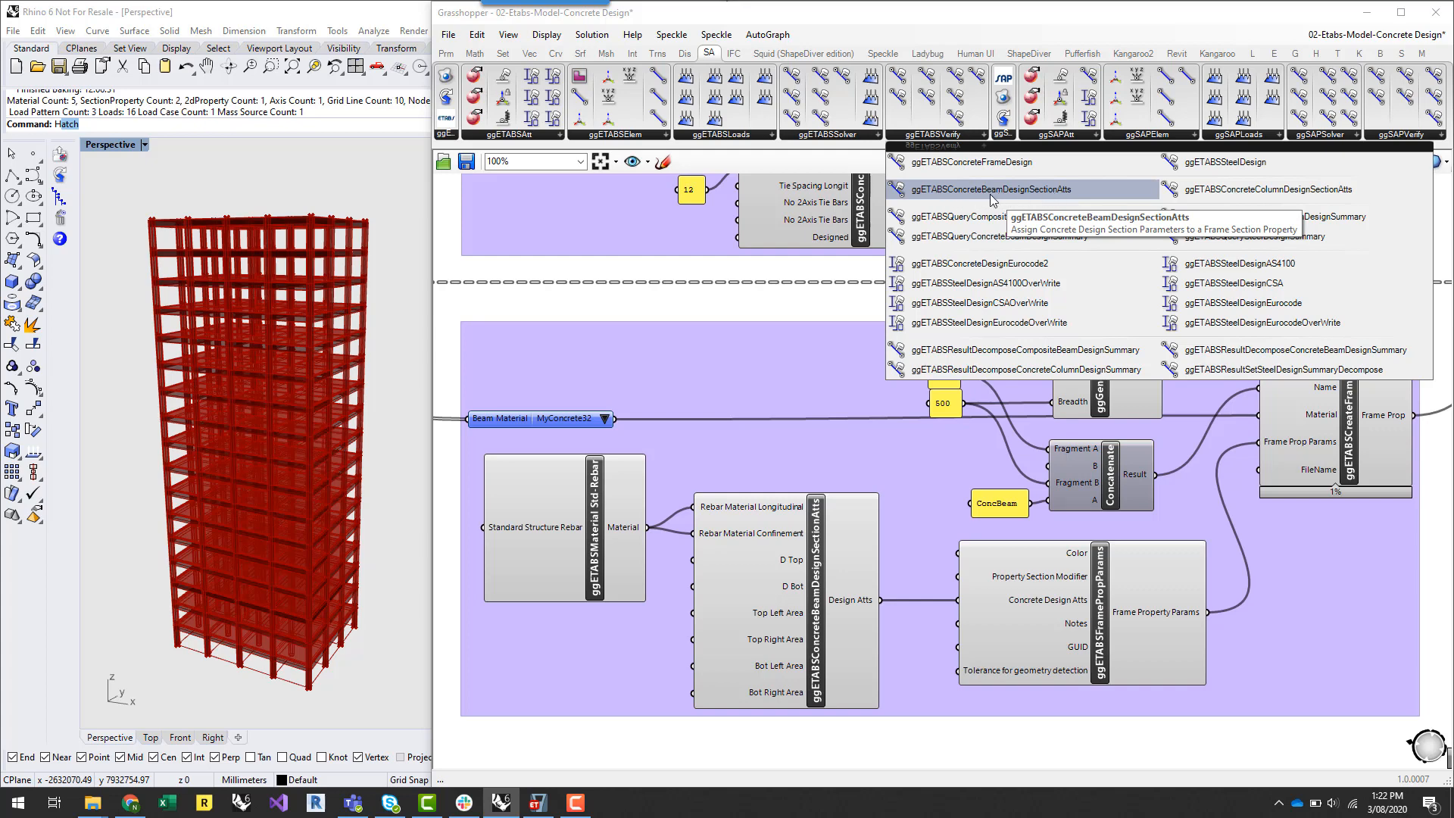
{"action": "mouse_move", "coordinate": [1024, 196]}
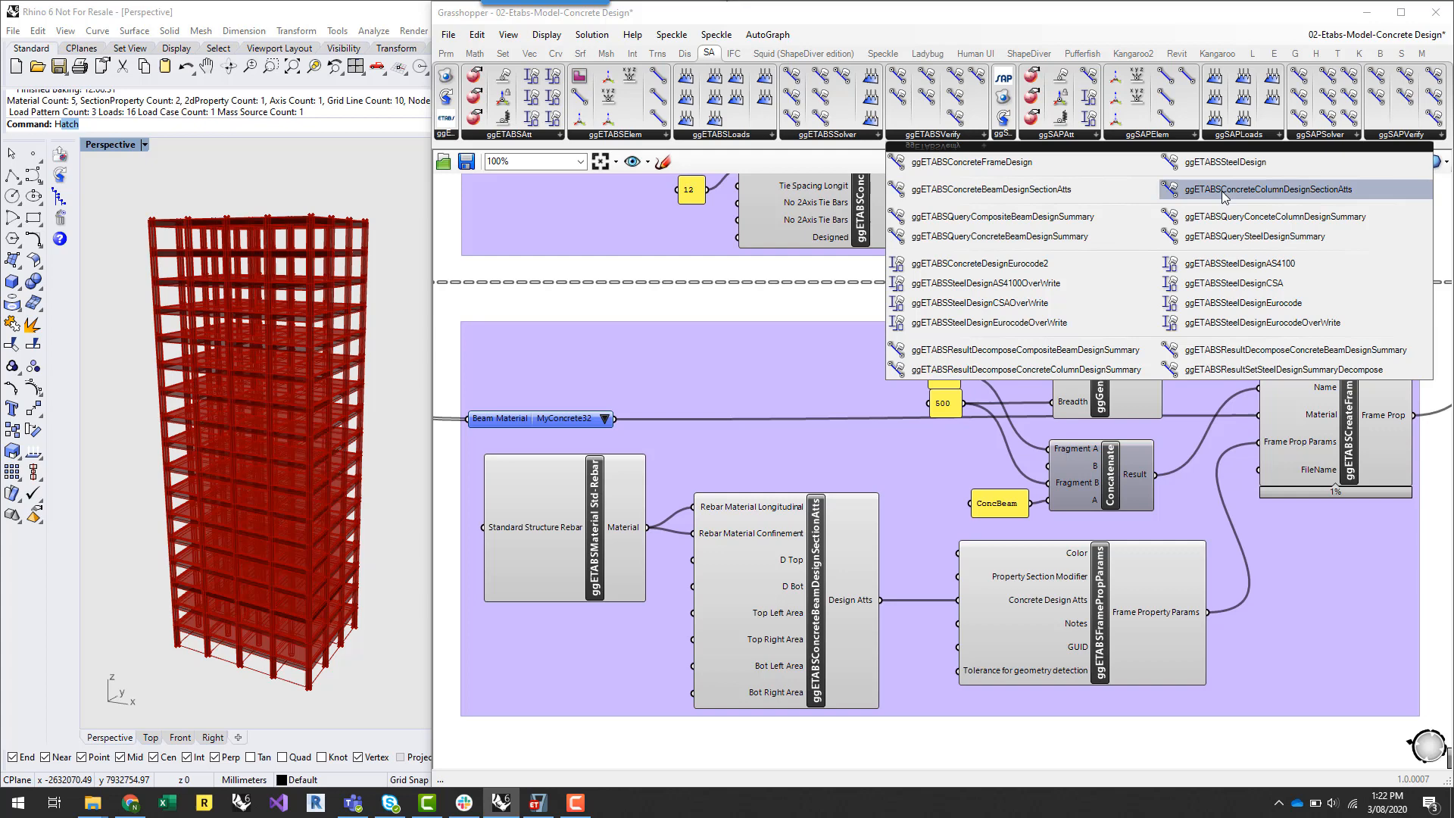
{"action": "mouse_move", "coordinate": [797, 305]}
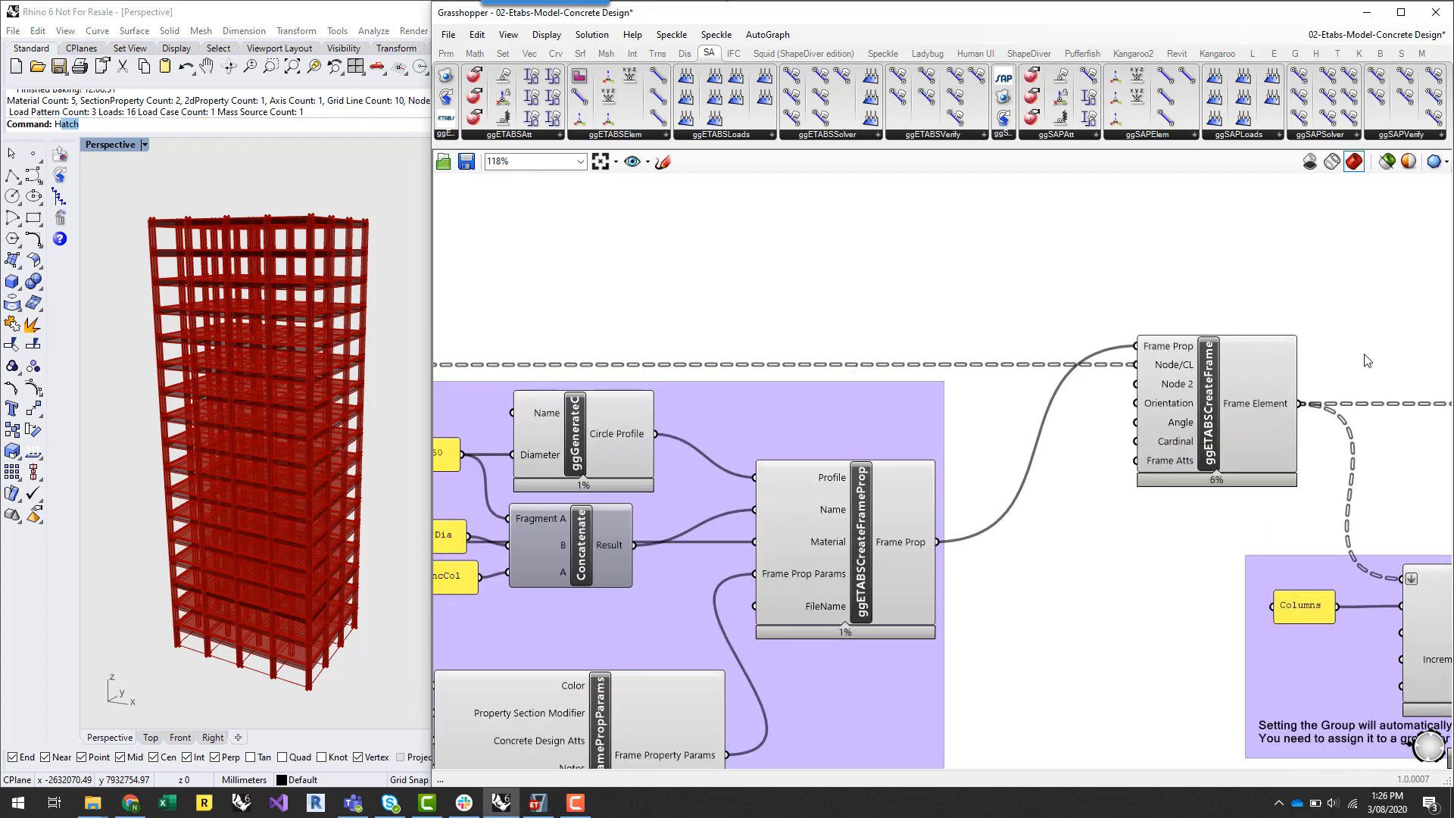
{"action": "mouse_move", "coordinate": [1021, 661]}
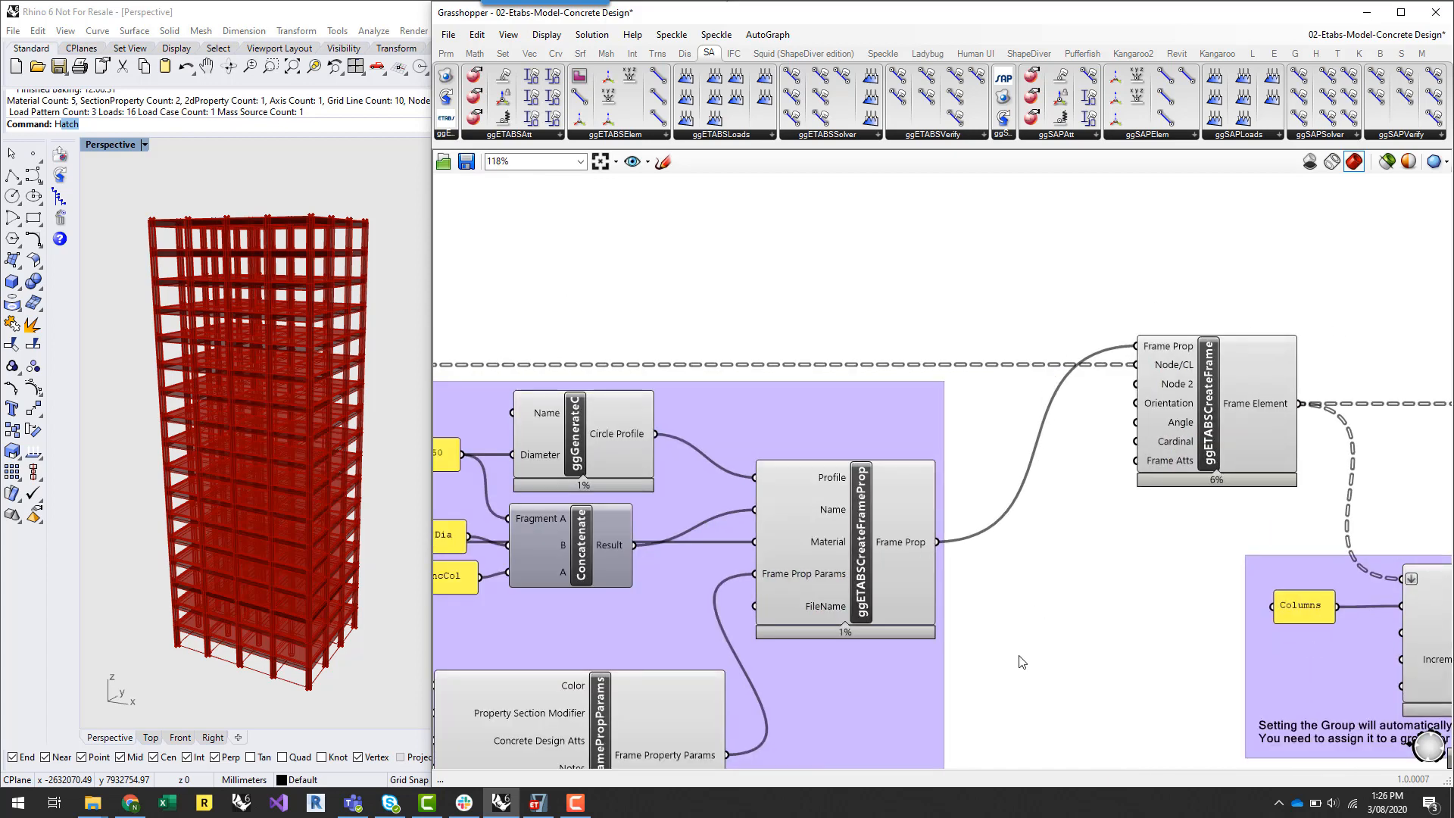
{"action": "left_click", "coordinate": [860, 550]}
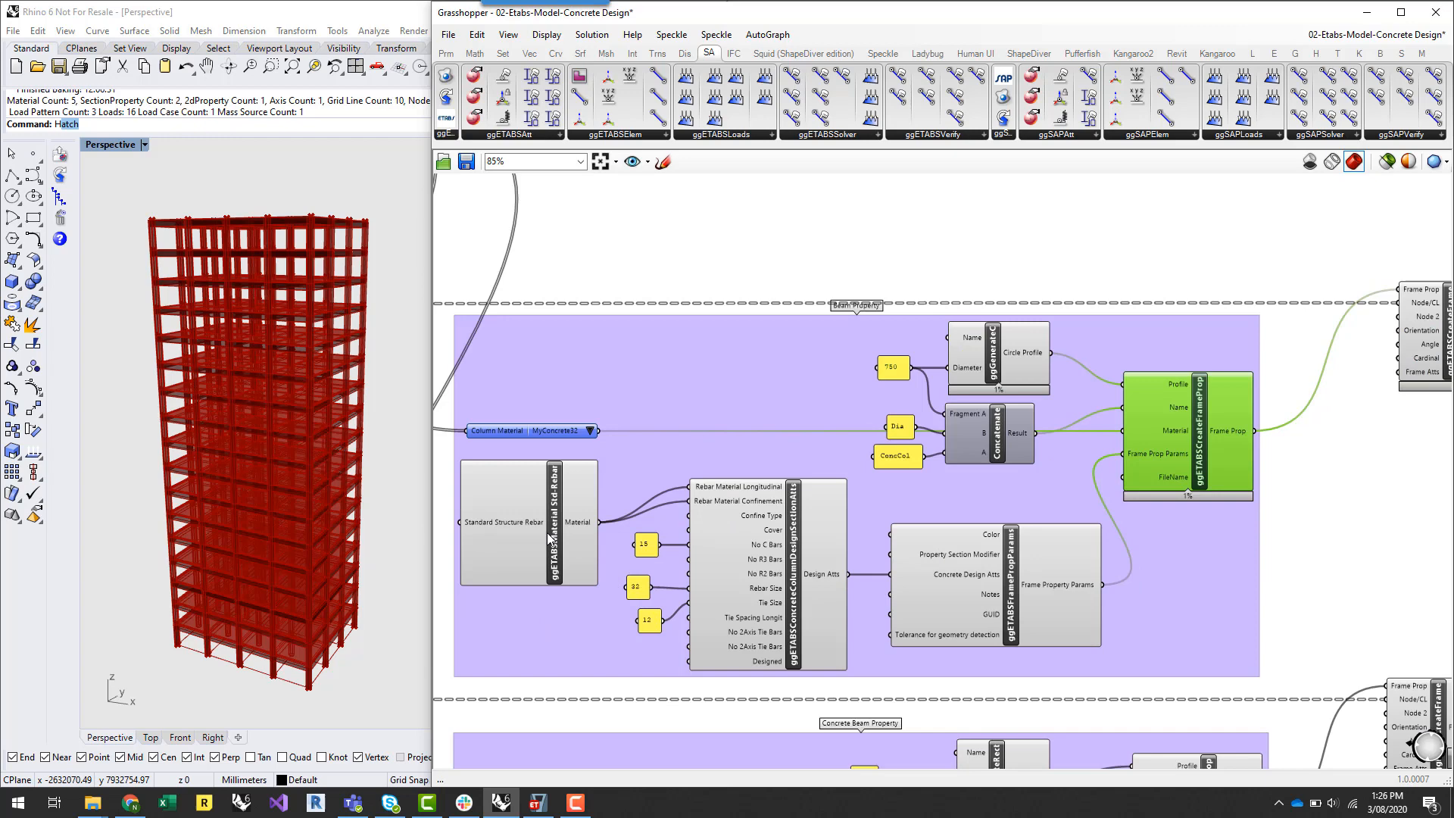
{"action": "mouse_move", "coordinate": [1070, 456]}
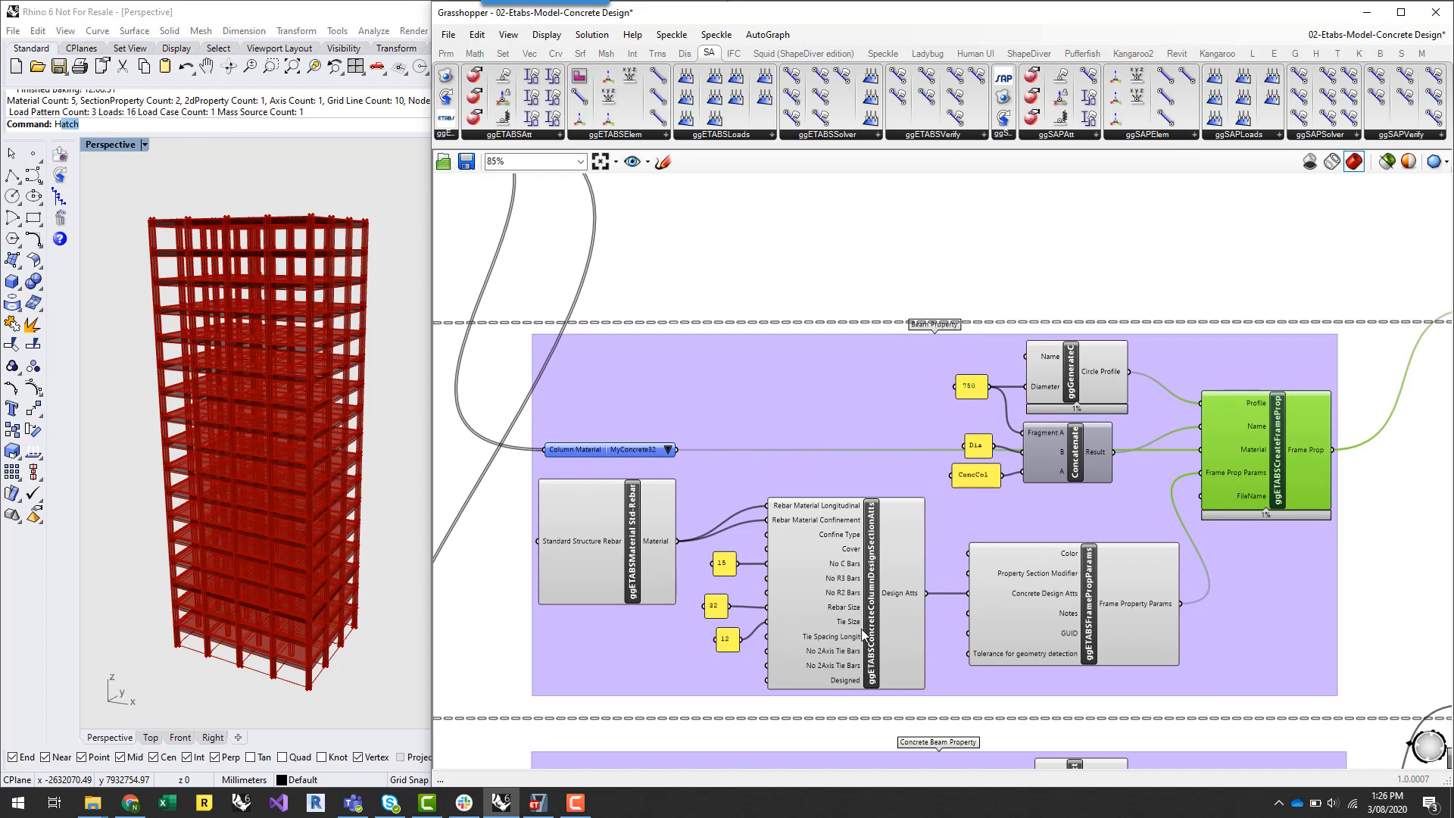
{"action": "mouse_move", "coordinate": [791, 642]}
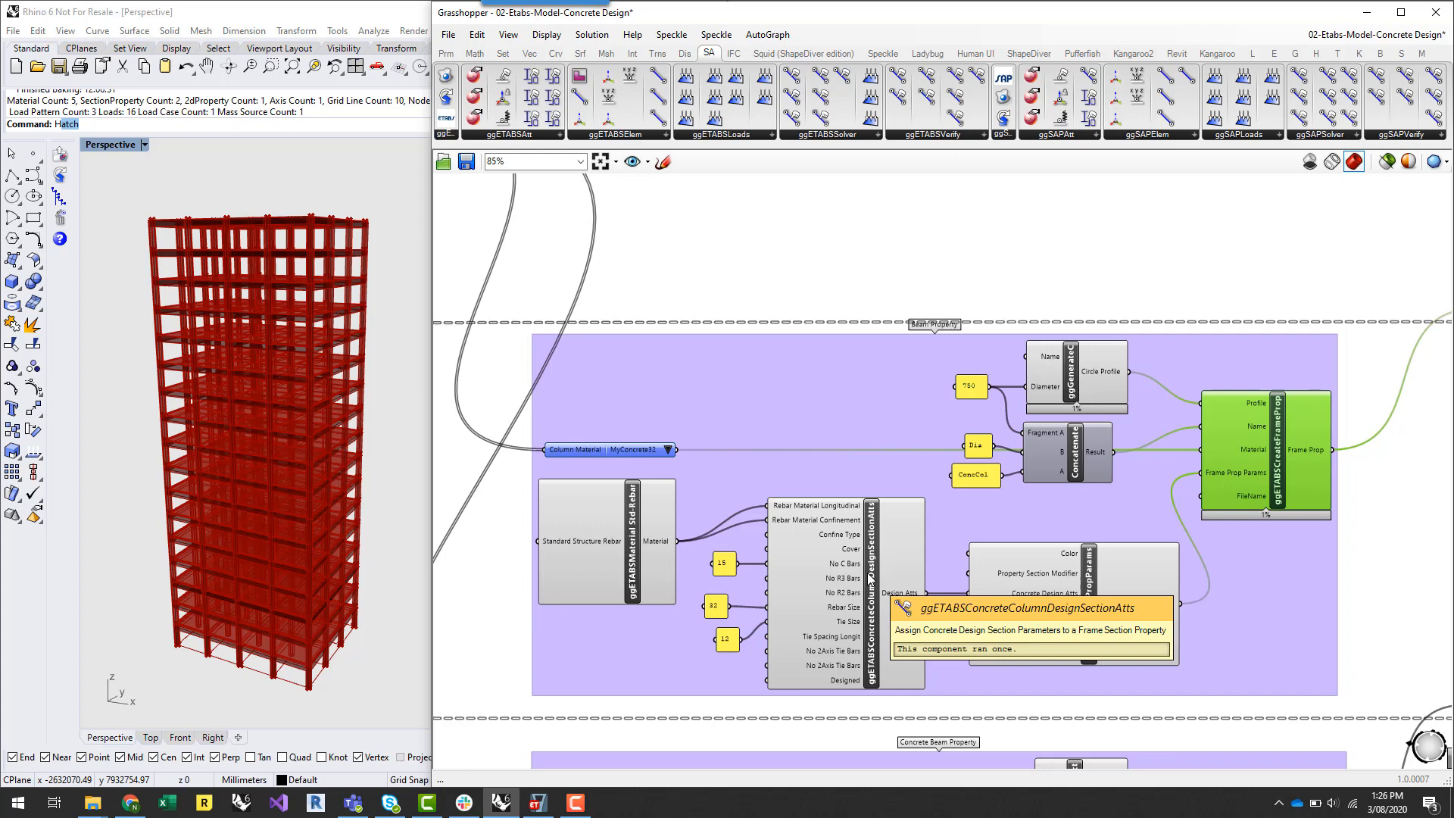
{"action": "mouse_move", "coordinate": [702, 573]}
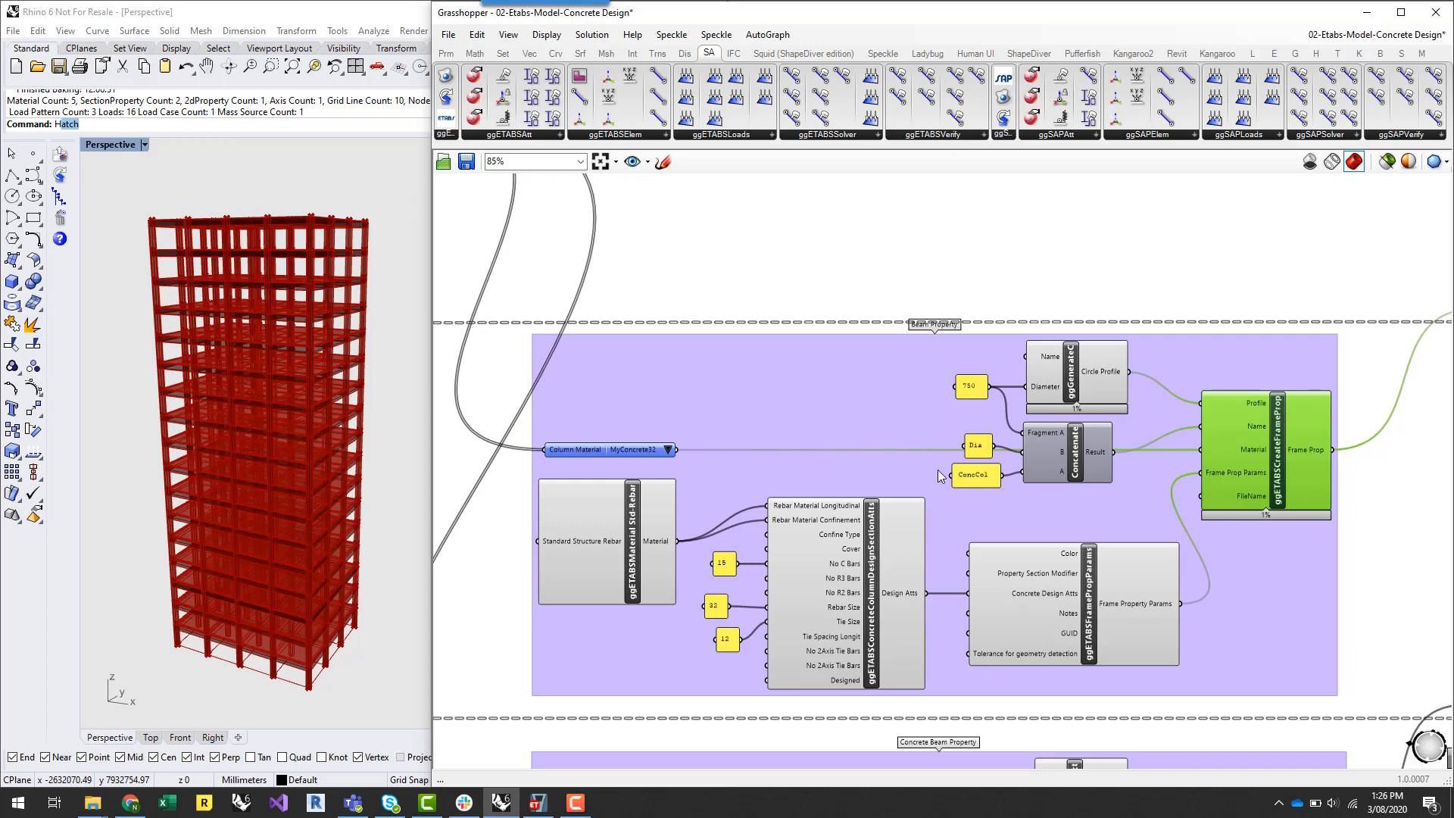
{"action": "scroll", "scroll_direction": "down", "scroll_amount": 3}
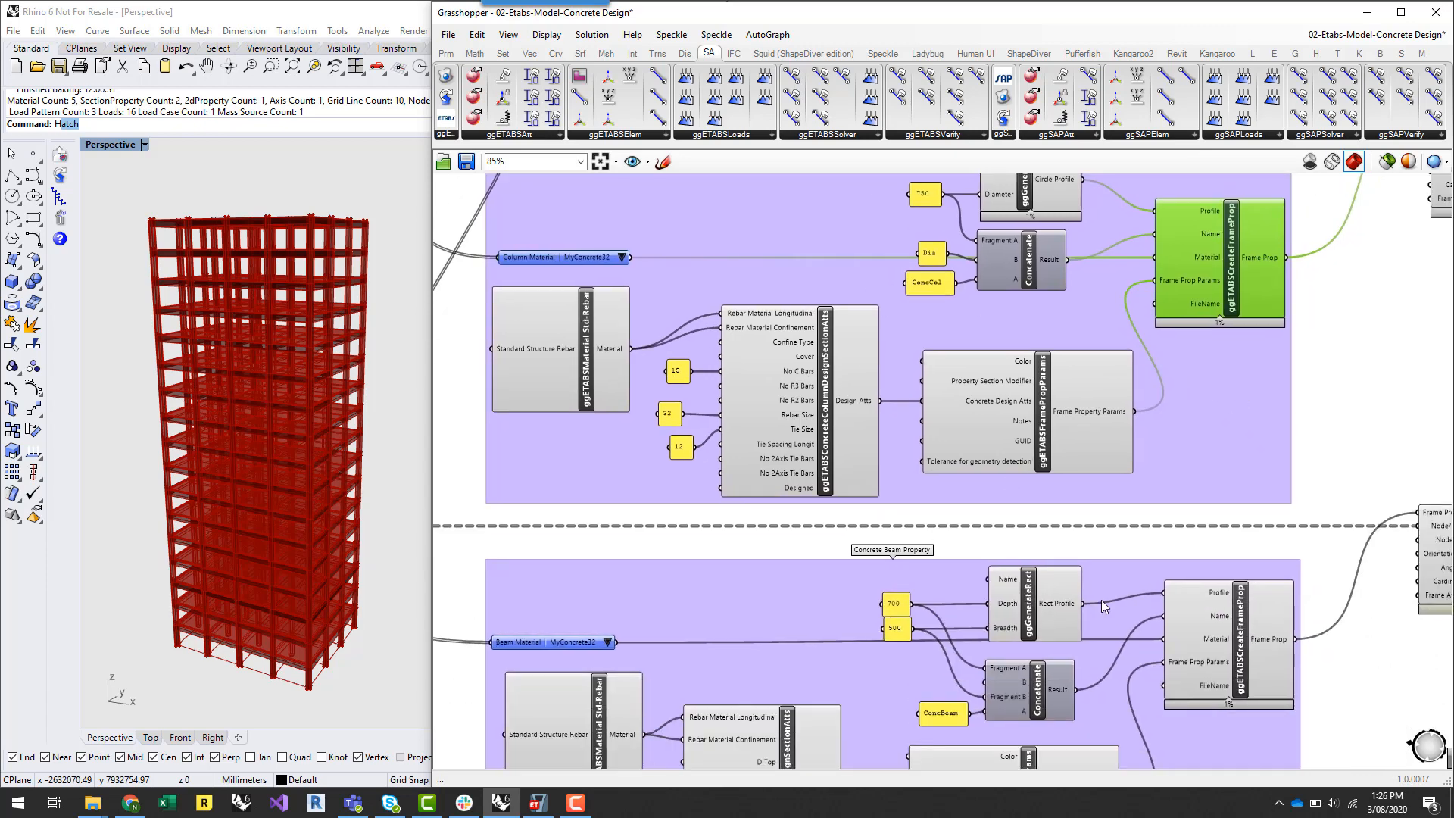
{"action": "scroll", "scroll_direction": "down", "scroll_amount": 3}
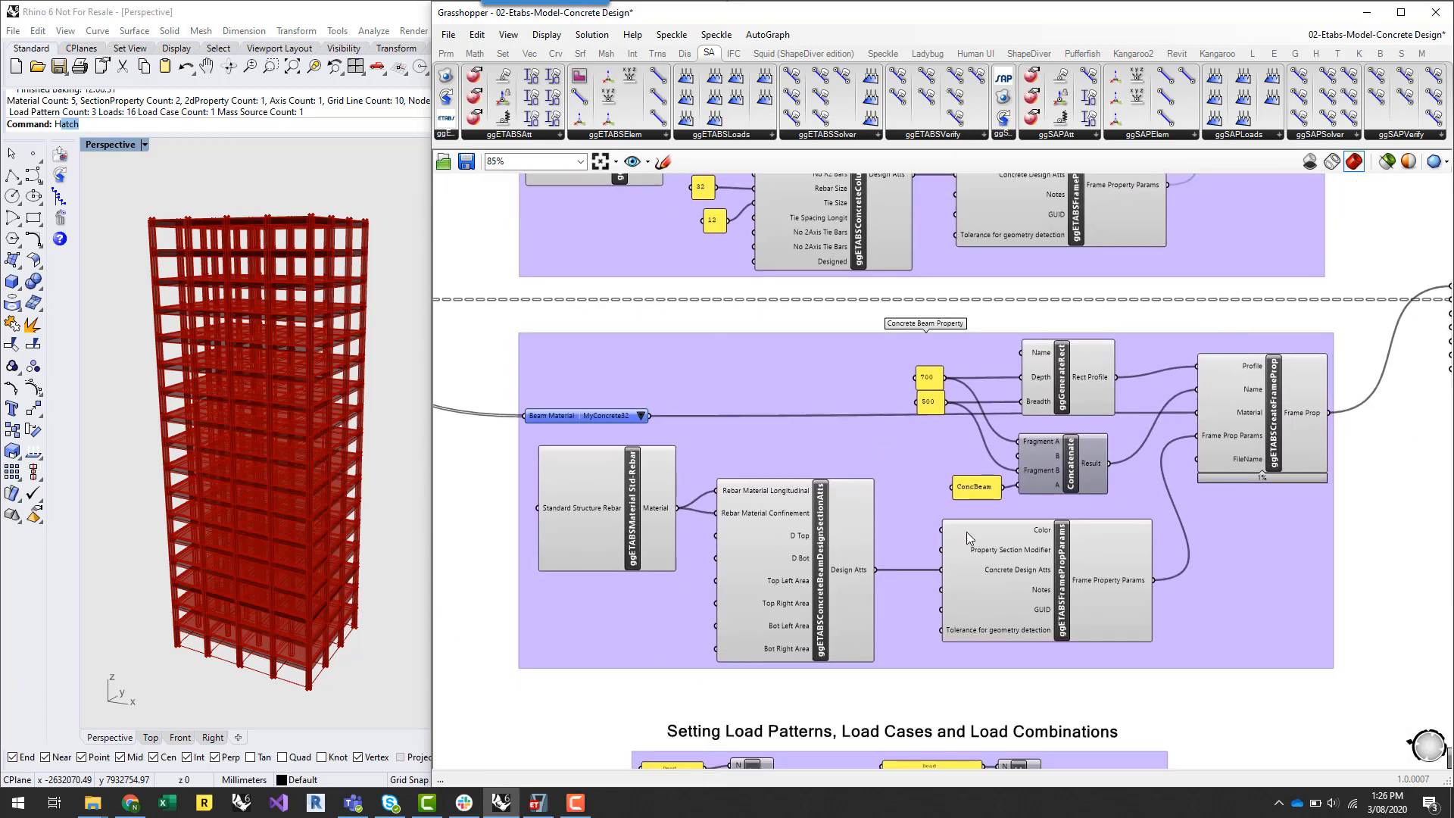
{"action": "mouse_move", "coordinate": [1326, 418]}
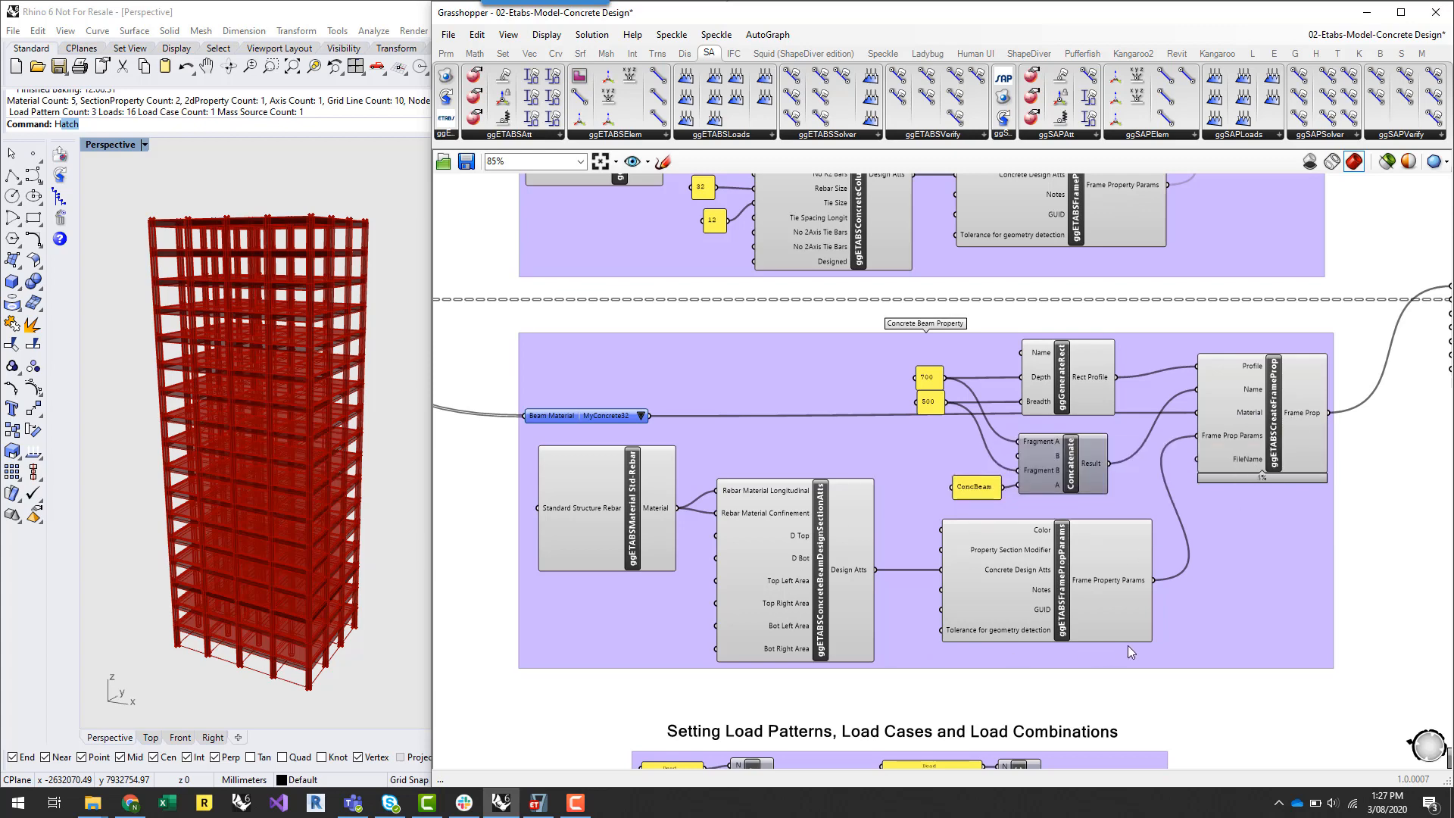
{"action": "mouse_move", "coordinate": [1368, 591]}
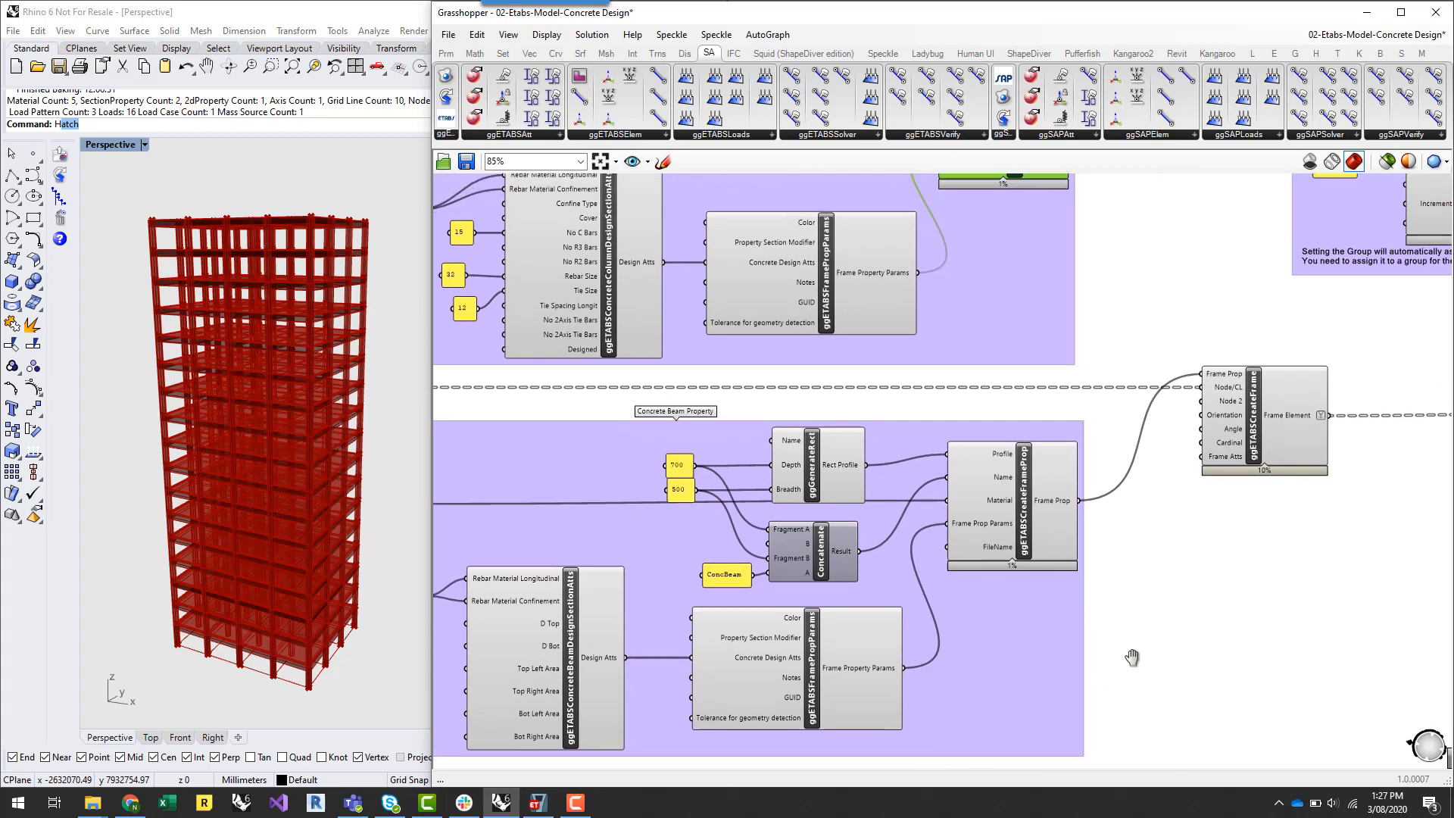
{"action": "left_click_drag", "start_coordinate": [1131, 655], "coordinate": [1230, 625]}
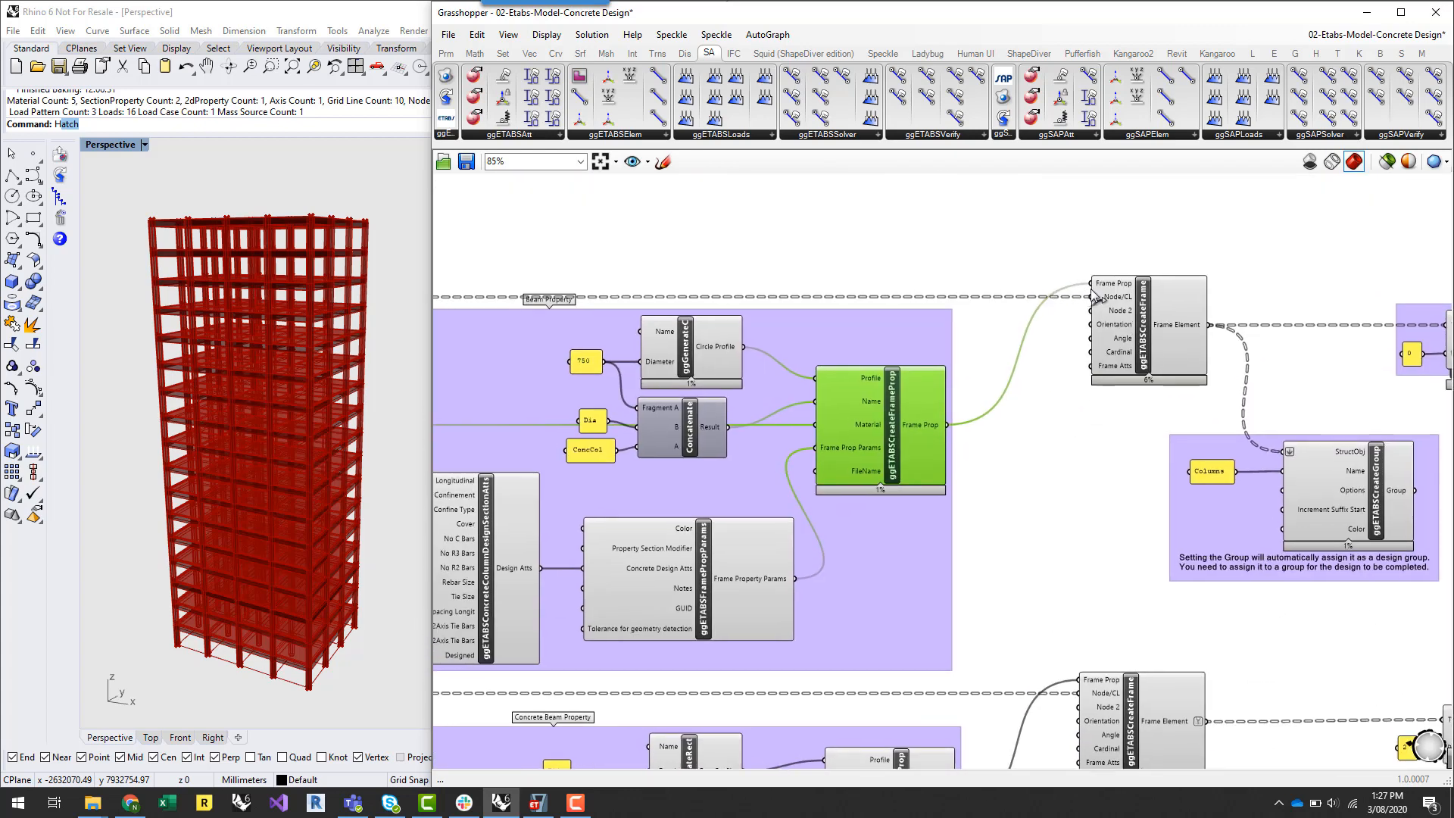
{"action": "left_click", "coordinate": [1146, 324]}
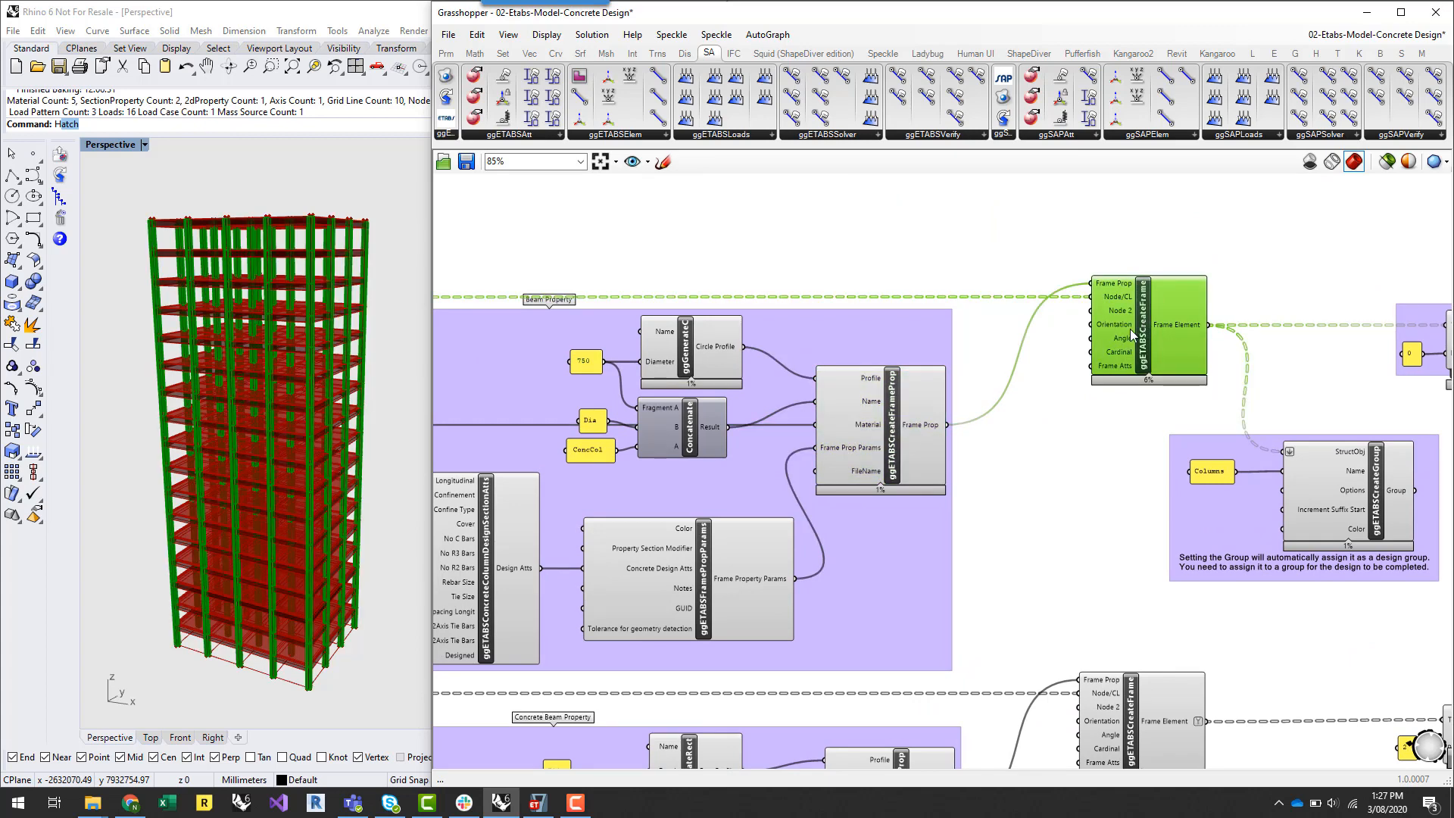
{"action": "mouse_move", "coordinate": [1166, 325]}
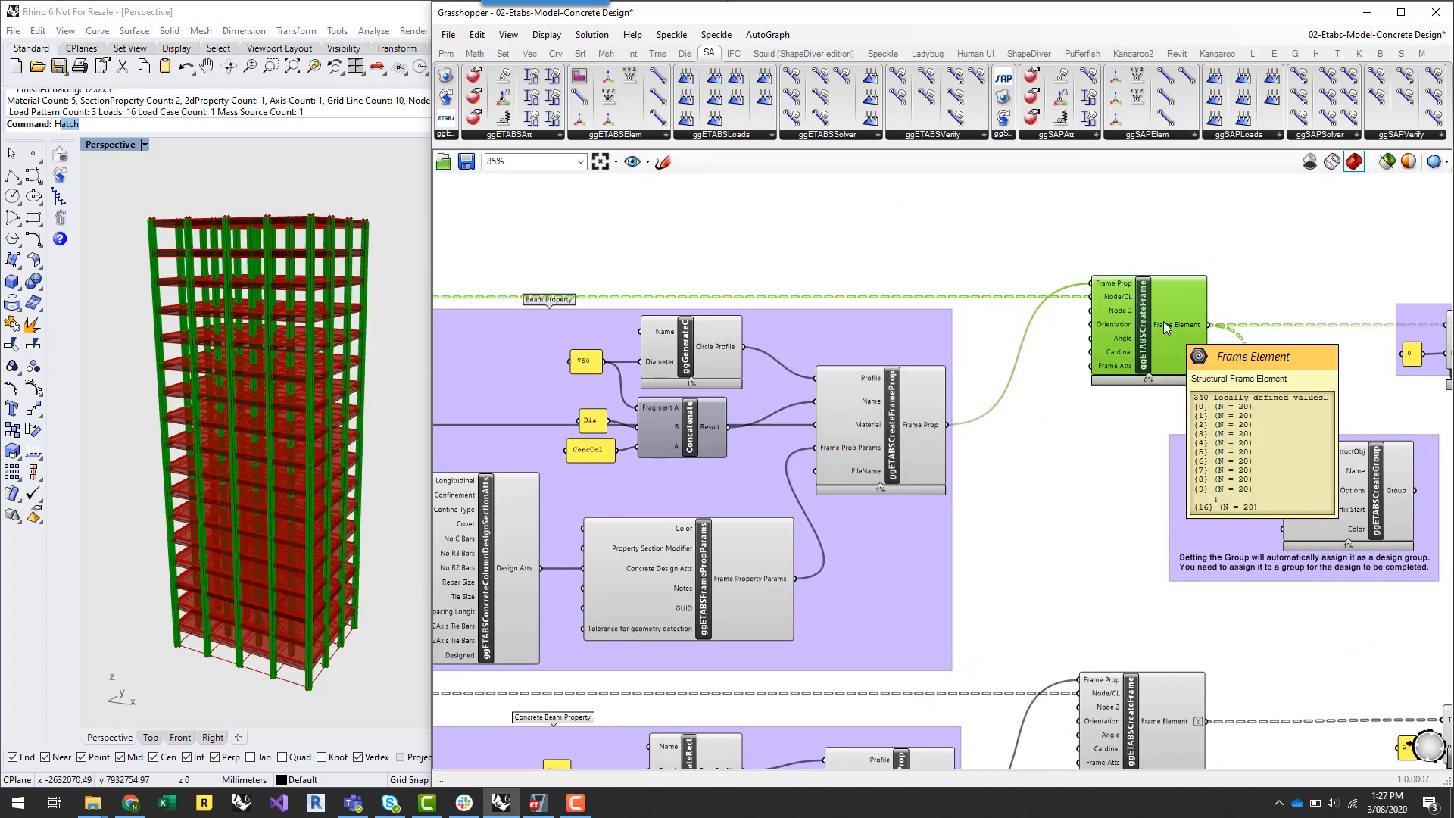
{"action": "mouse_move", "coordinate": [1218, 292]}
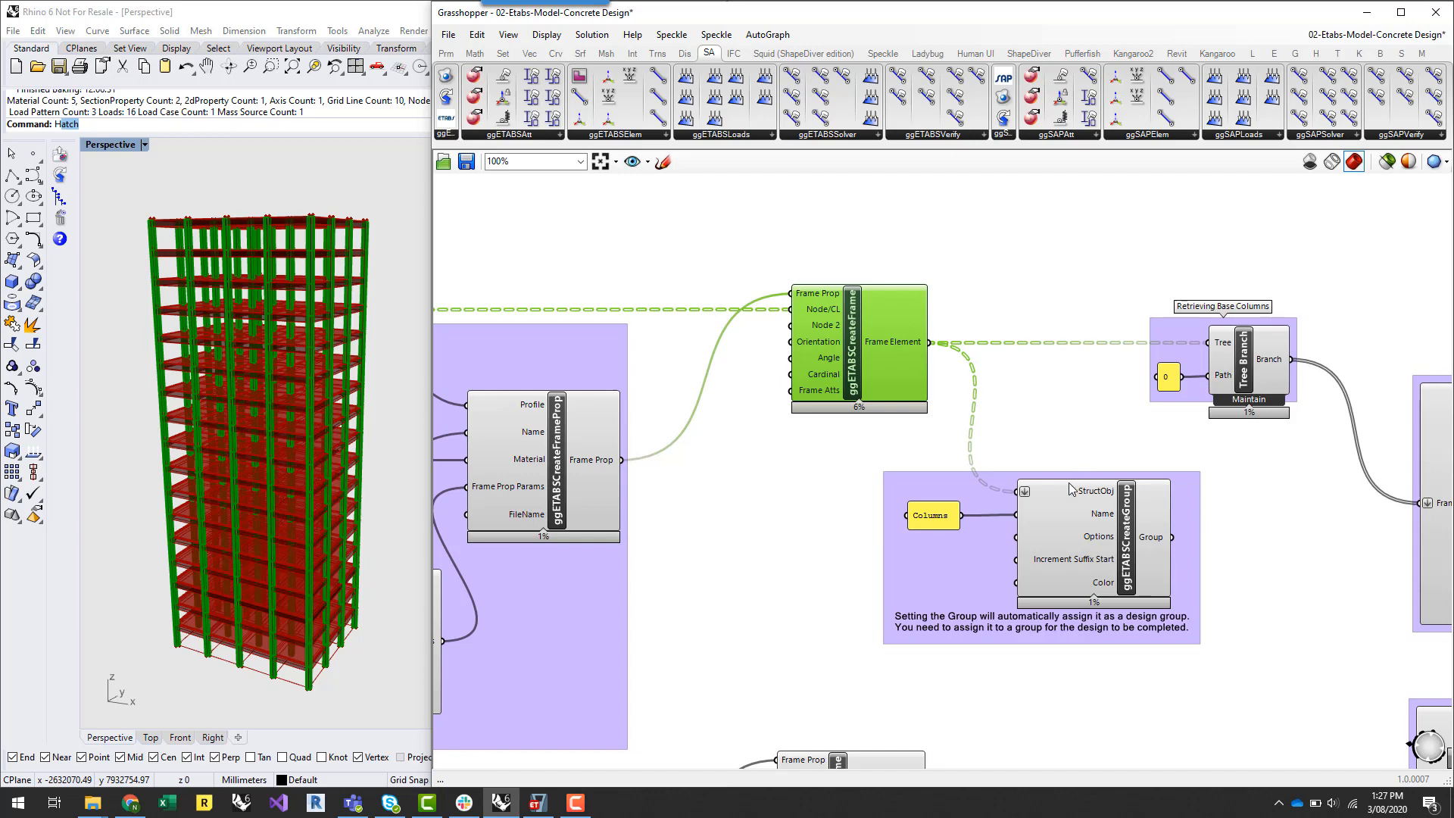
{"action": "mouse_move", "coordinate": [1105, 490]}
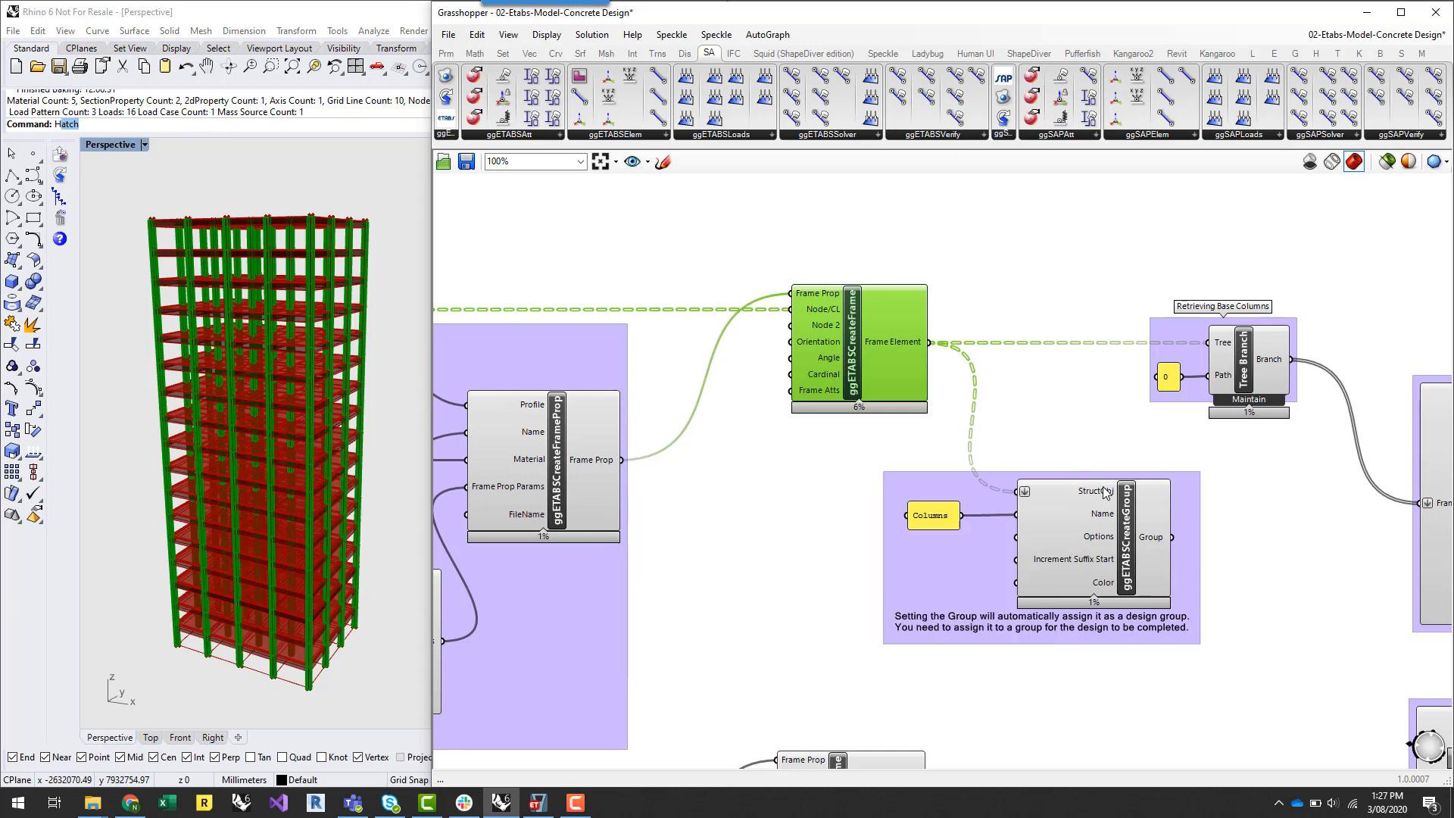
{"action": "mouse_move", "coordinate": [910, 587]}
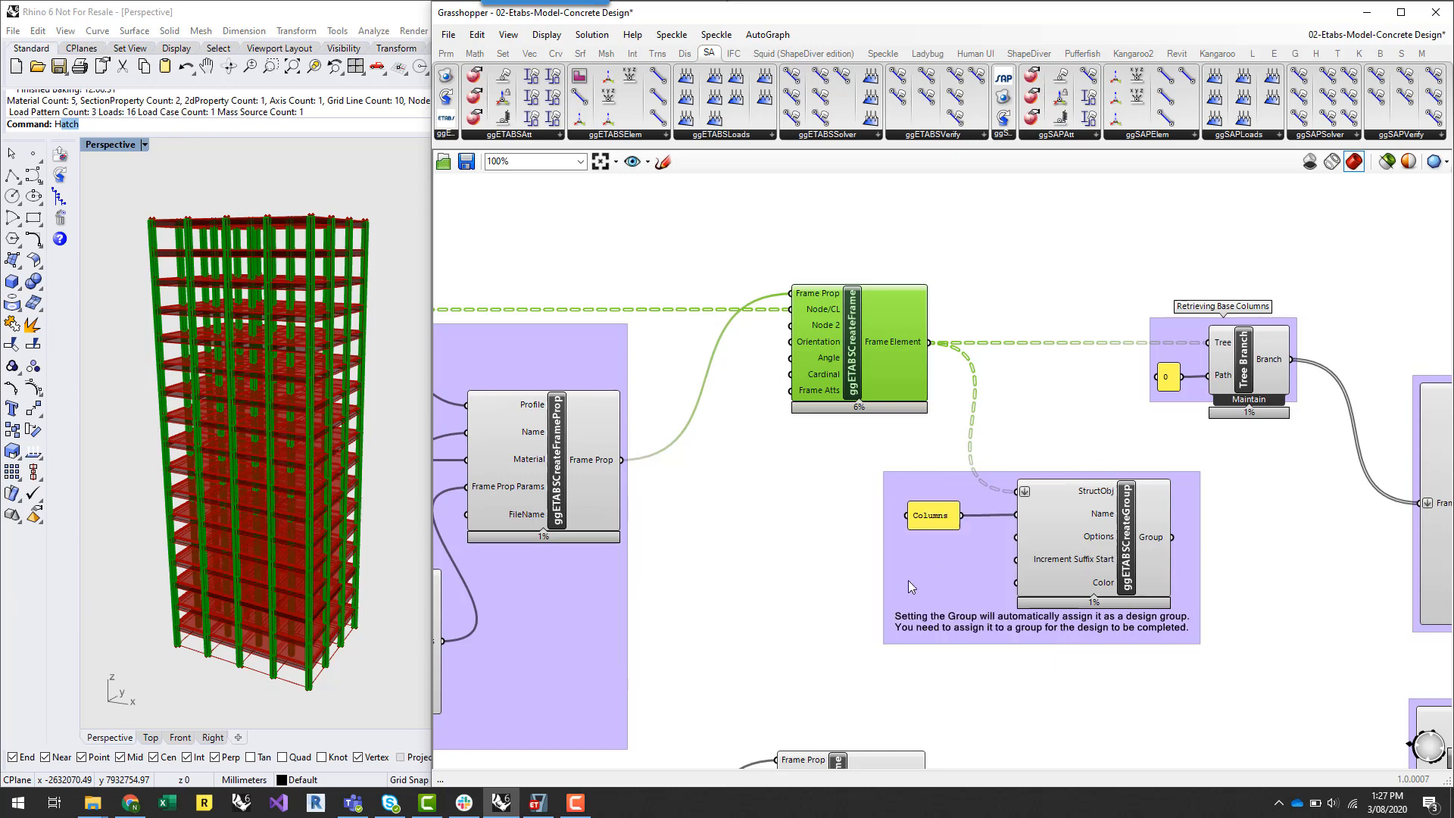
{"action": "mouse_move", "coordinate": [1100, 518]}
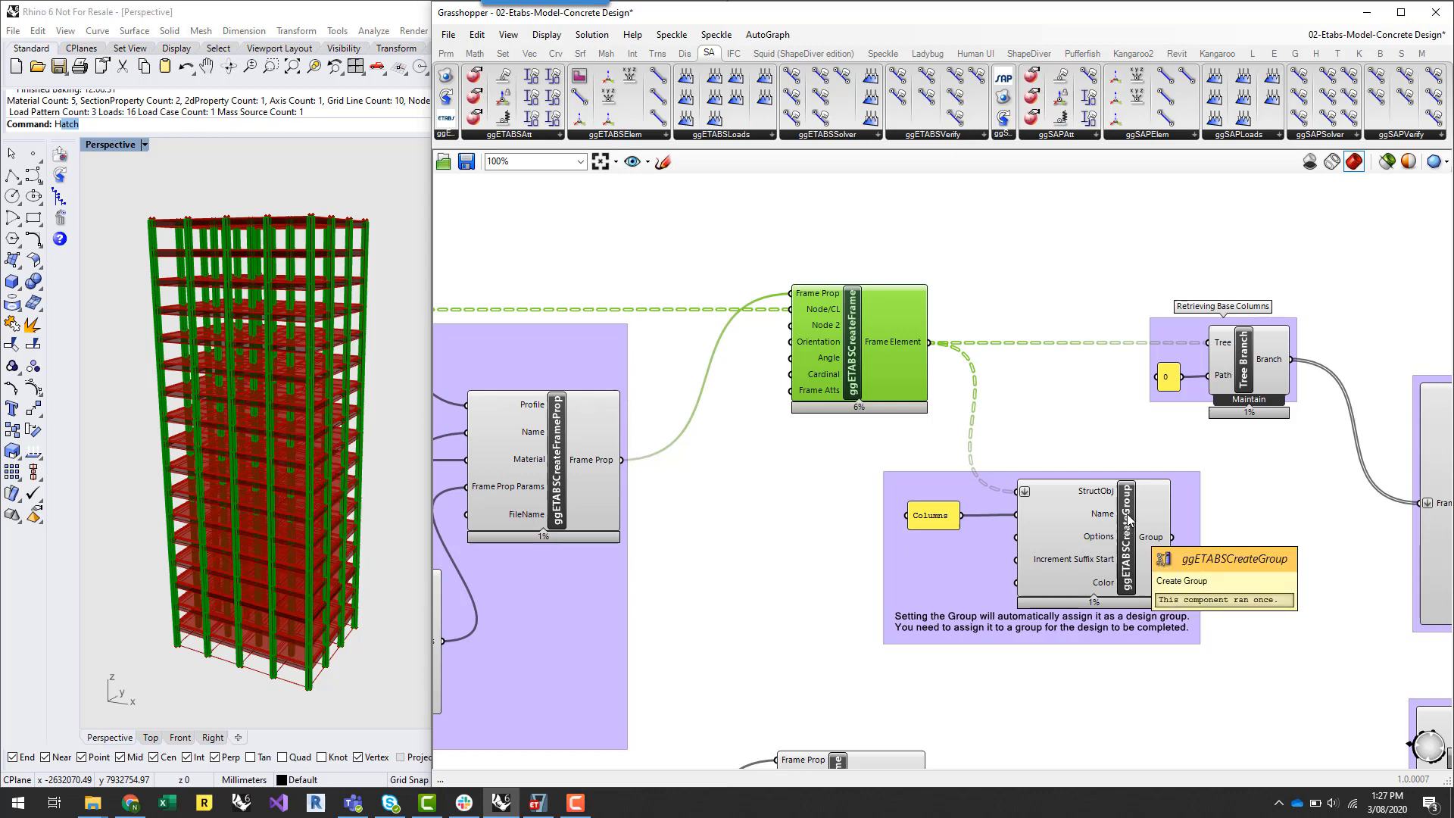
{"action": "mouse_move", "coordinate": [887, 446]}
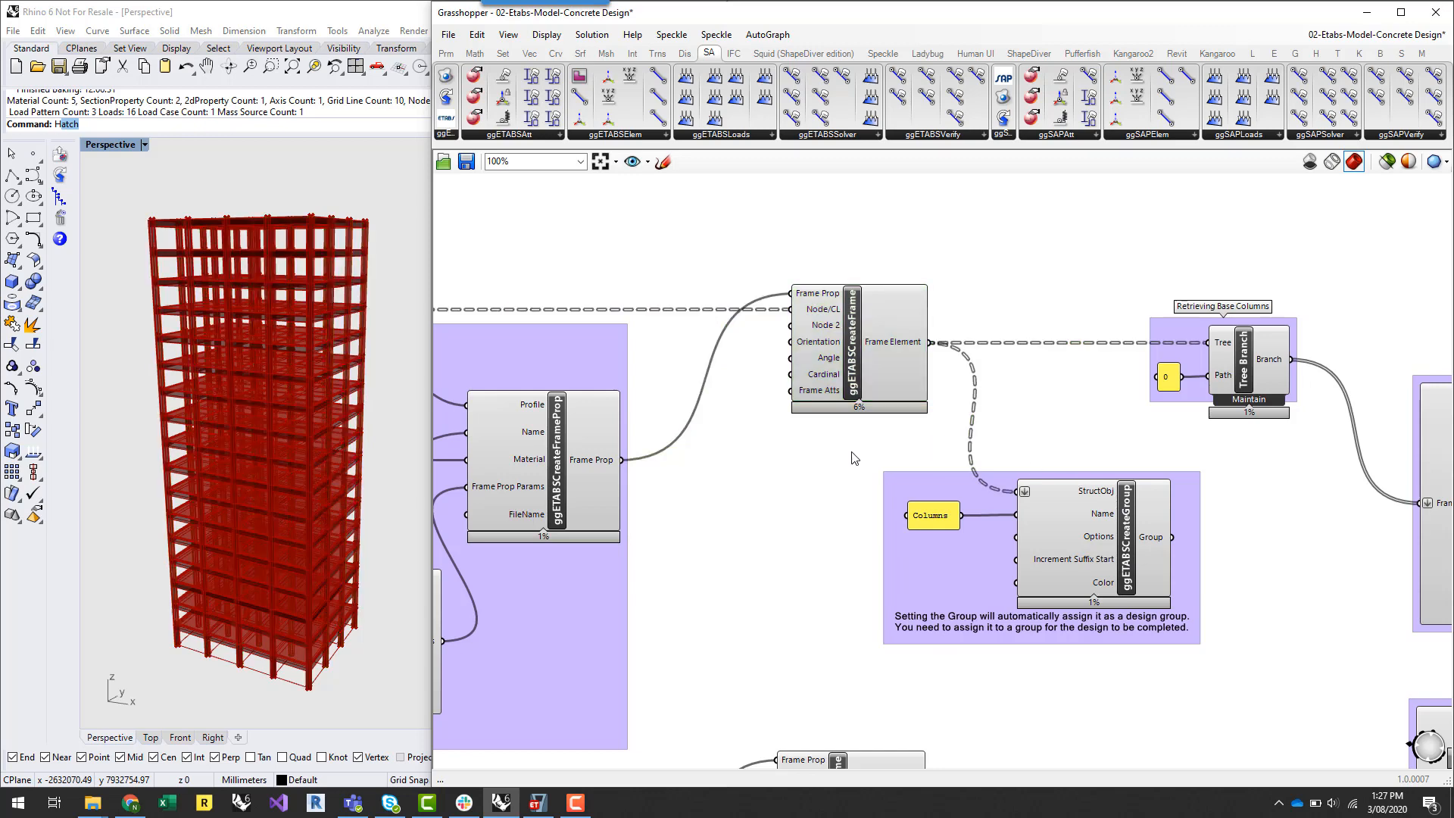
{"action": "mouse_move", "coordinate": [960, 454]}
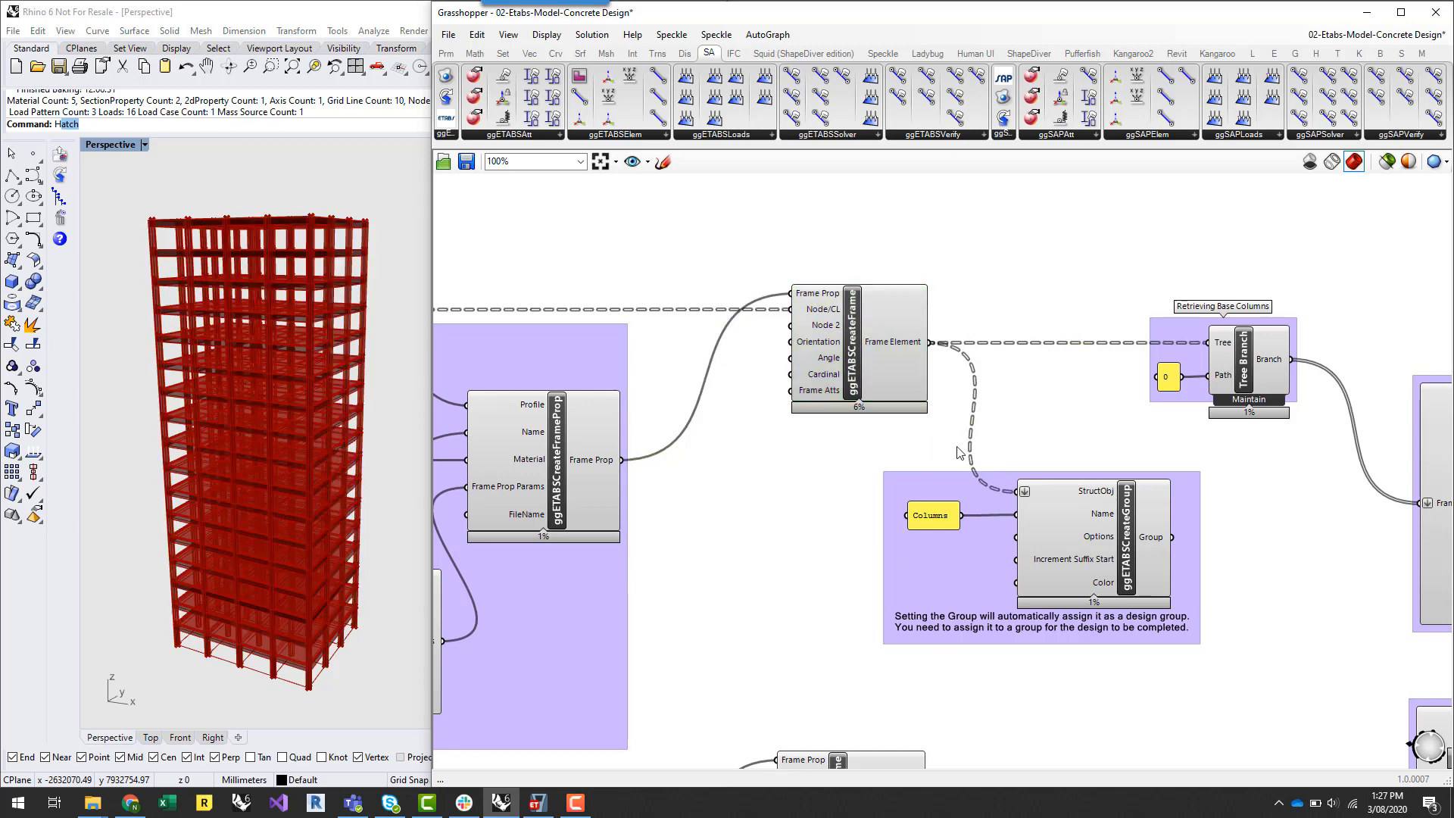
{"action": "mouse_move", "coordinate": [1132, 594]}
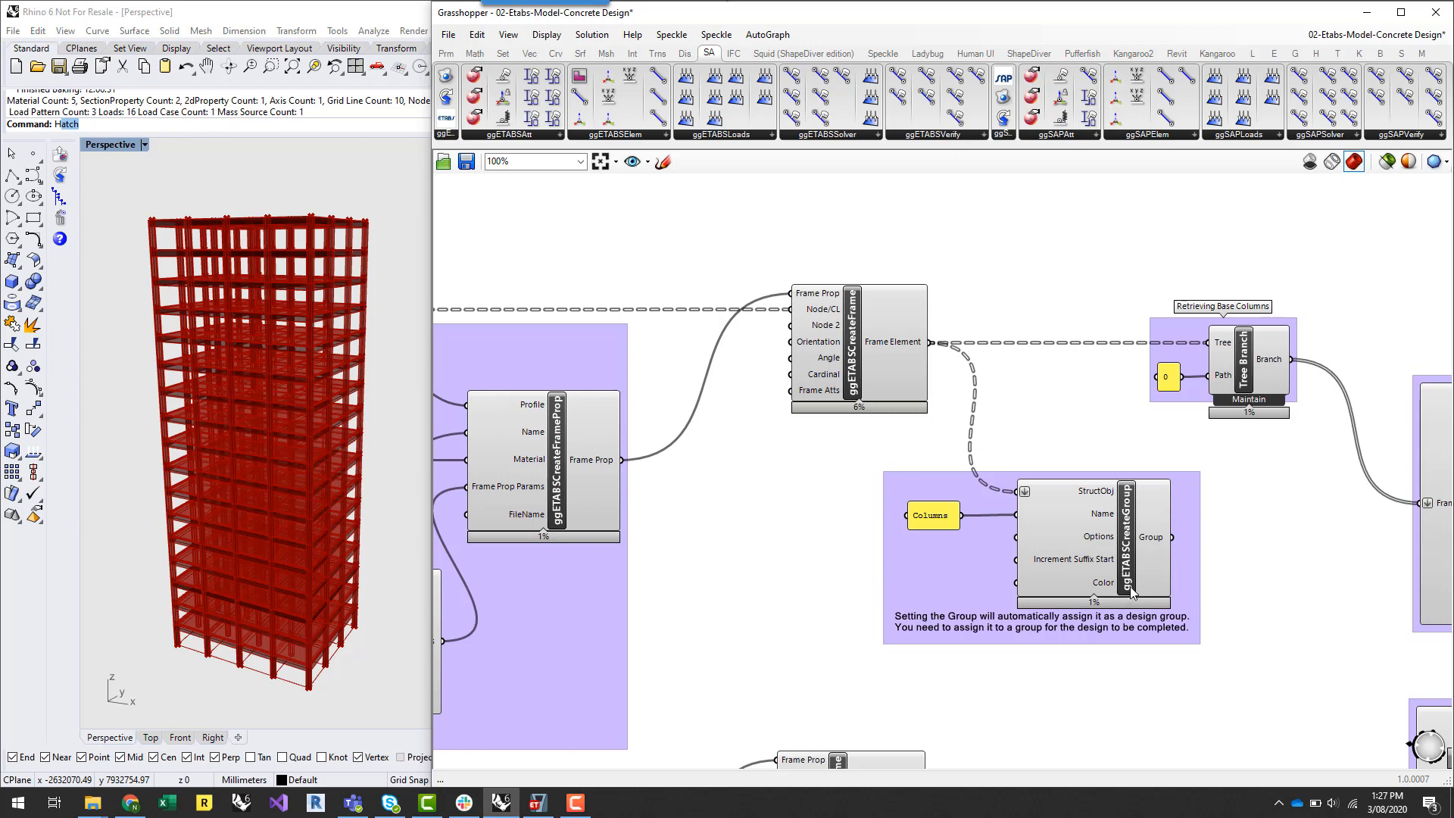
{"action": "mouse_move", "coordinate": [1272, 554]}
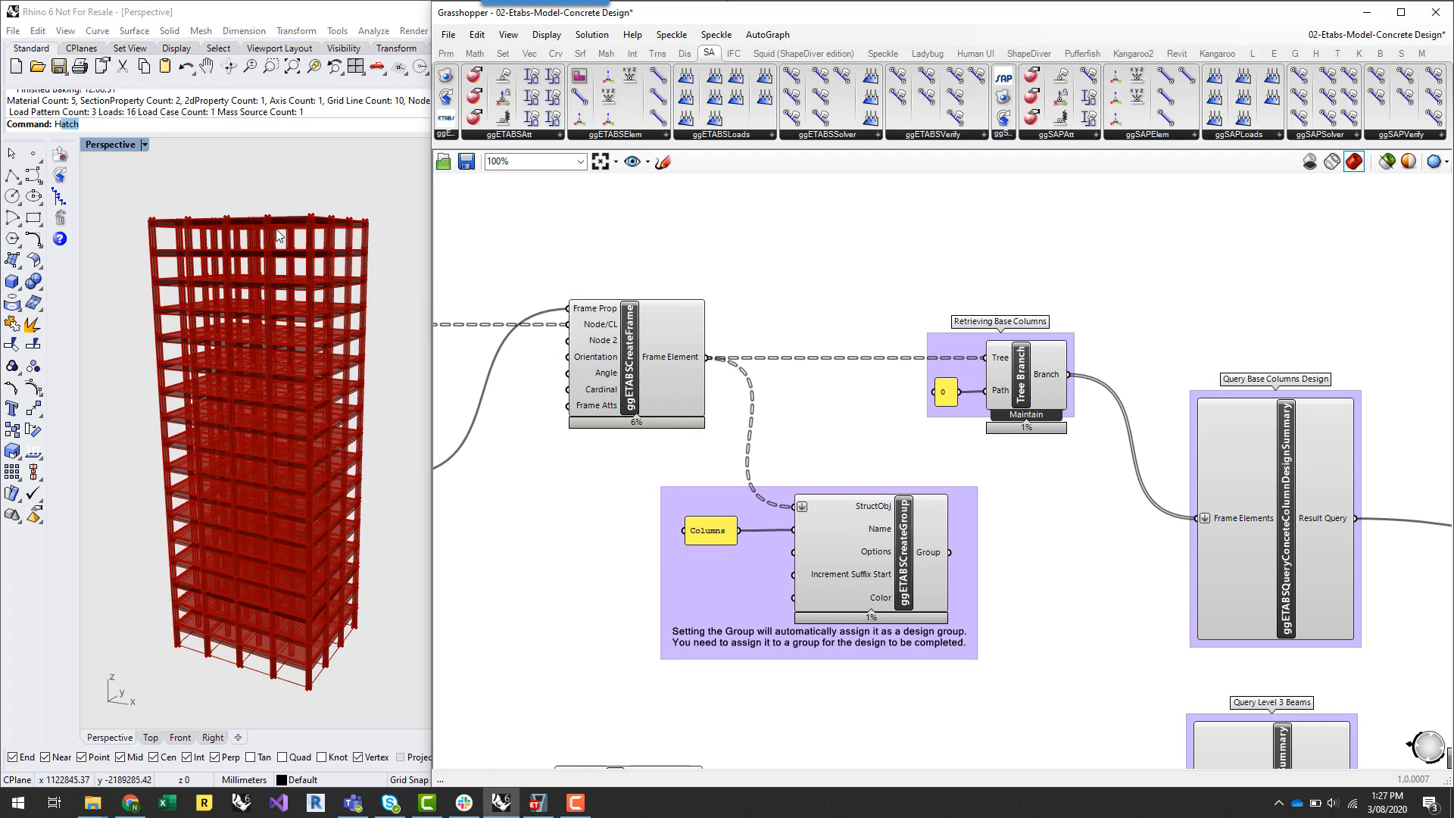
{"action": "mouse_move", "coordinate": [152, 400]}
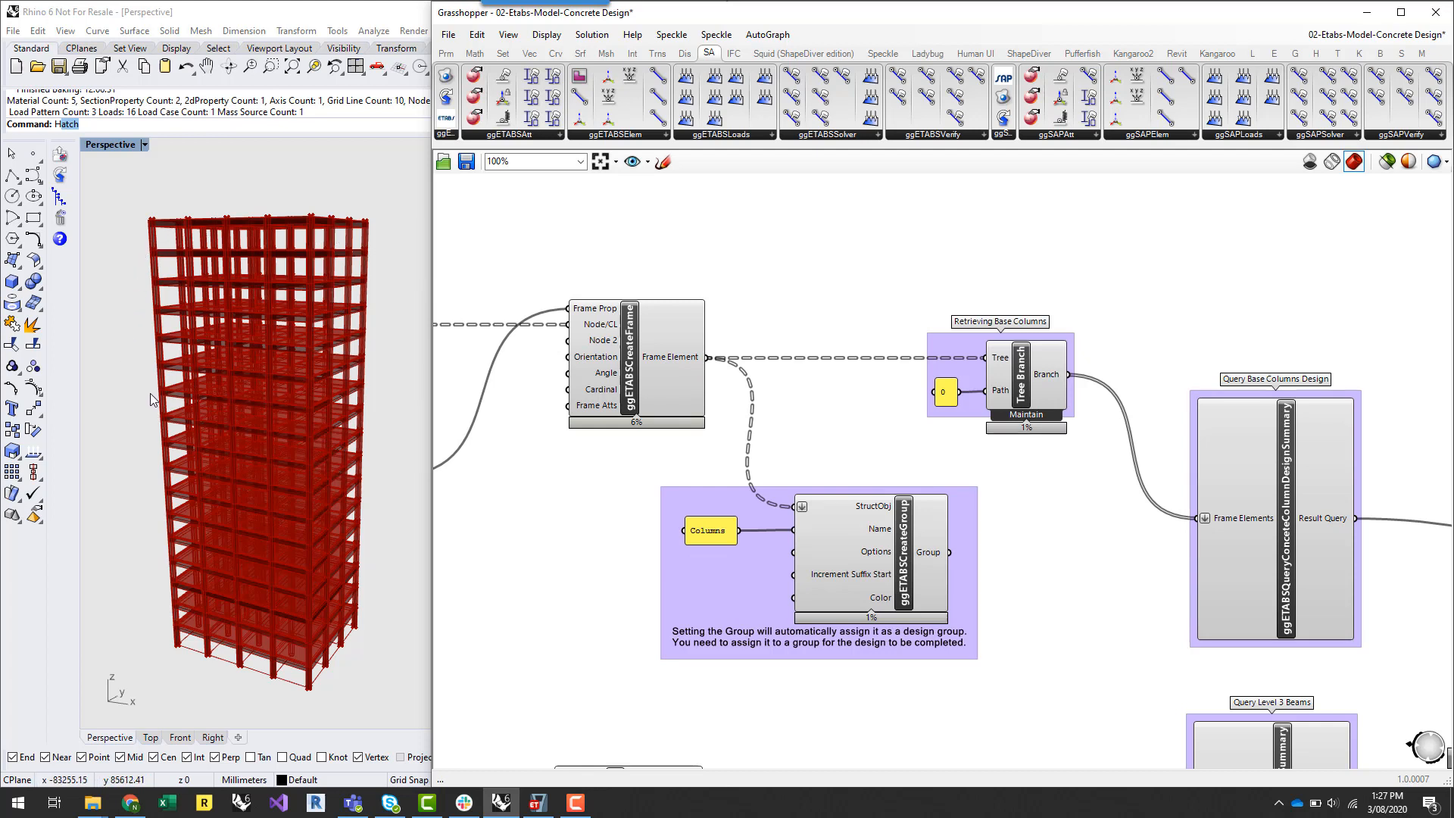
{"action": "mouse_move", "coordinate": [139, 254]}
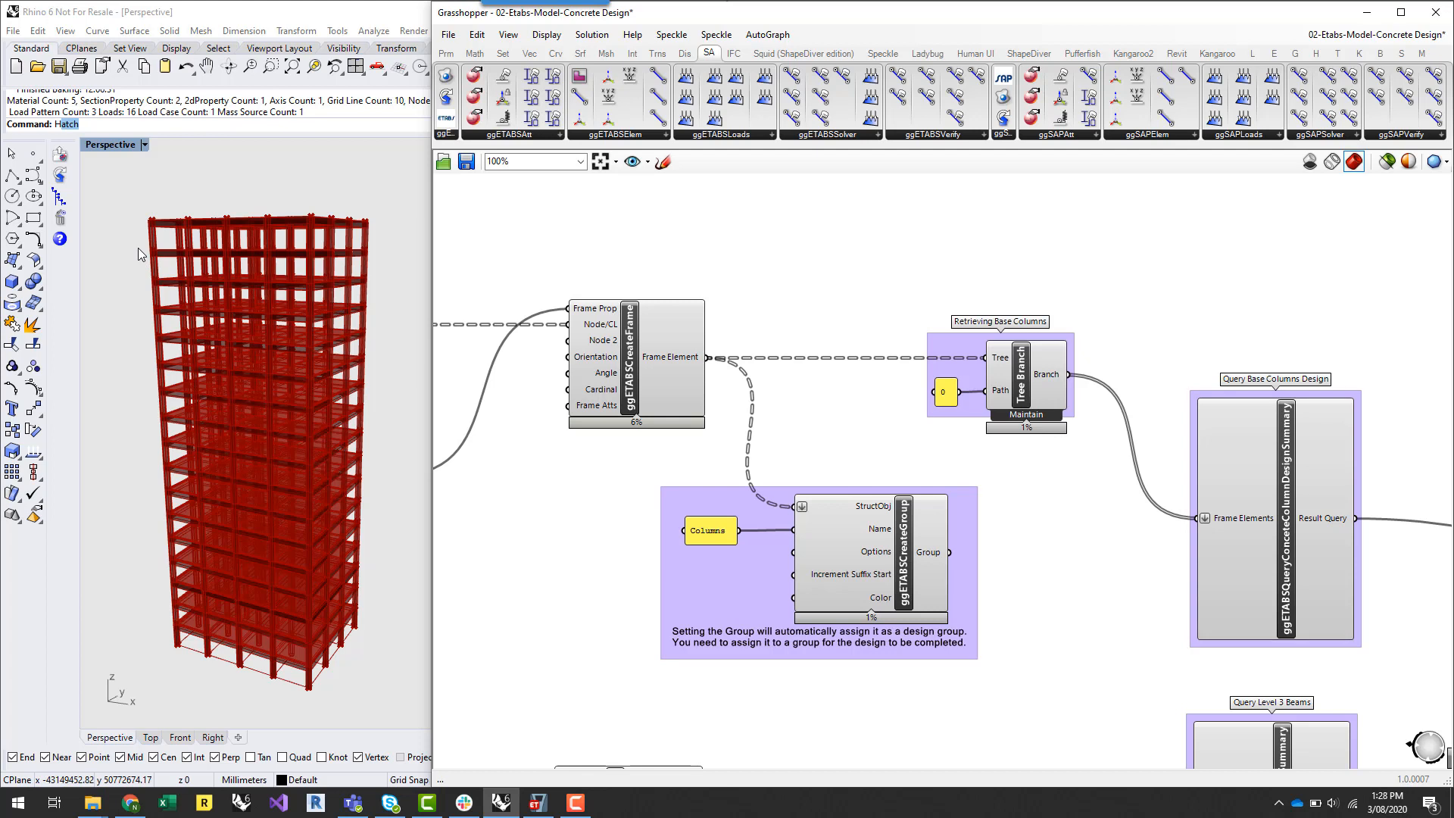
{"action": "mouse_move", "coordinate": [230, 670]}
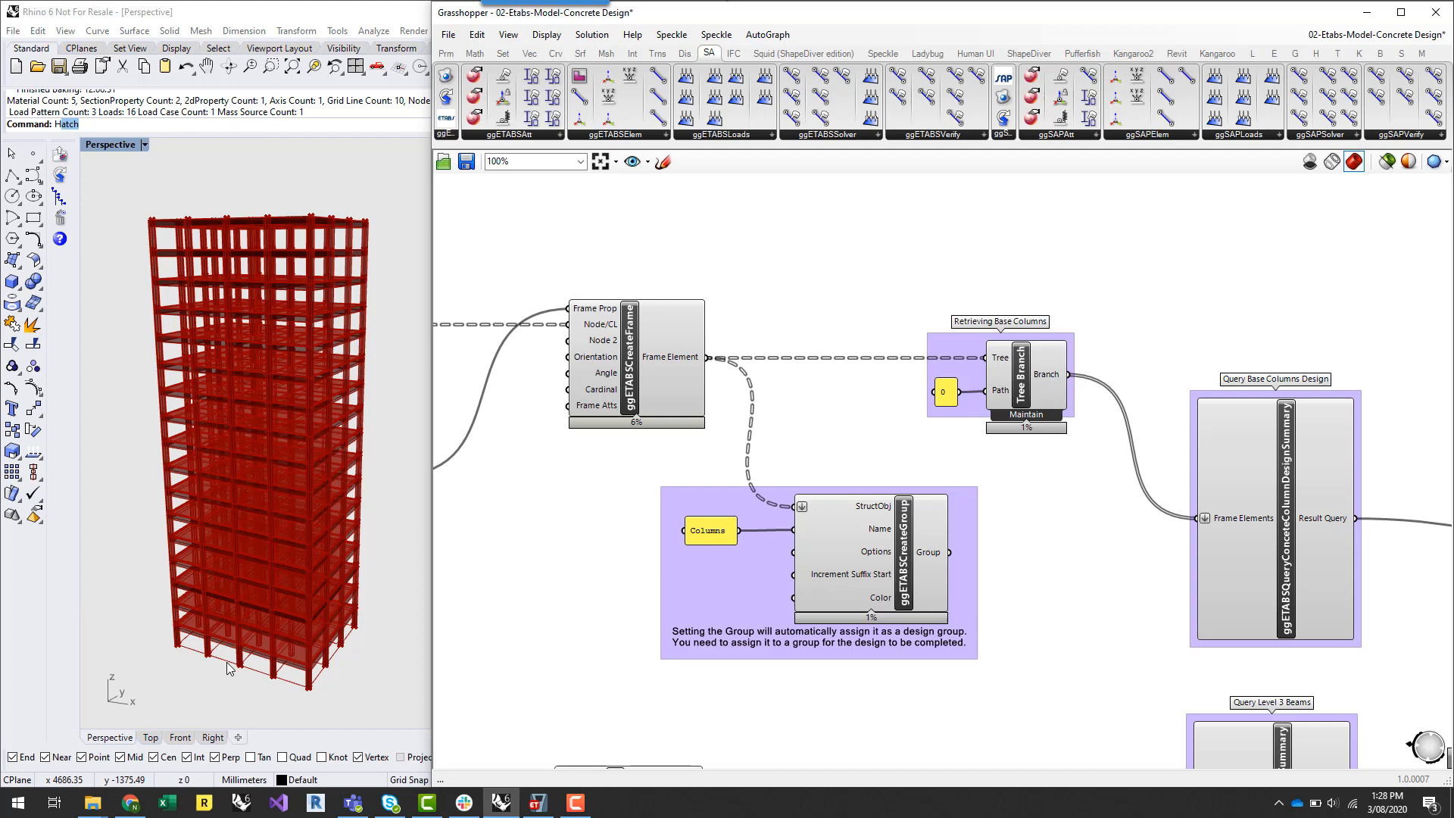
{"action": "mouse_move", "coordinate": [345, 685]}
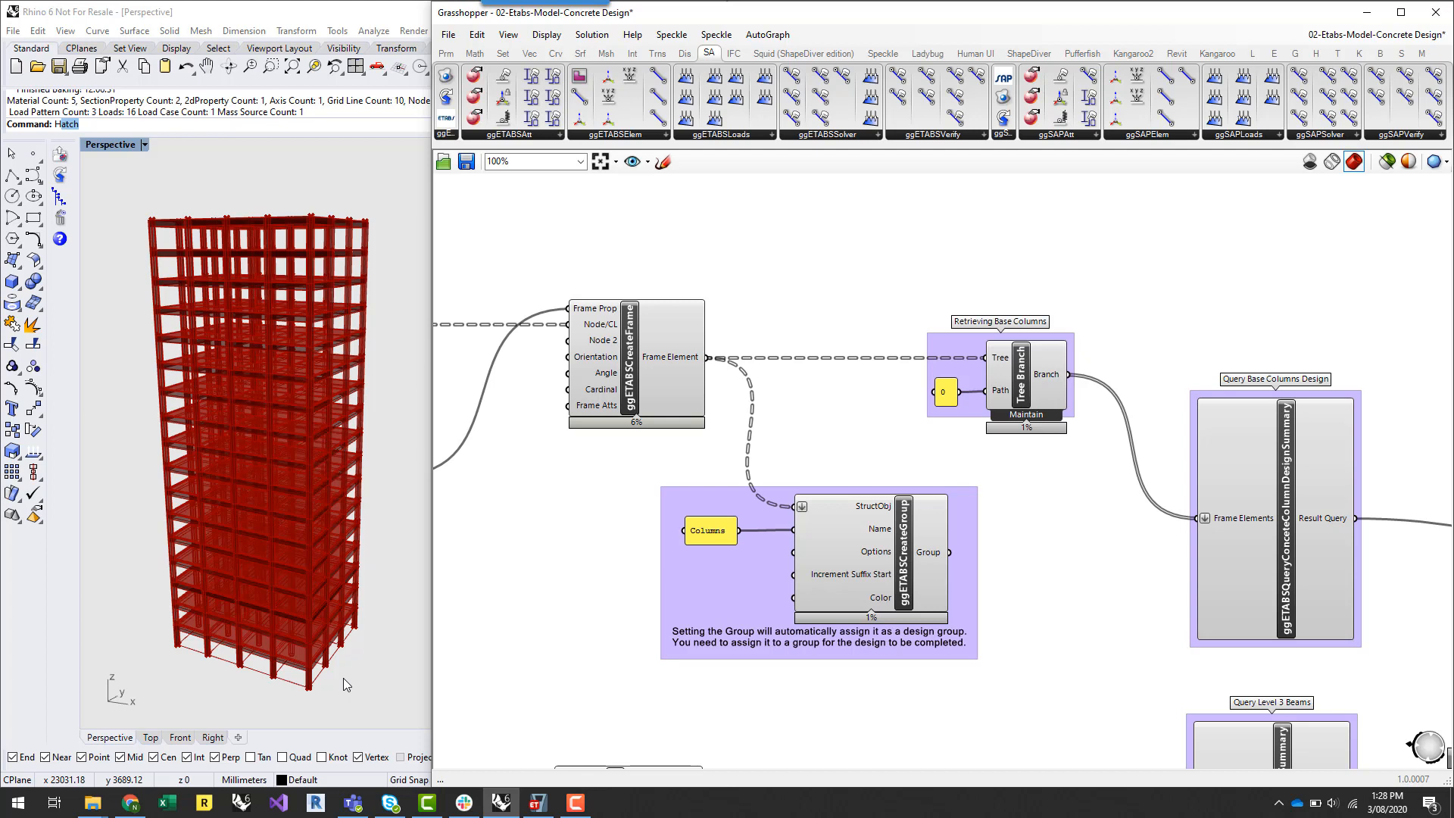
{"action": "mouse_move", "coordinate": [689, 361]}
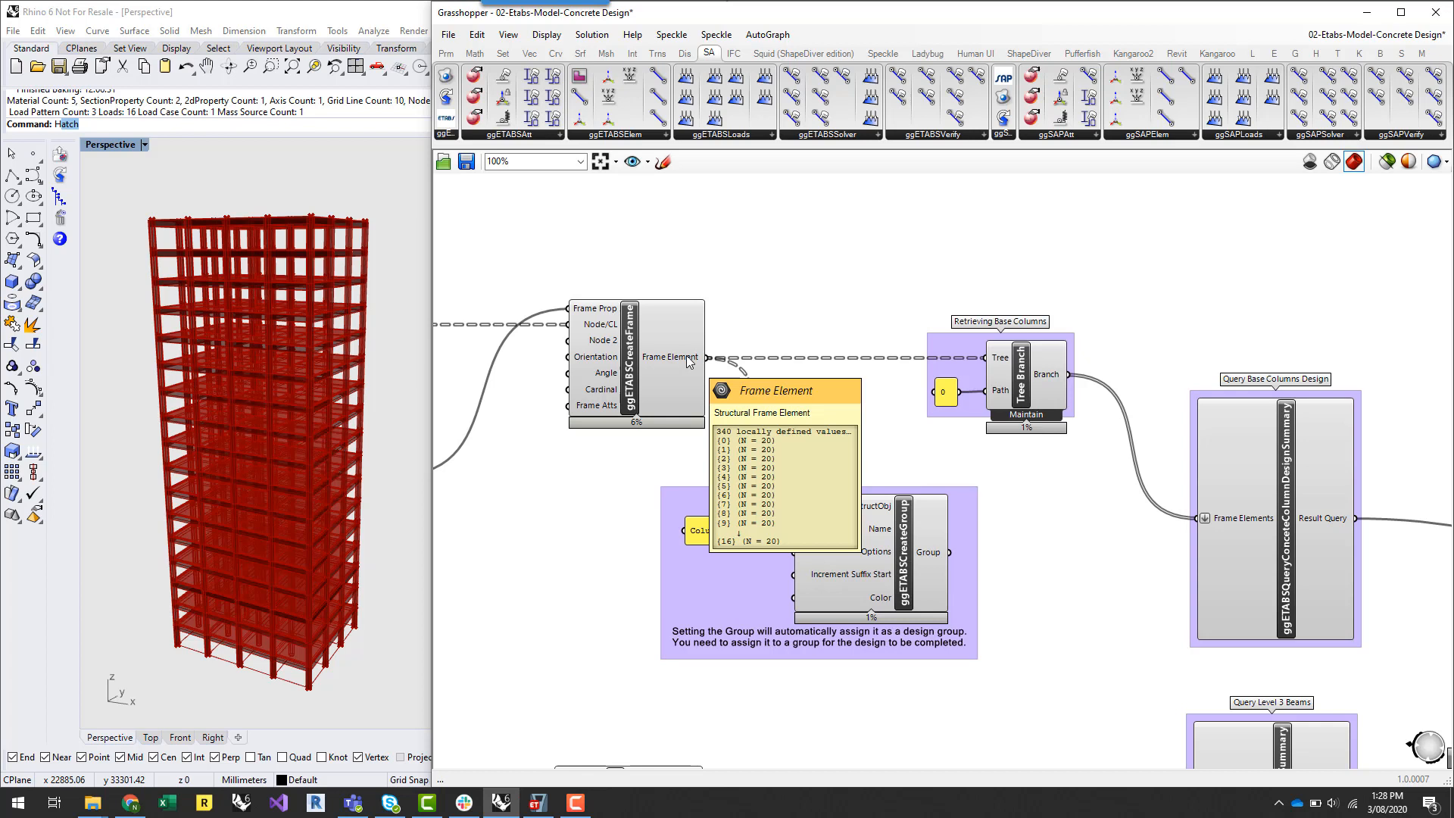
{"action": "mouse_move", "coordinate": [1111, 298]}
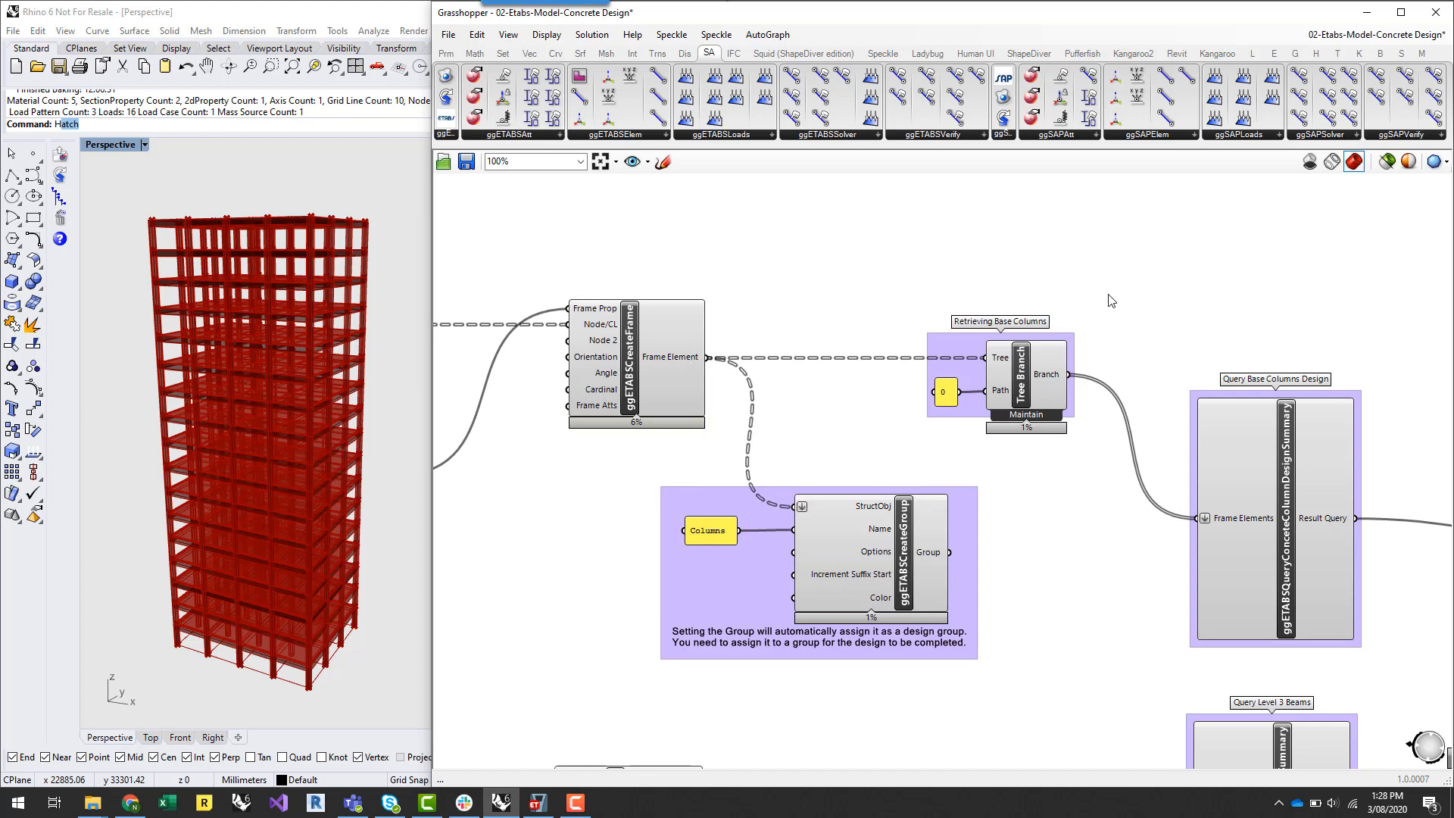
{"action": "mouse_move", "coordinate": [1027, 382]}
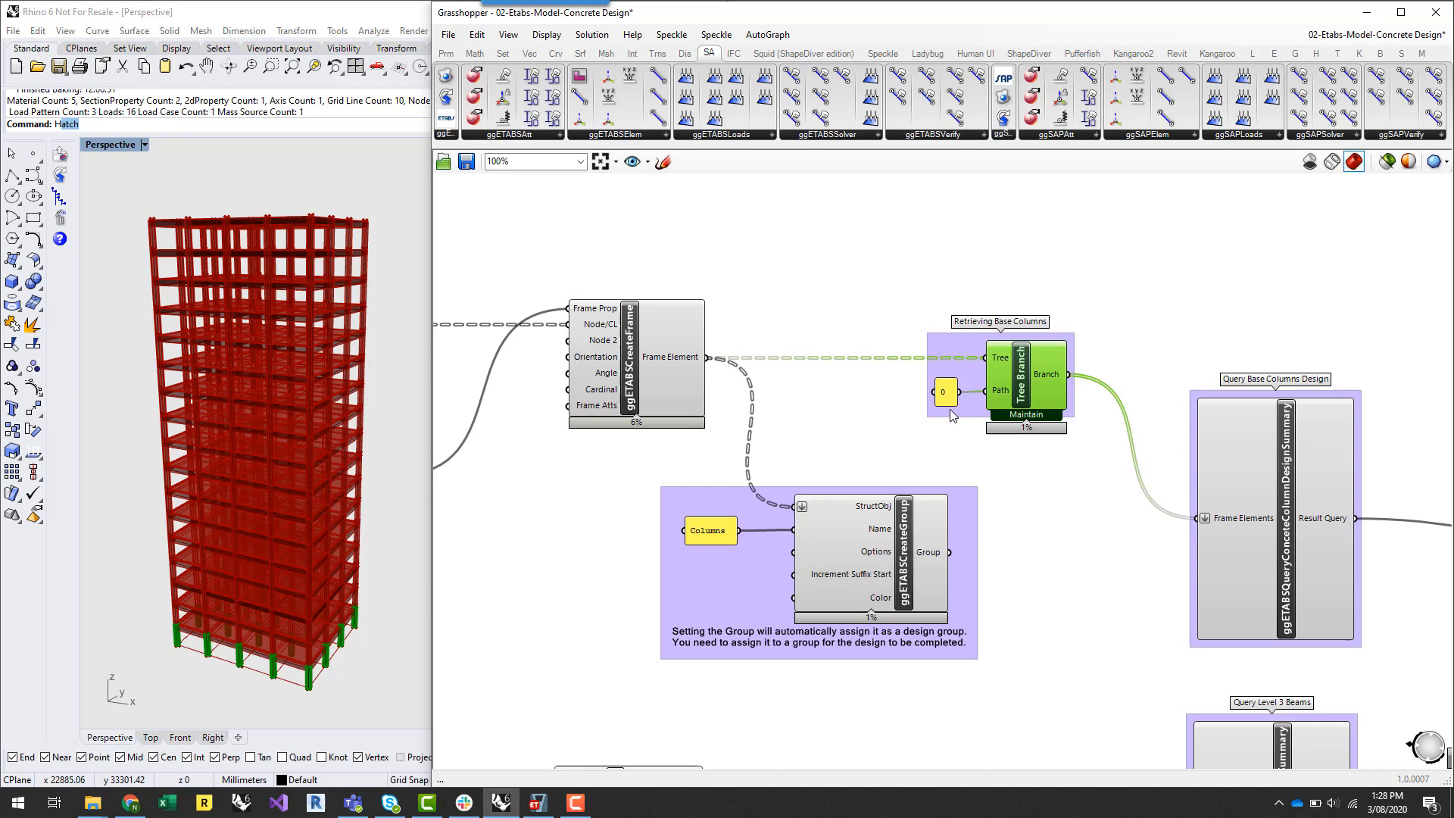
{"action": "mouse_move", "coordinate": [979, 390]}
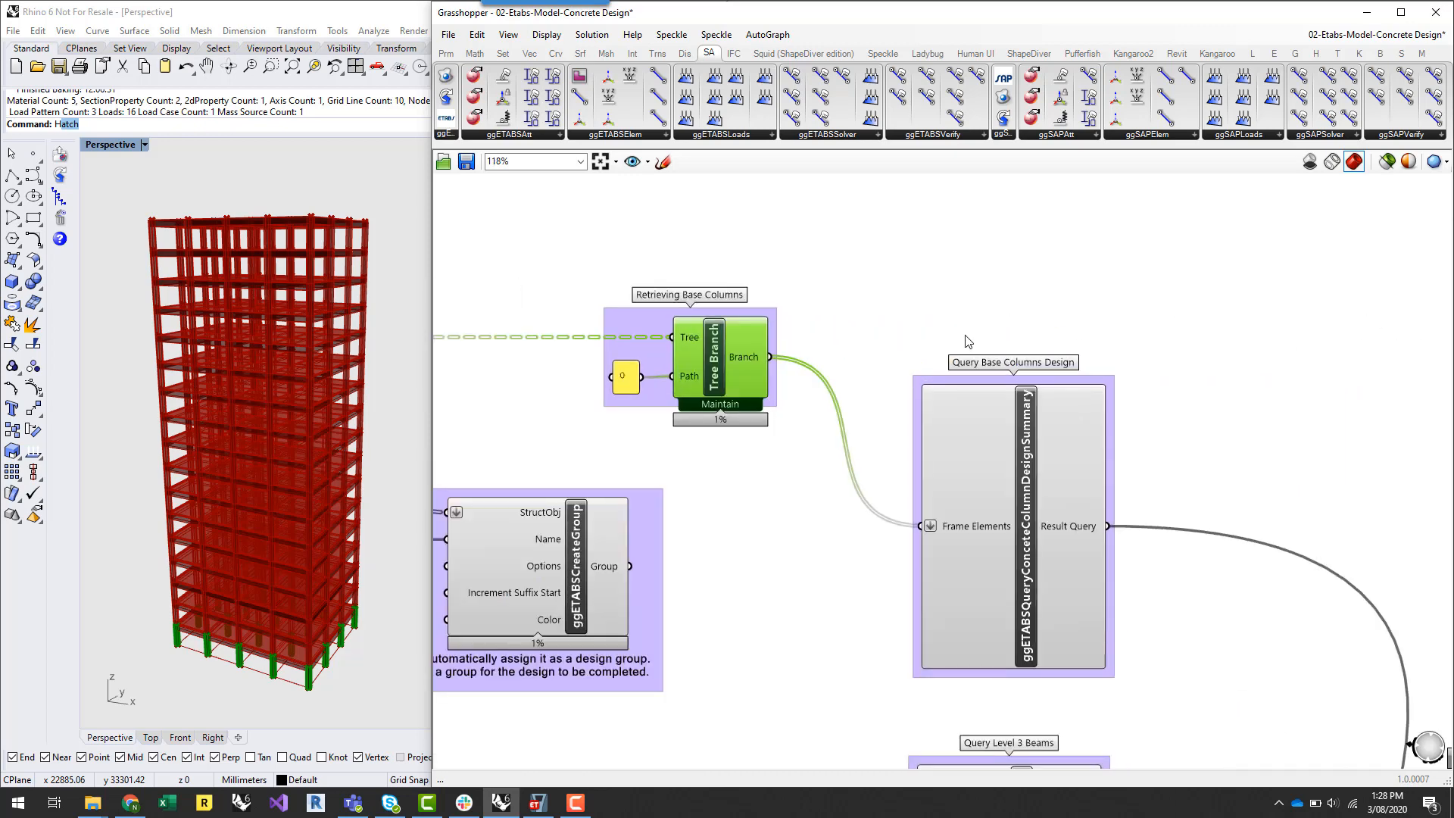
{"action": "mouse_move", "coordinate": [901, 528]}
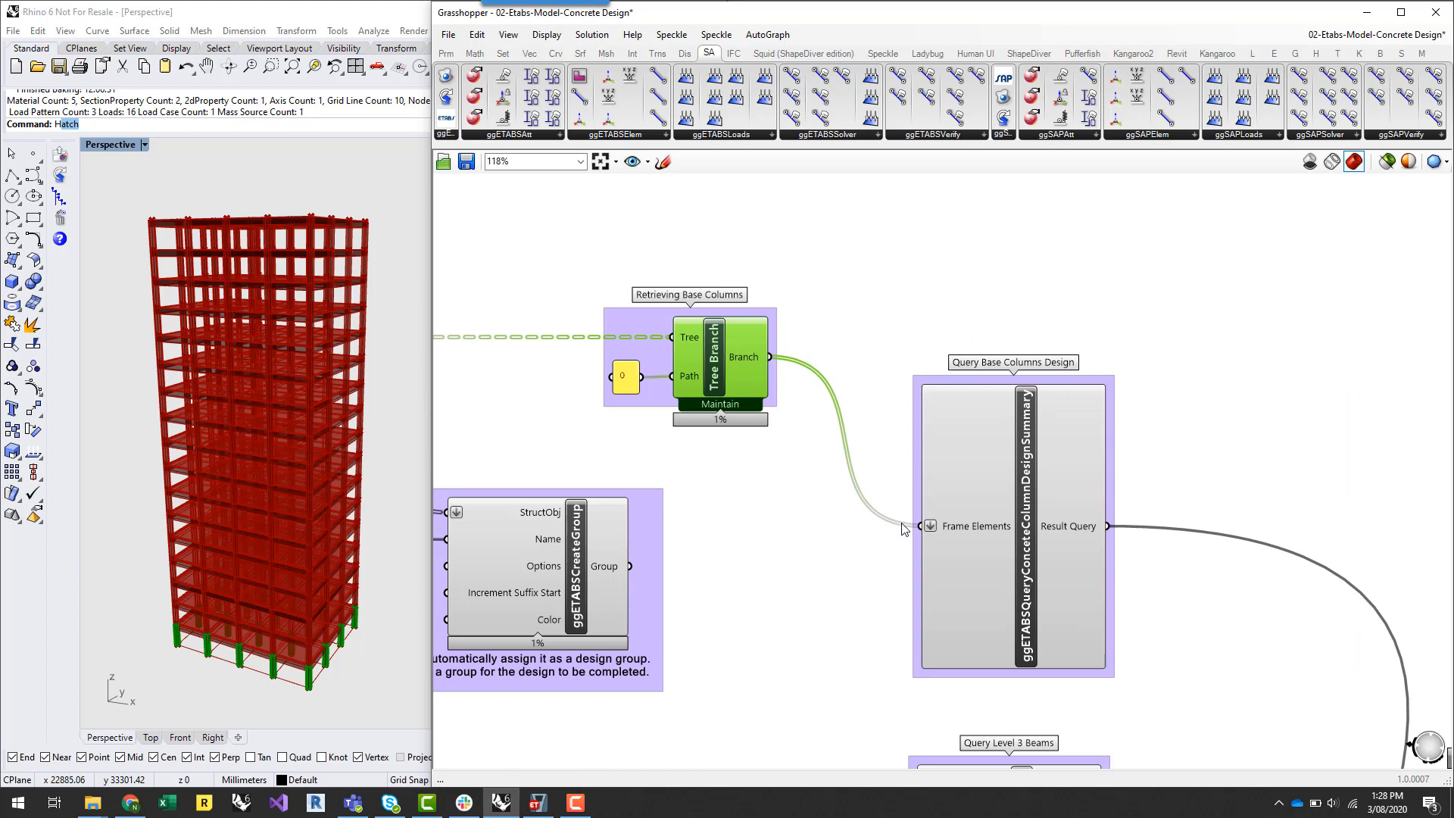
{"action": "mouse_move", "coordinate": [1125, 655]}
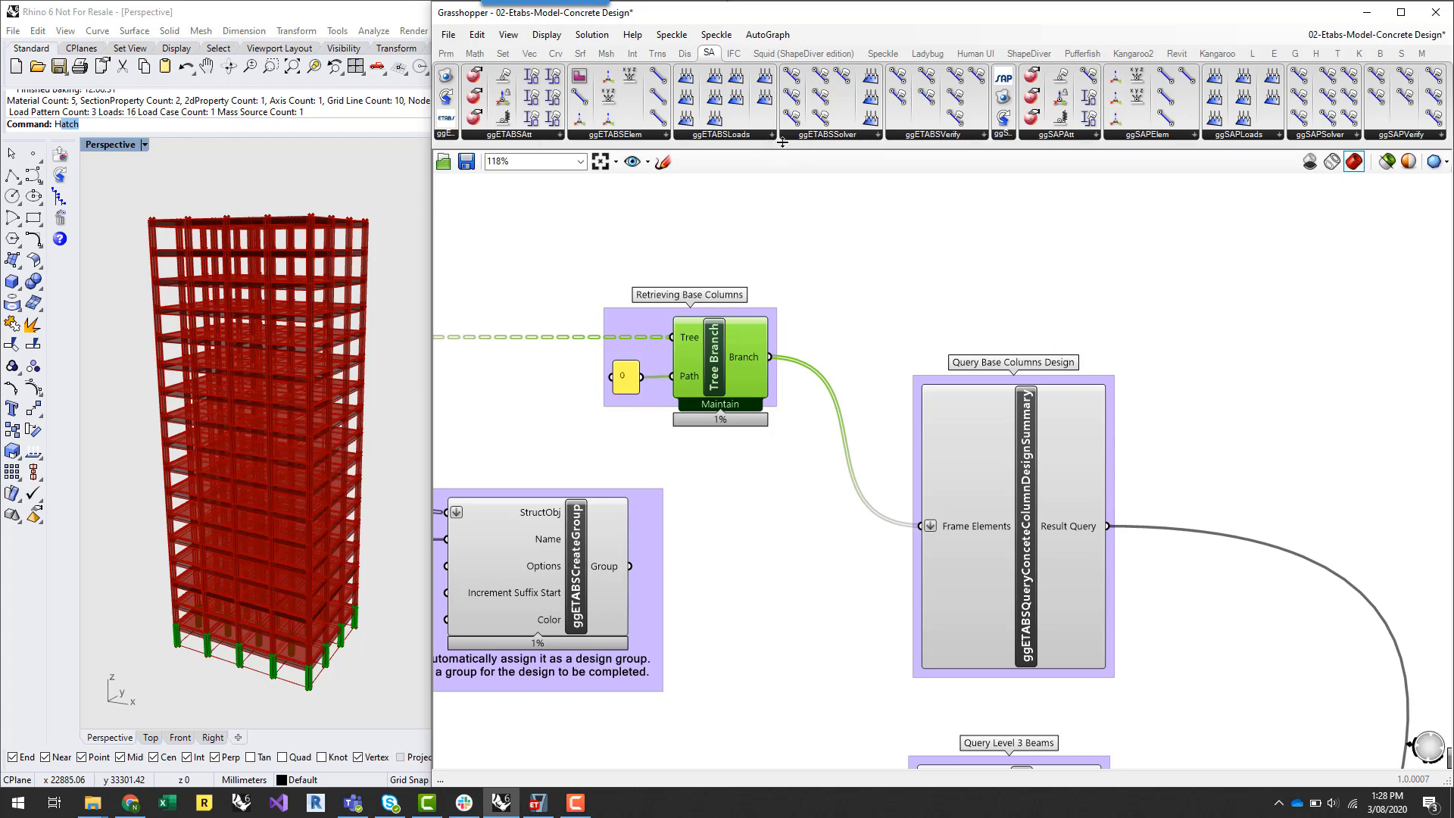
{"action": "mouse_move", "coordinate": [964, 149]}
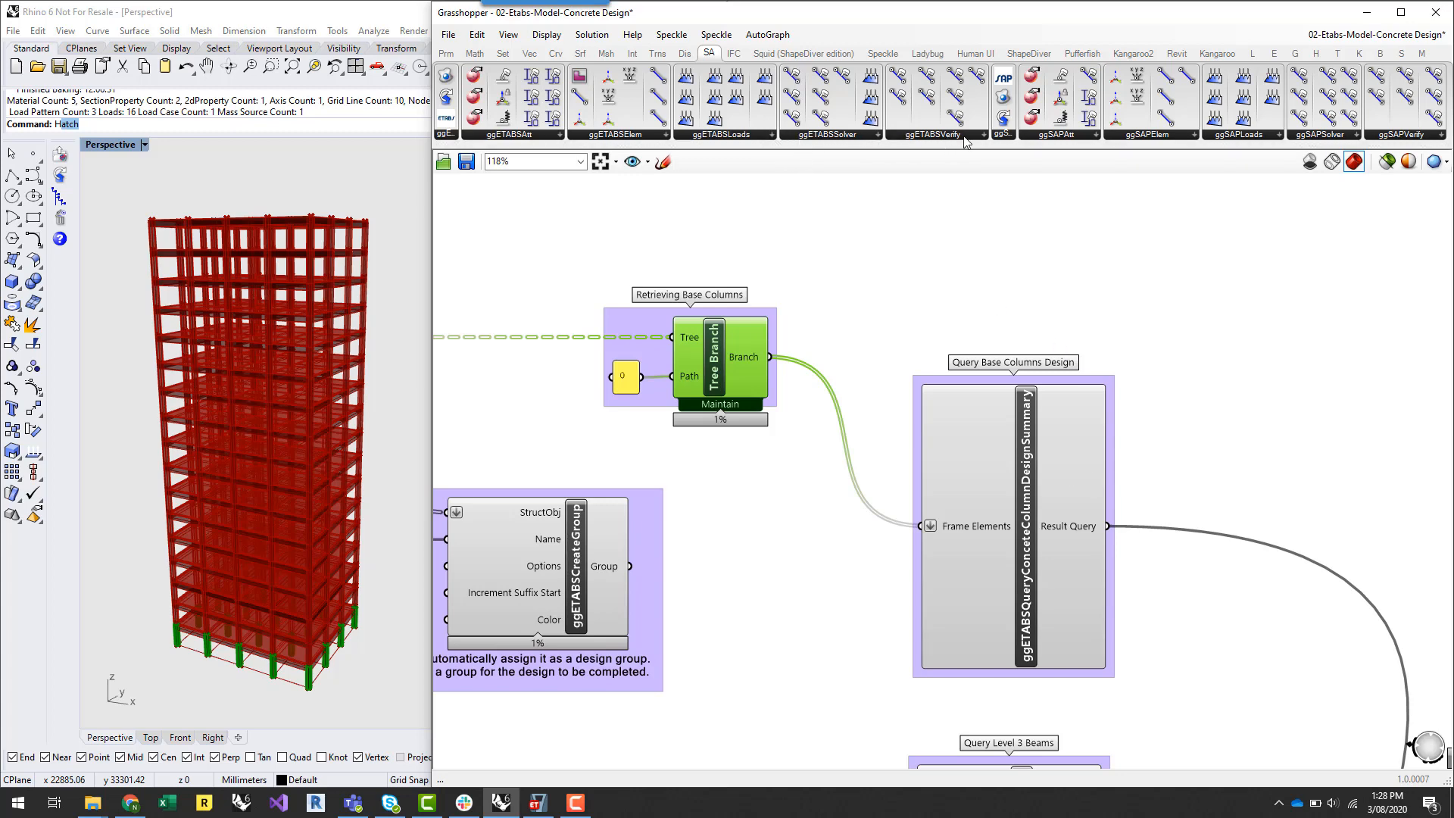
{"action": "left_click", "coordinate": [977, 133]}
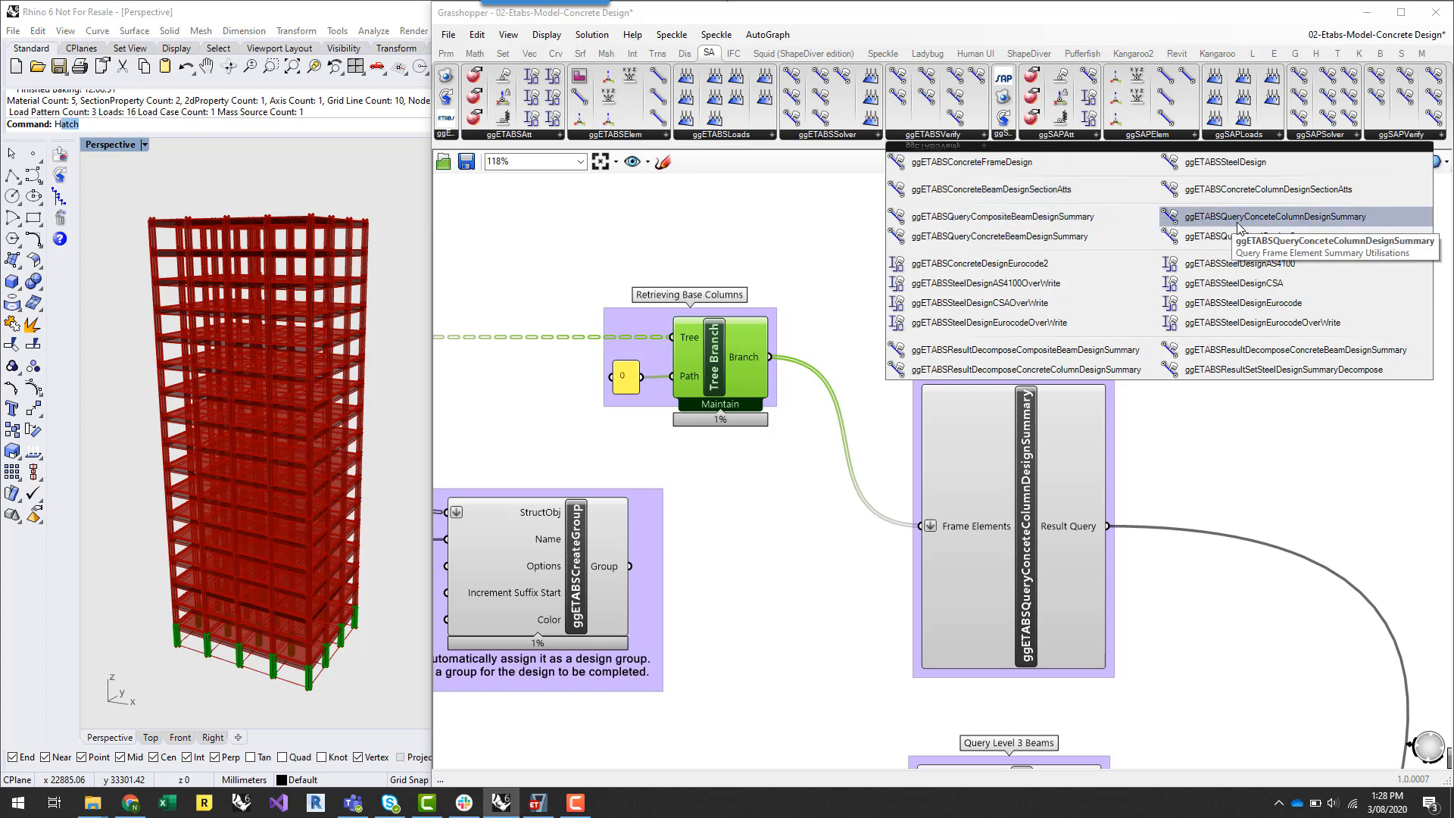
{"action": "mouse_move", "coordinate": [1296, 221]}
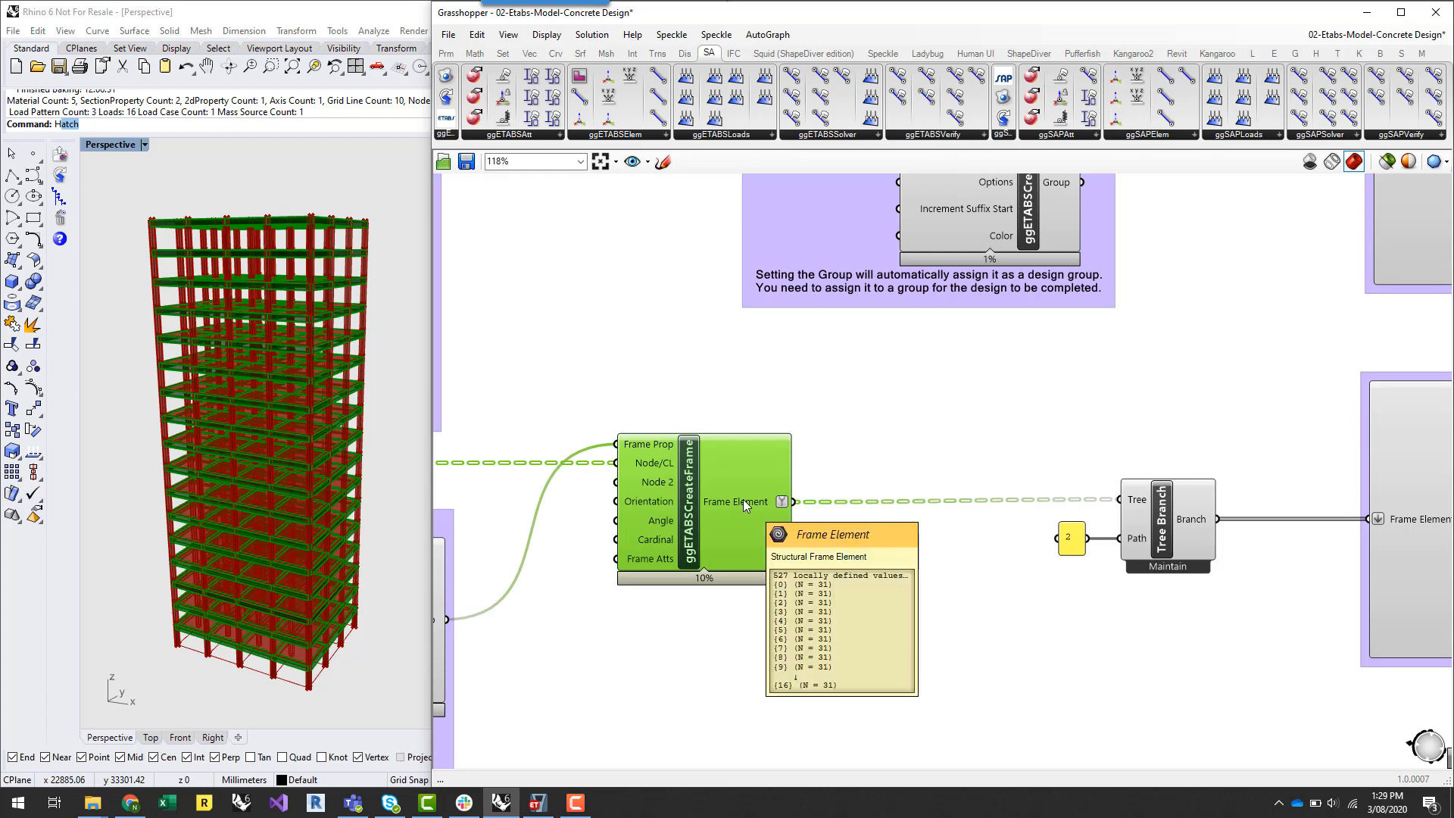
{"action": "mouse_move", "coordinate": [790, 467]}
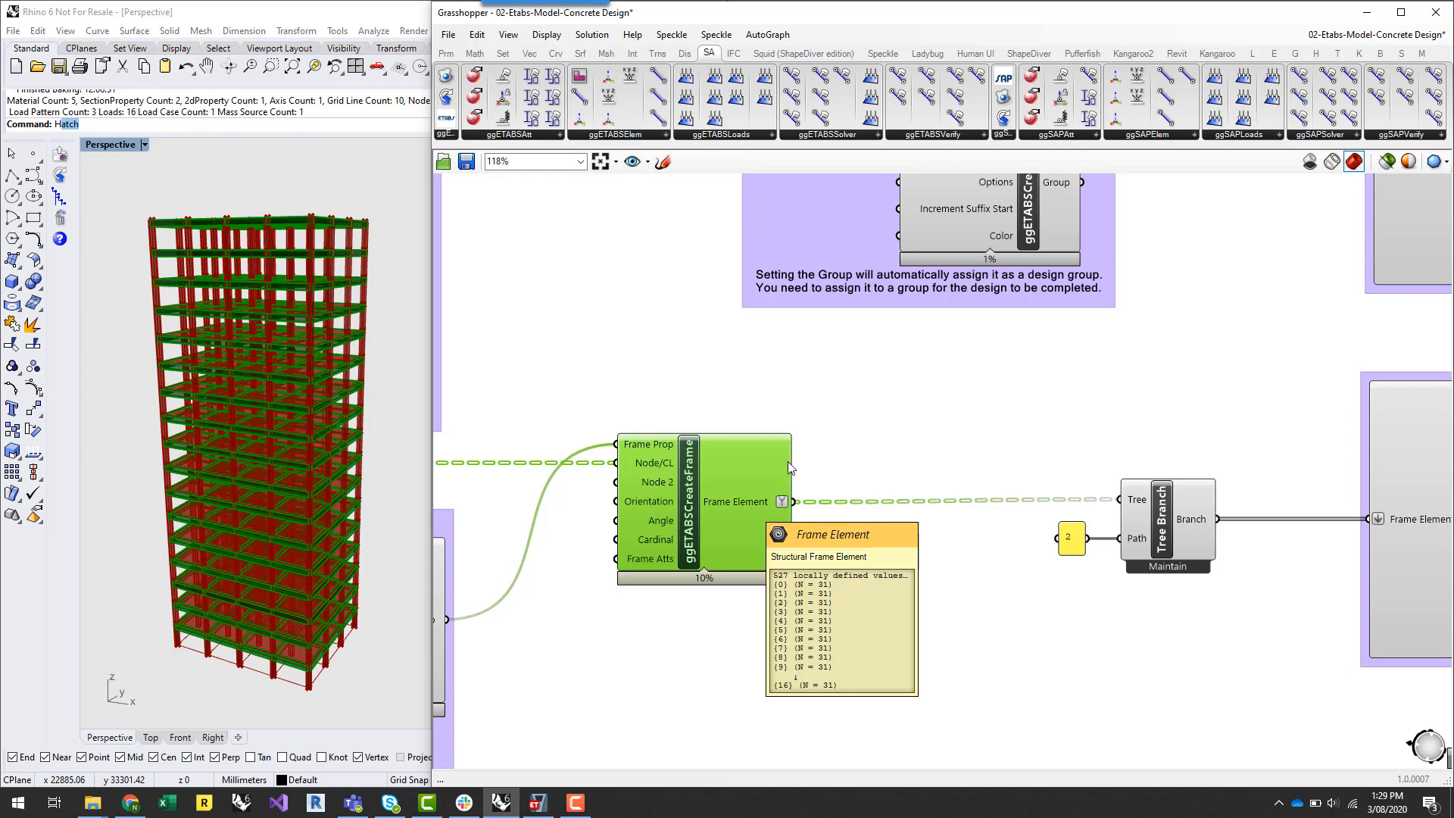
{"action": "mouse_move", "coordinate": [1178, 521]}
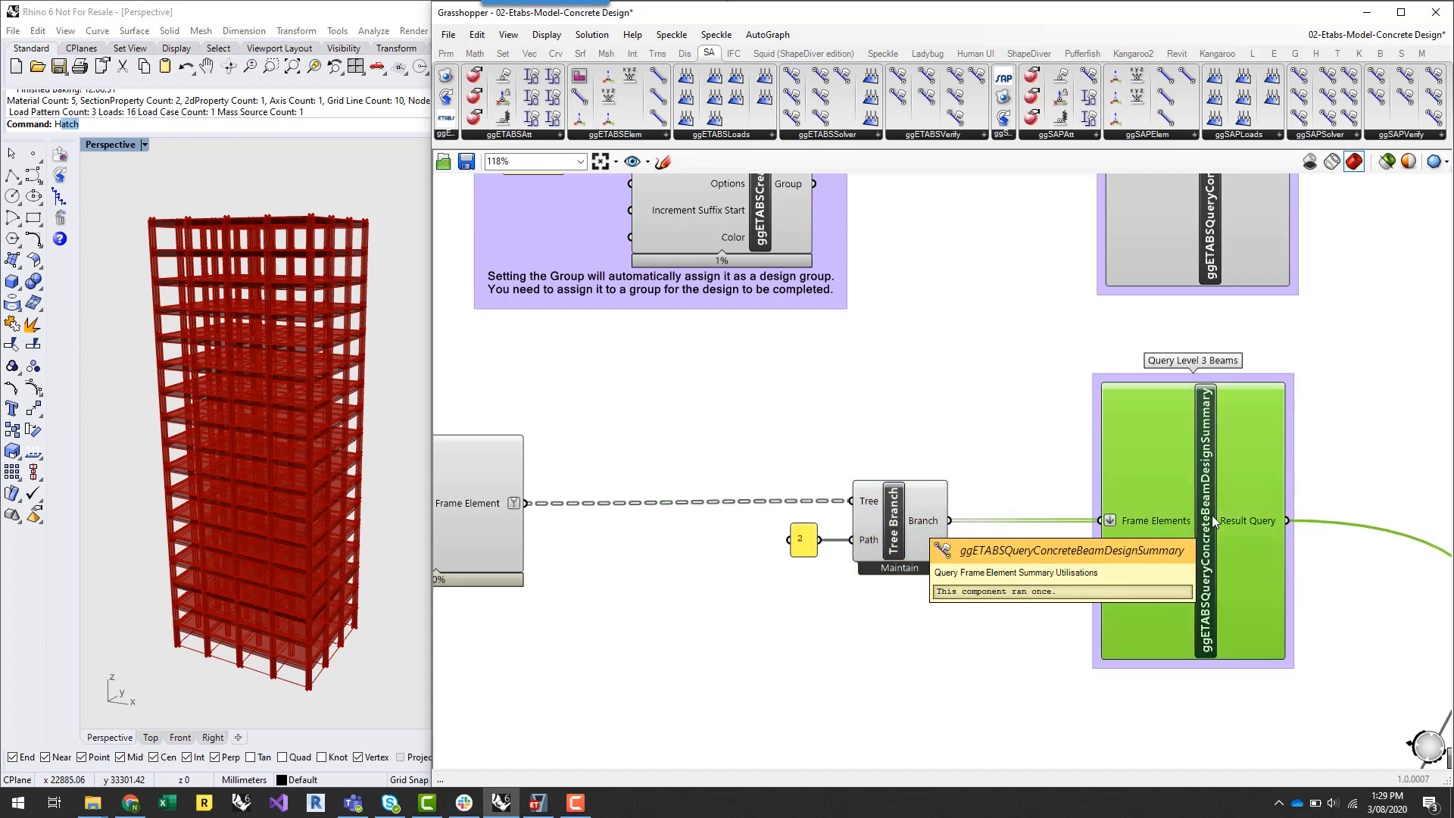
{"action": "scroll", "scroll_direction": "down", "scroll_amount": 3}
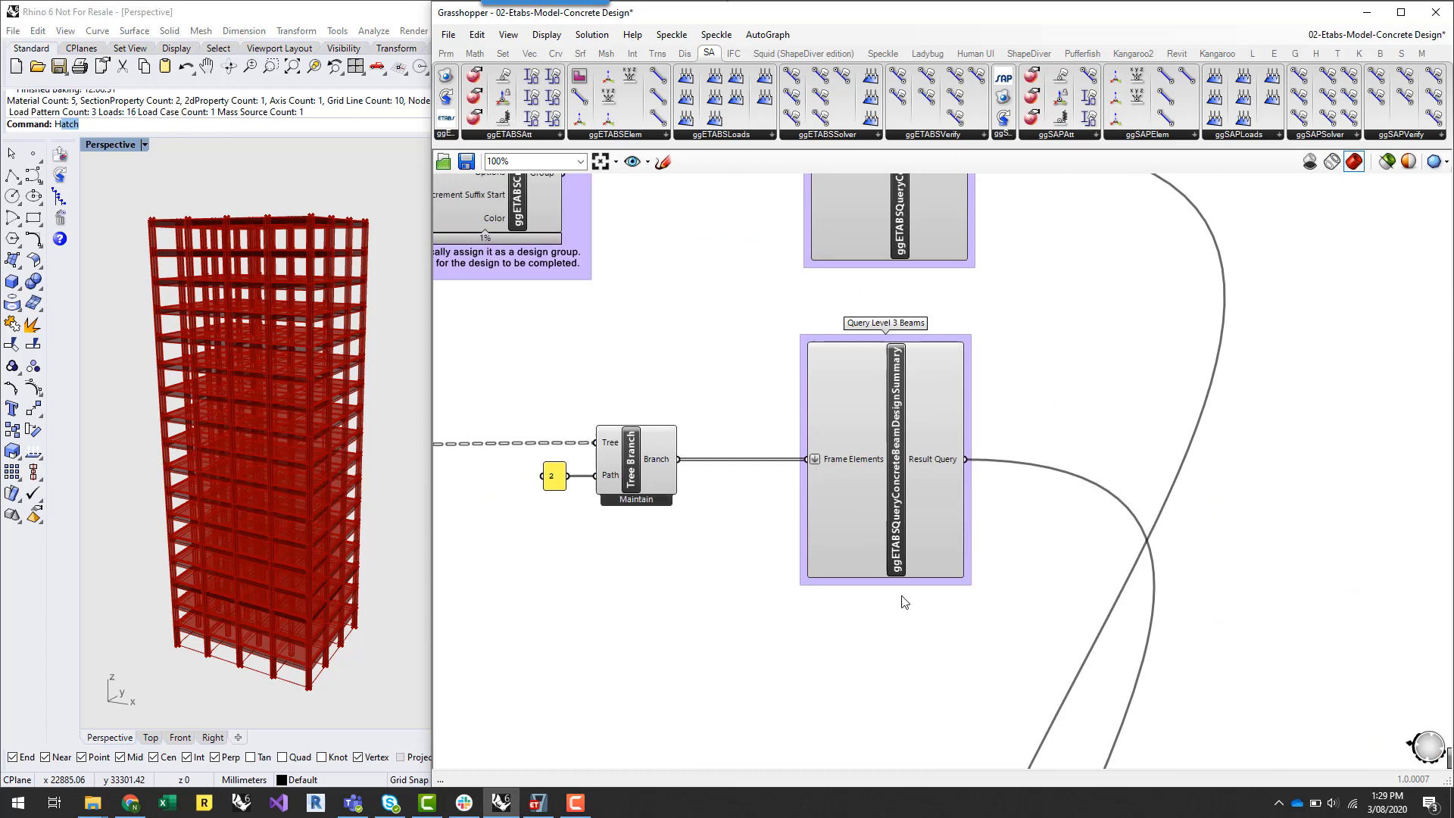
{"action": "mouse_move", "coordinate": [1011, 681]}
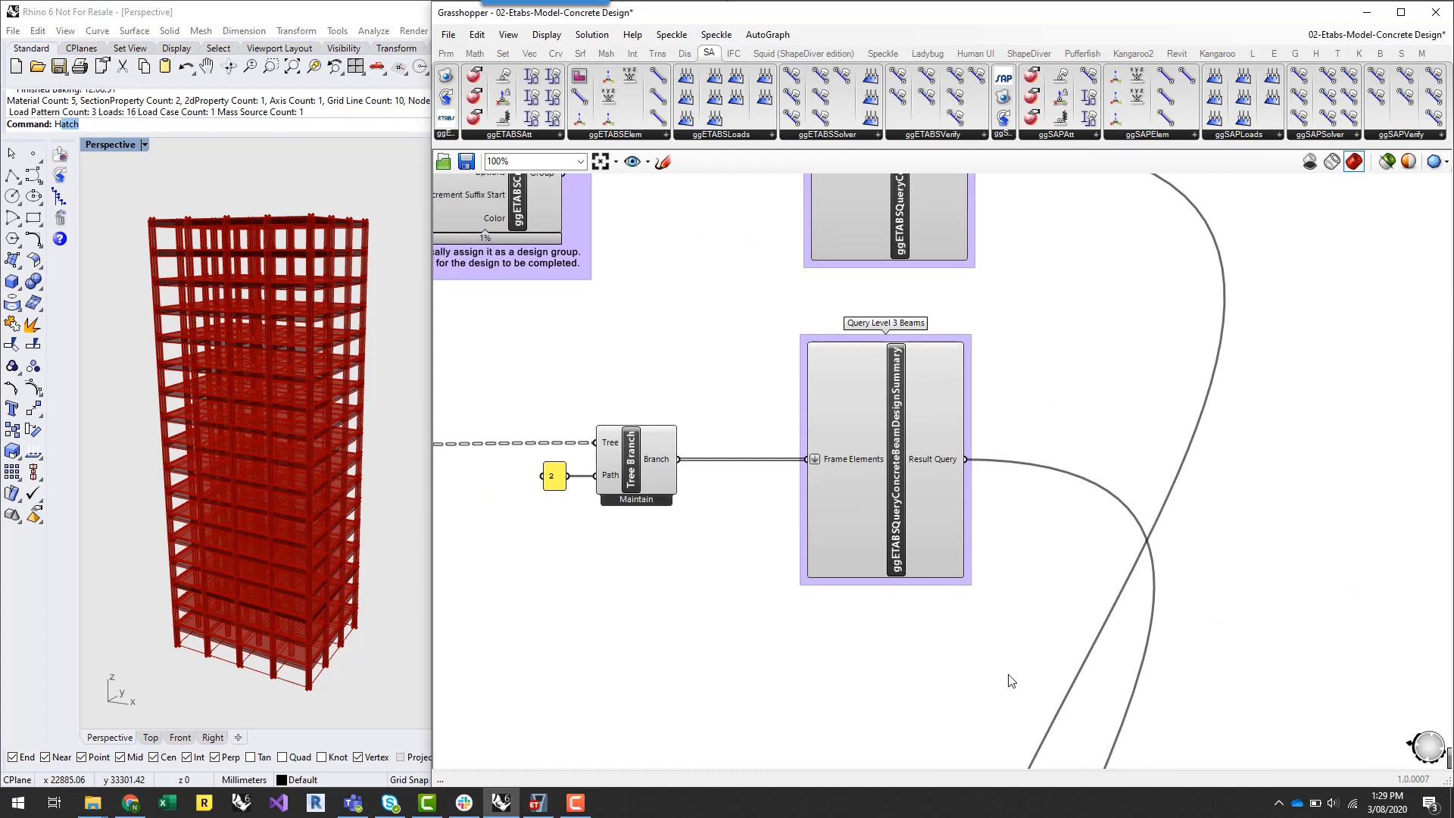
{"action": "scroll", "scroll_direction": "down", "scroll_amount": 3}
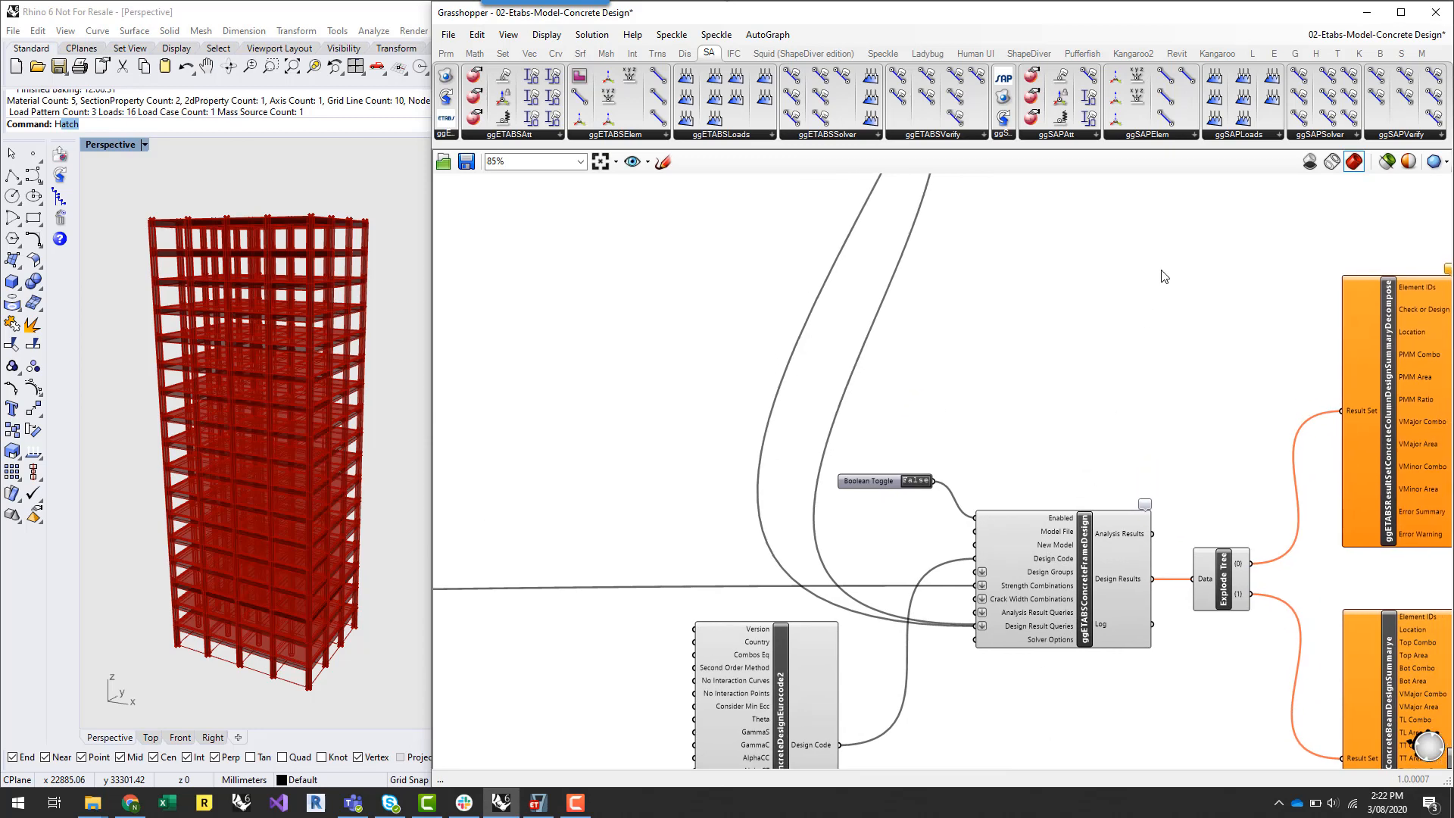
{"action": "mouse_move", "coordinate": [1099, 273]}
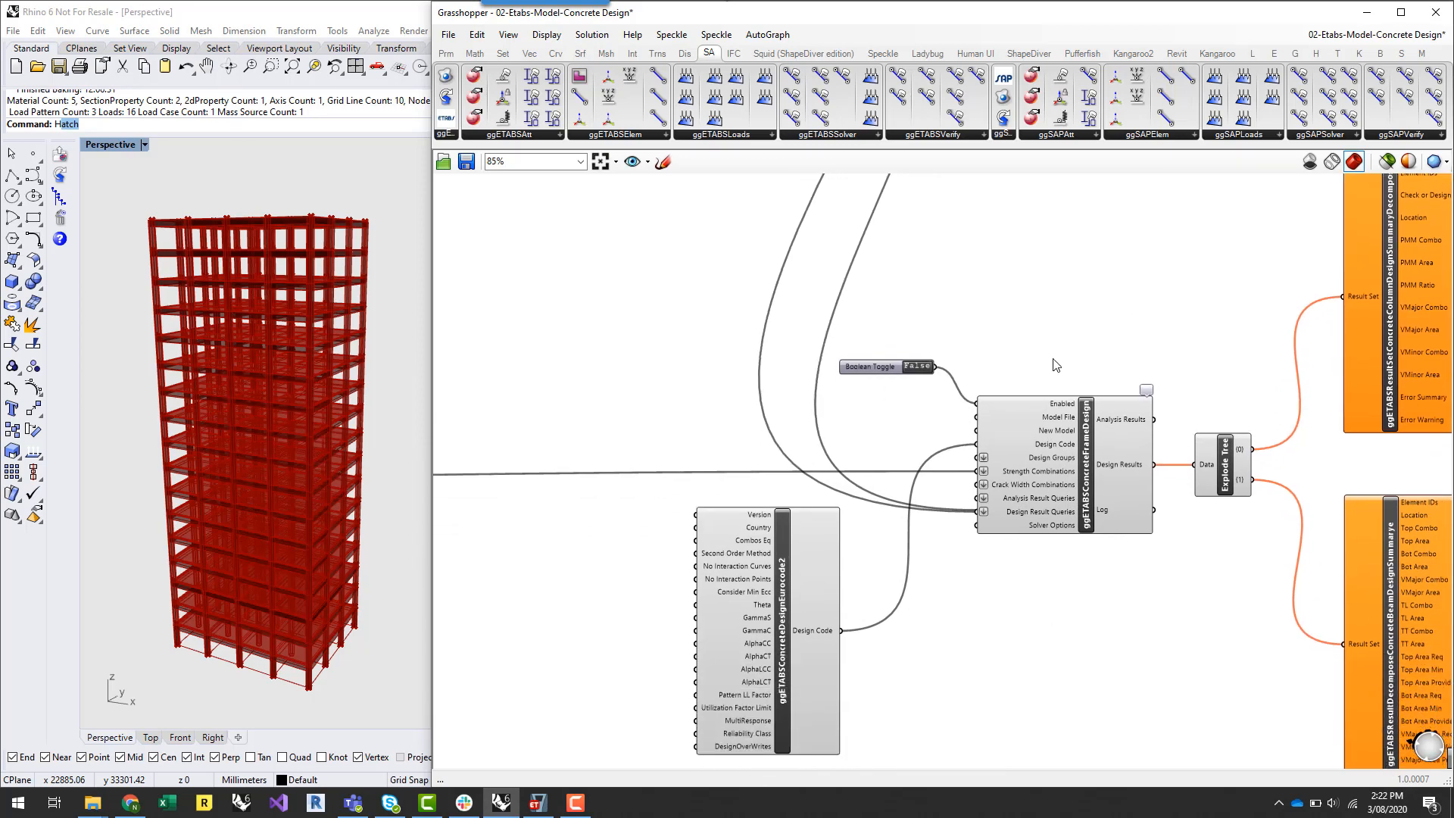
{"action": "mouse_move", "coordinate": [1008, 349]}
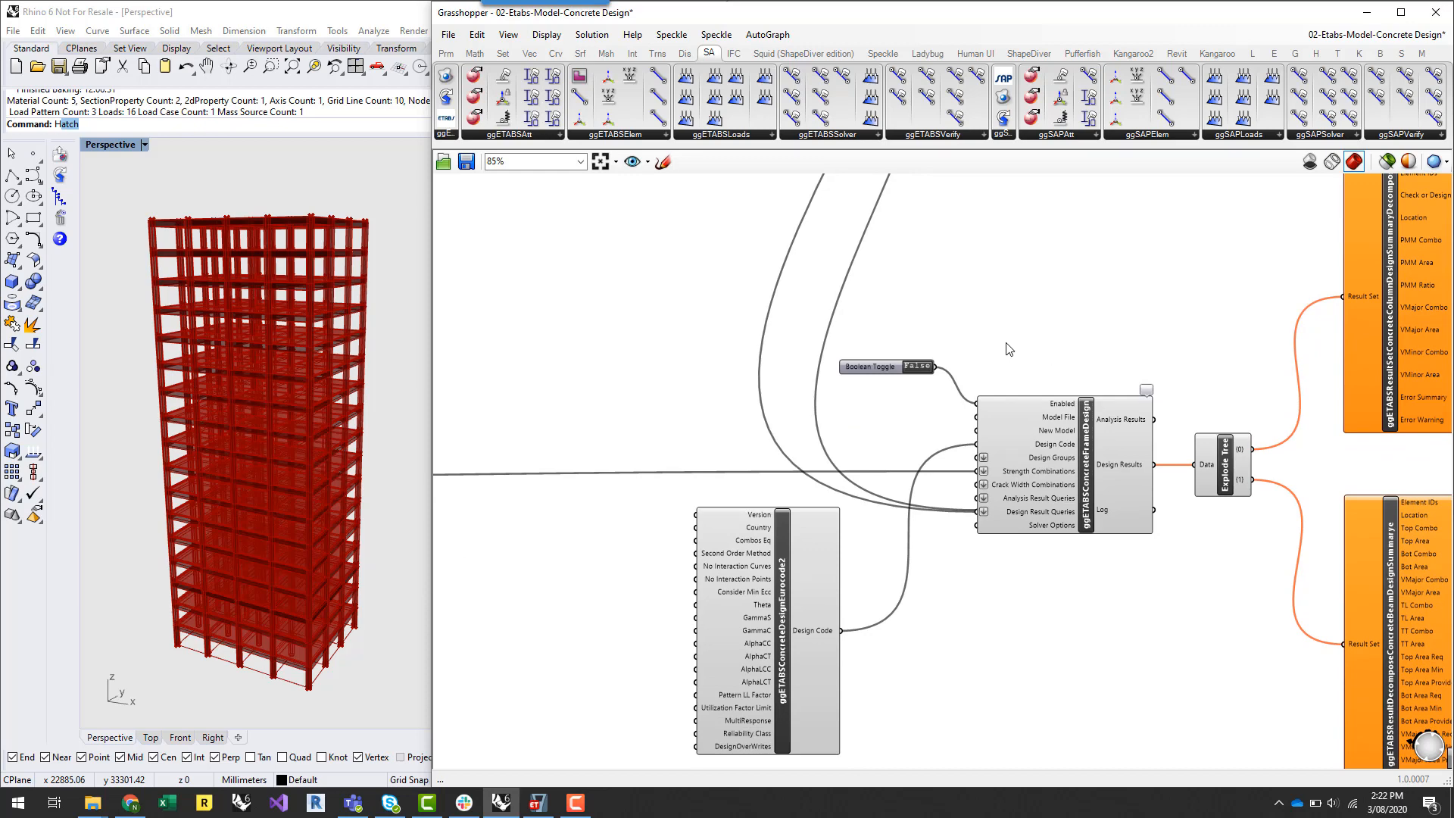
{"action": "mouse_move", "coordinate": [898, 205]}
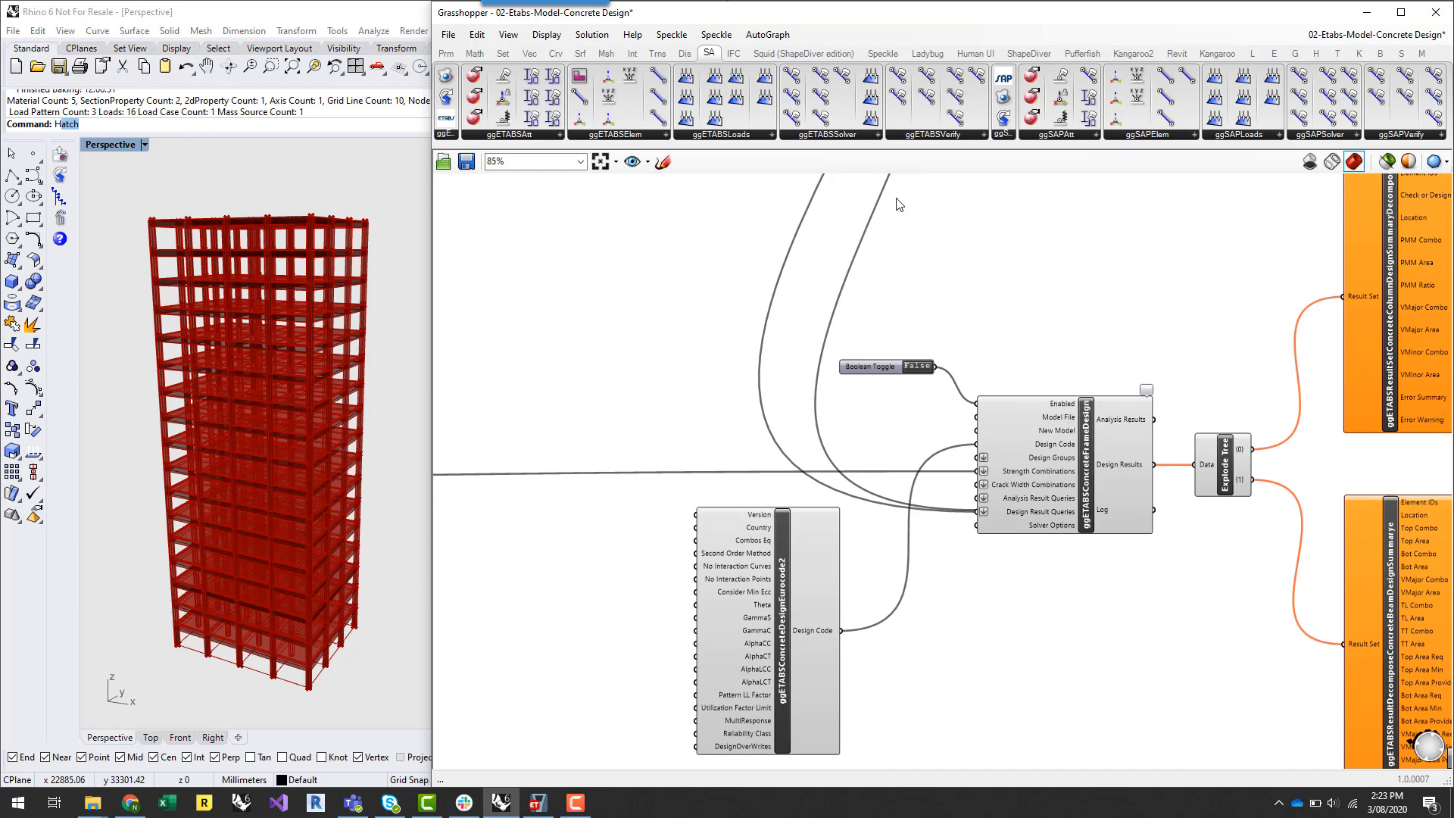
{"action": "mouse_move", "coordinate": [928, 492]}
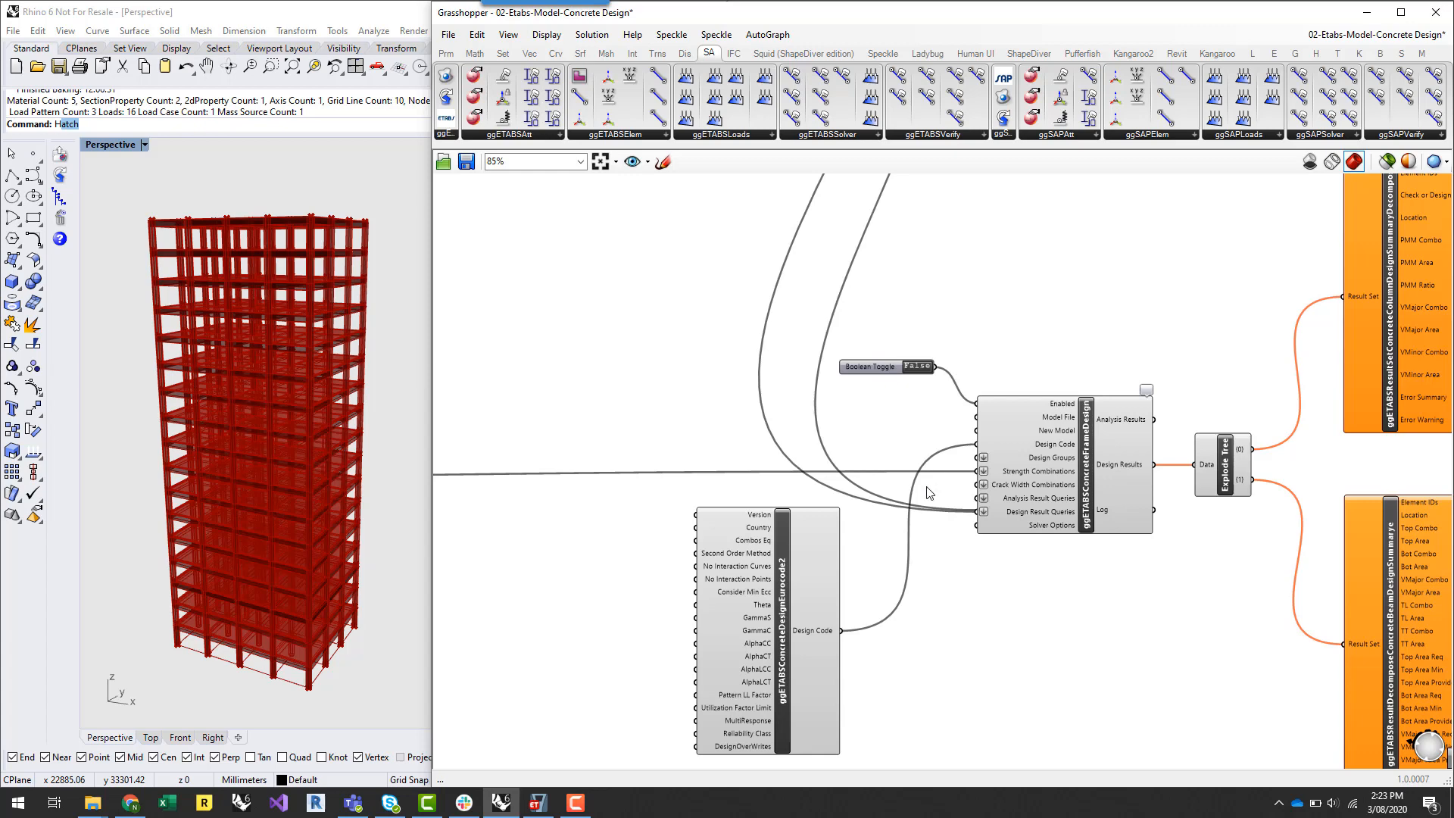
{"action": "mouse_move", "coordinate": [1056, 360]}
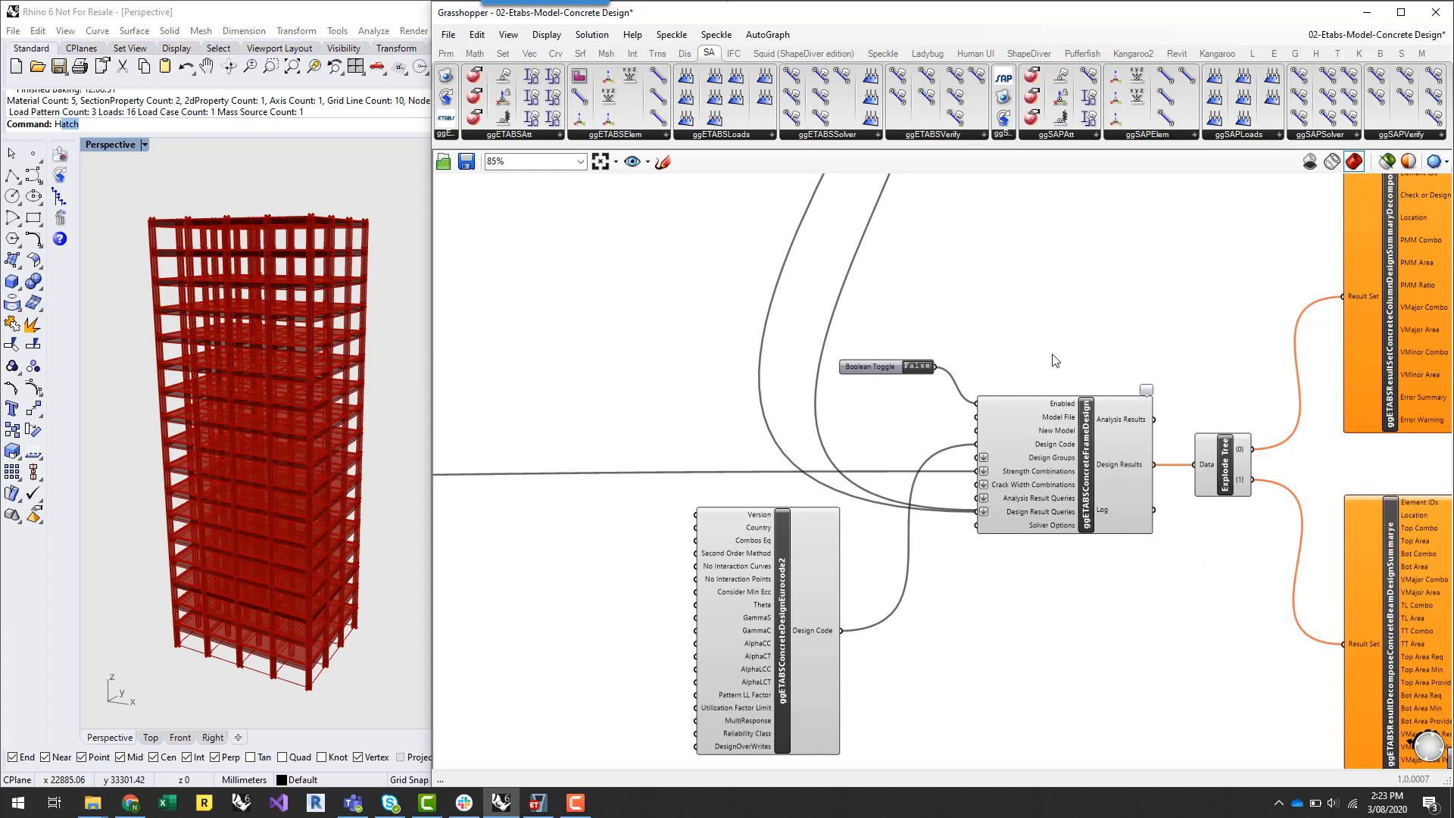
{"action": "mouse_move", "coordinate": [1060, 357]}
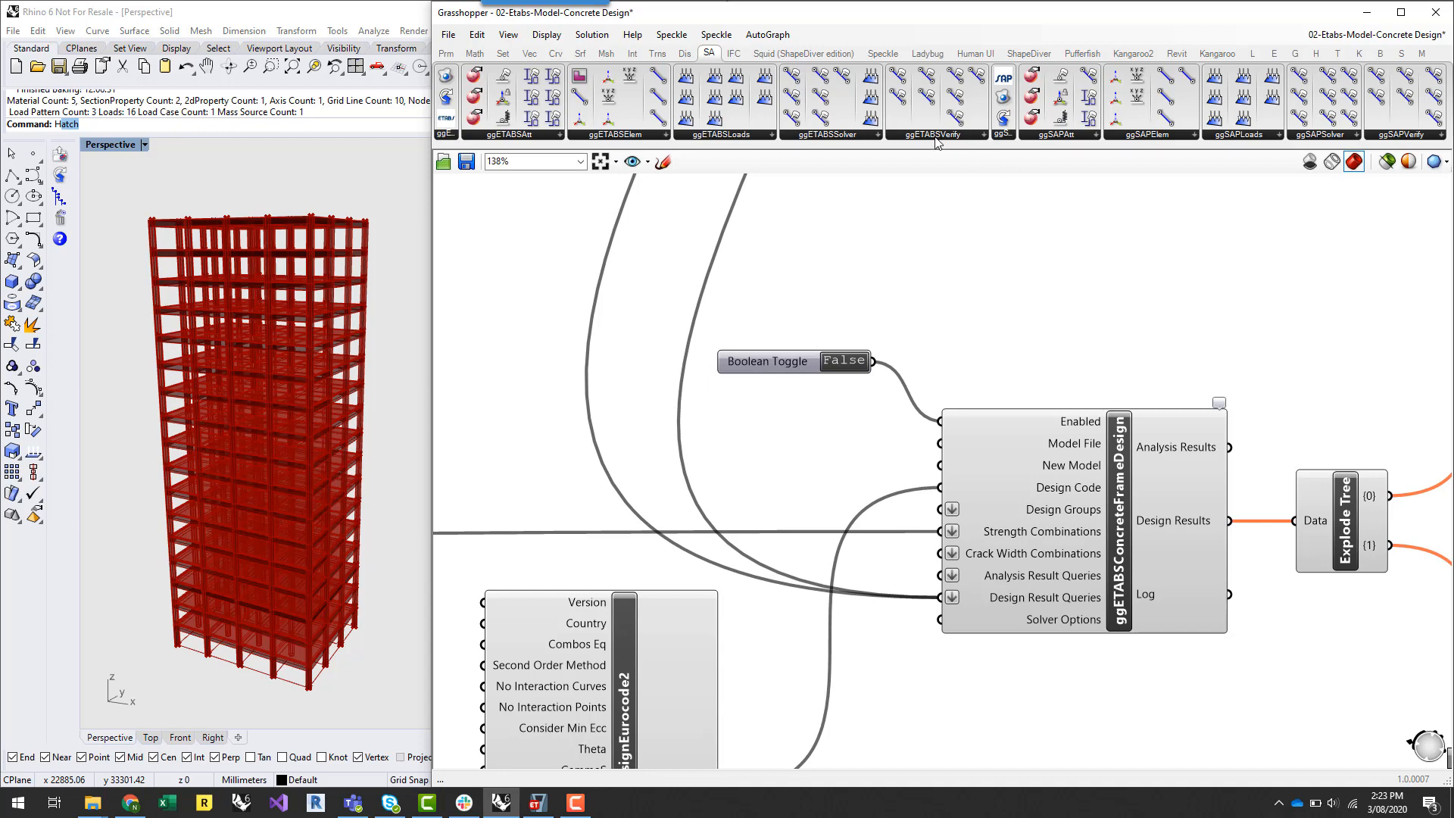
{"action": "mouse_move", "coordinate": [1121, 471]}
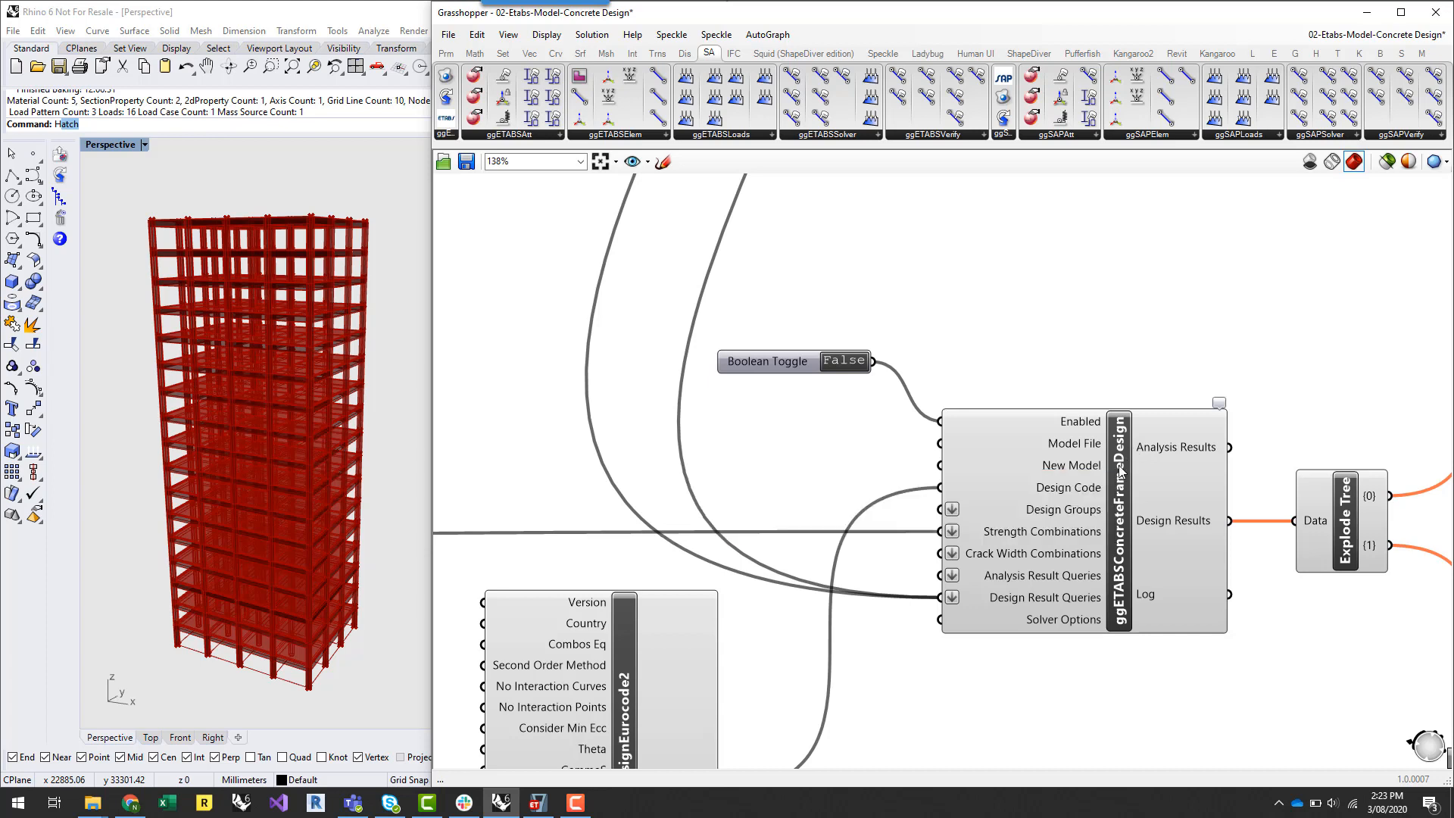
{"action": "mouse_move", "coordinate": [1087, 494]}
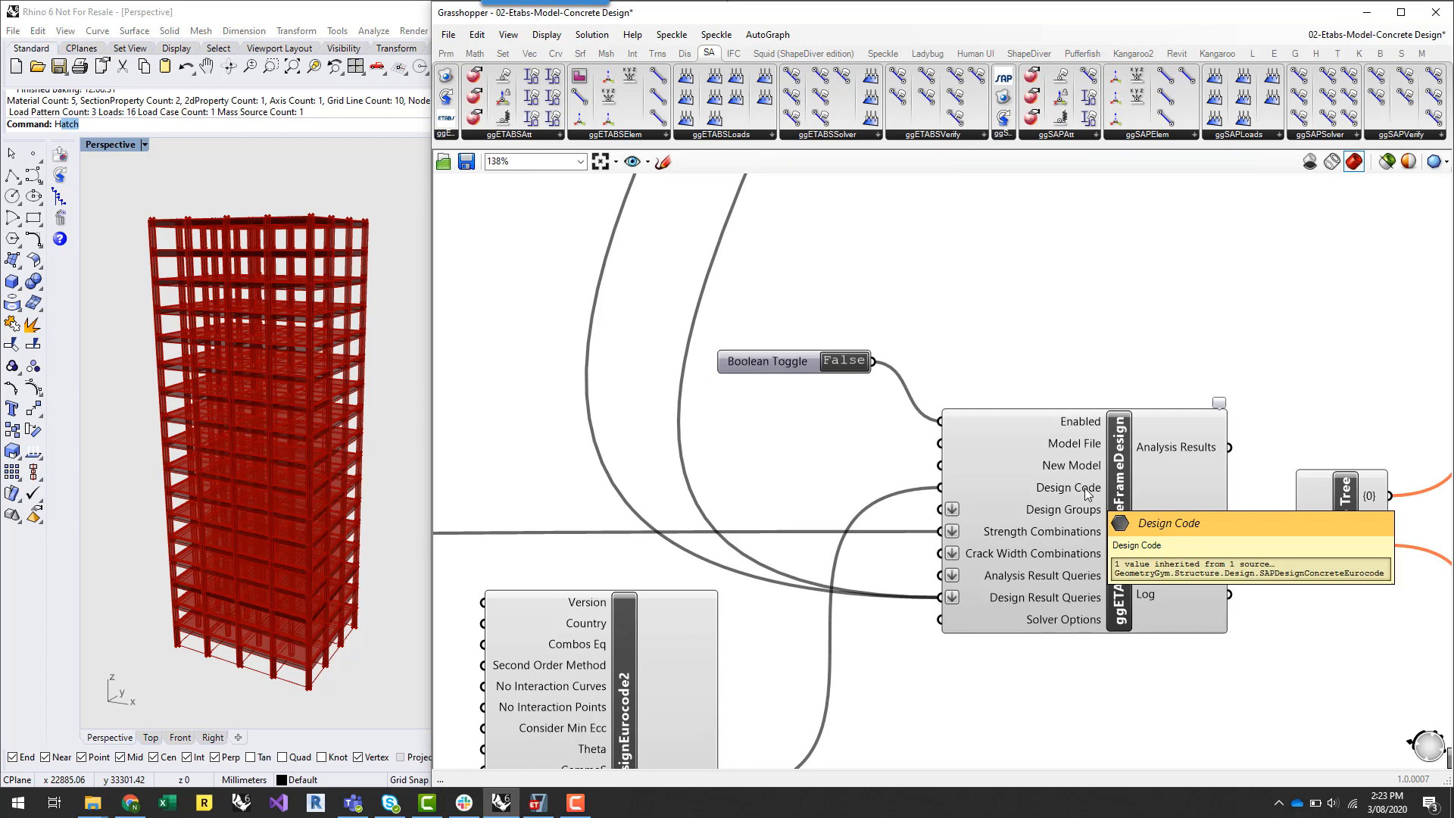
{"action": "left_click", "coordinate": [963, 134]}
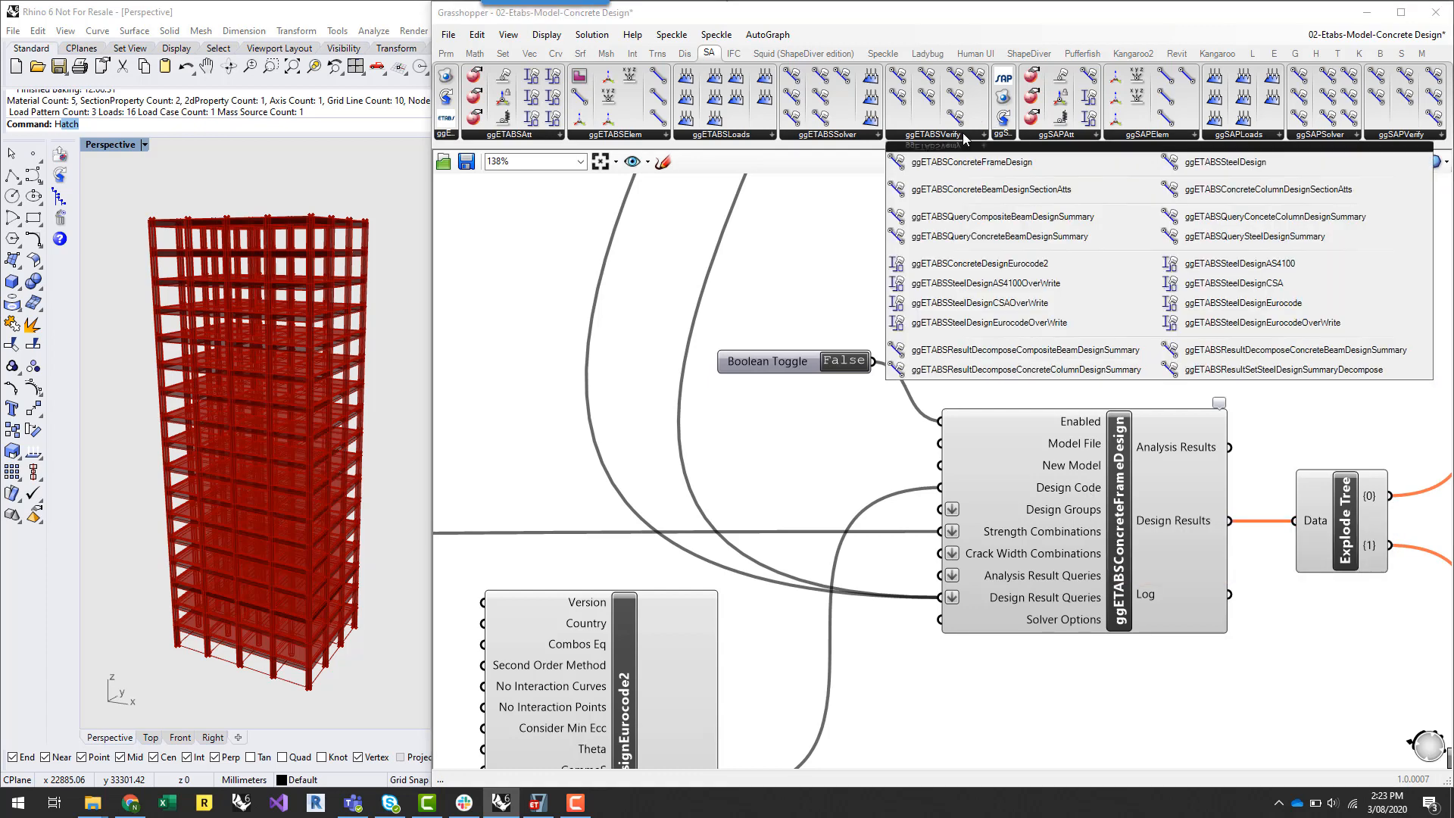
{"action": "mouse_move", "coordinate": [1003, 263]}
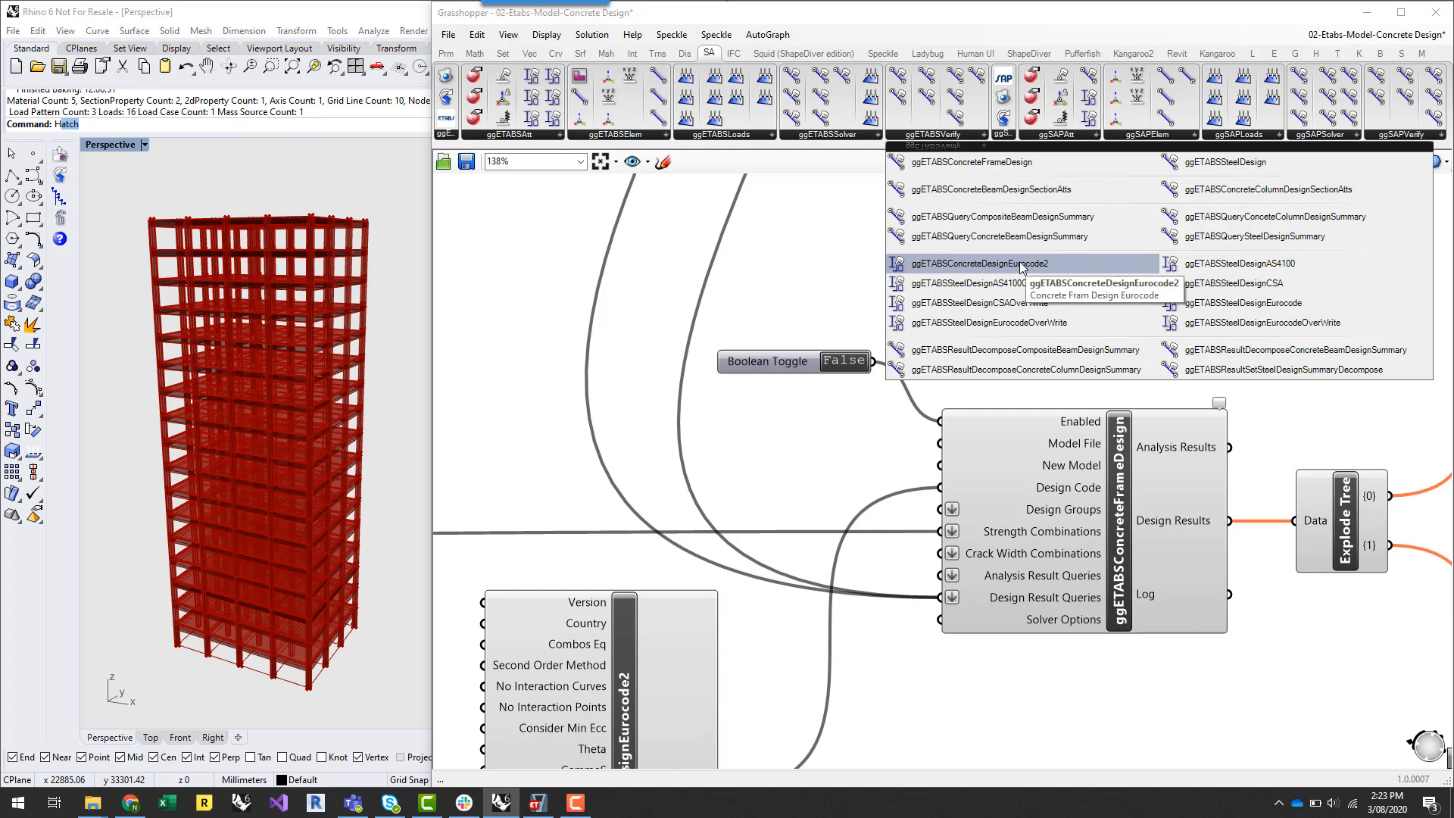
{"action": "mouse_move", "coordinate": [951, 264]}
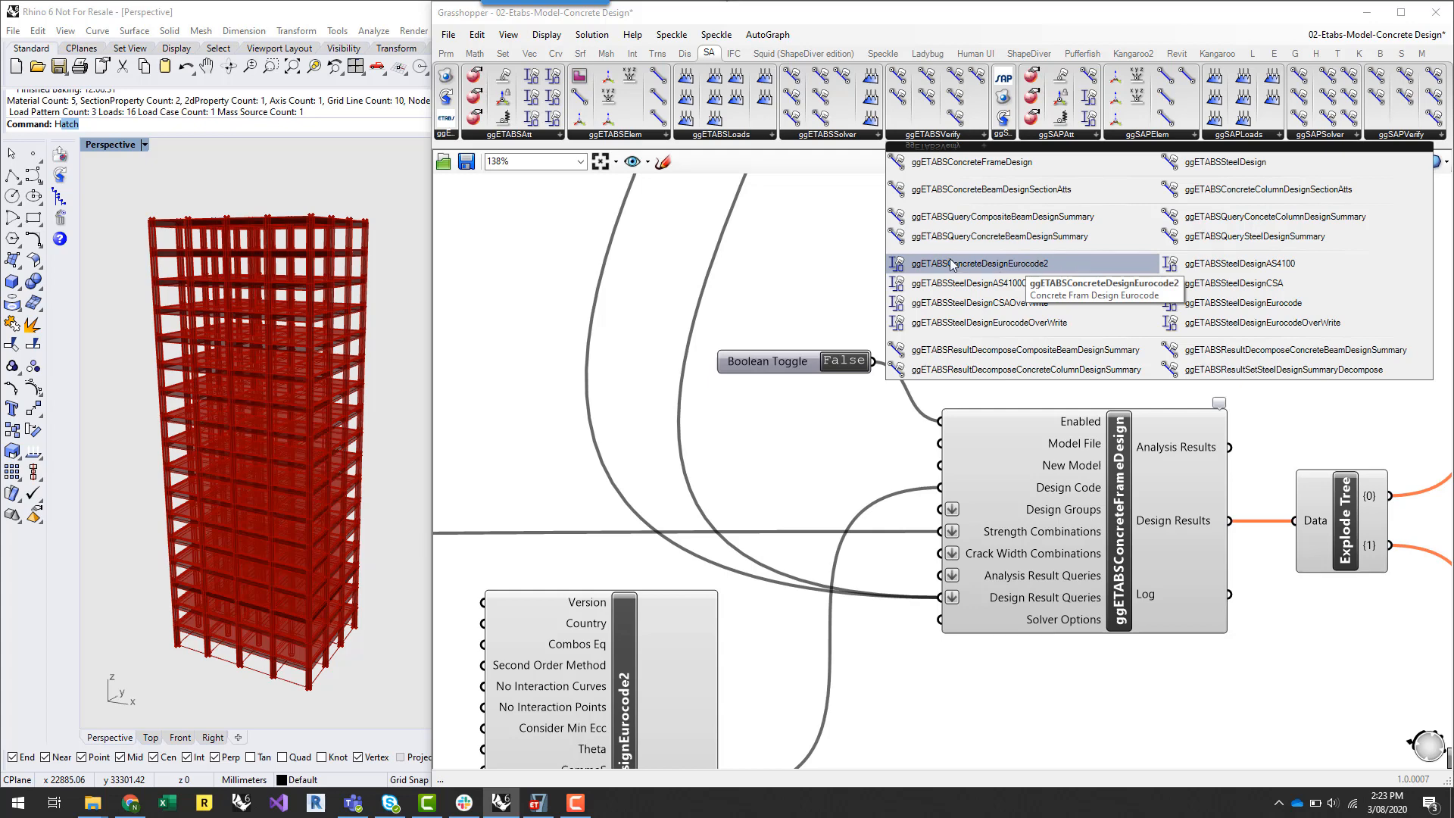
{"action": "mouse_move", "coordinate": [998, 272]}
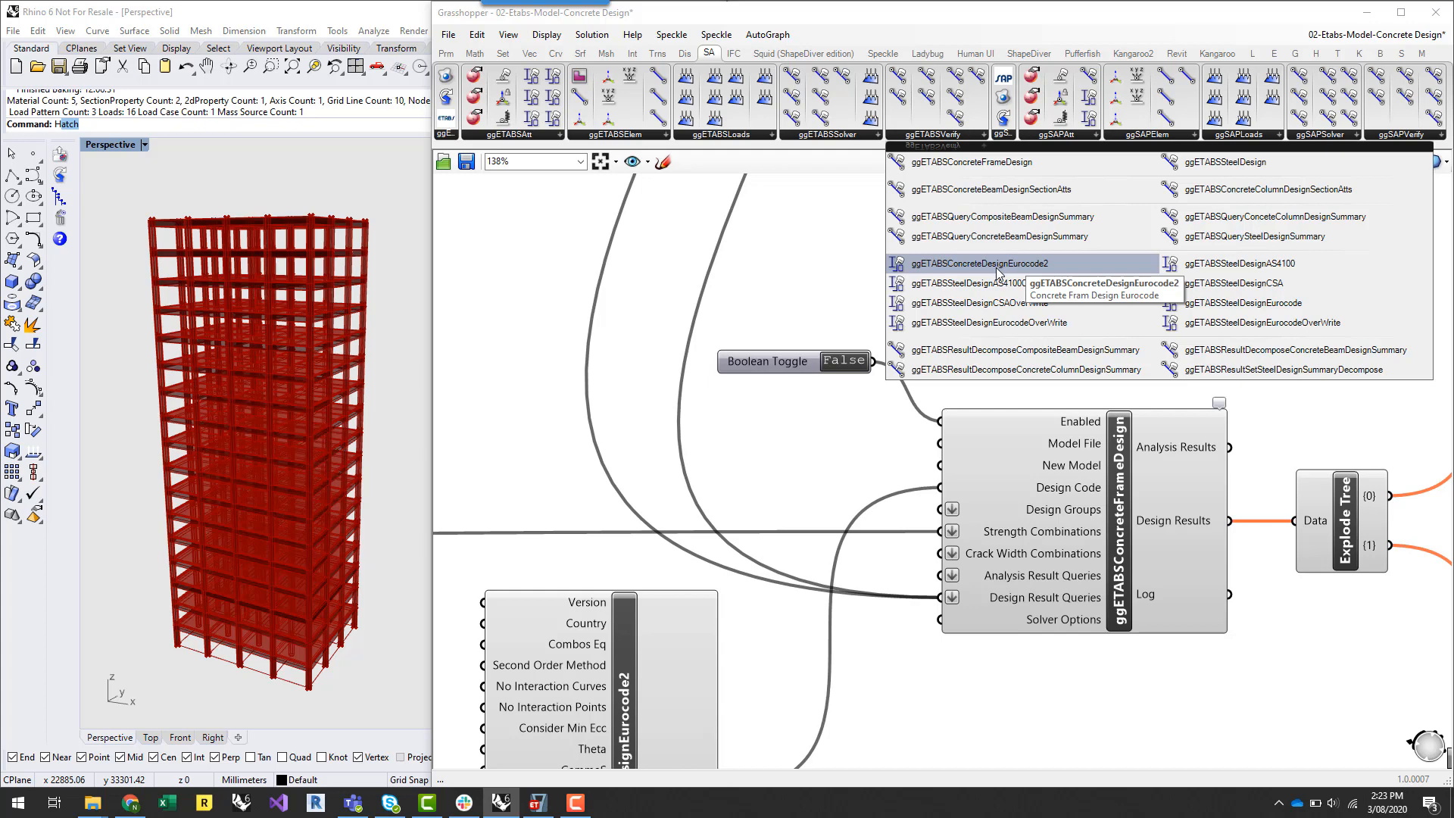
{"action": "mouse_move", "coordinate": [1019, 270]}
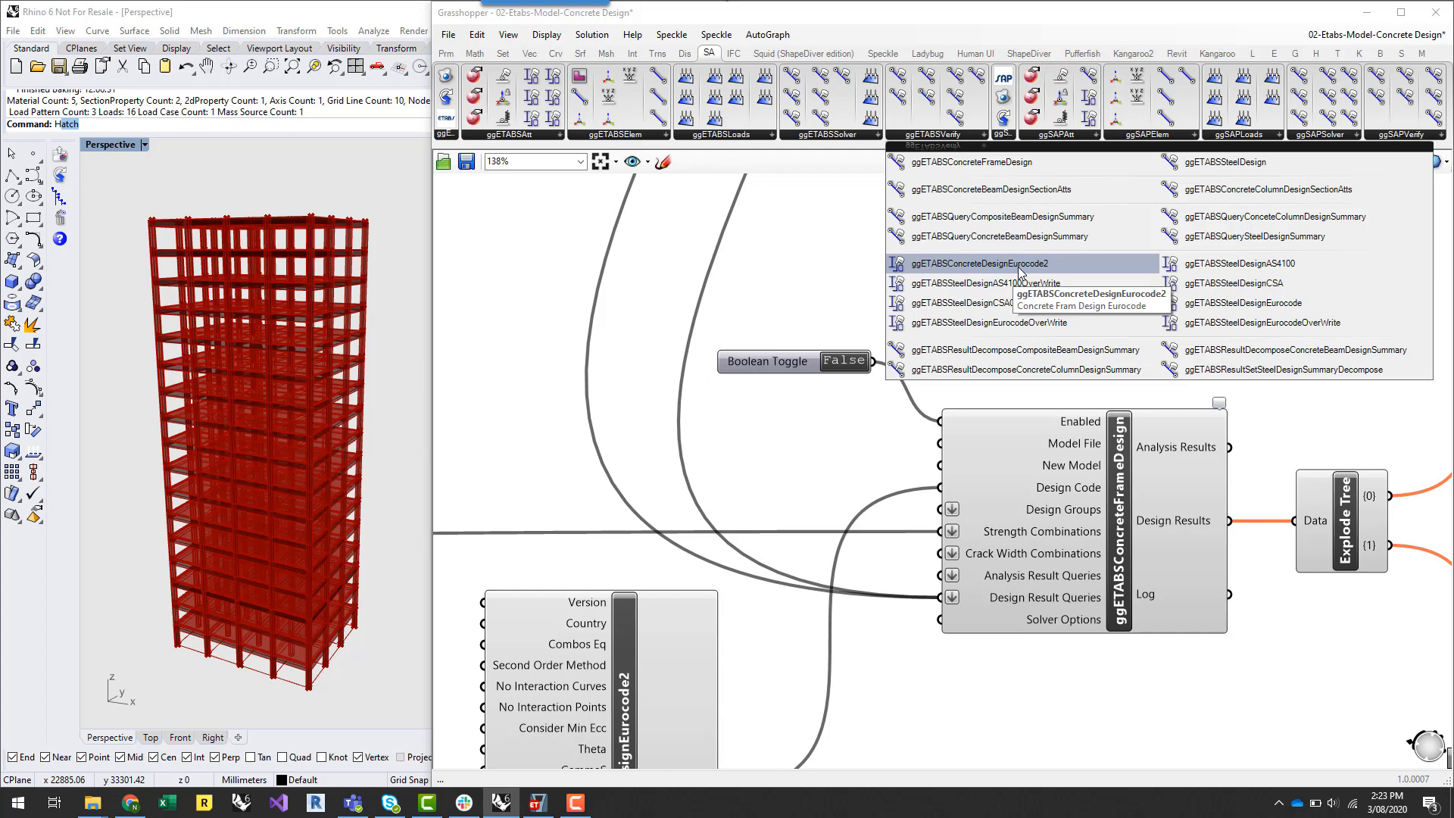
{"action": "mouse_move", "coordinate": [1081, 282]}
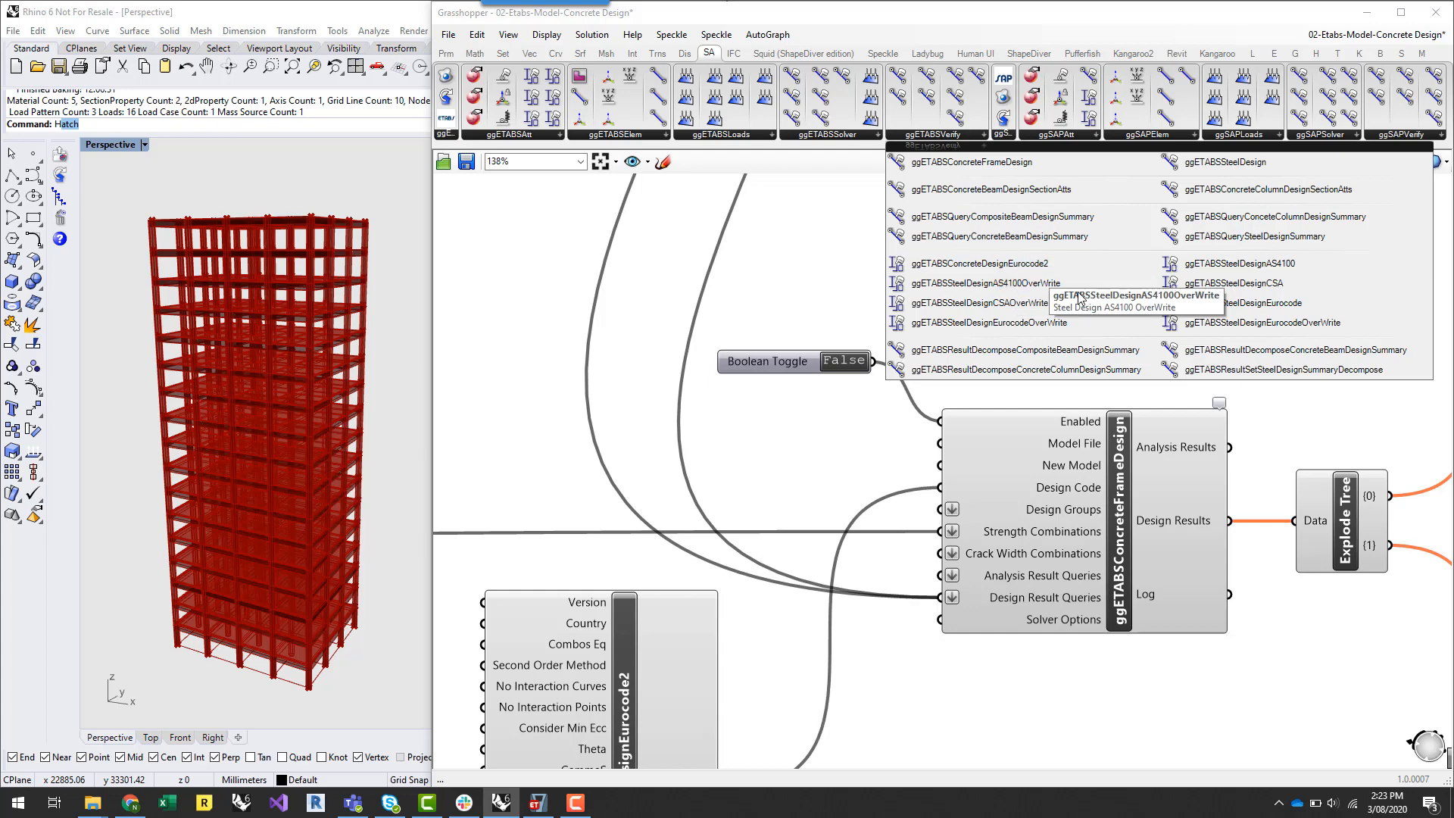
{"action": "mouse_move", "coordinate": [1012, 283]}
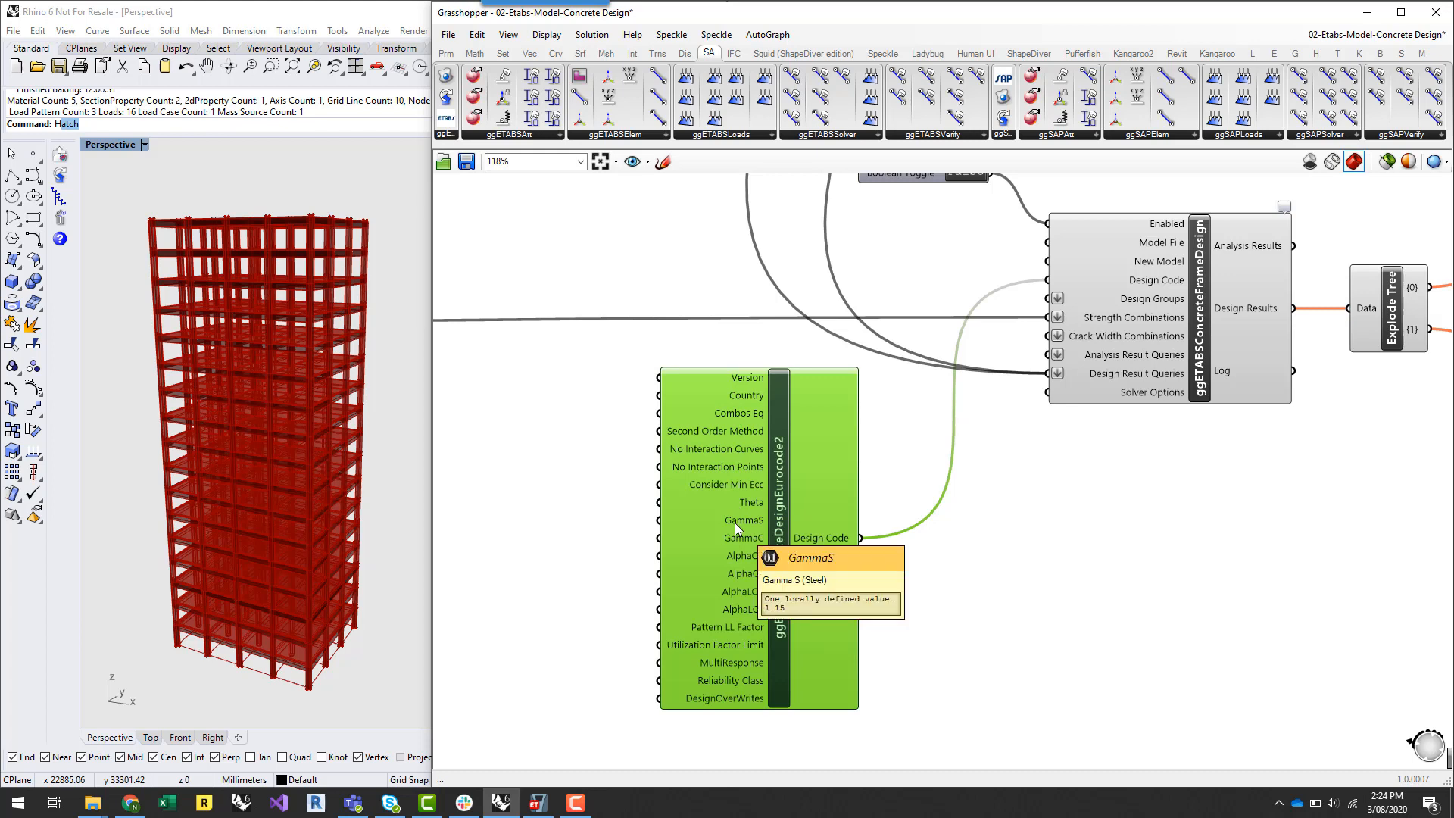
{"action": "mouse_move", "coordinate": [738, 648]}
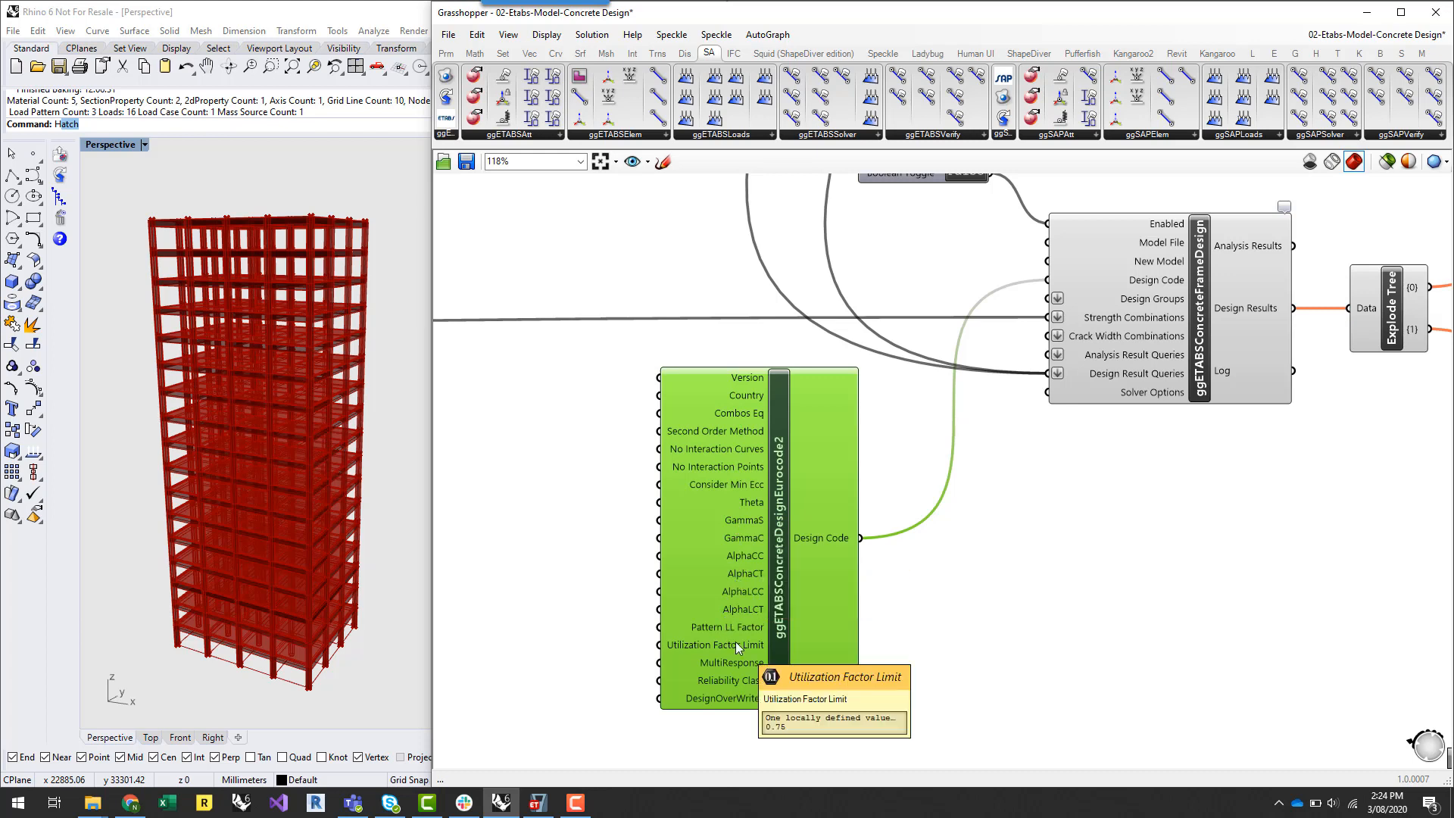
{"action": "mouse_move", "coordinate": [909, 624]}
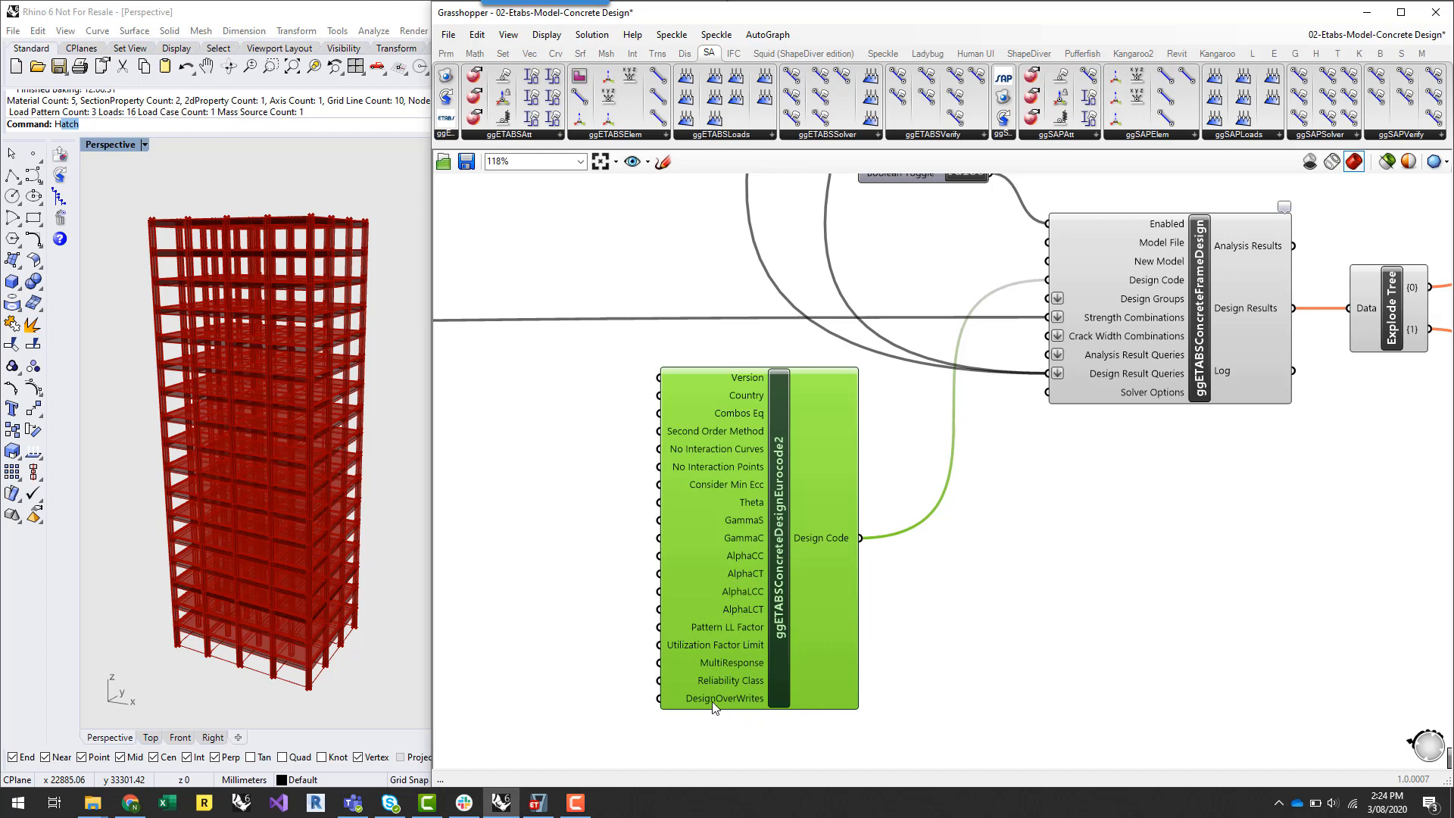
{"action": "mouse_move", "coordinate": [715, 709]}
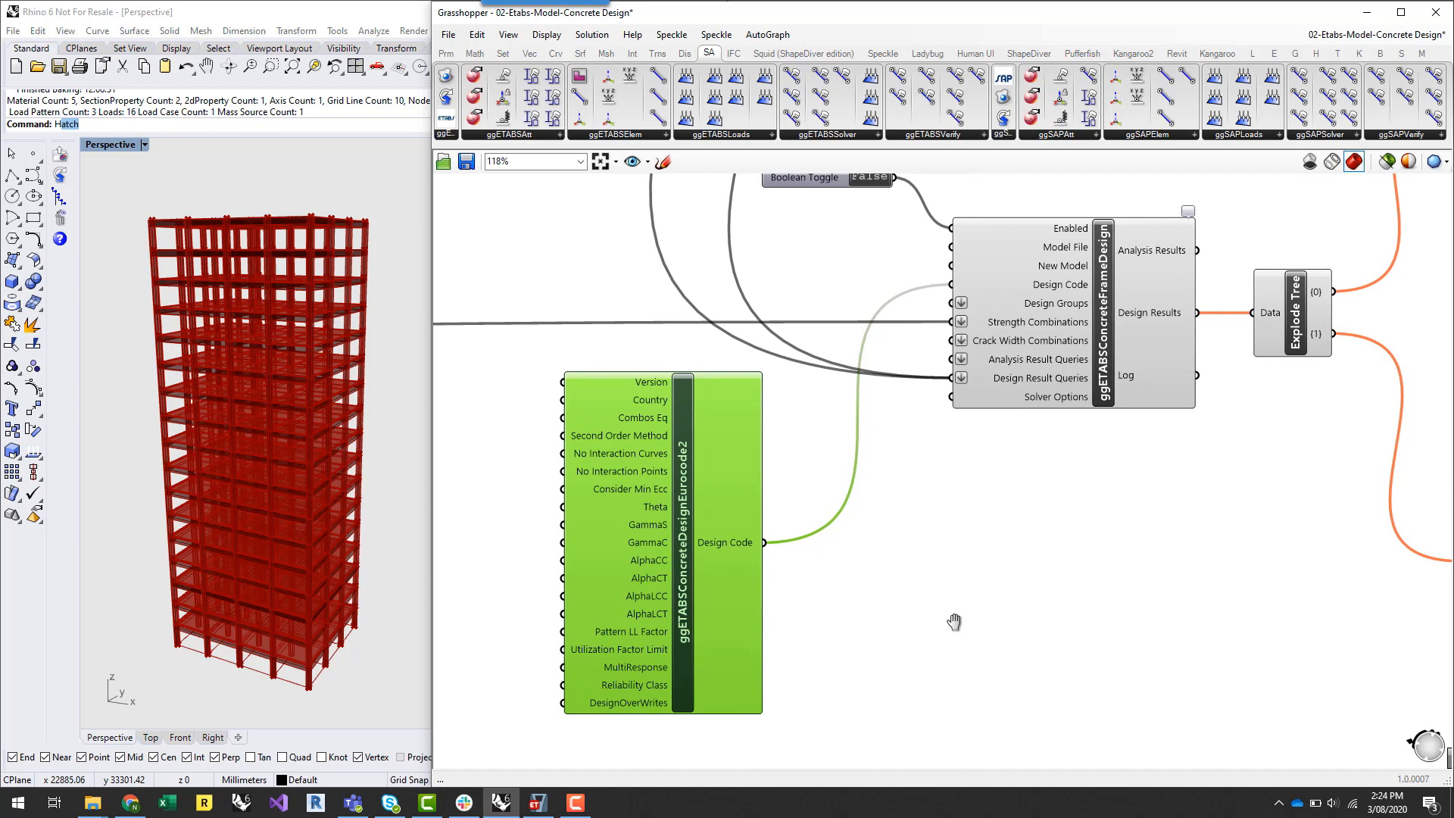
{"action": "mouse_move", "coordinate": [933, 621]}
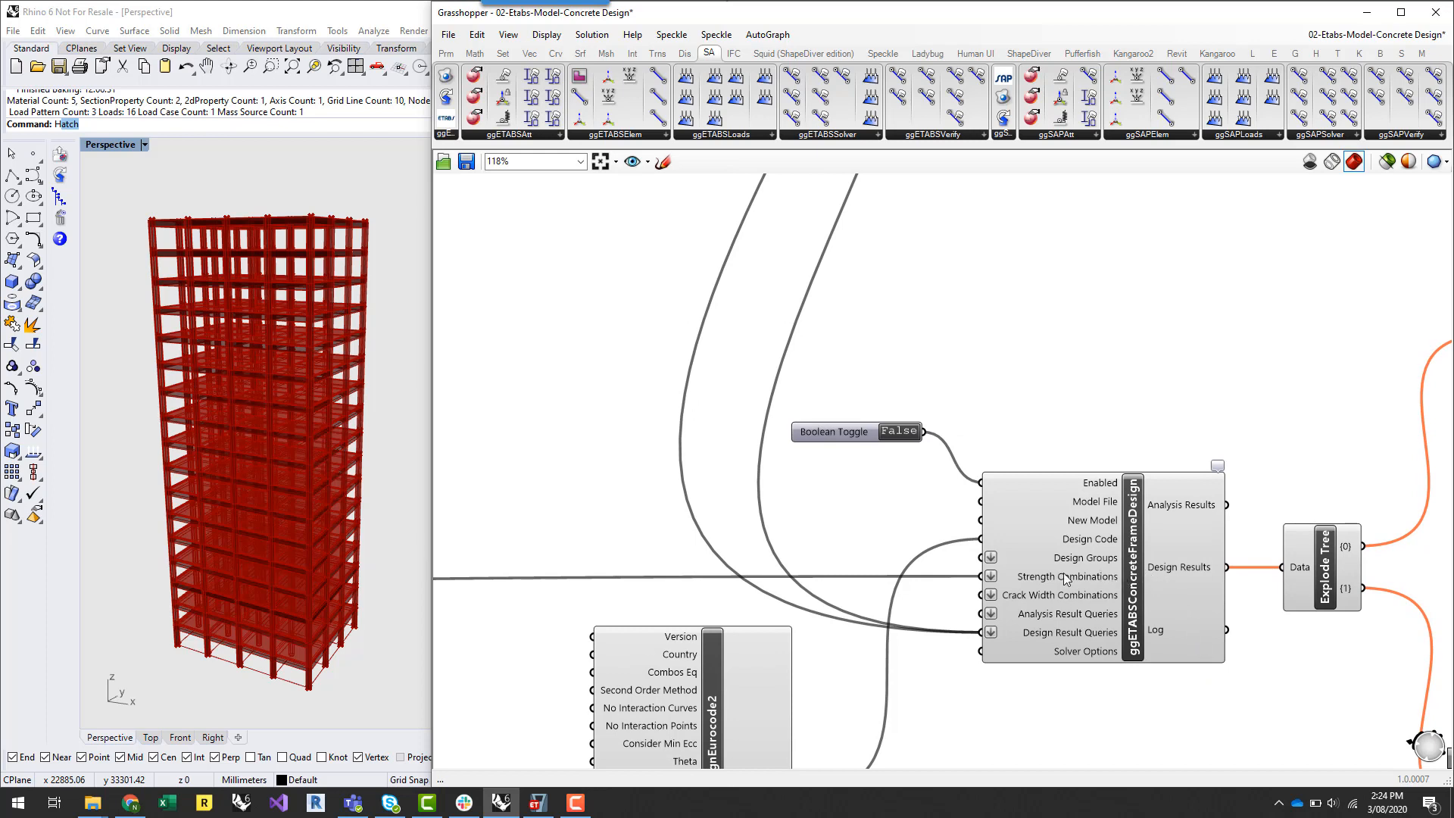
{"action": "mouse_move", "coordinate": [1032, 585]}
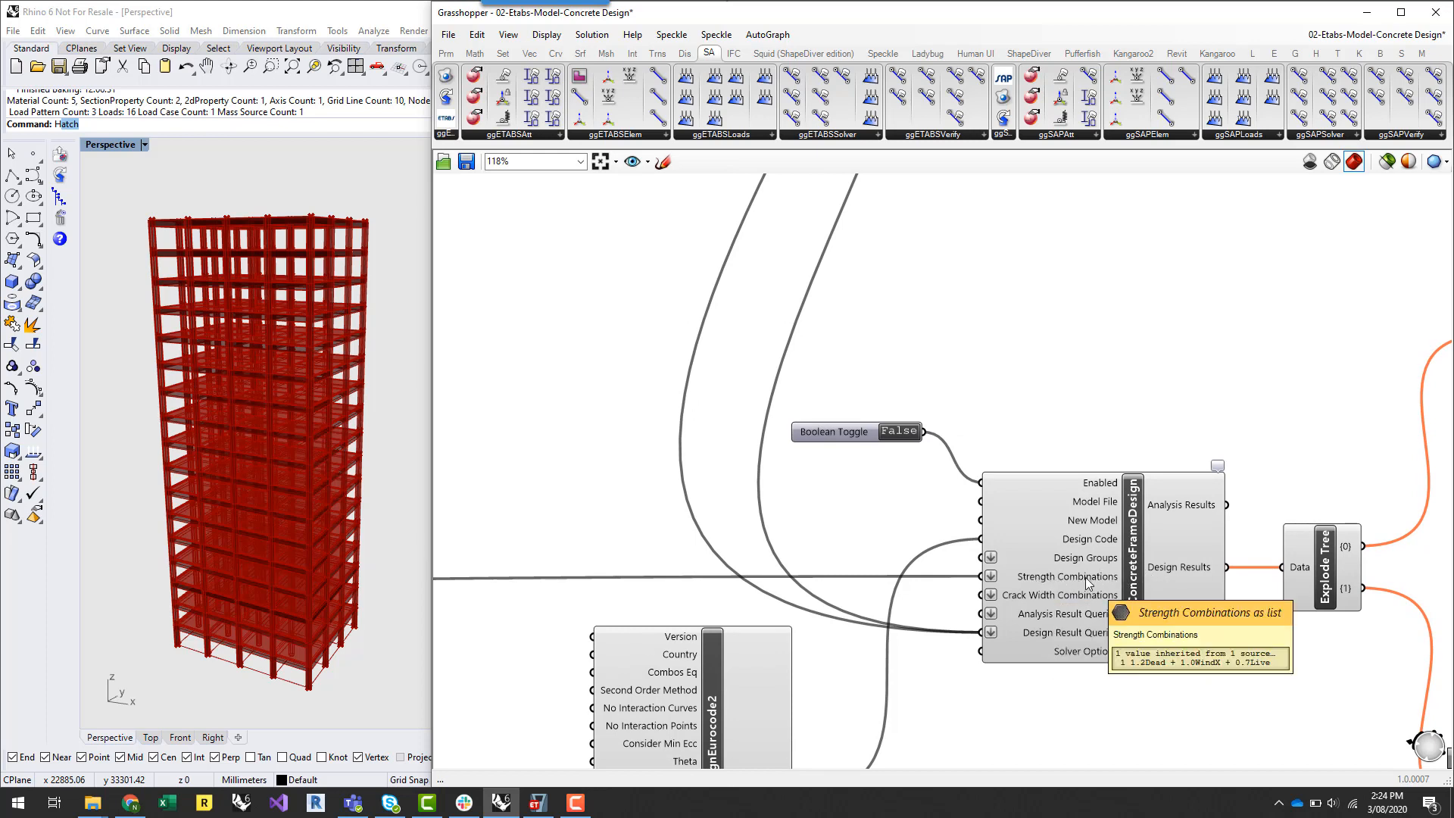
{"action": "mouse_move", "coordinate": [1066, 577]}
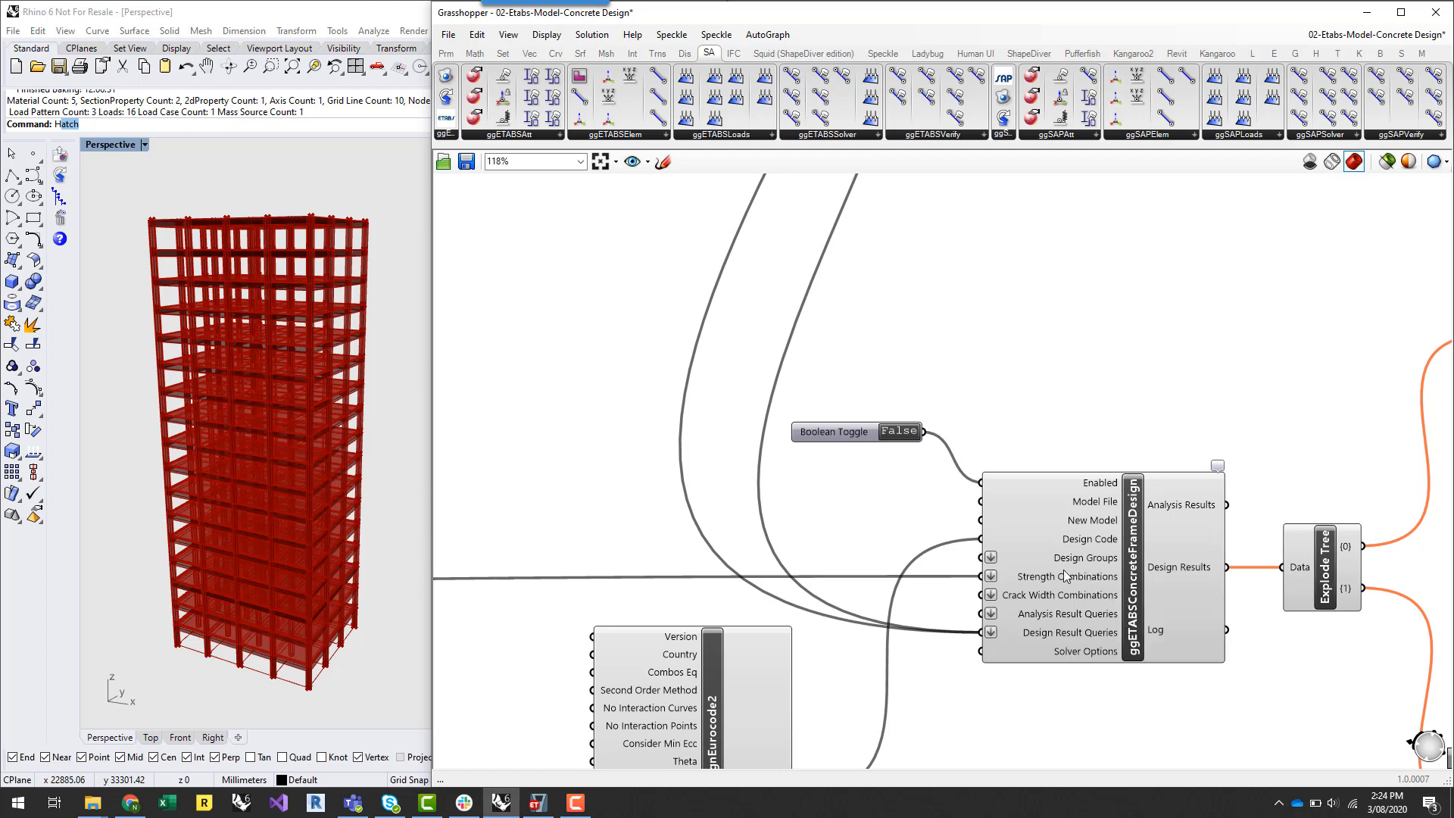
{"action": "mouse_move", "coordinate": [1302, 710]}
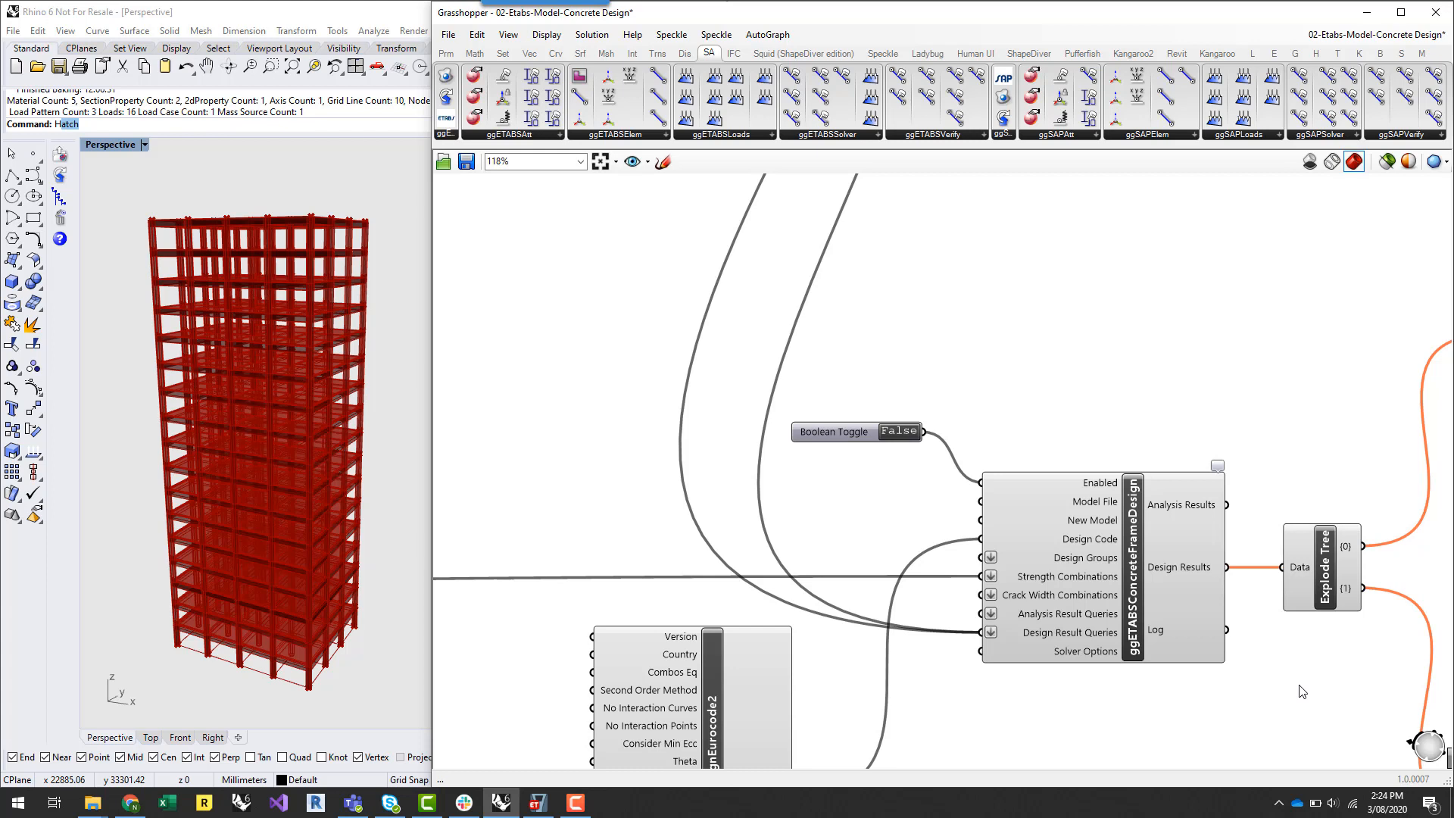
{"action": "mouse_move", "coordinate": [1305, 669]}
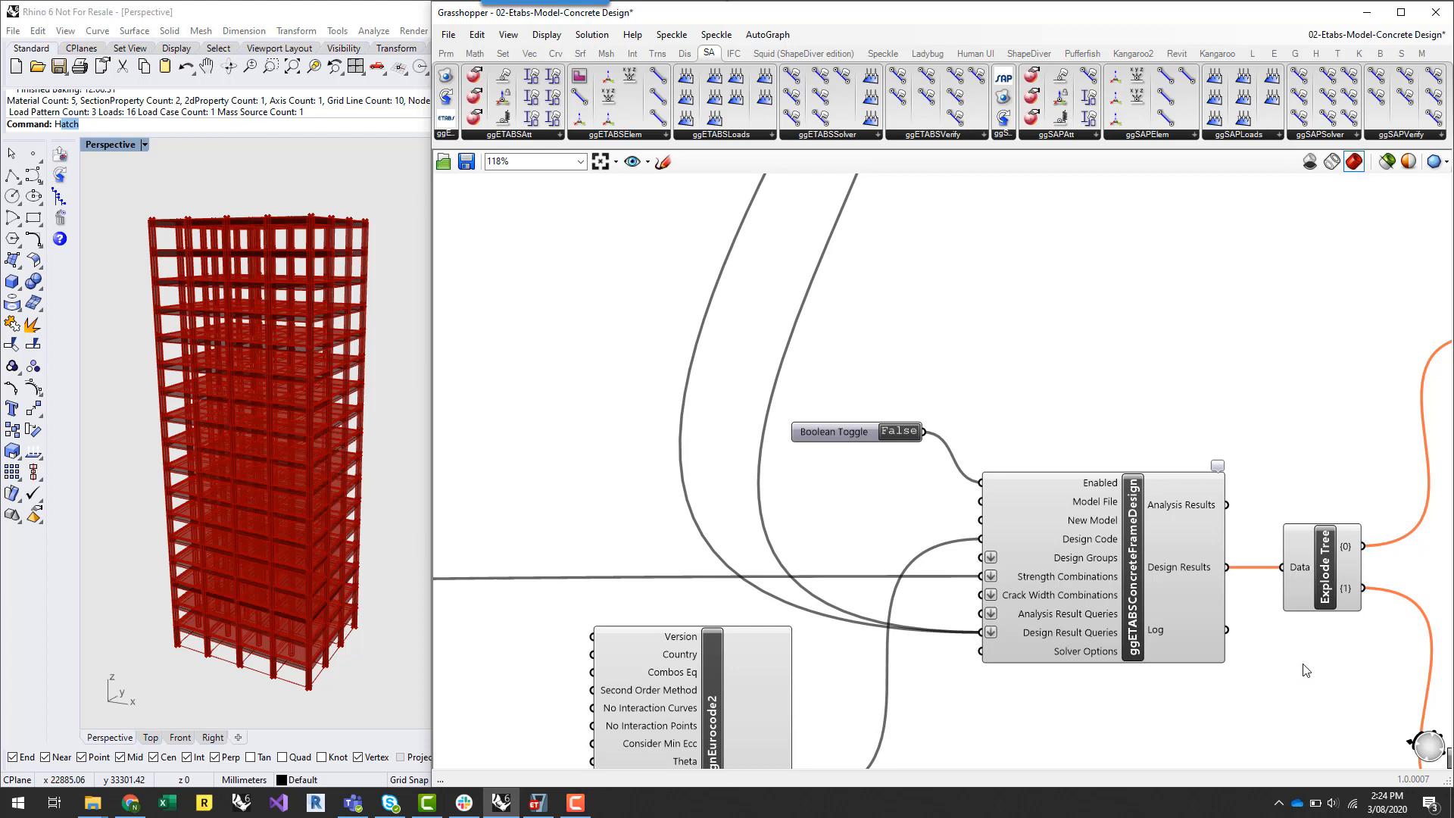
{"action": "mouse_move", "coordinate": [1193, 686]}
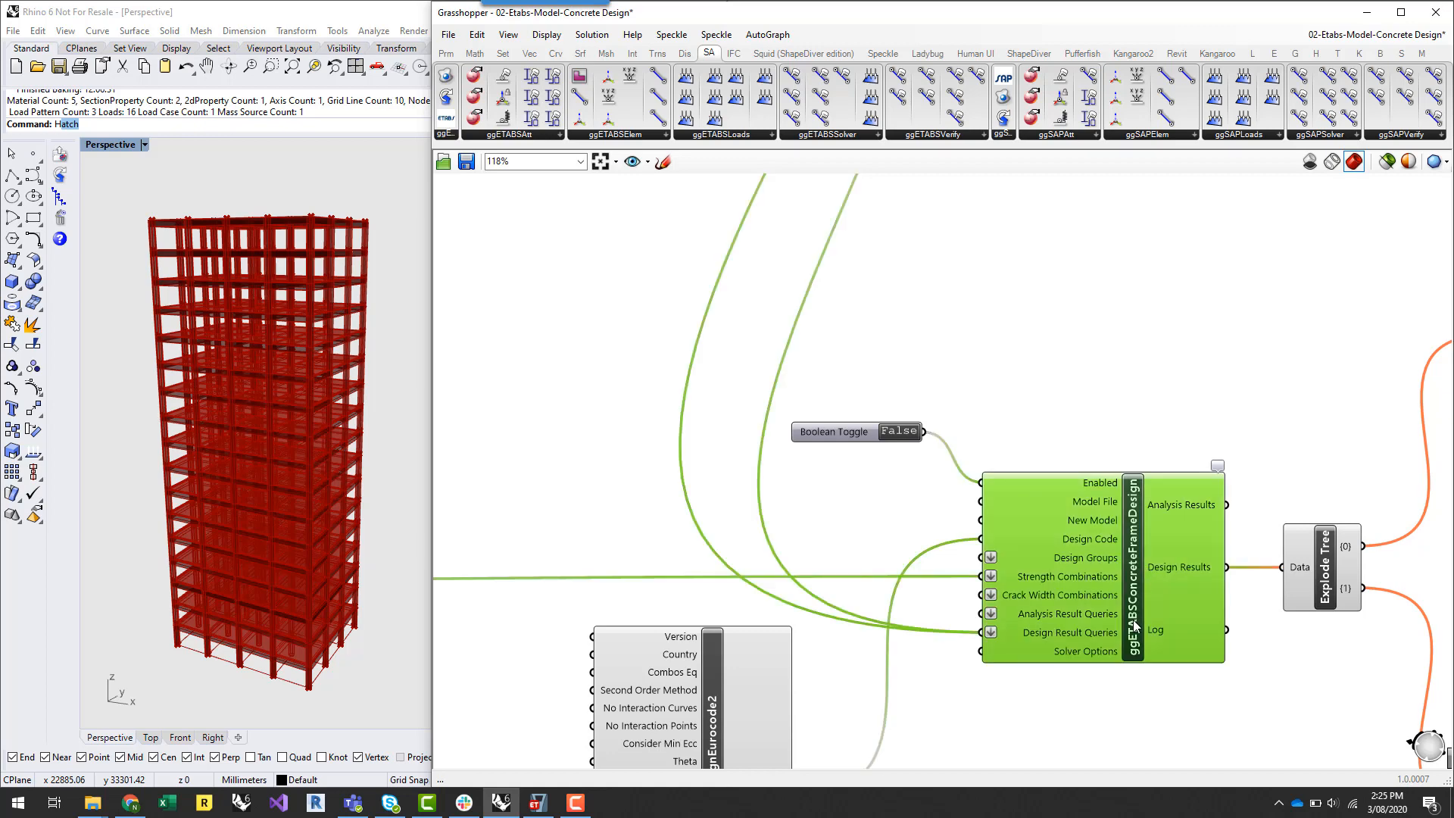
{"action": "mouse_move", "coordinate": [1074, 621]}
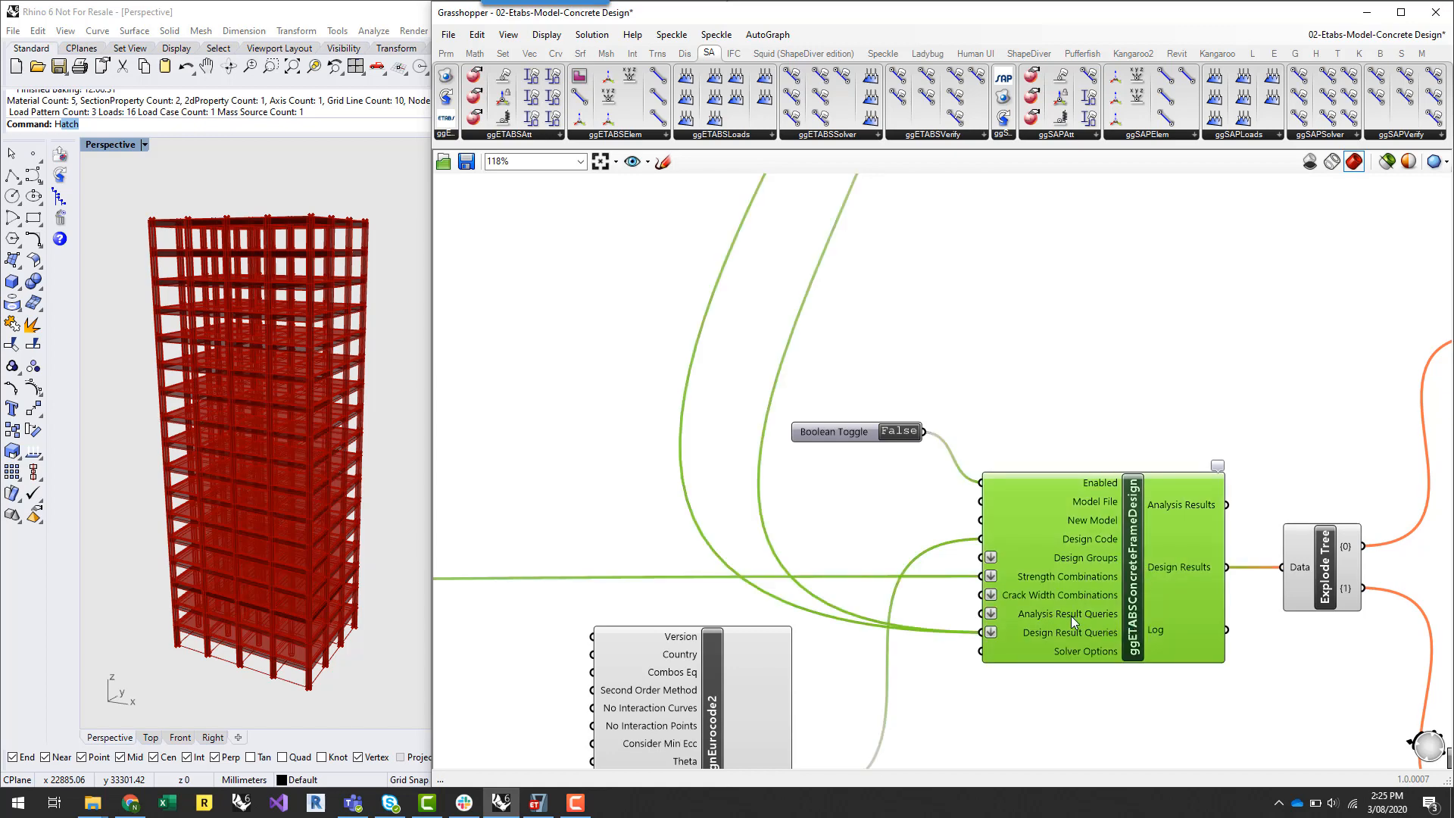
{"action": "mouse_move", "coordinate": [1073, 620]}
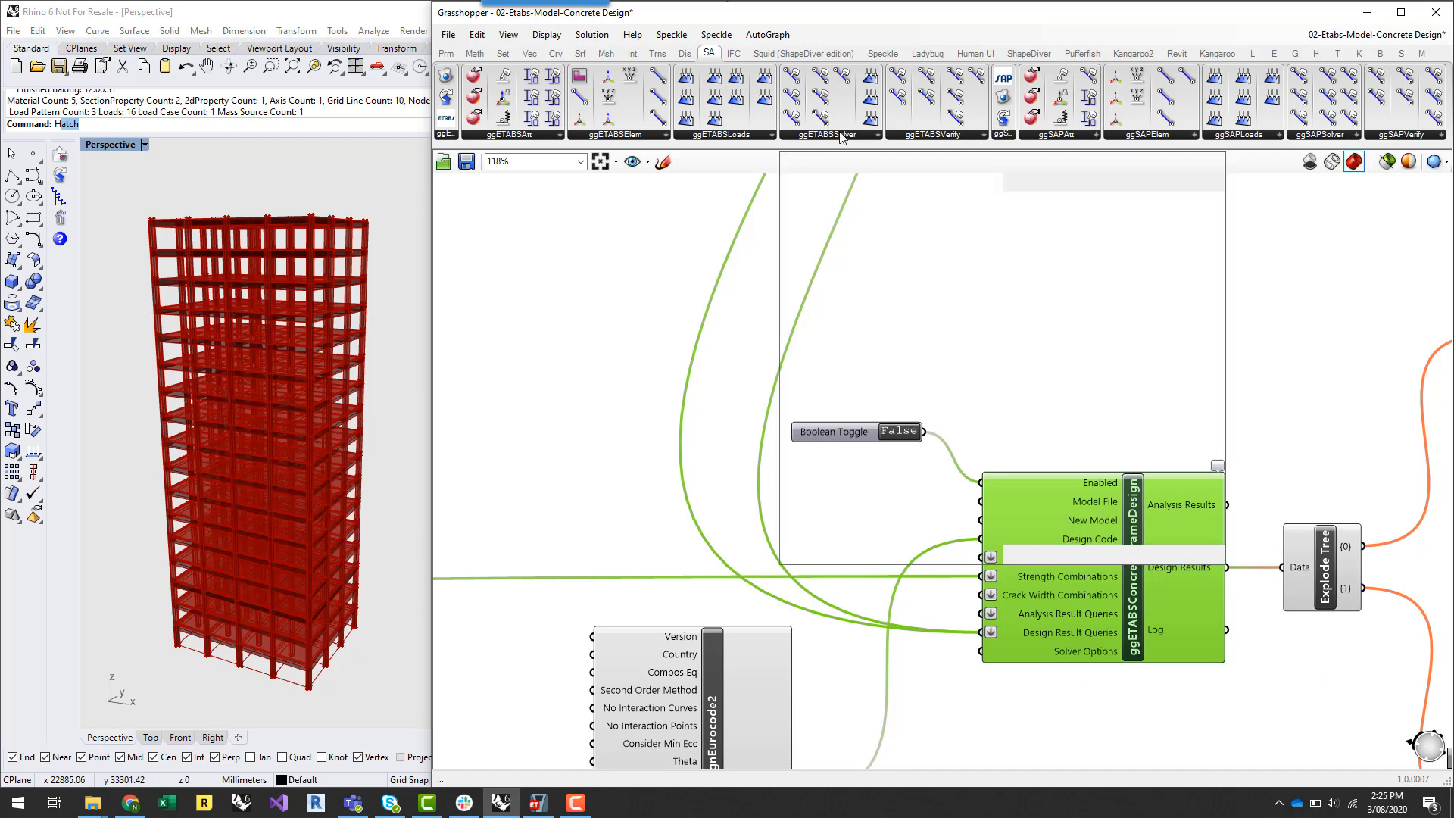
{"action": "left_click", "coordinate": [830, 118]}
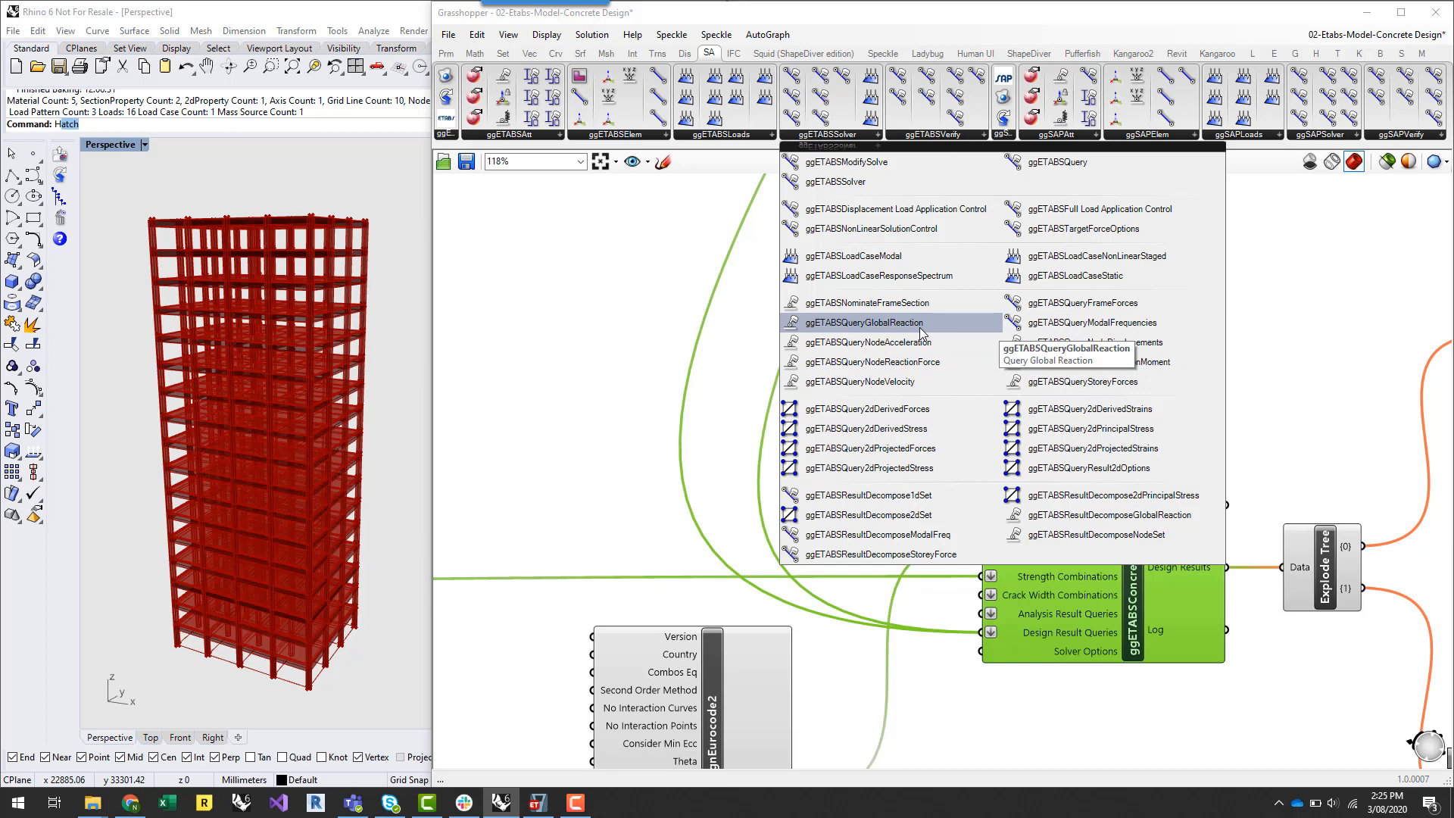
{"action": "mouse_move", "coordinate": [1097, 343]}
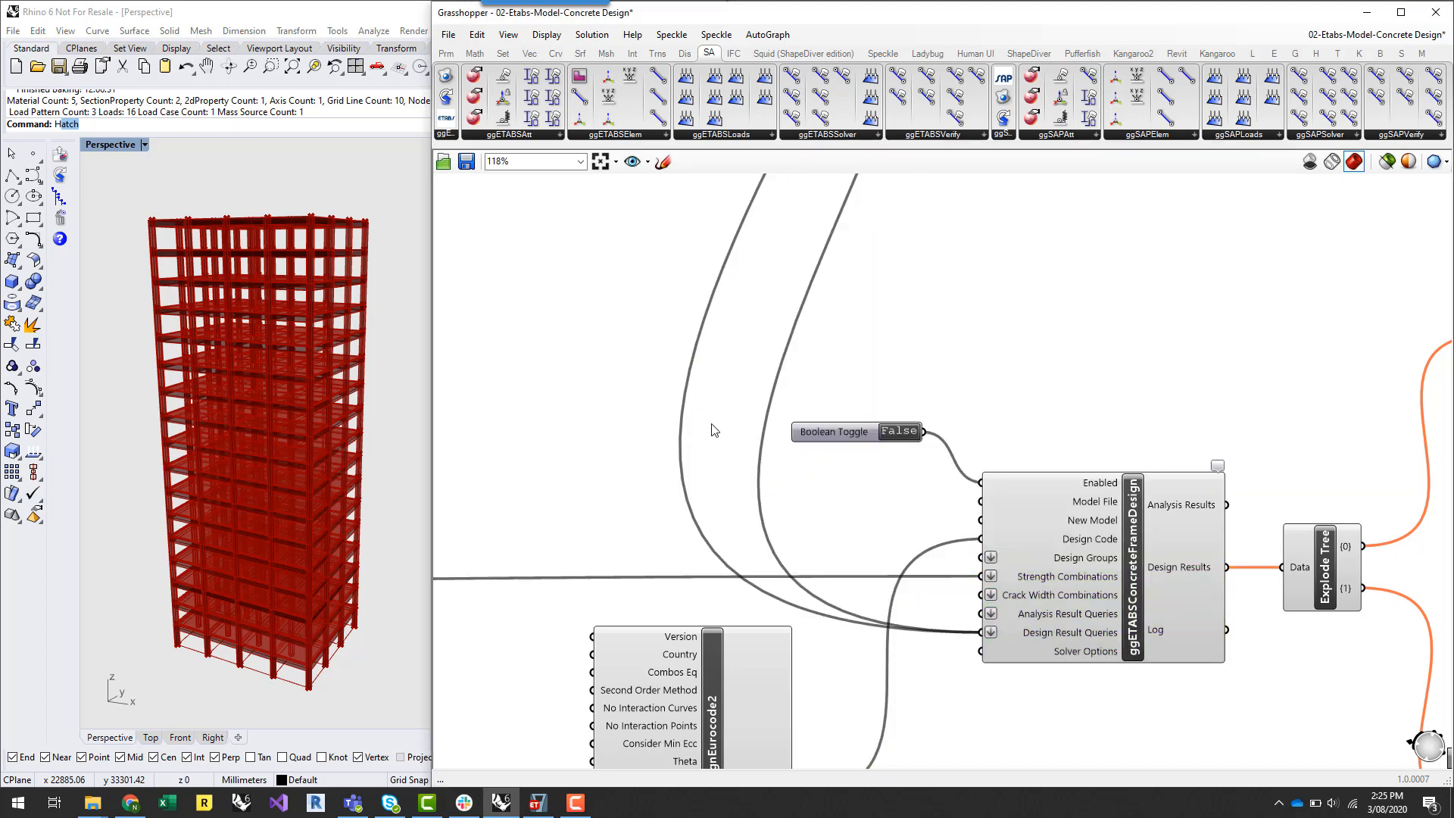
{"action": "mouse_move", "coordinate": [1250, 523]}
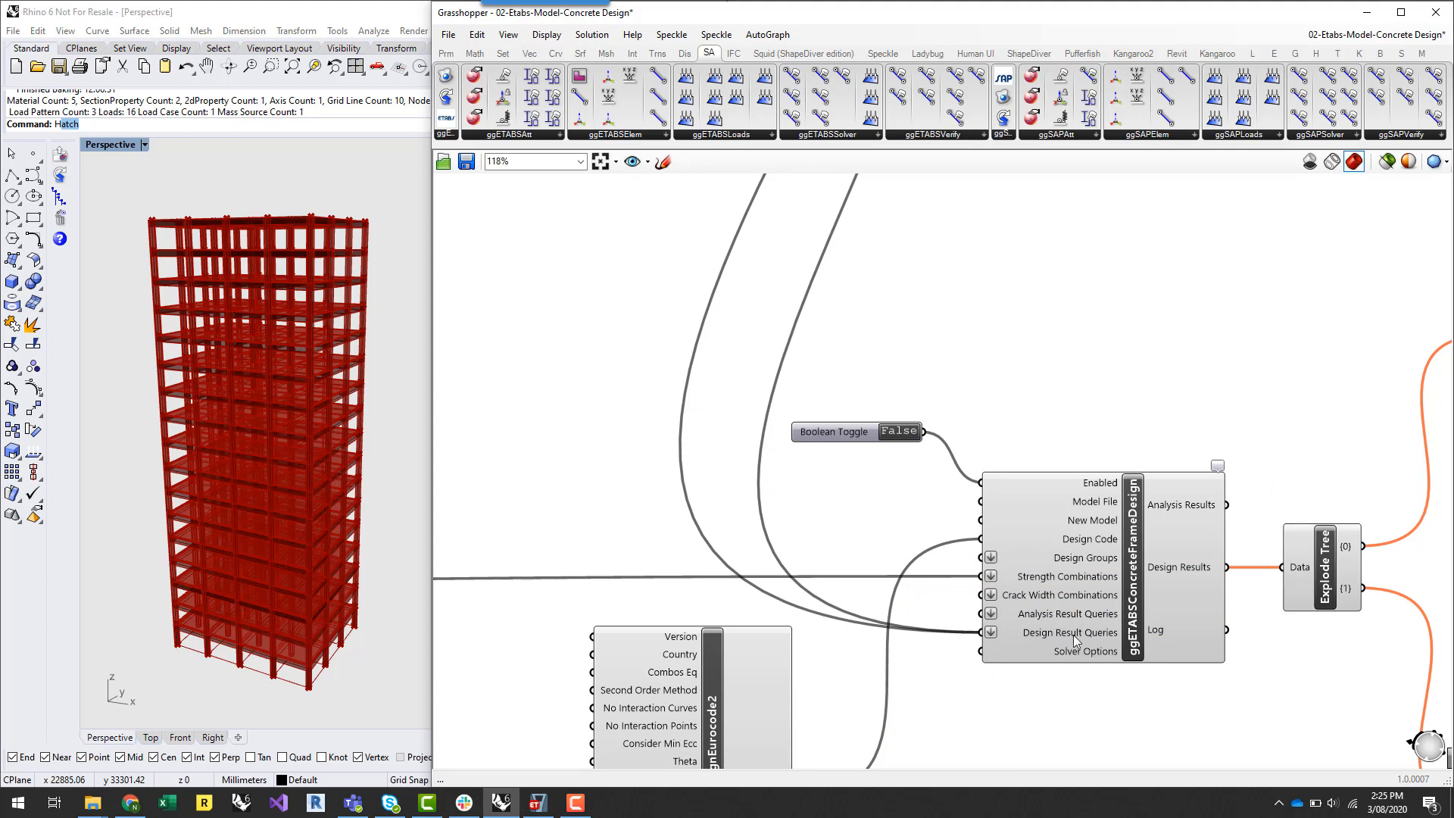
{"action": "mouse_move", "coordinate": [1176, 577]}
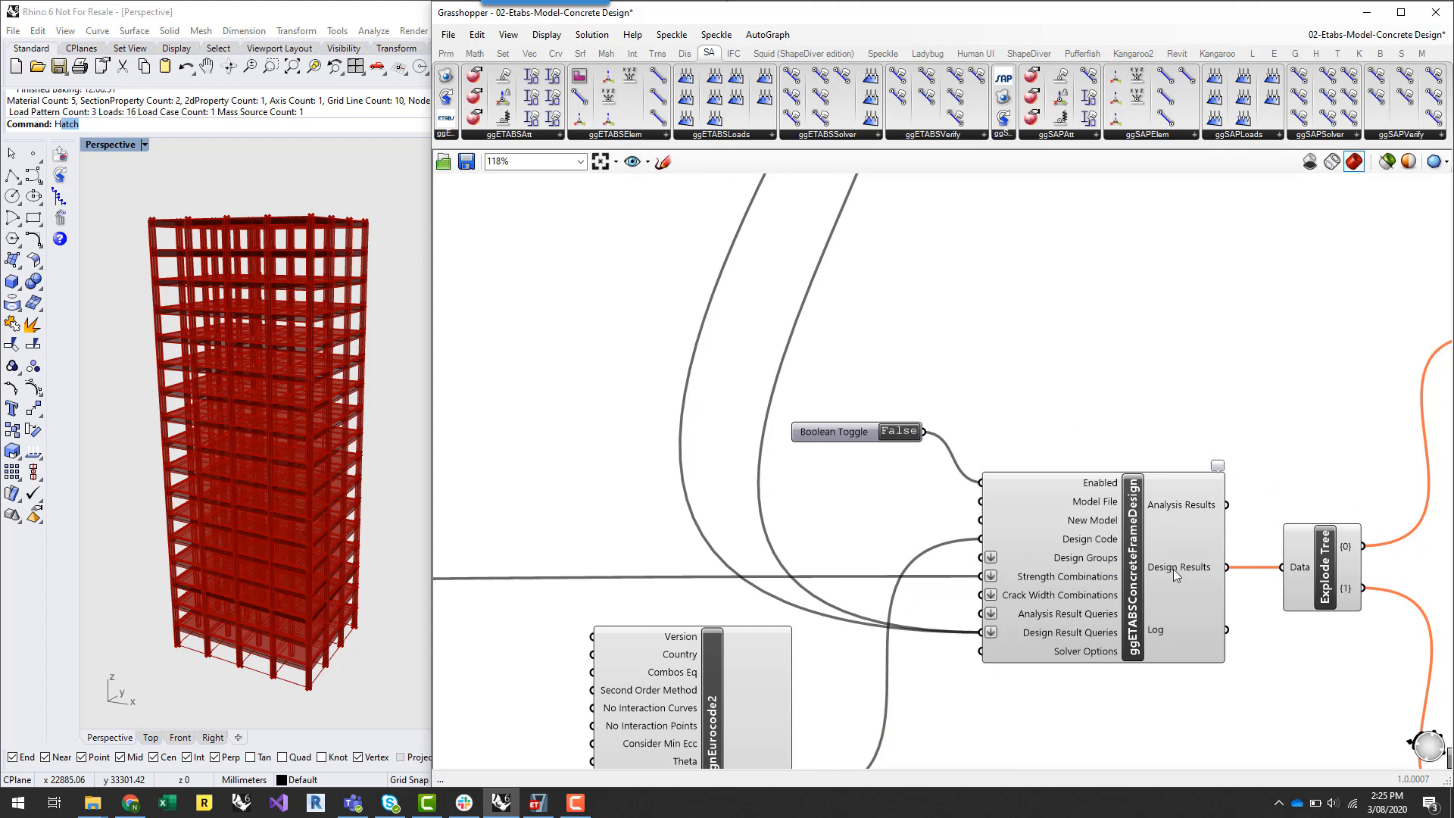
{"action": "mouse_move", "coordinate": [1042, 388]}
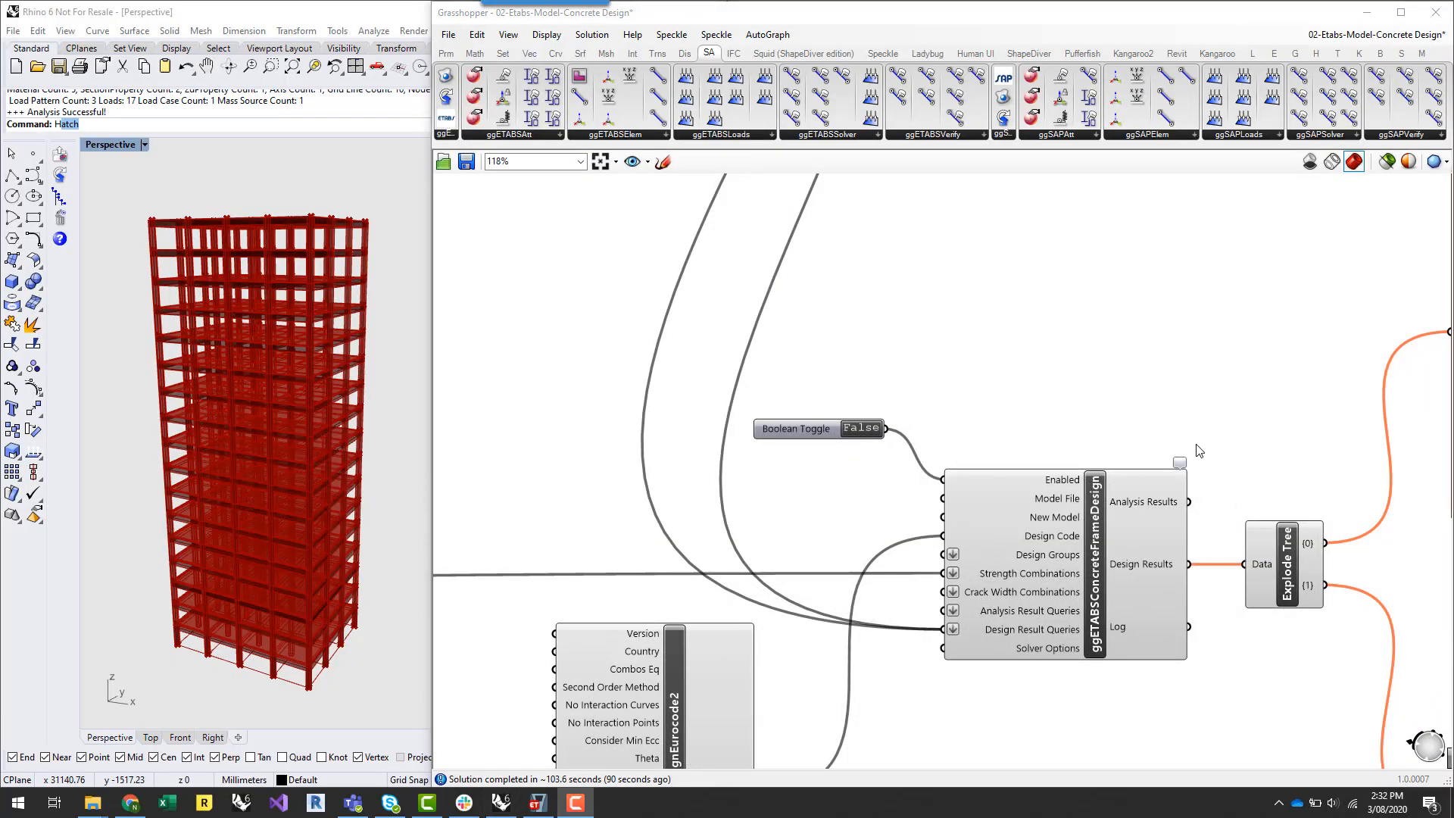
{"action": "mouse_move", "coordinate": [794, 413]}
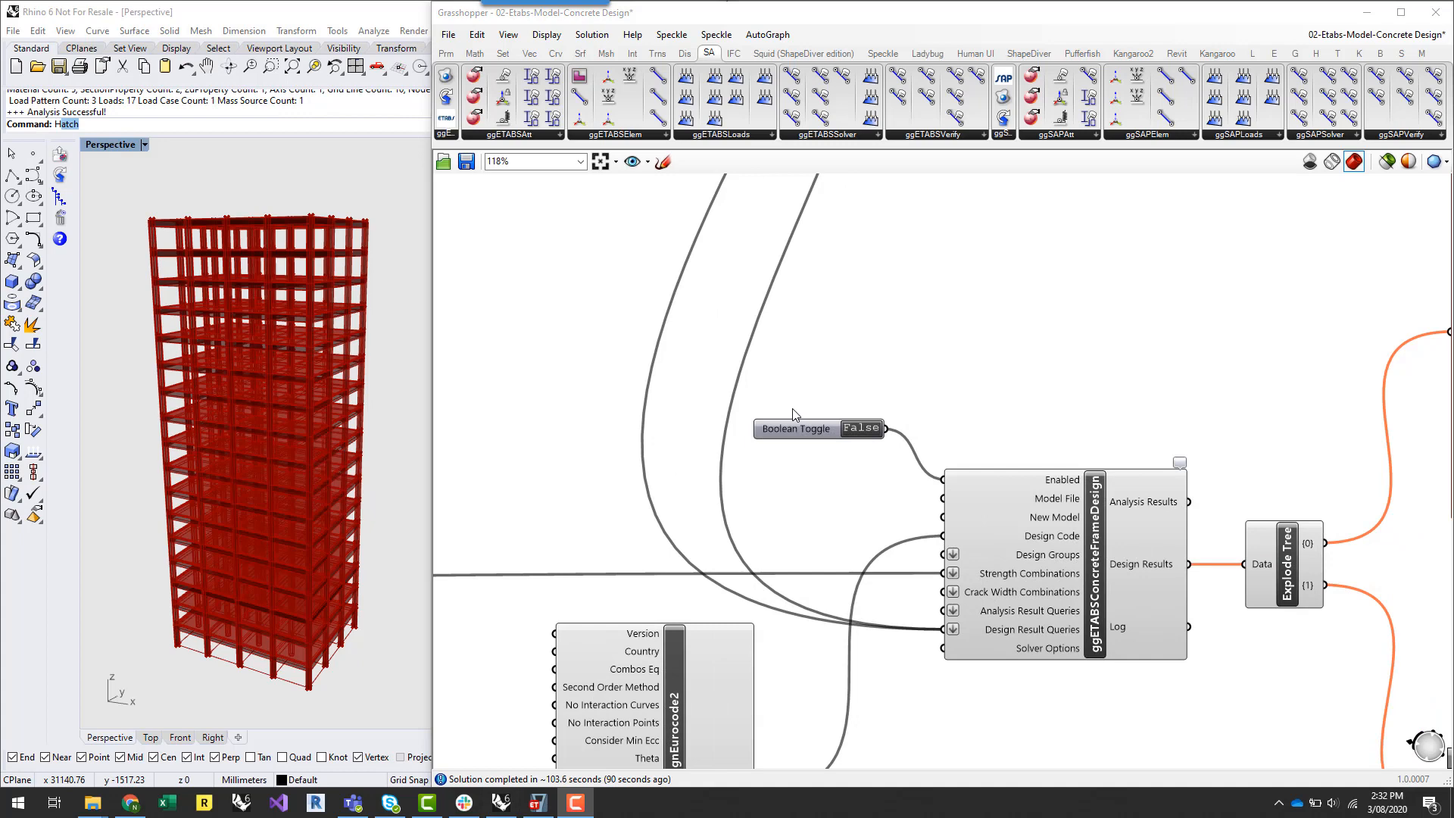
{"action": "mouse_move", "coordinate": [861, 430]}
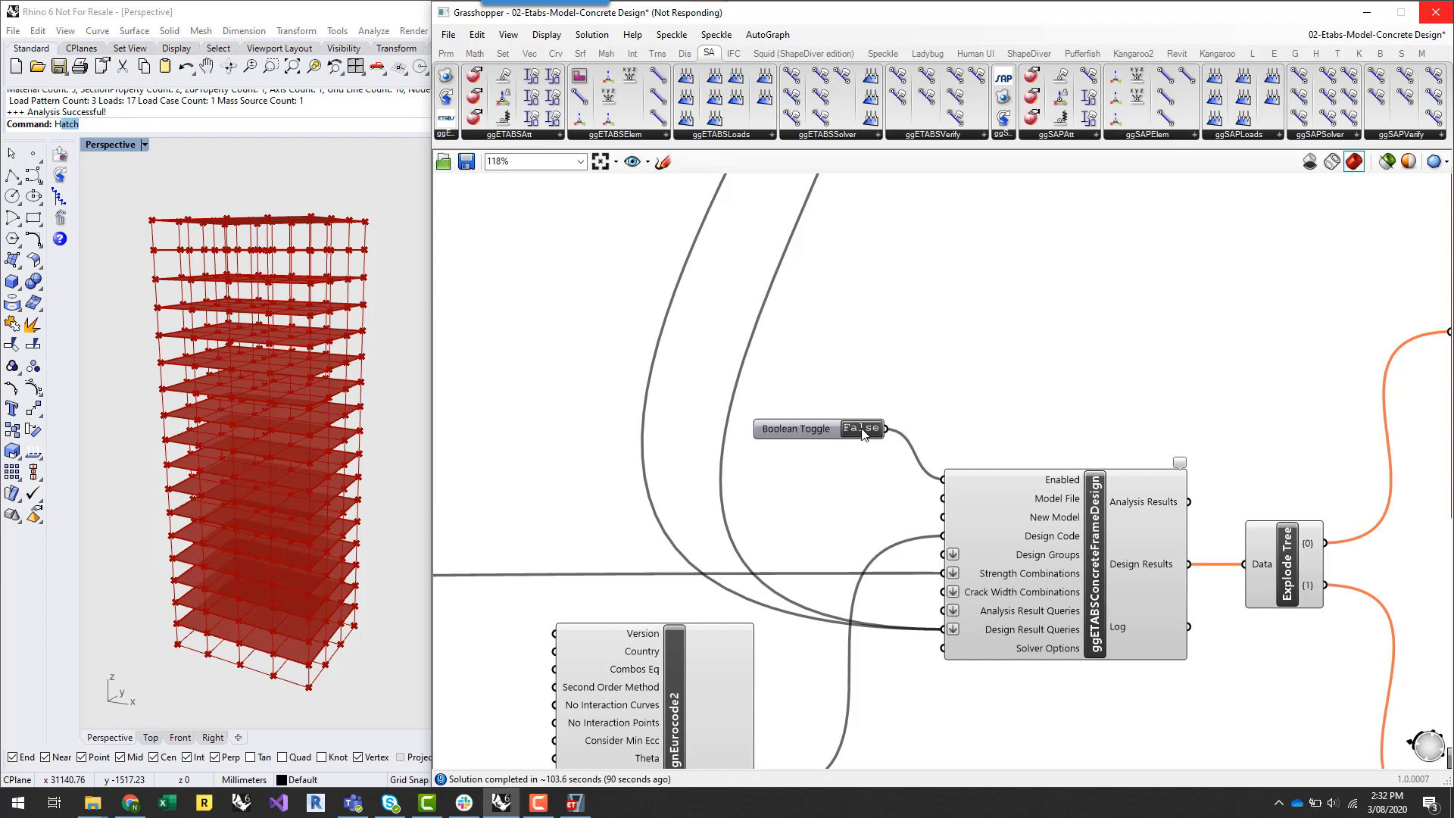
Step: Enable the concrete frame design toggle so ETABS runs the Eurocode 2 design
{"action": "left_click", "coordinate": [861, 428]}
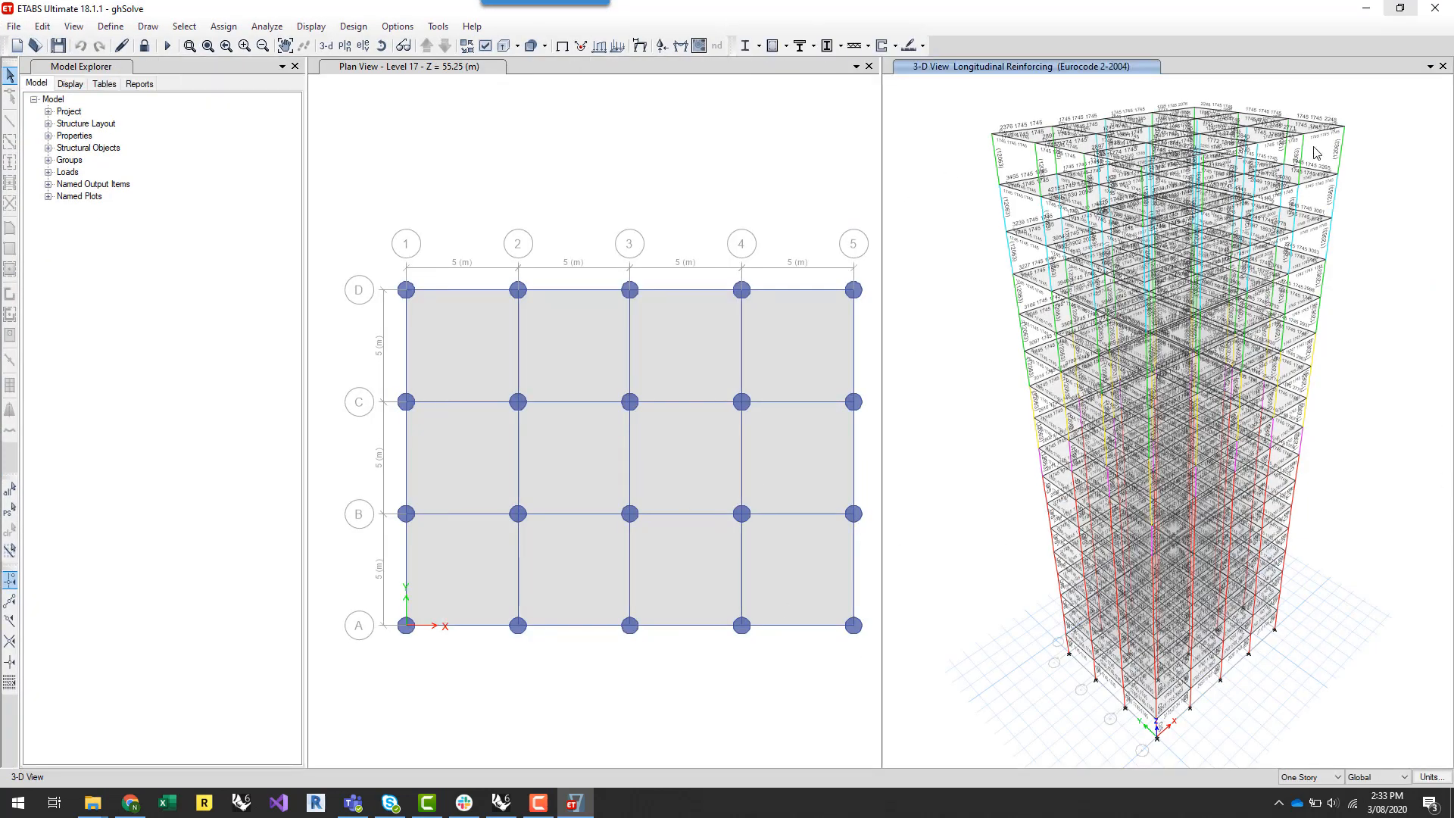
{"action": "mouse_move", "coordinate": [956, 181]}
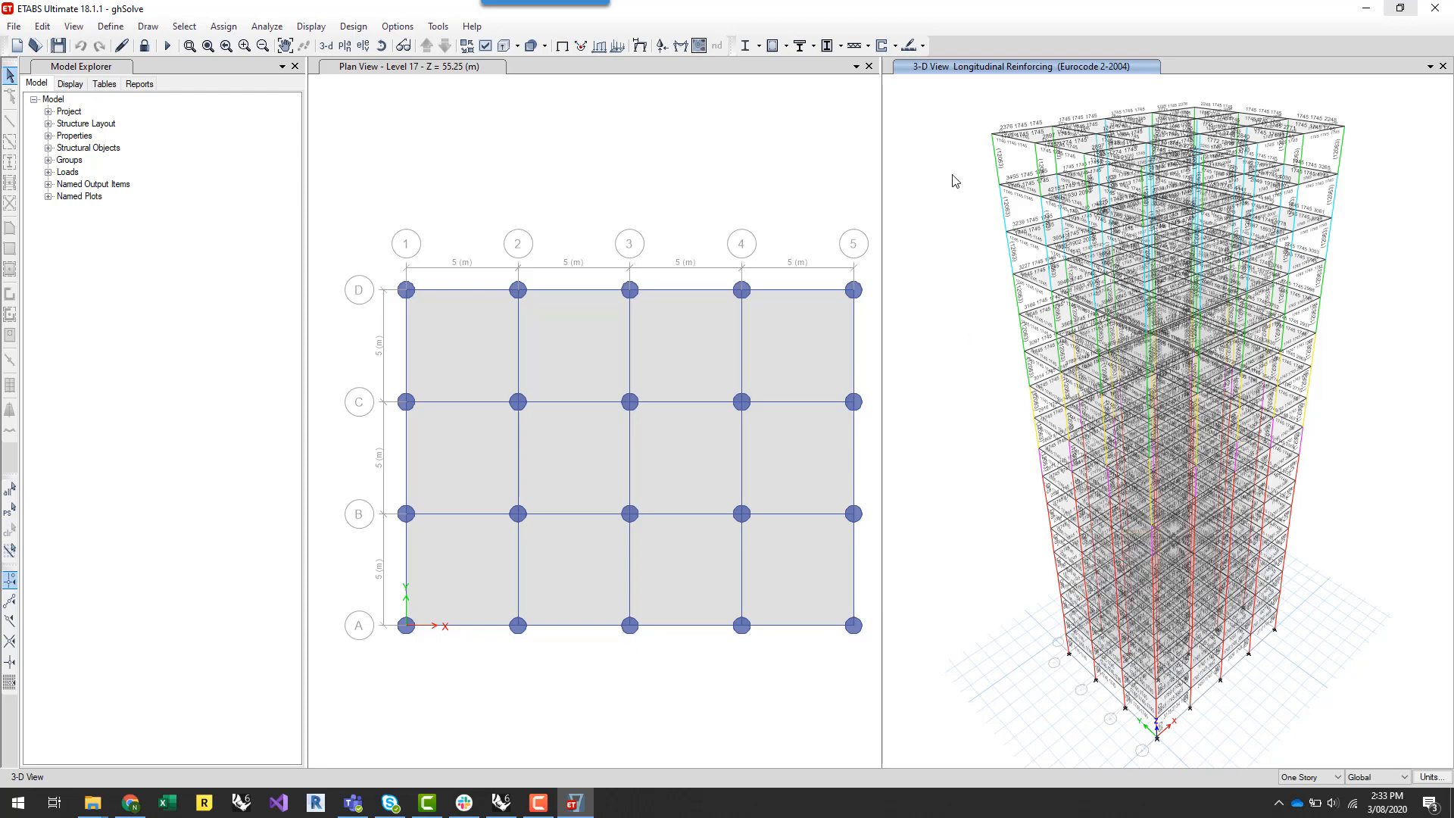
{"action": "mouse_move", "coordinate": [987, 157]}
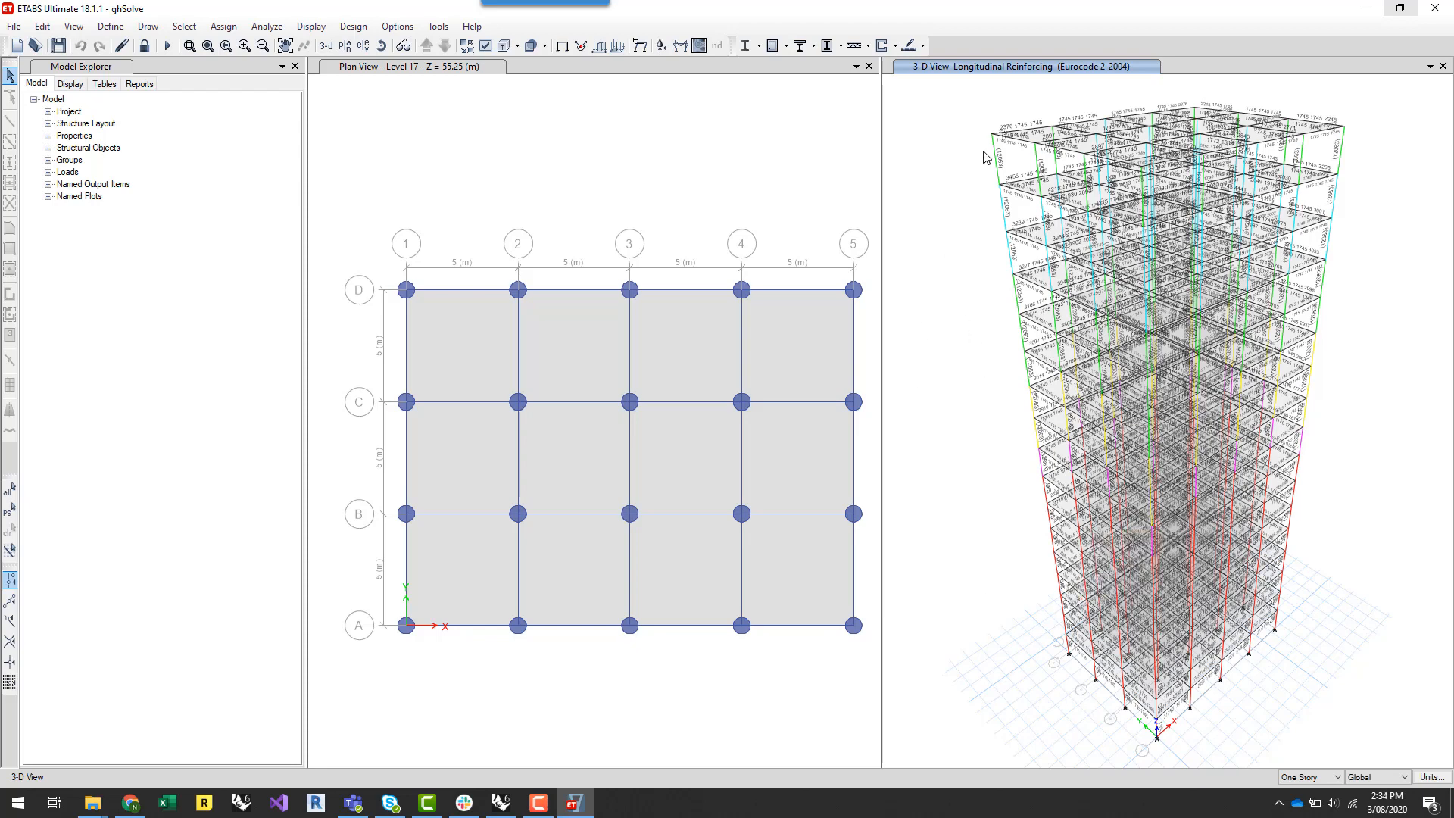
{"action": "mouse_move", "coordinate": [991, 386]}
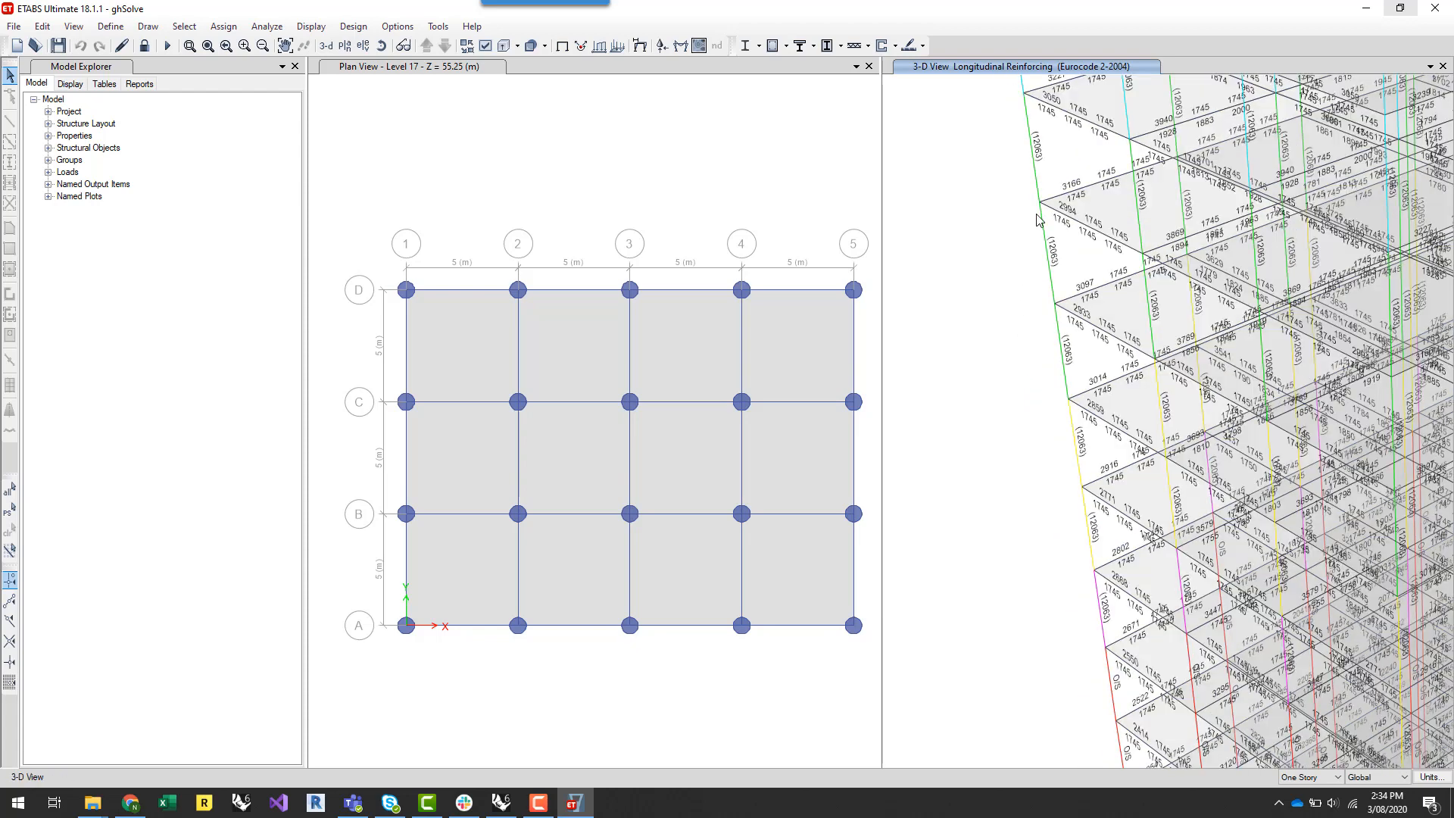
{"action": "mouse_move", "coordinate": [989, 496]}
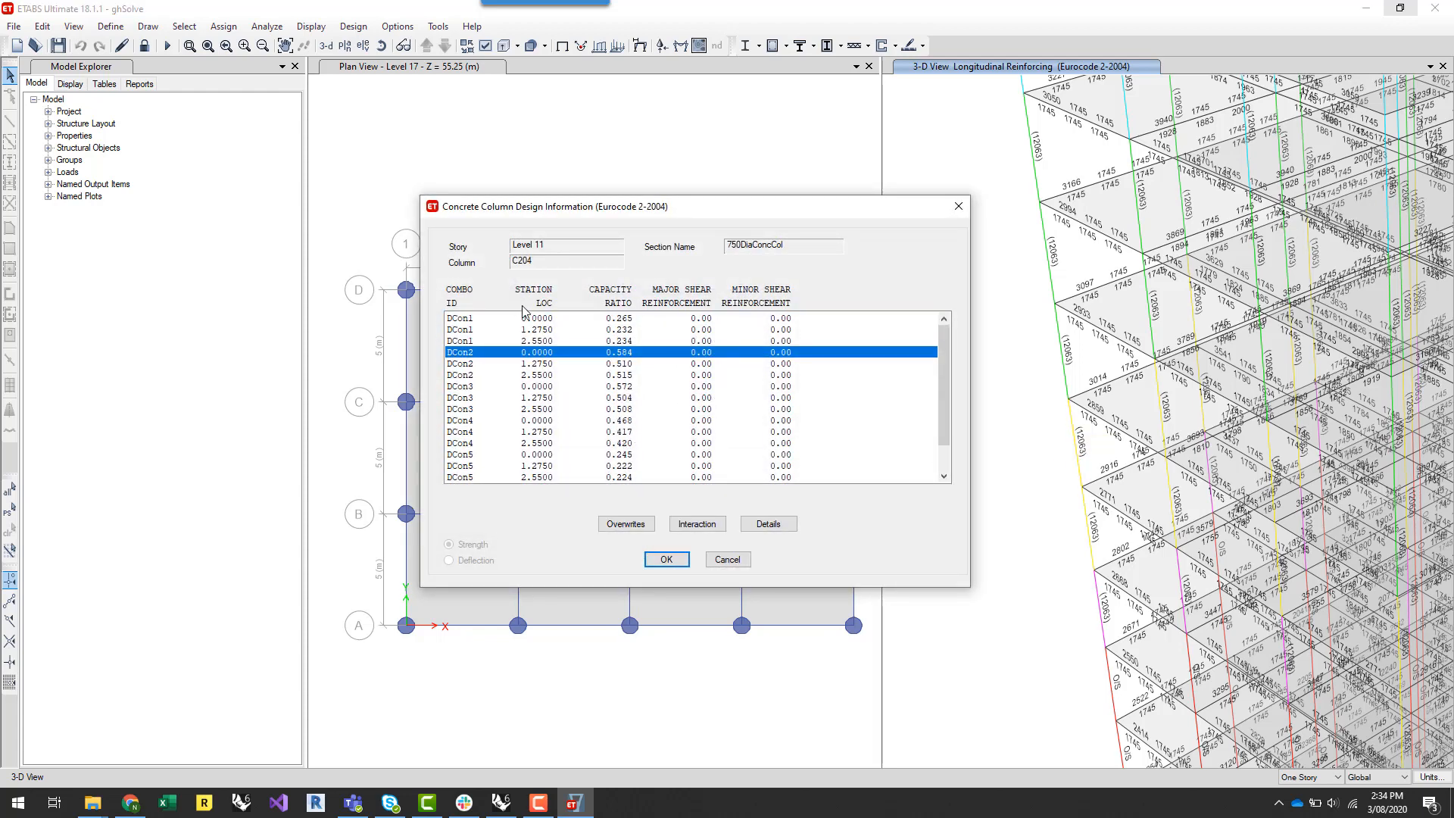
Step: Dismiss column C204's design capacity details and show the frame section properties list
{"action": "left_click", "coordinate": [768, 523]}
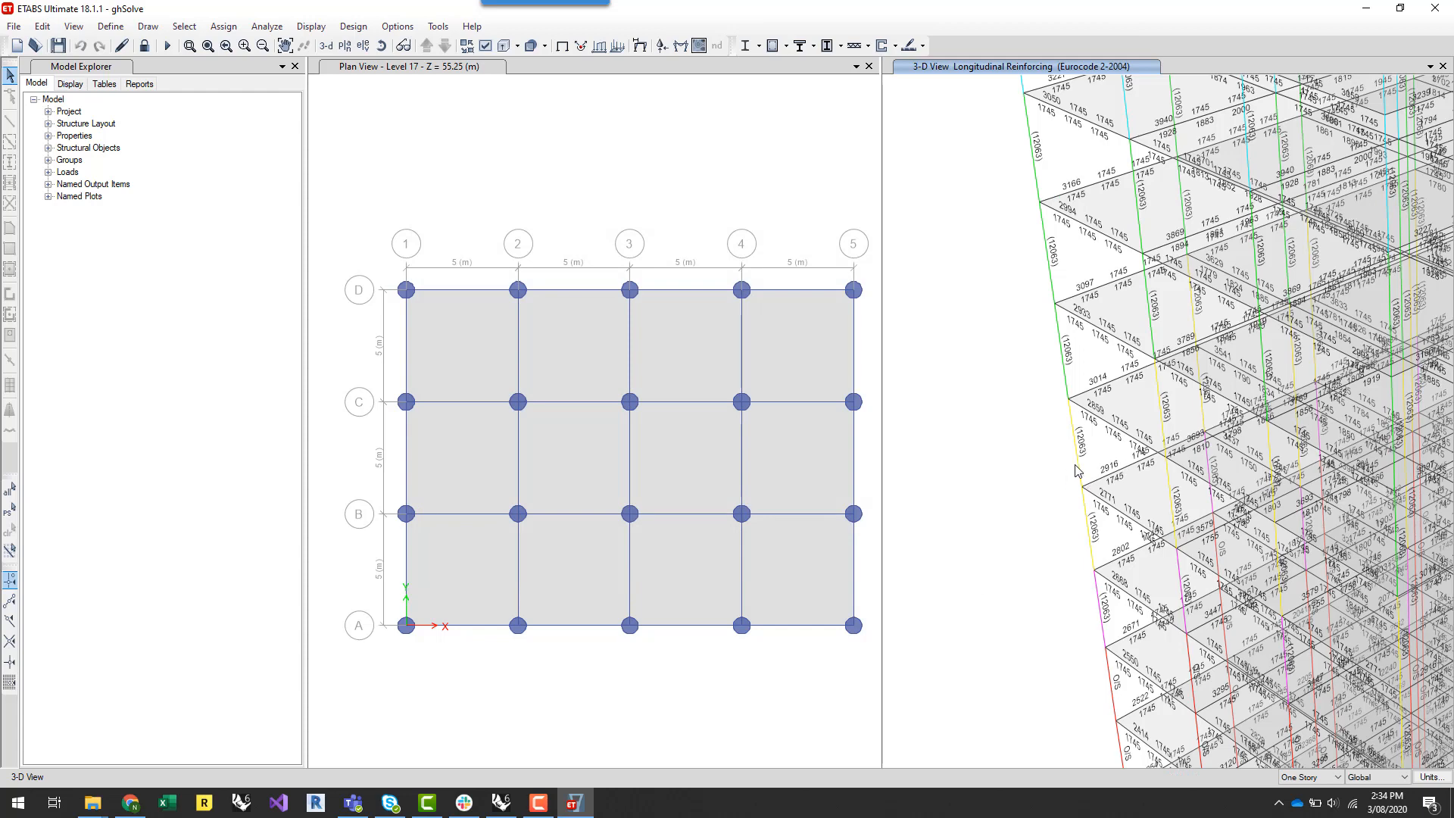
{"action": "left_click", "coordinate": [123, 24]}
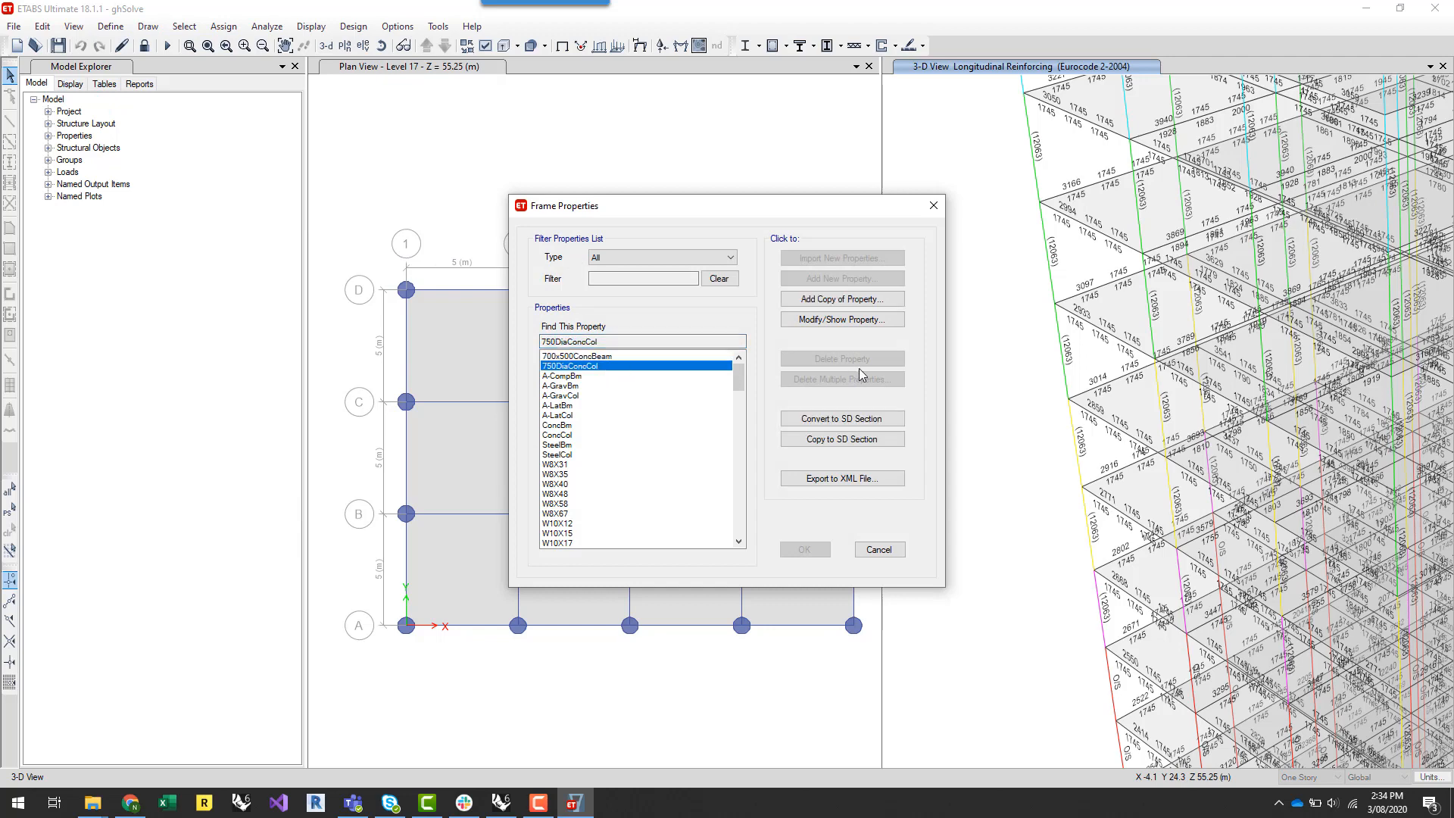
{"action": "mouse_move", "coordinate": [854, 324]}
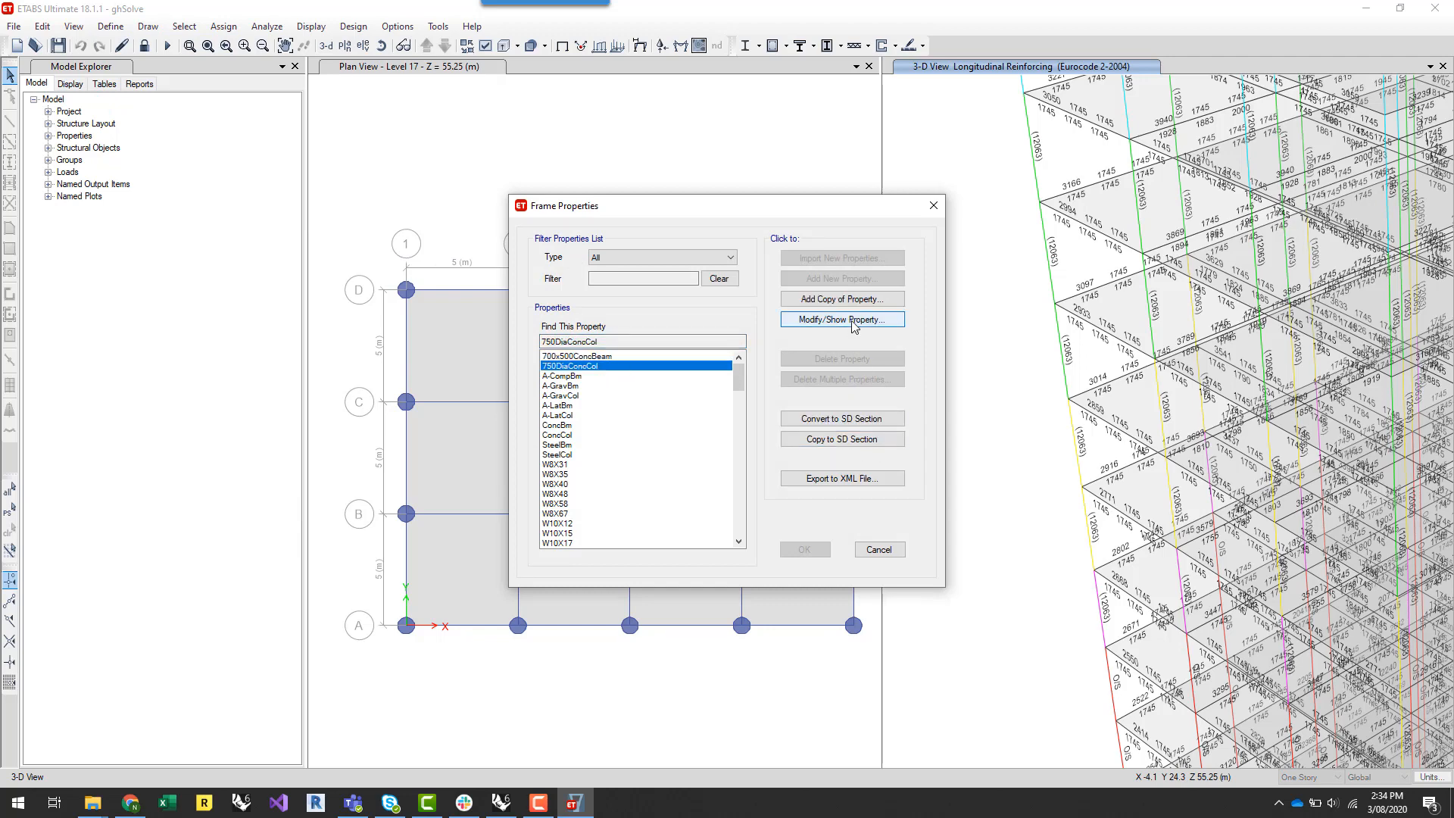
{"action": "left_click", "coordinate": [842, 319]}
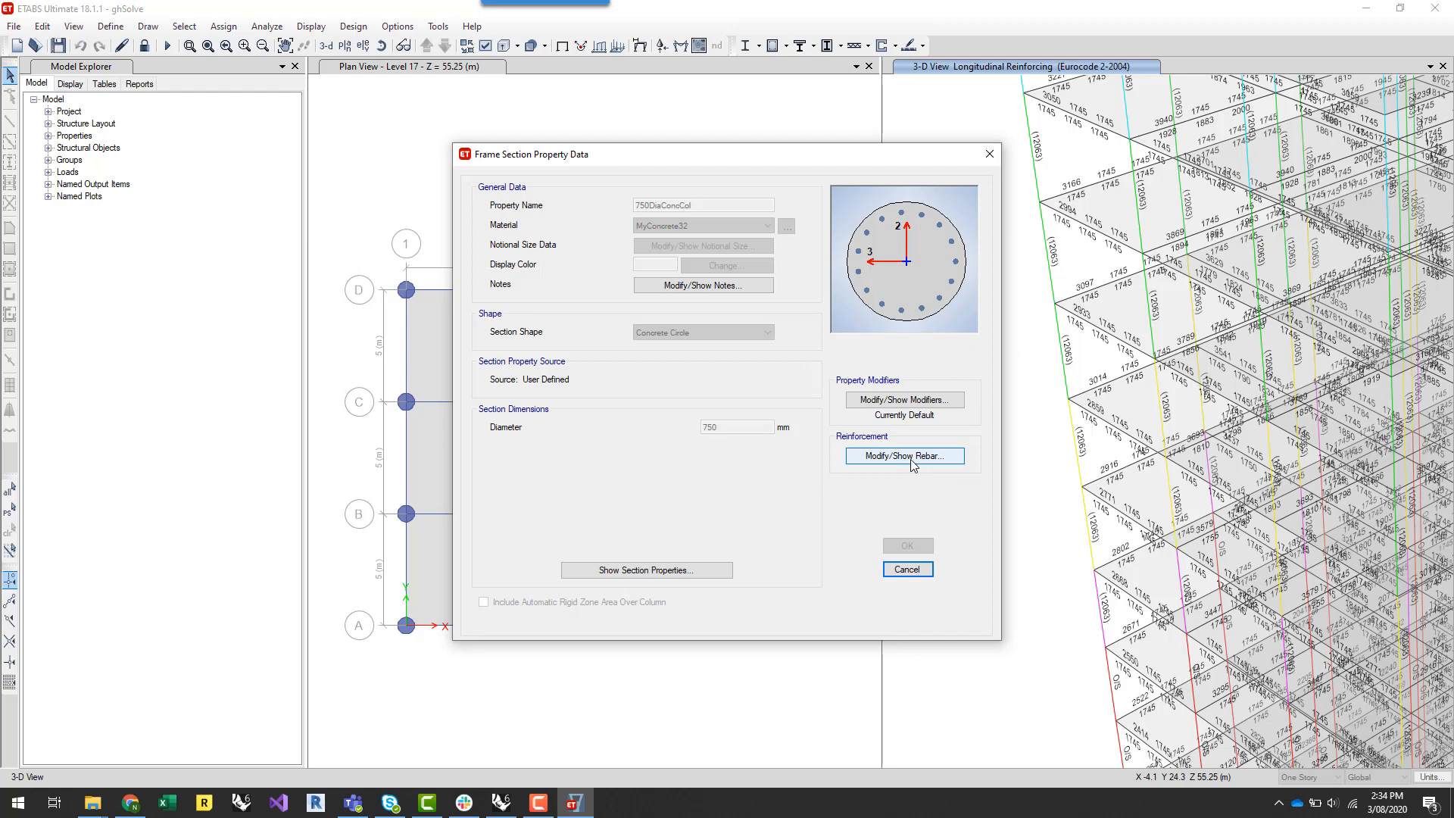
{"action": "left_click", "coordinate": [904, 456]}
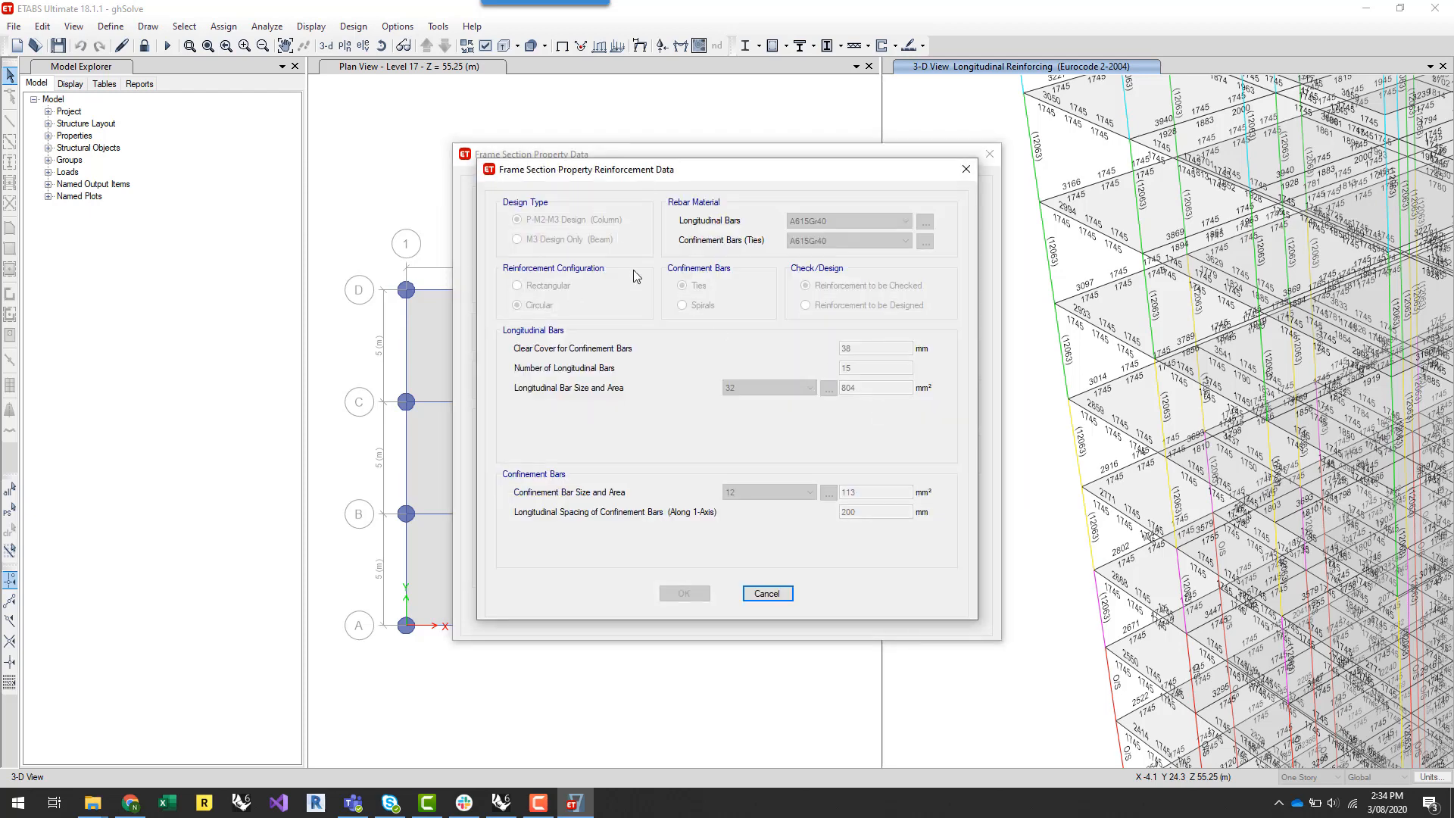
{"action": "left_click", "coordinate": [767, 594]}
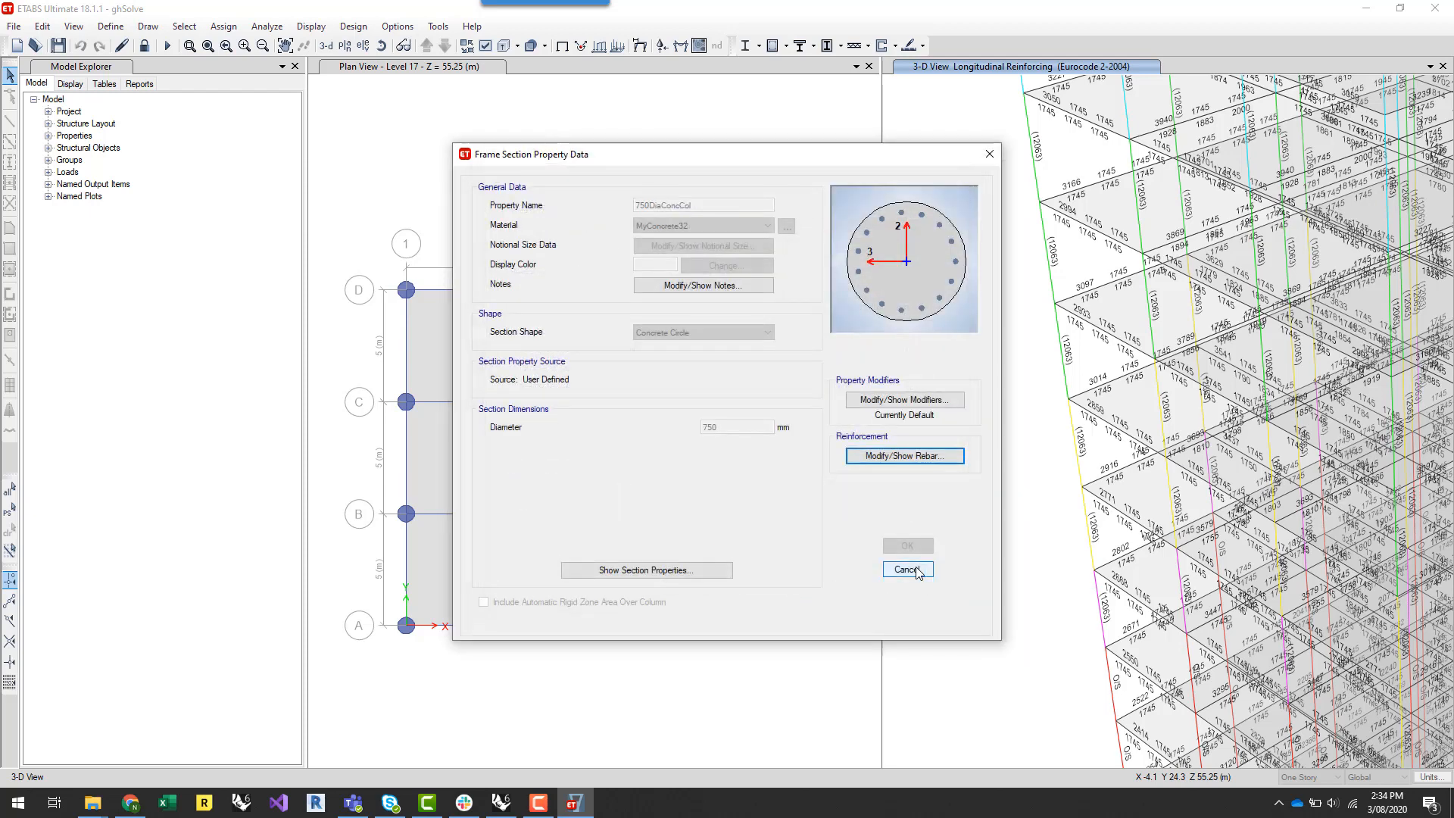
{"action": "left_click", "coordinate": [907, 569]}
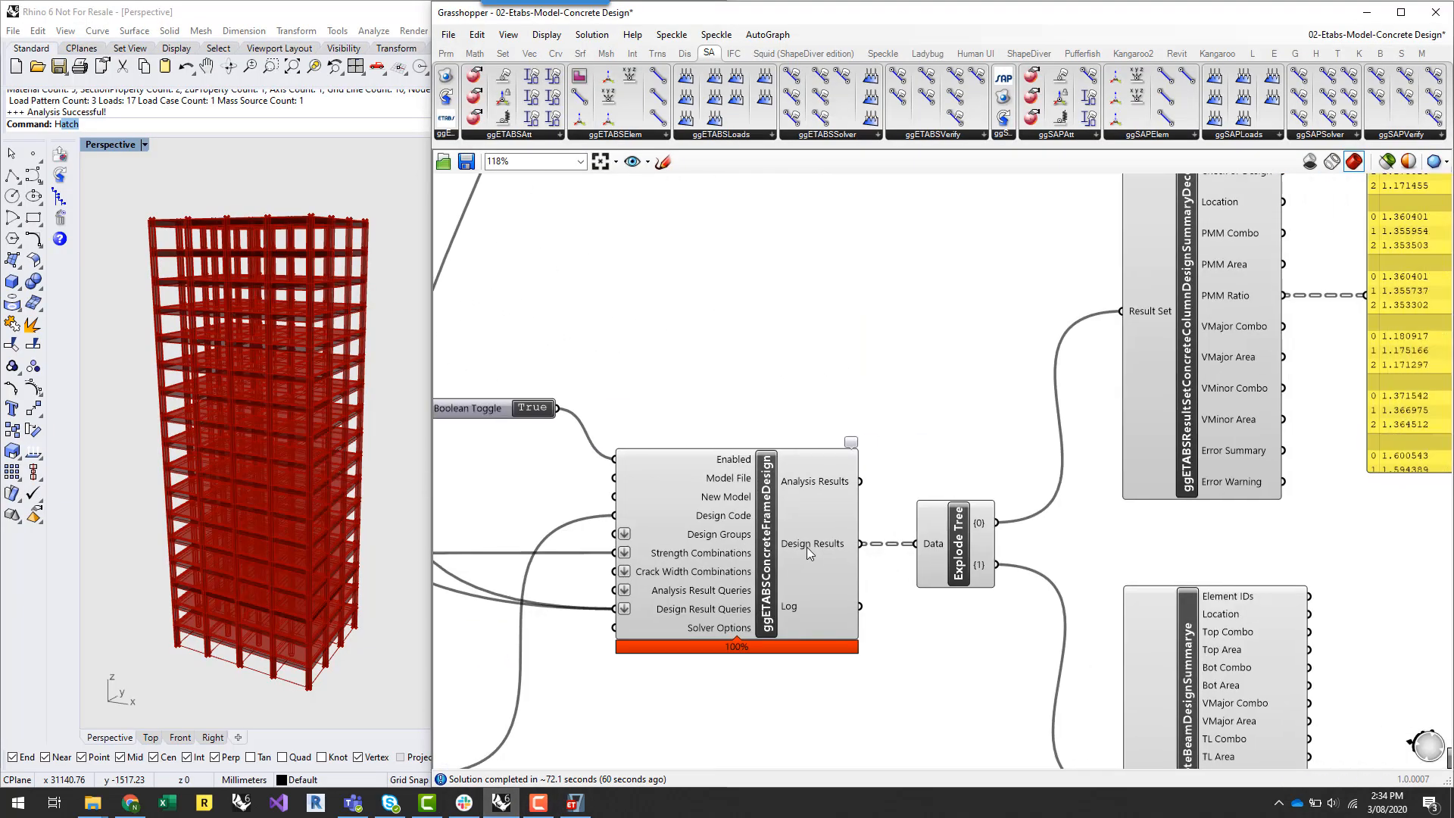
{"action": "scroll", "scroll_direction": "down", "scroll_amount": 3}
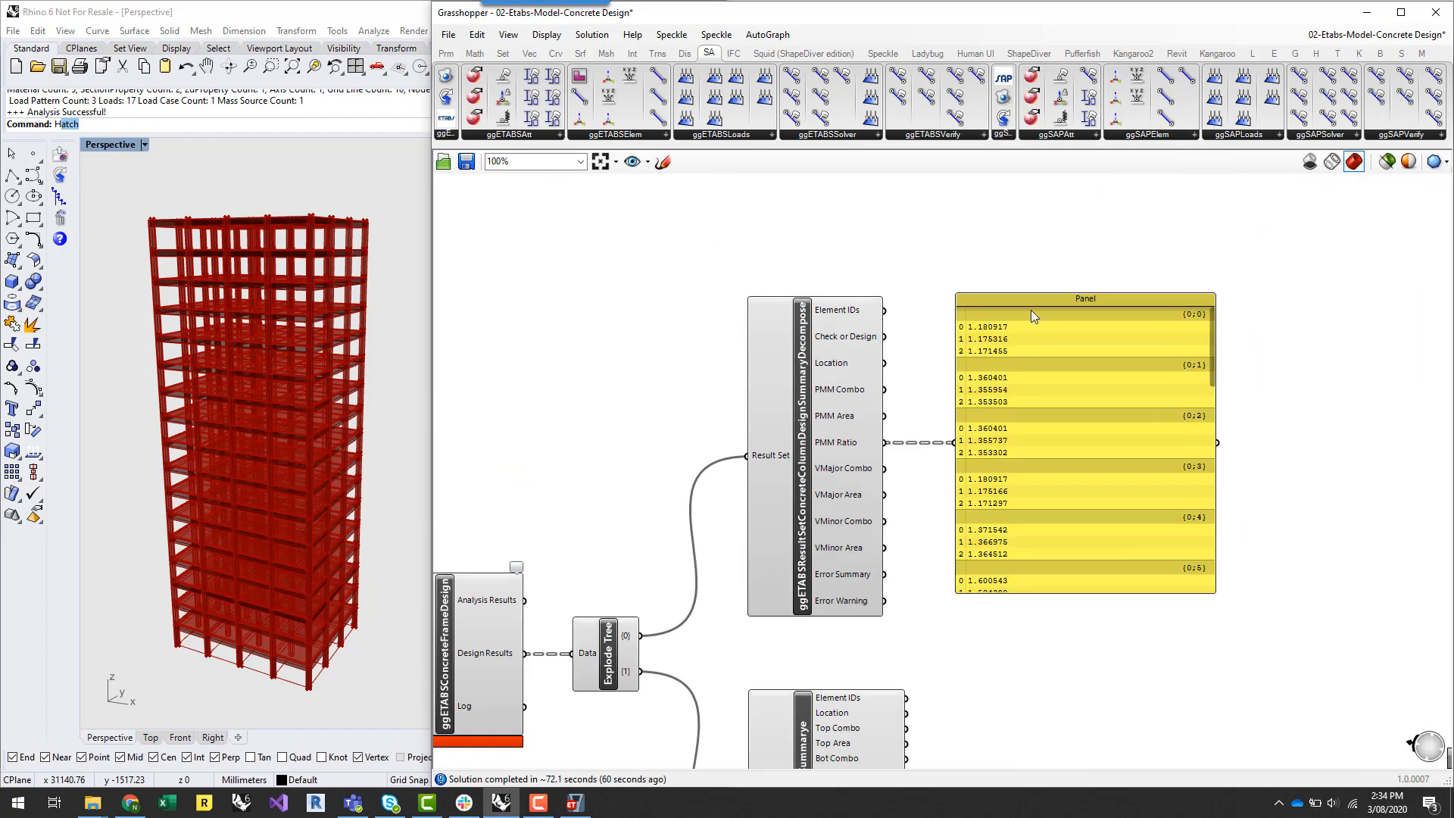
{"action": "mouse_move", "coordinate": [1020, 436]}
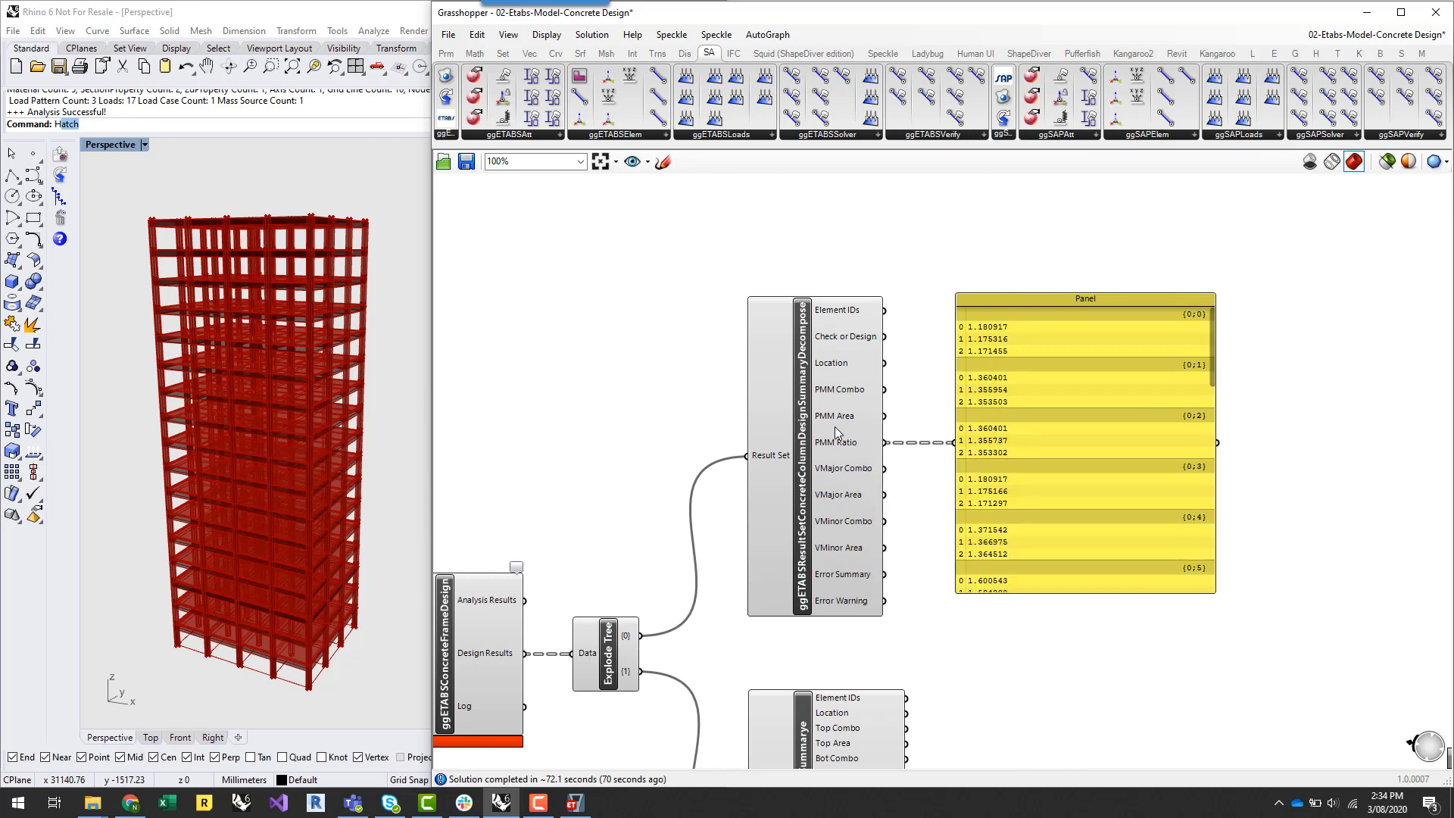
{"action": "mouse_move", "coordinate": [845, 403]}
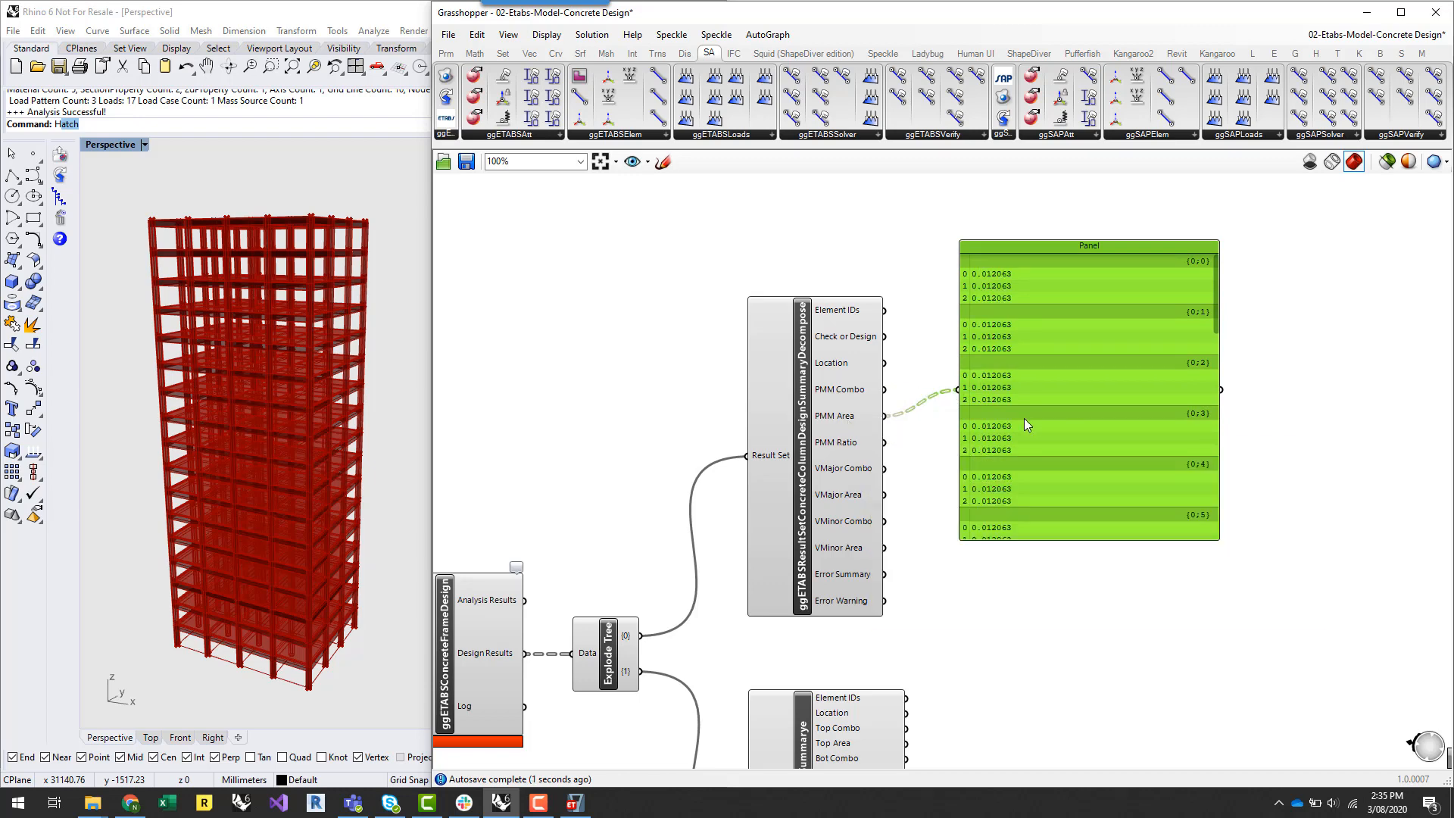
{"action": "mouse_move", "coordinate": [1038, 406]}
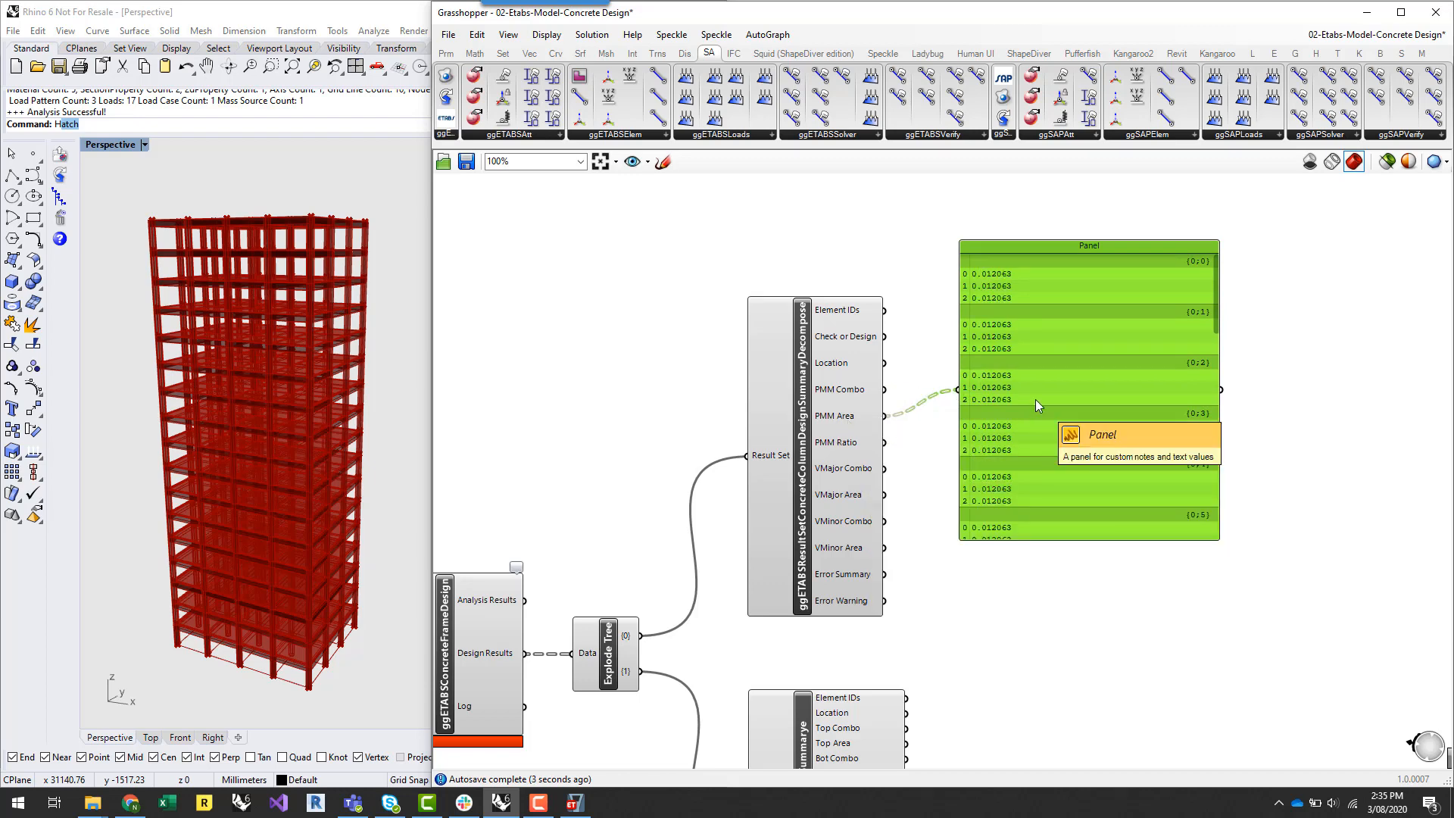
{"action": "mouse_move", "coordinate": [892, 452]}
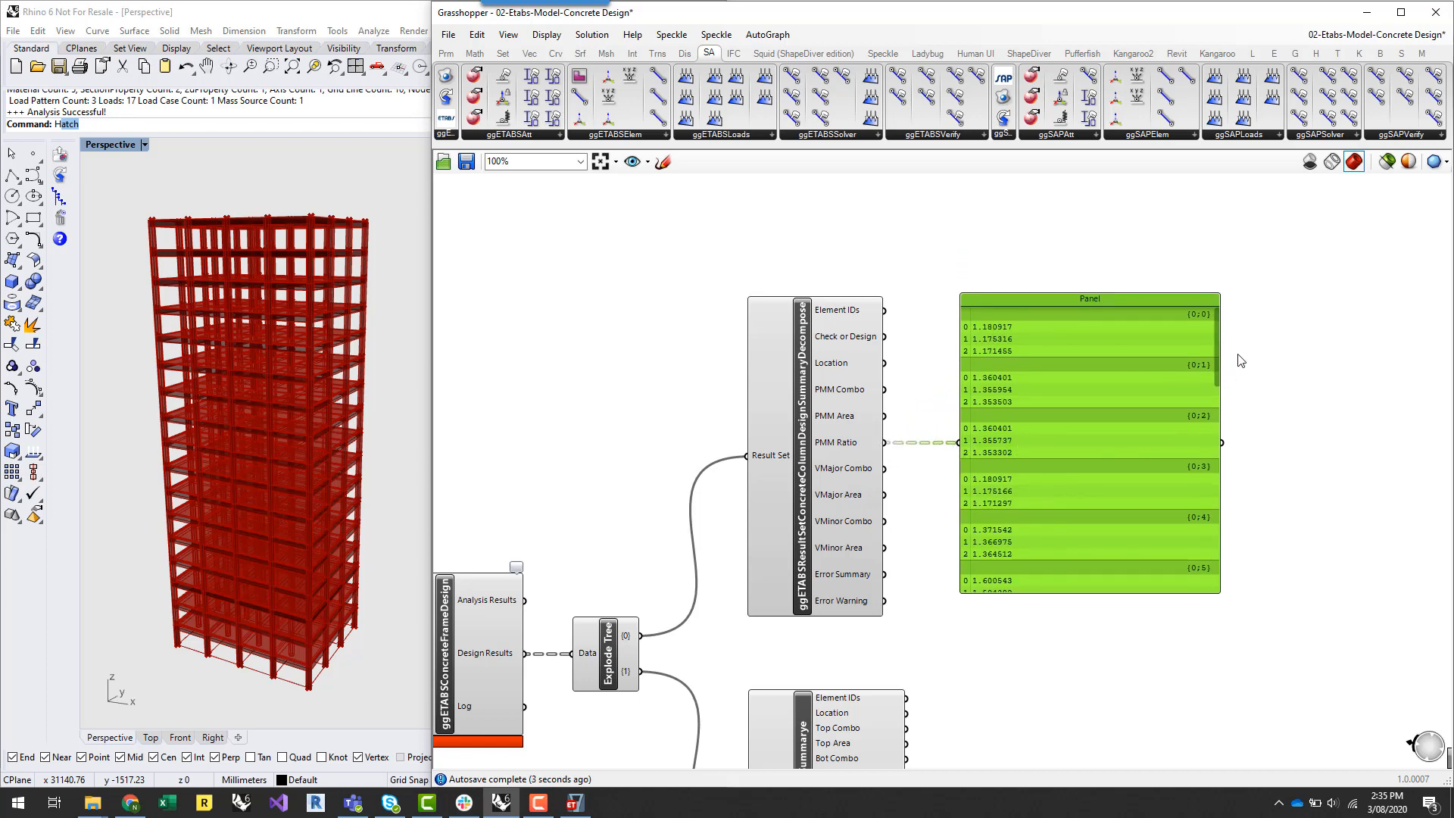
{"action": "scroll", "scroll_direction": "down", "scroll_amount": 3}
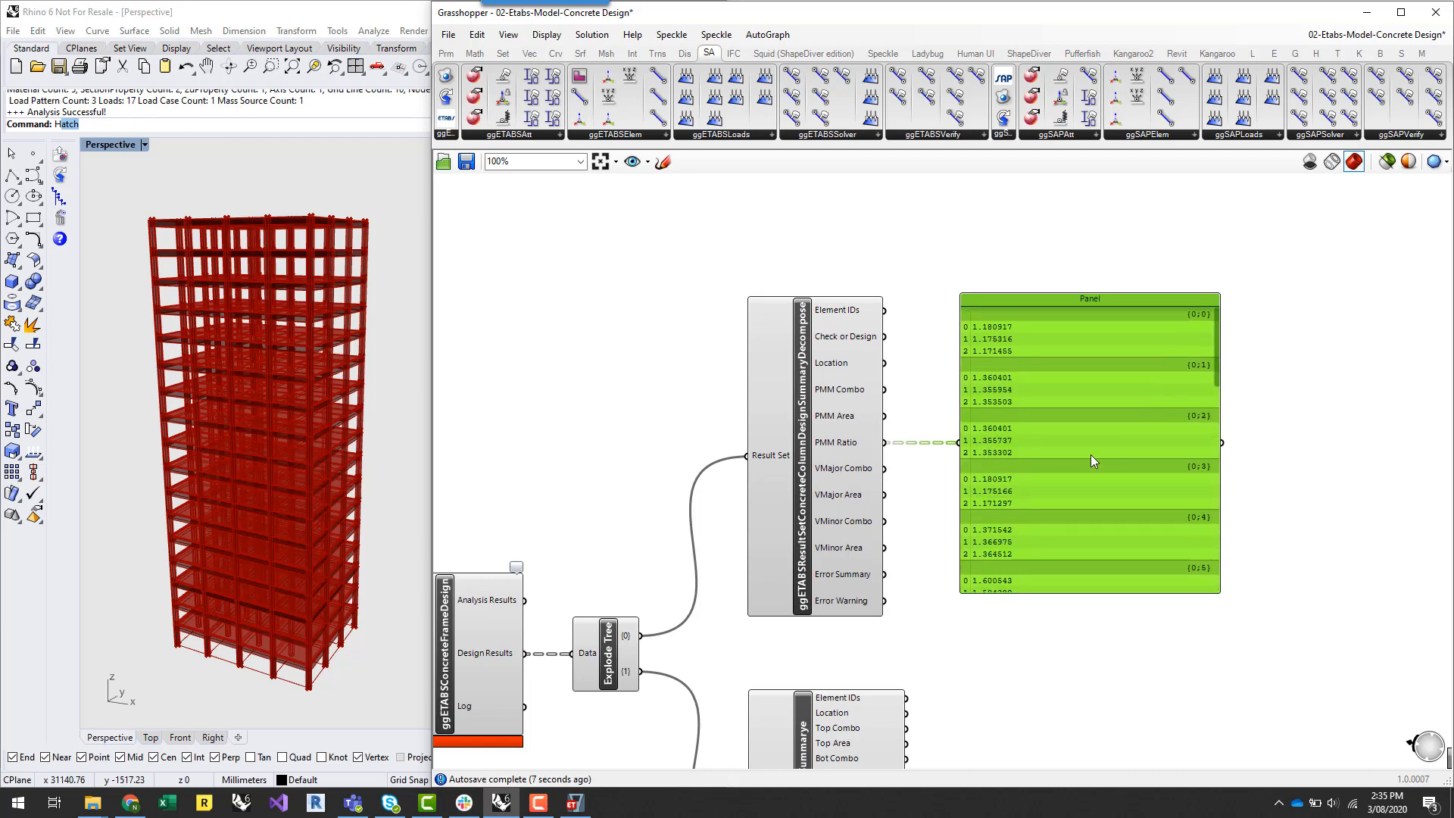
{"action": "mouse_move", "coordinate": [1013, 459]}
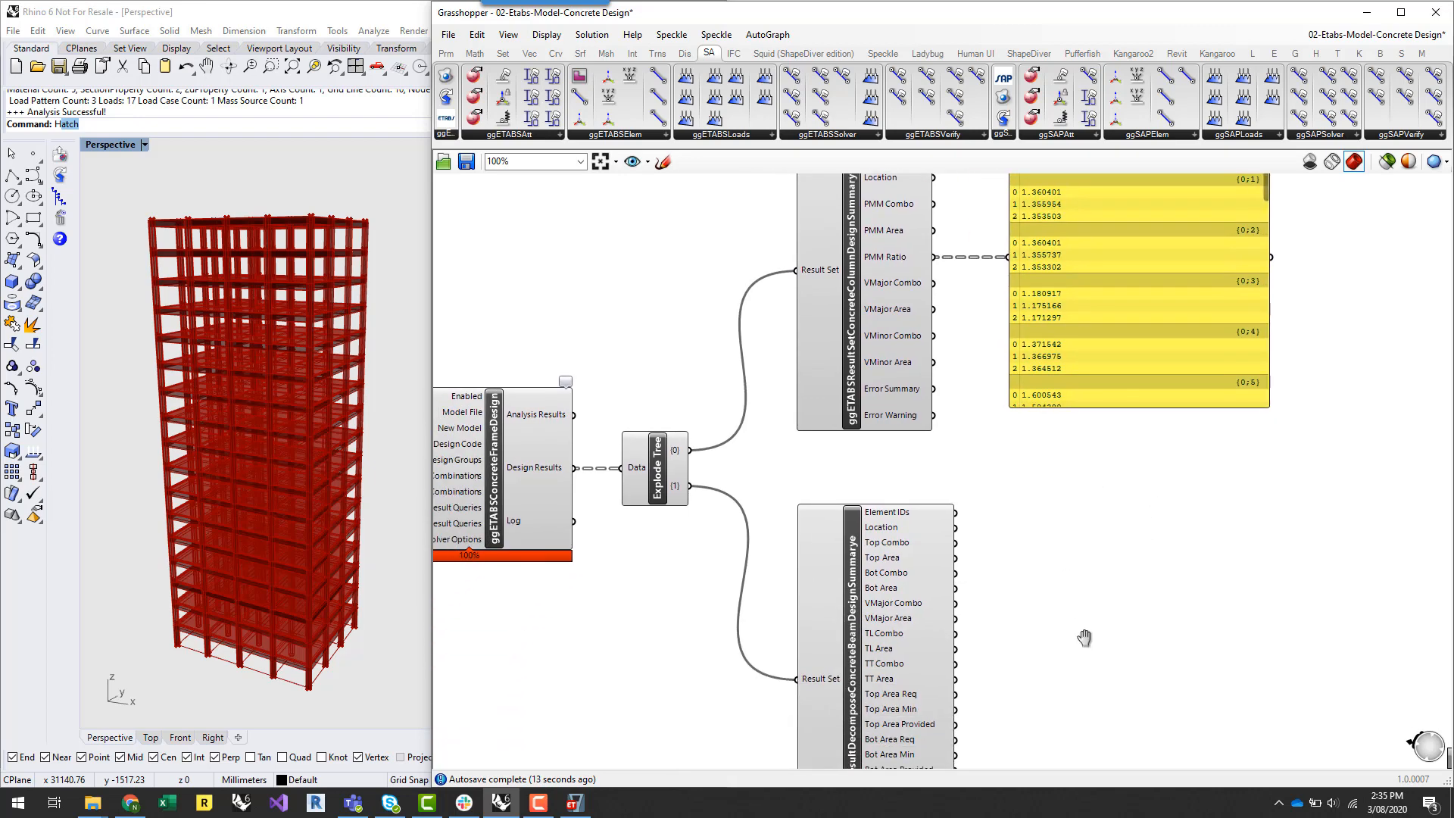
Step: Feed the beam design summary's Location output into the results panel
{"action": "left_click_drag", "start_coordinate": [1084, 637], "coordinate": [1137, 399]}
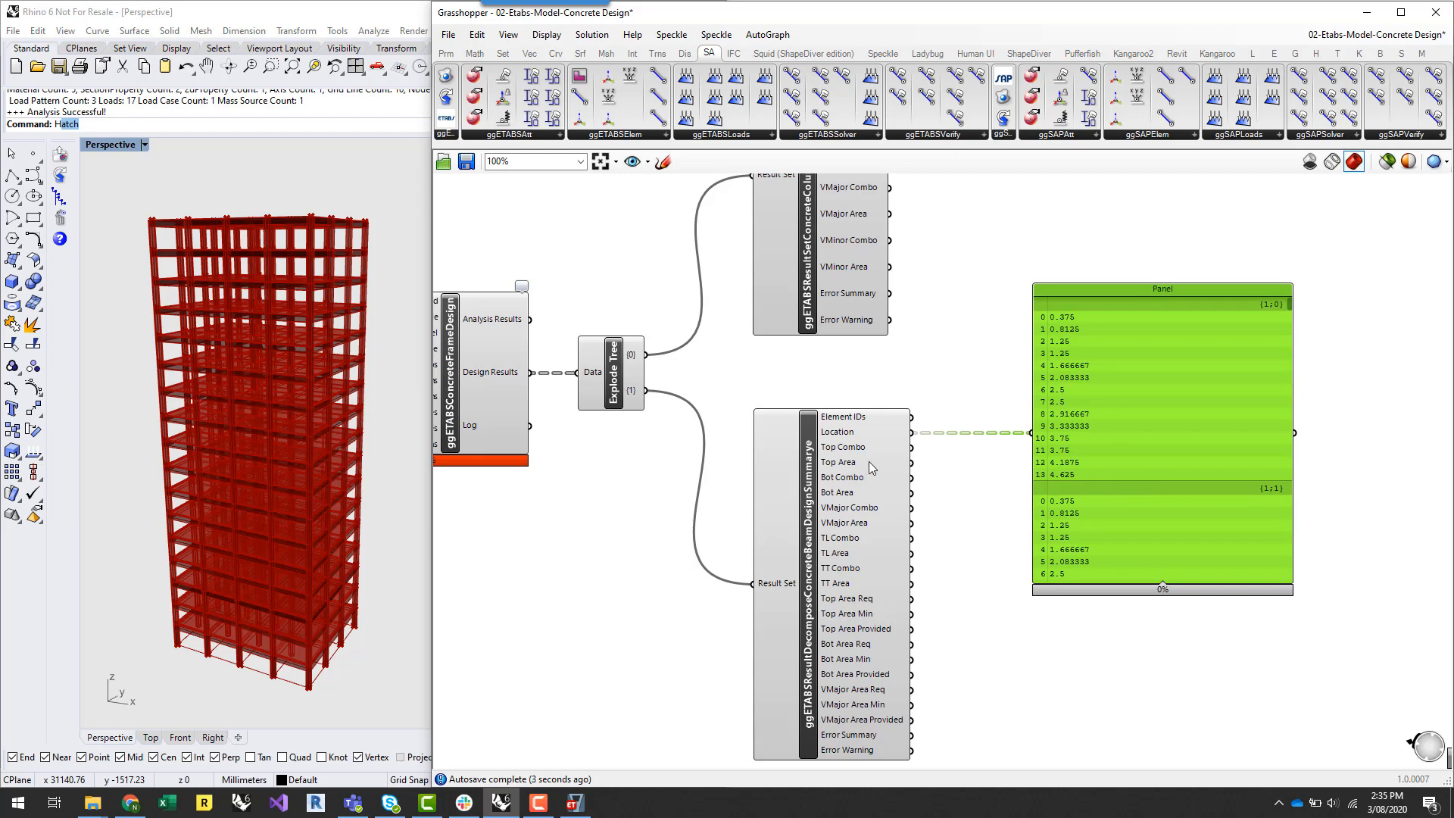
{"action": "mouse_move", "coordinate": [873, 511]}
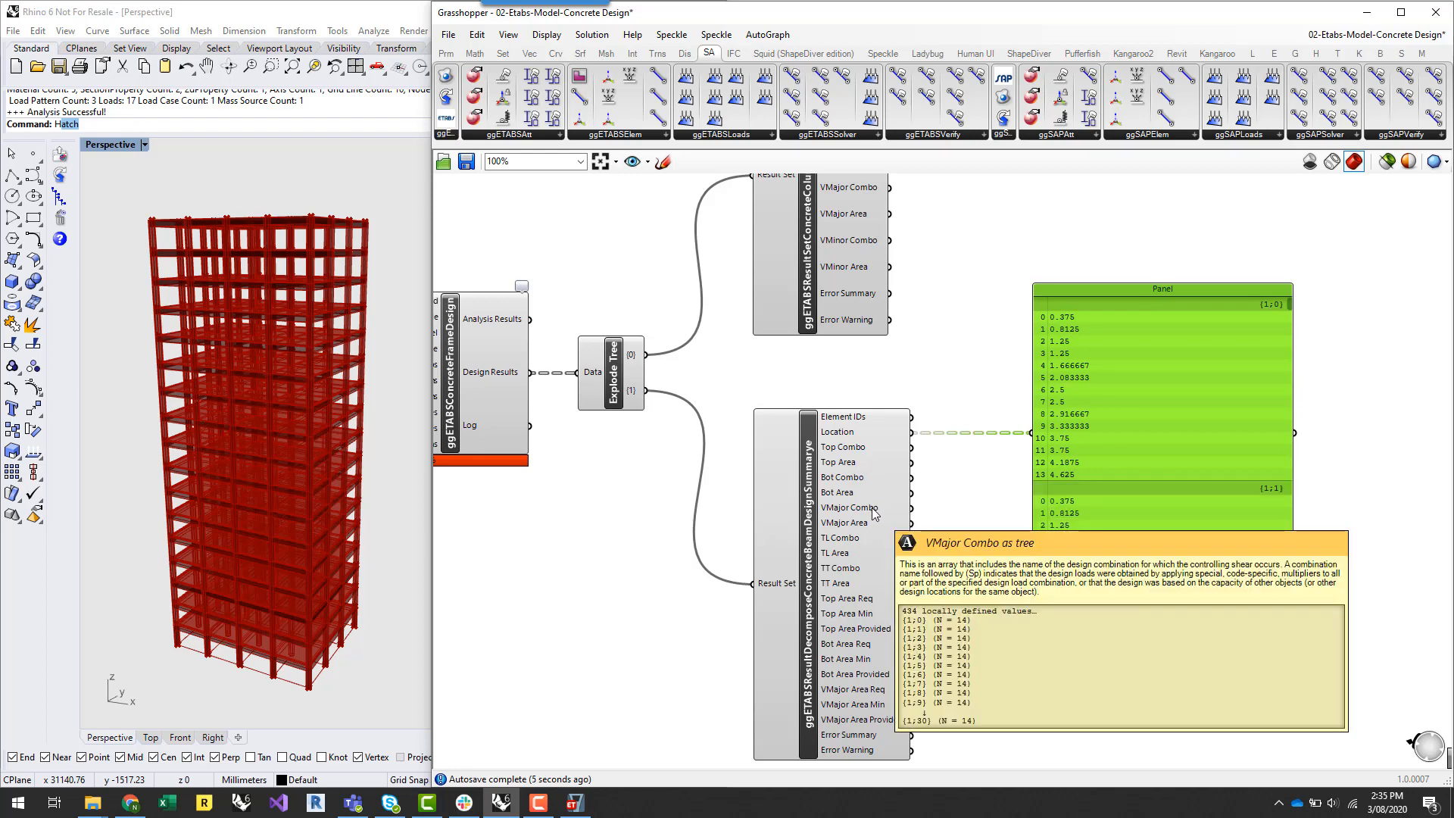
{"action": "mouse_move", "coordinate": [1009, 447]}
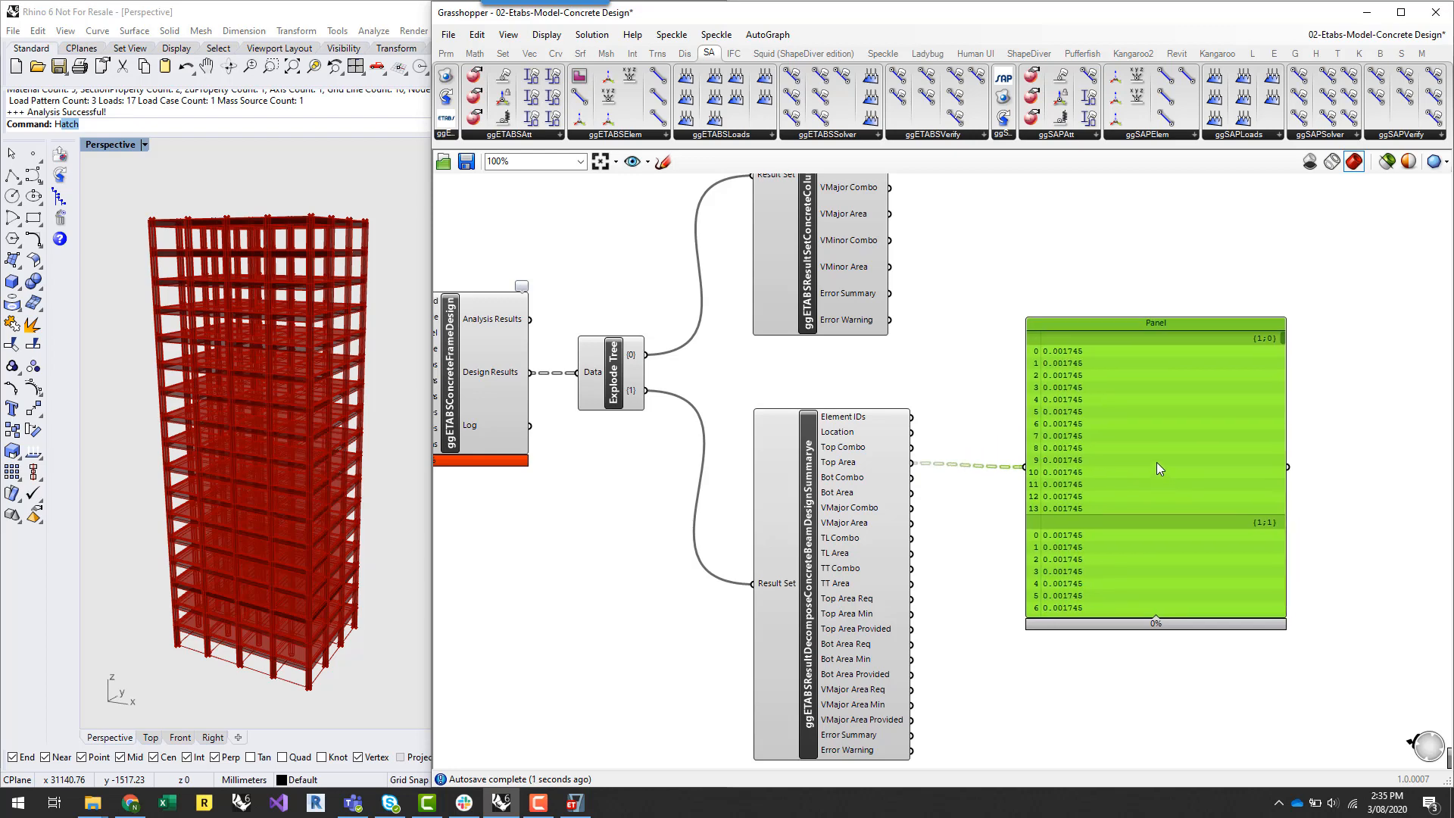
{"action": "mouse_move", "coordinate": [1159, 467]}
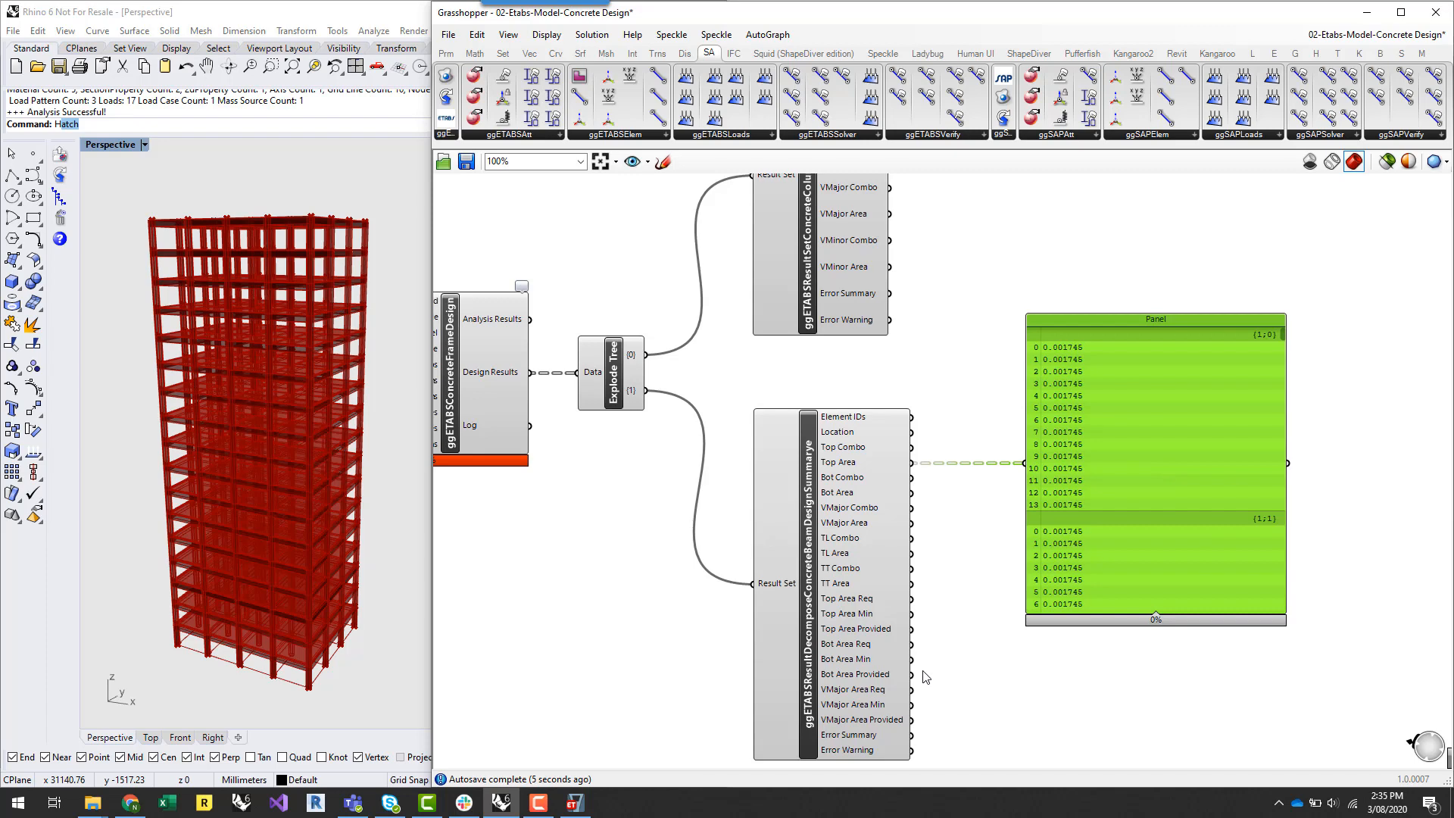
{"action": "mouse_move", "coordinate": [885, 622]}
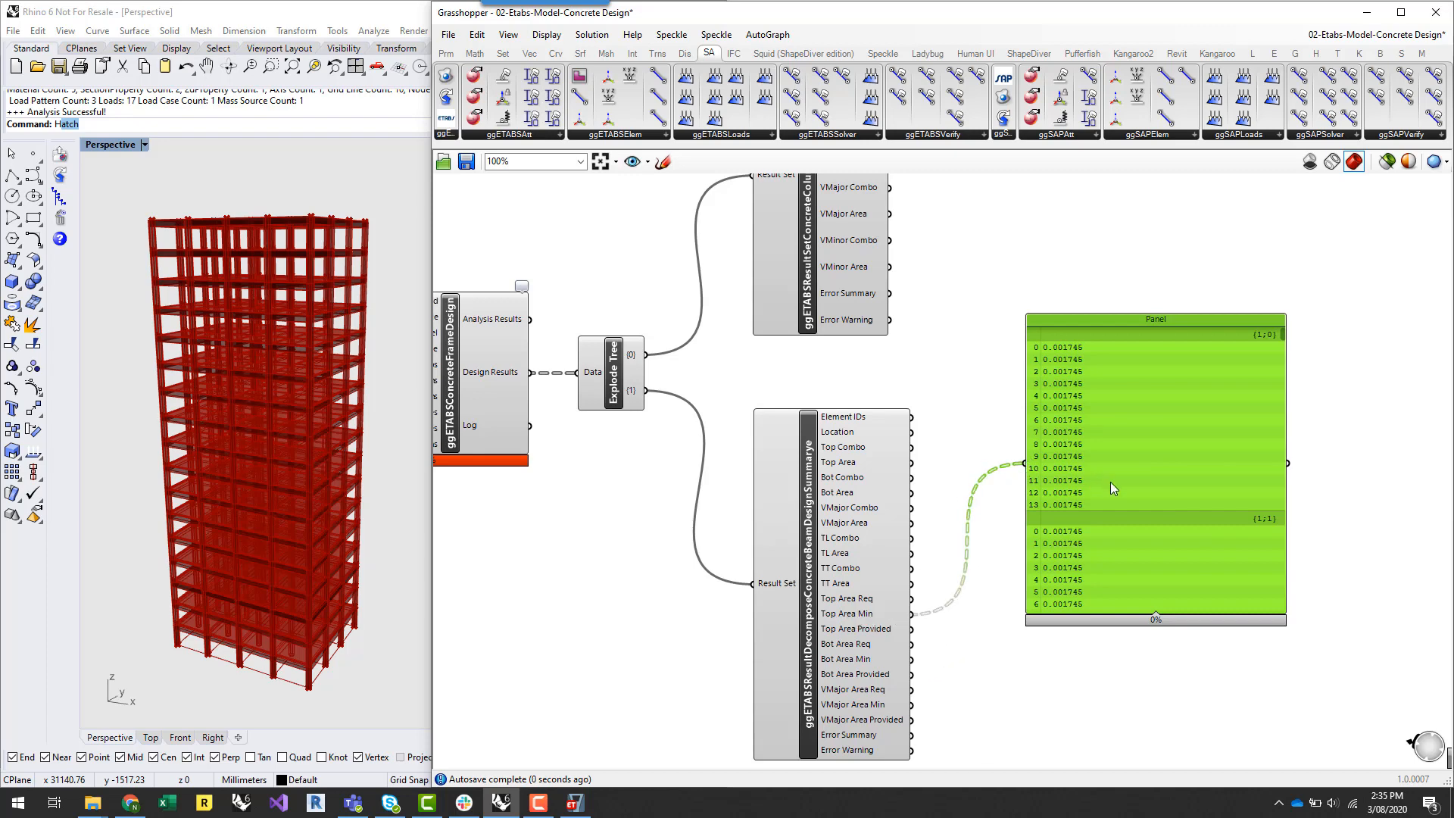
{"action": "mouse_move", "coordinate": [936, 613]}
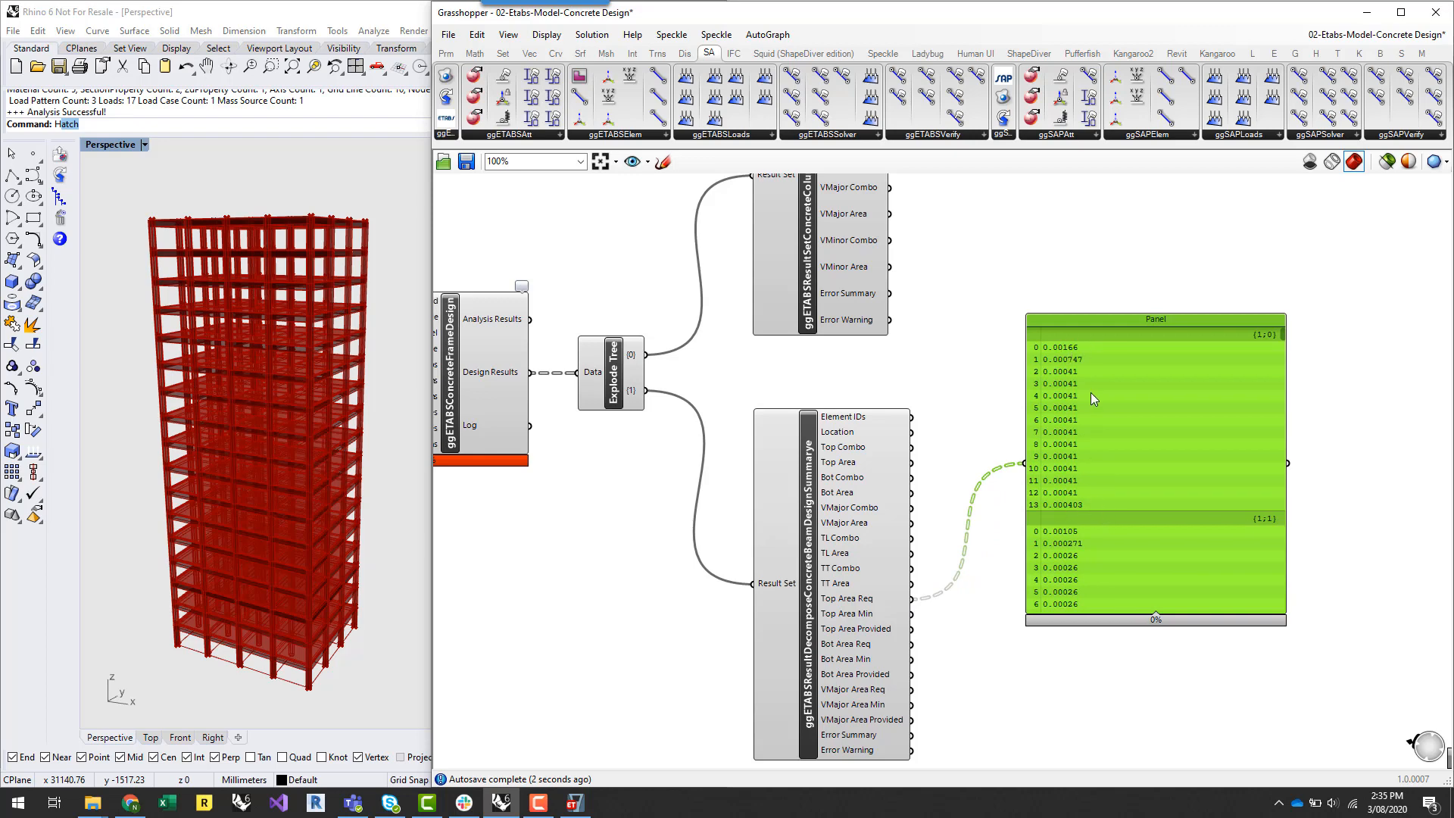
{"action": "mouse_move", "coordinate": [1108, 396]}
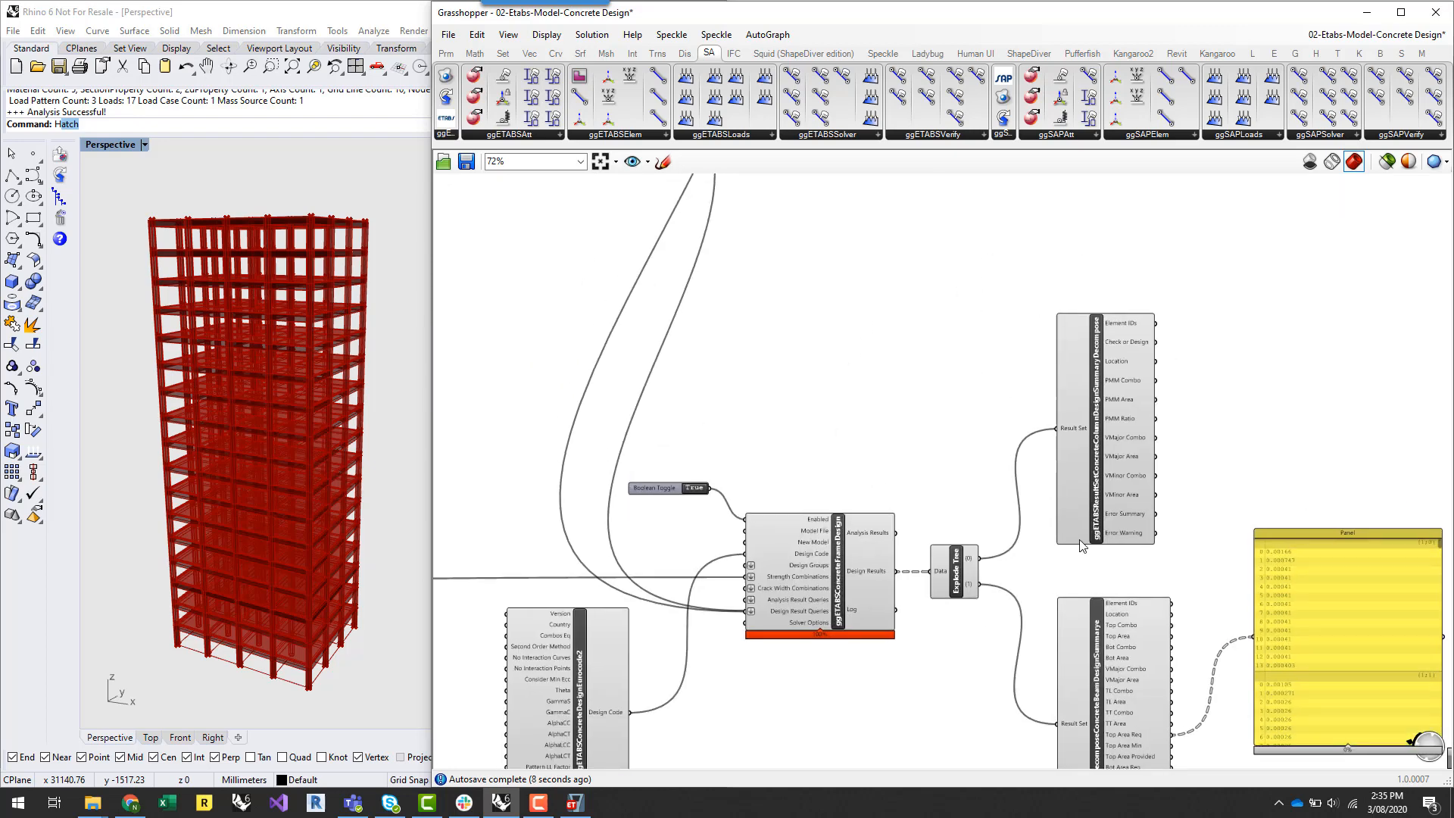
{"action": "mouse_move", "coordinate": [1226, 448]}
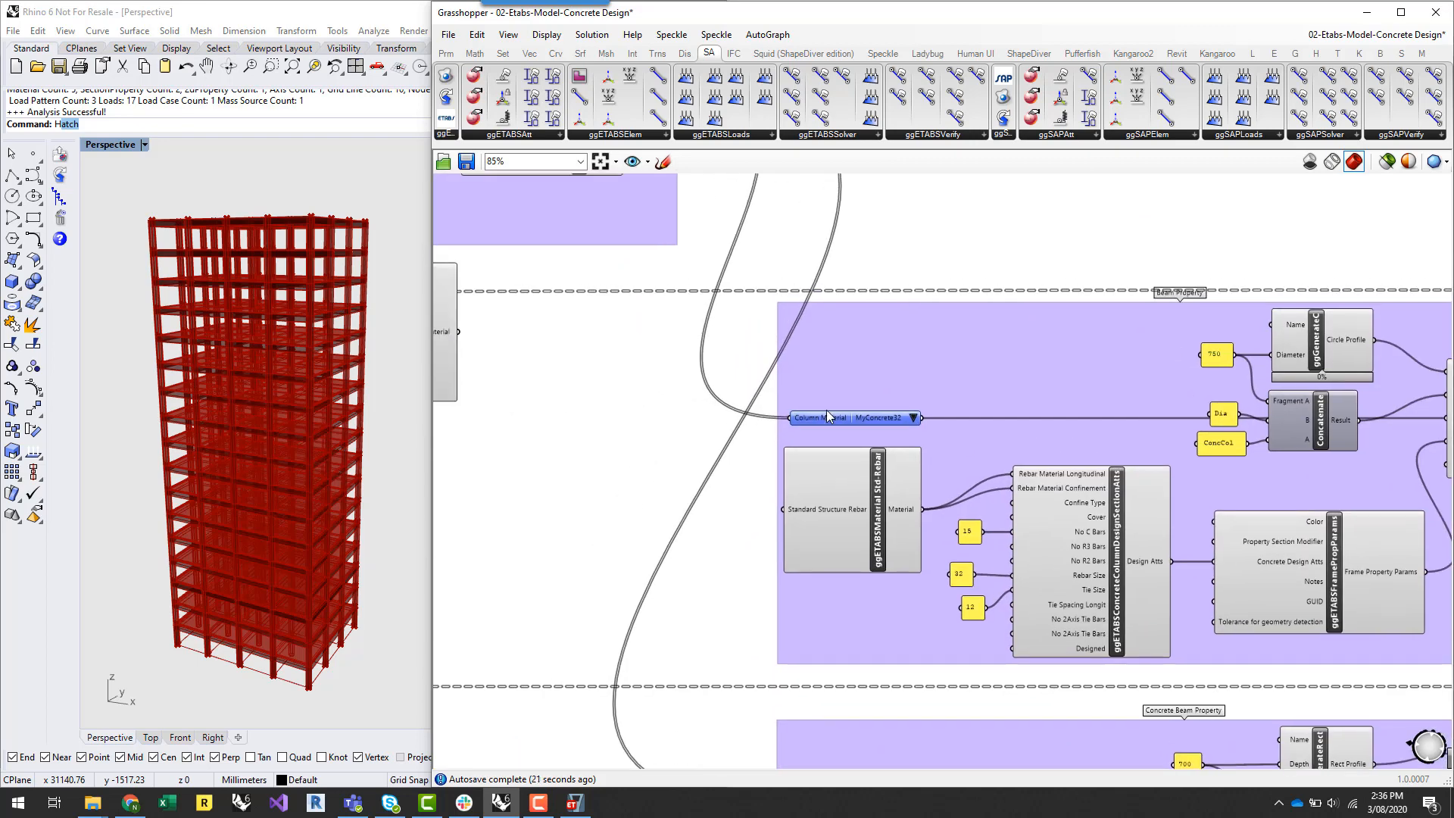
{"action": "mouse_move", "coordinate": [914, 419]}
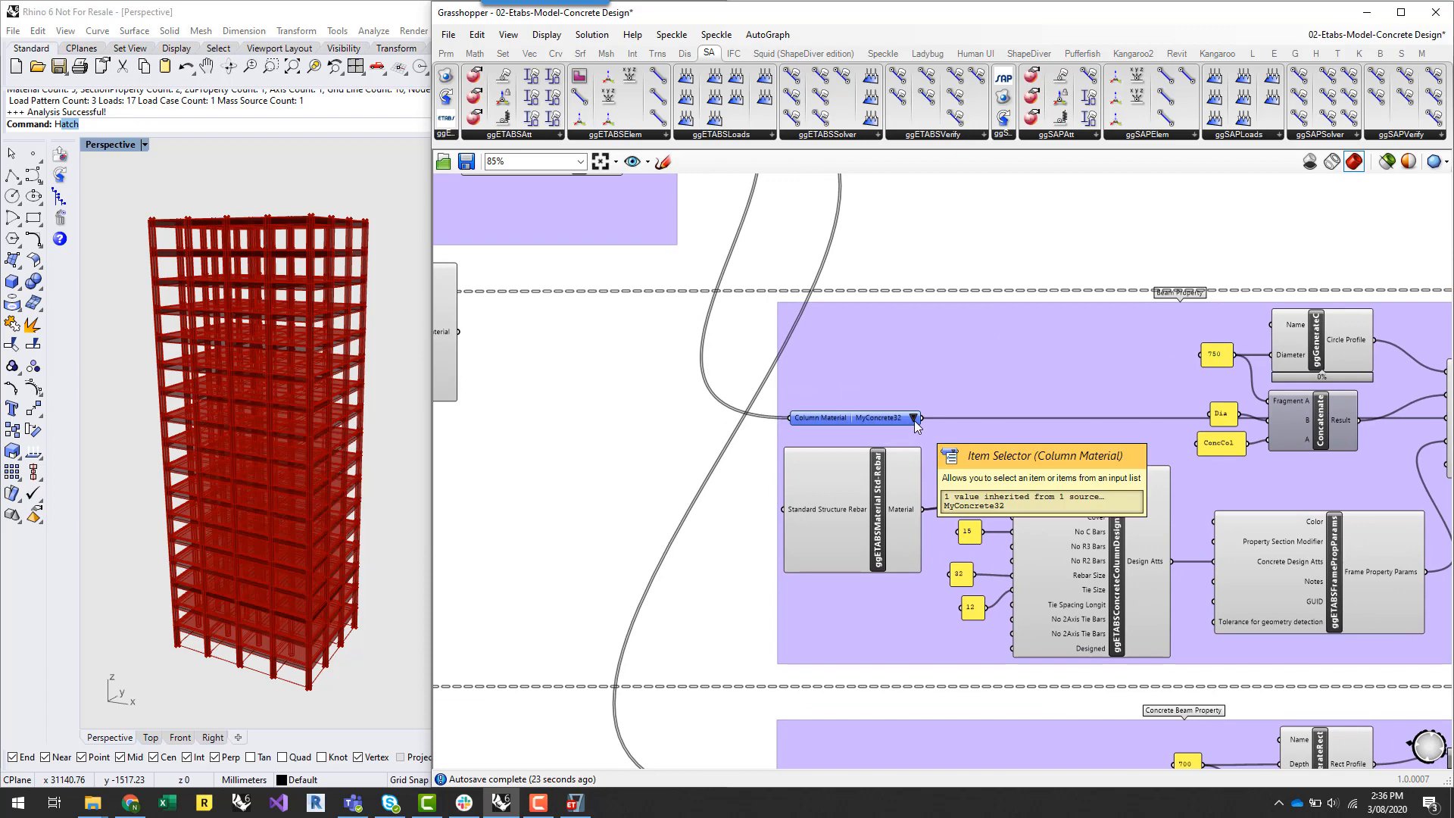
Step: Show the column material choices MyConcrete32, 40 and 65 for reassignment
{"action": "left_click", "coordinate": [915, 418]}
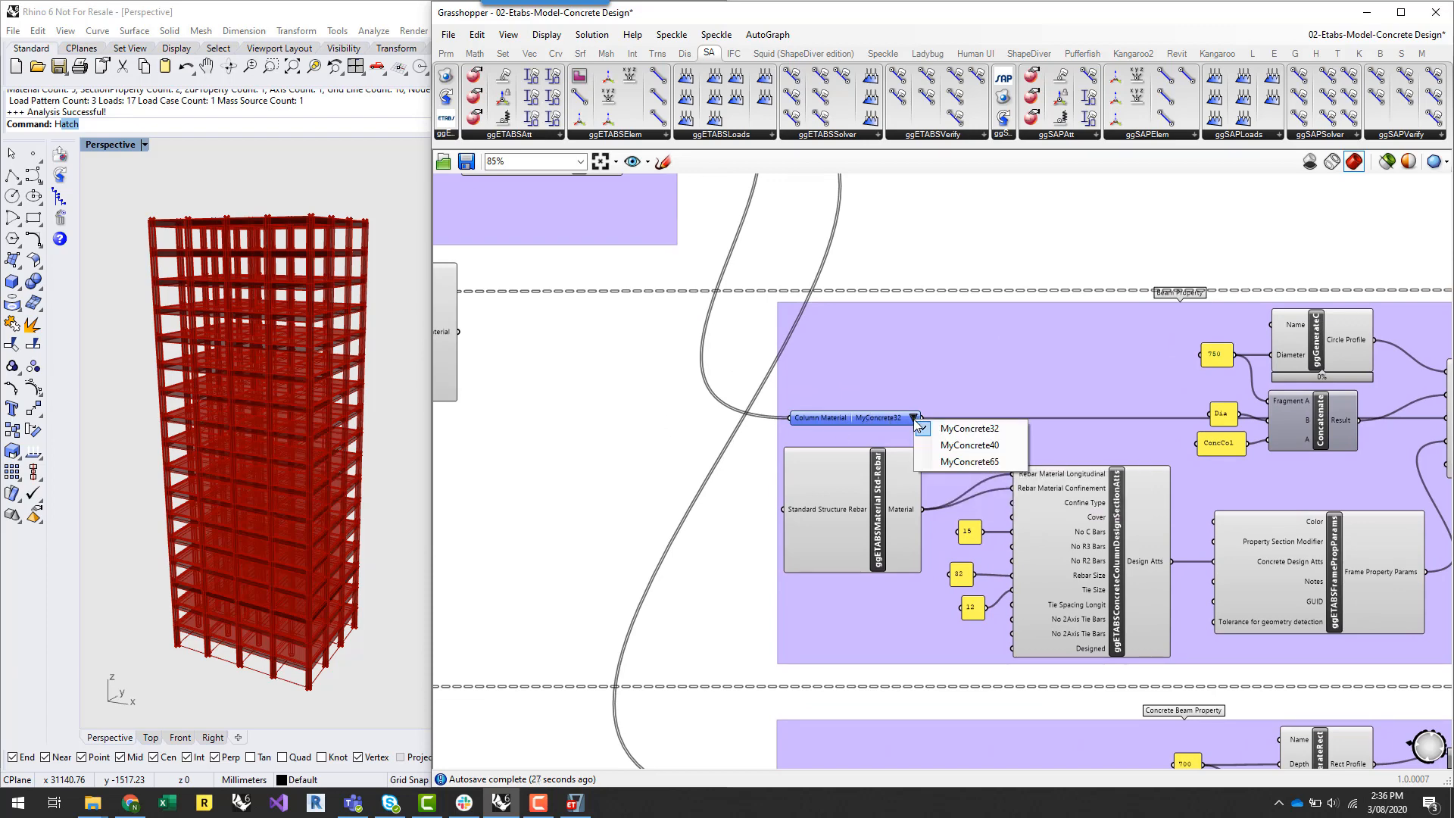
{"action": "mouse_move", "coordinate": [973, 461]}
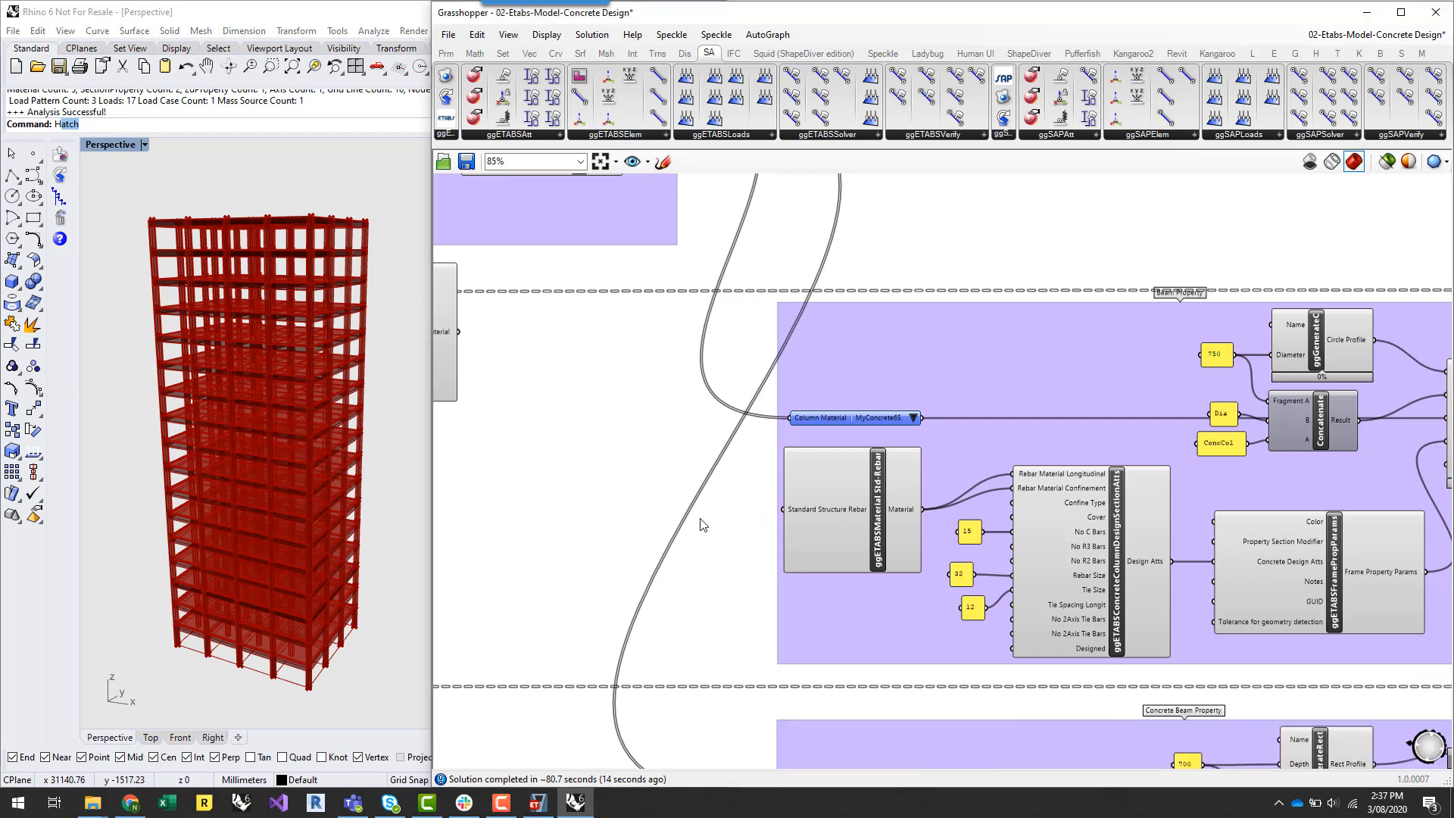
{"action": "scroll", "scroll_direction": "down", "scroll_amount": 3}
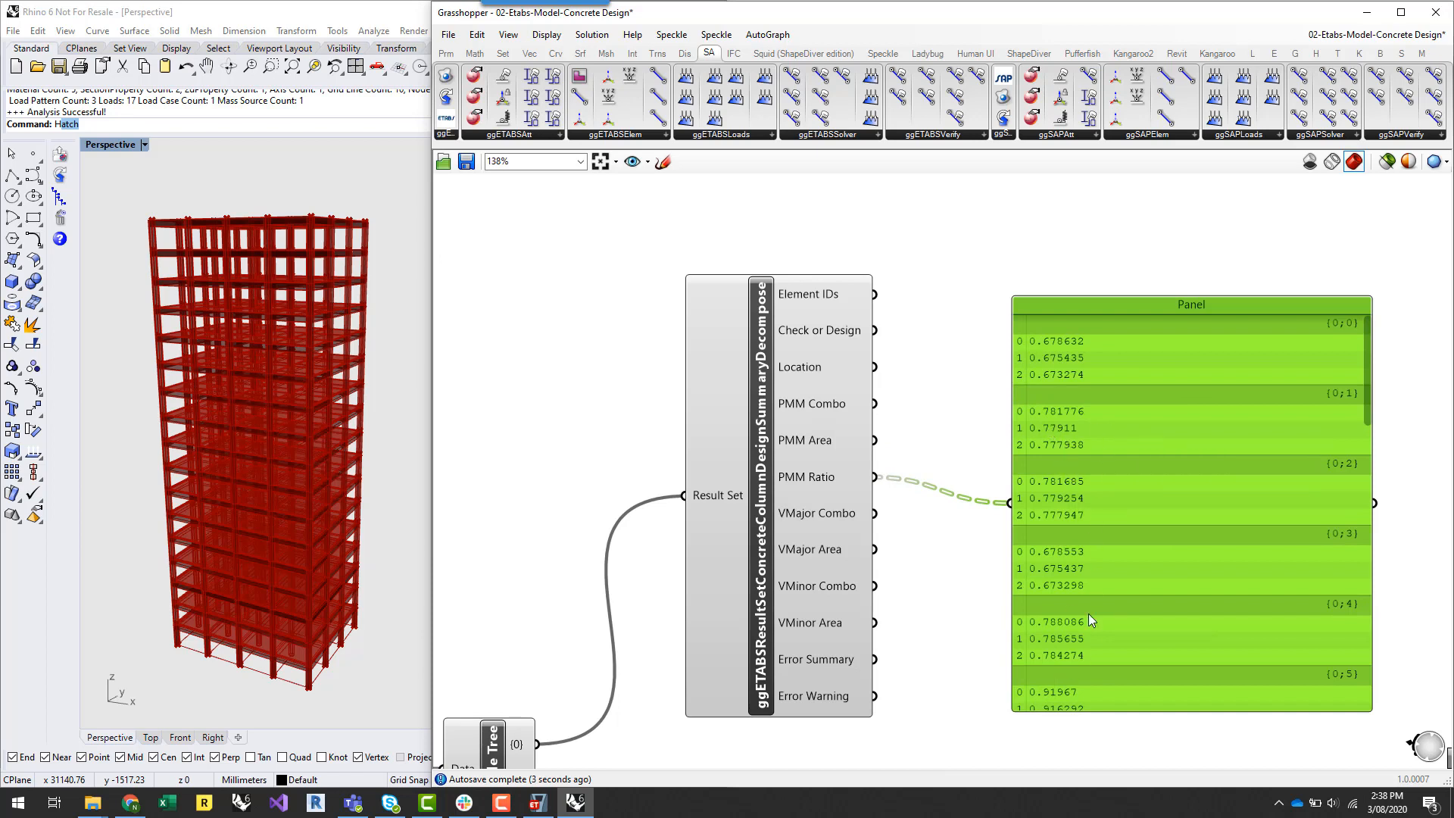
{"action": "scroll", "scroll_direction": "down", "scroll_amount": 3}
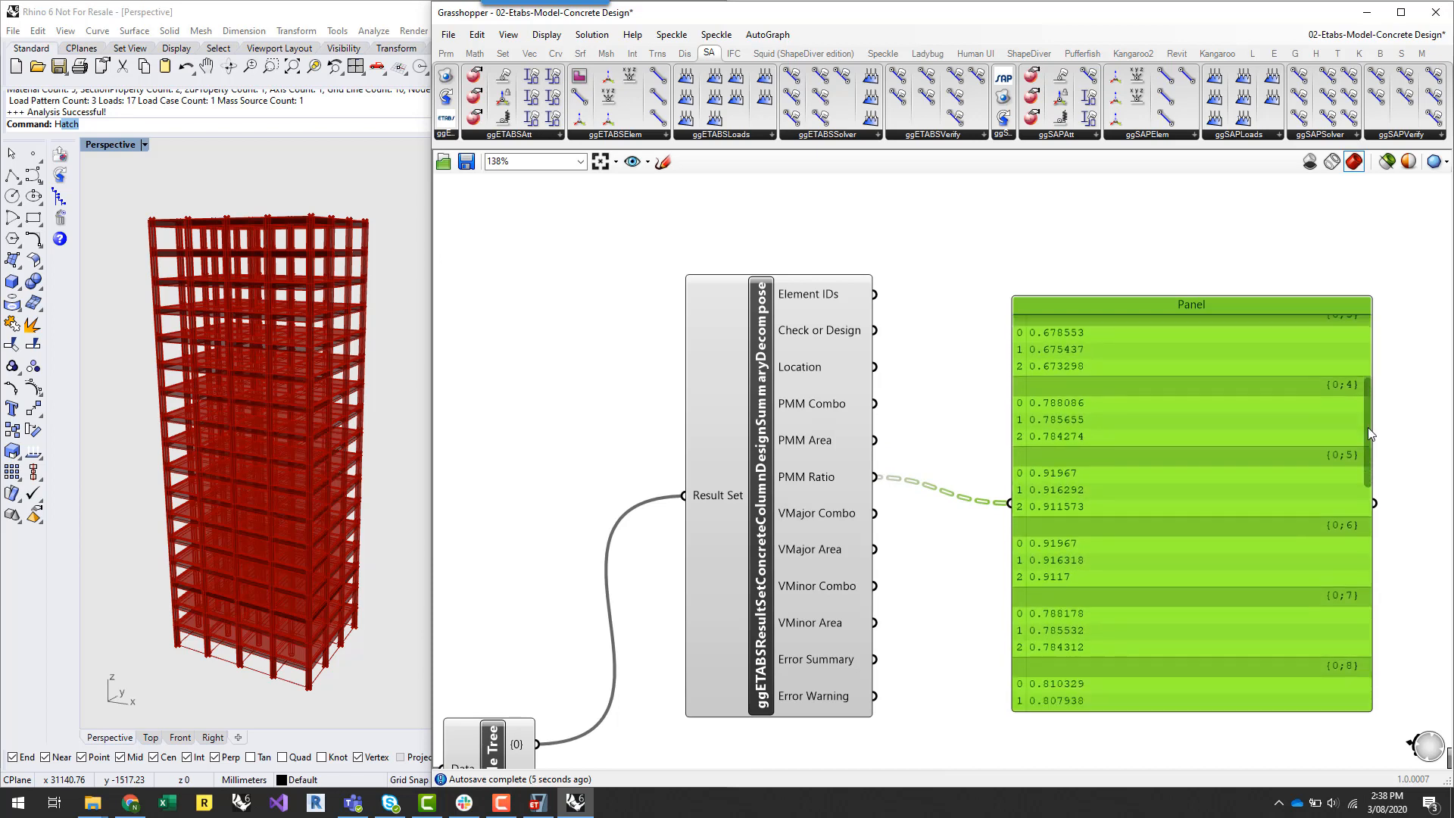
{"action": "scroll", "scroll_direction": "down", "scroll_amount": 3}
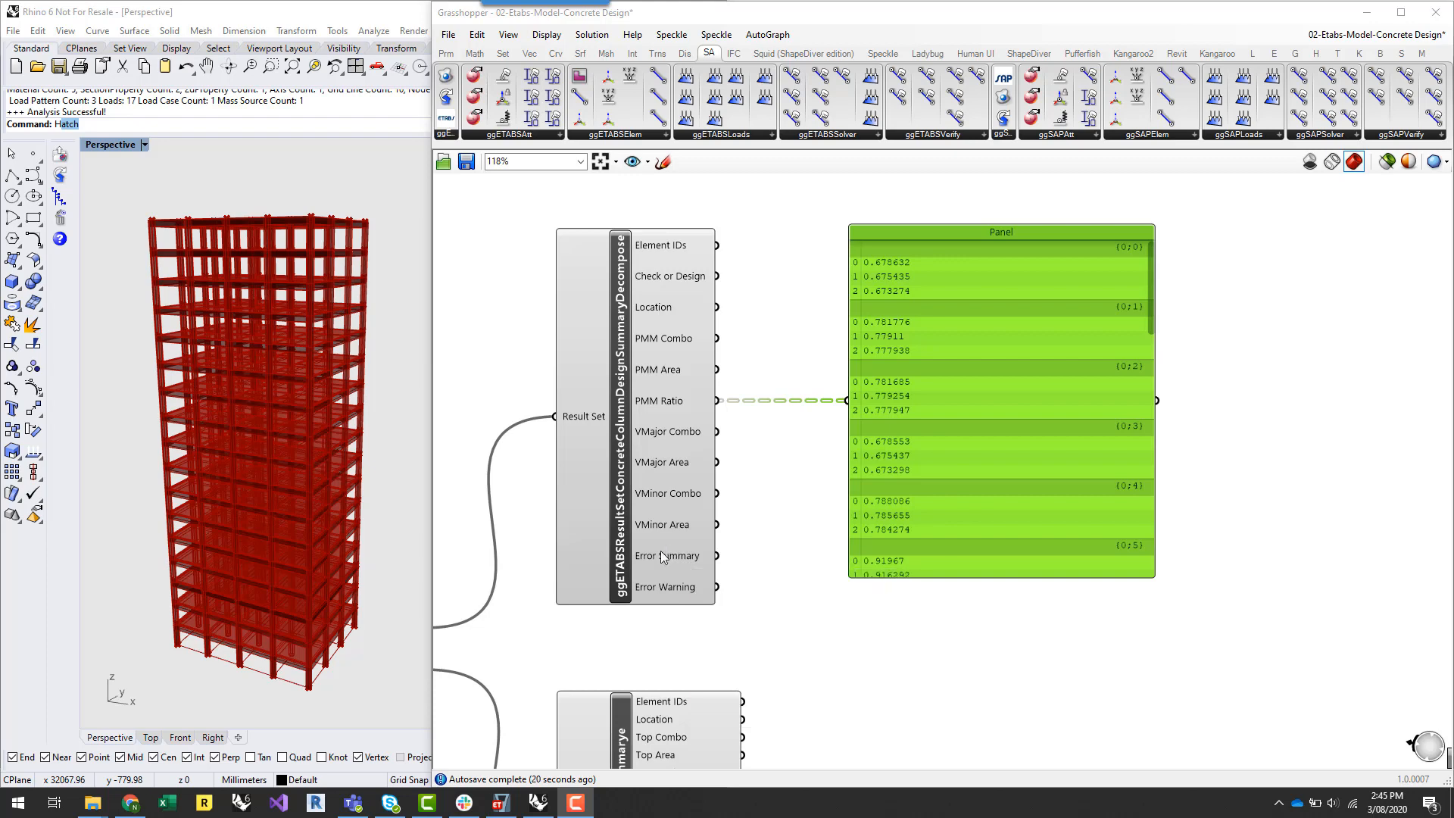
{"action": "mouse_move", "coordinate": [664, 588]}
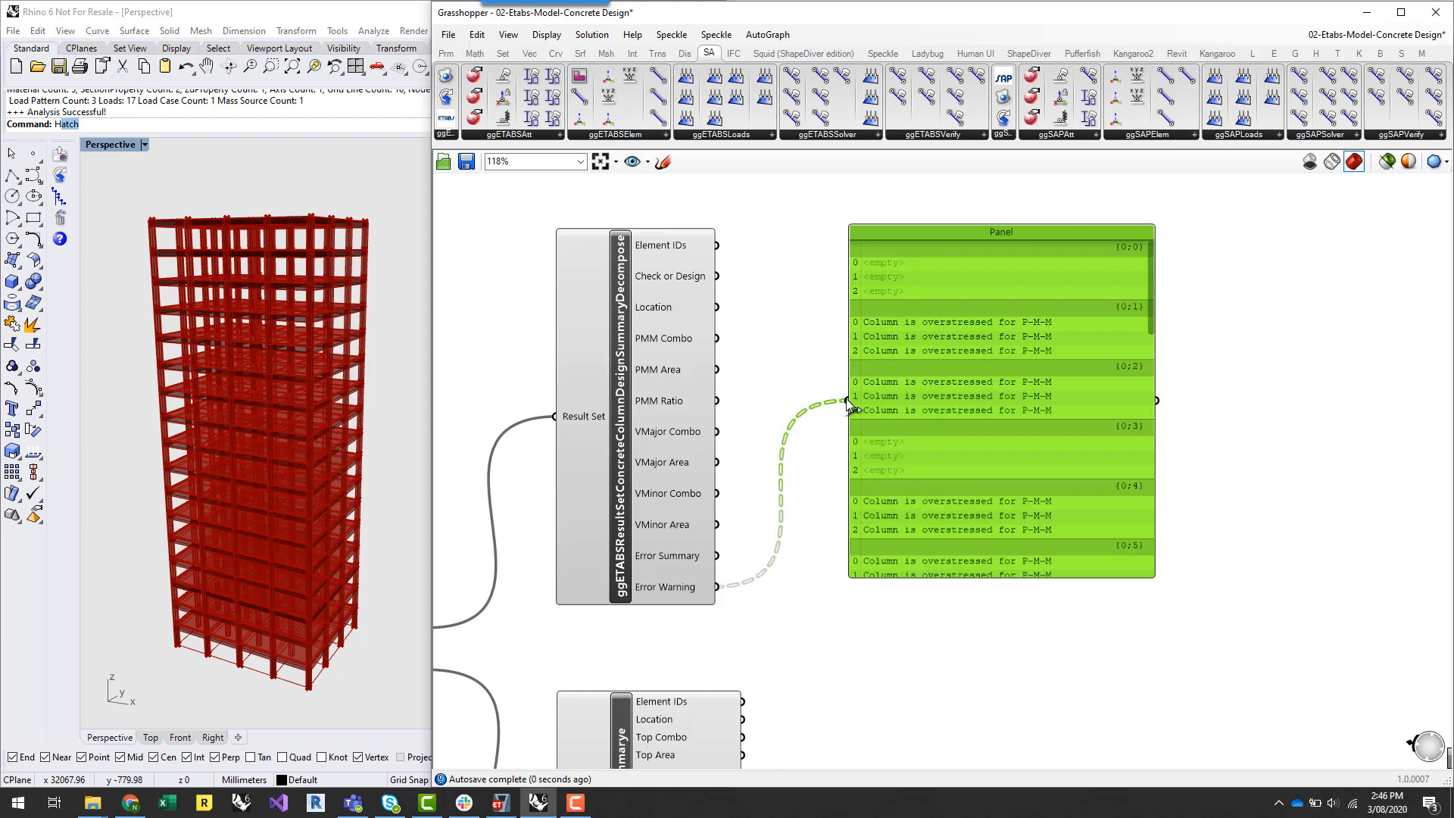
{"action": "mouse_move", "coordinate": [1072, 354]}
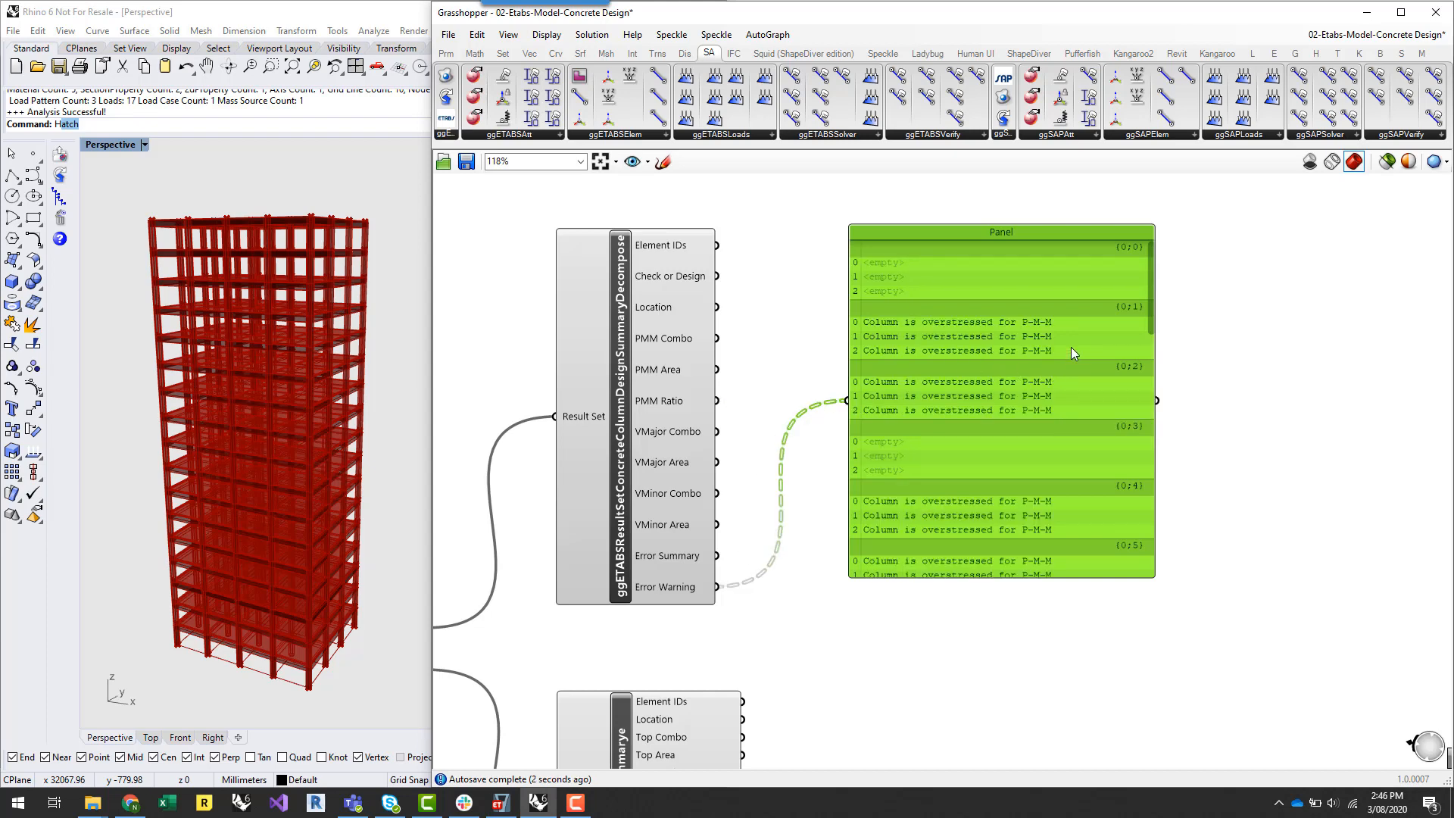
{"action": "mouse_move", "coordinate": [929, 336]}
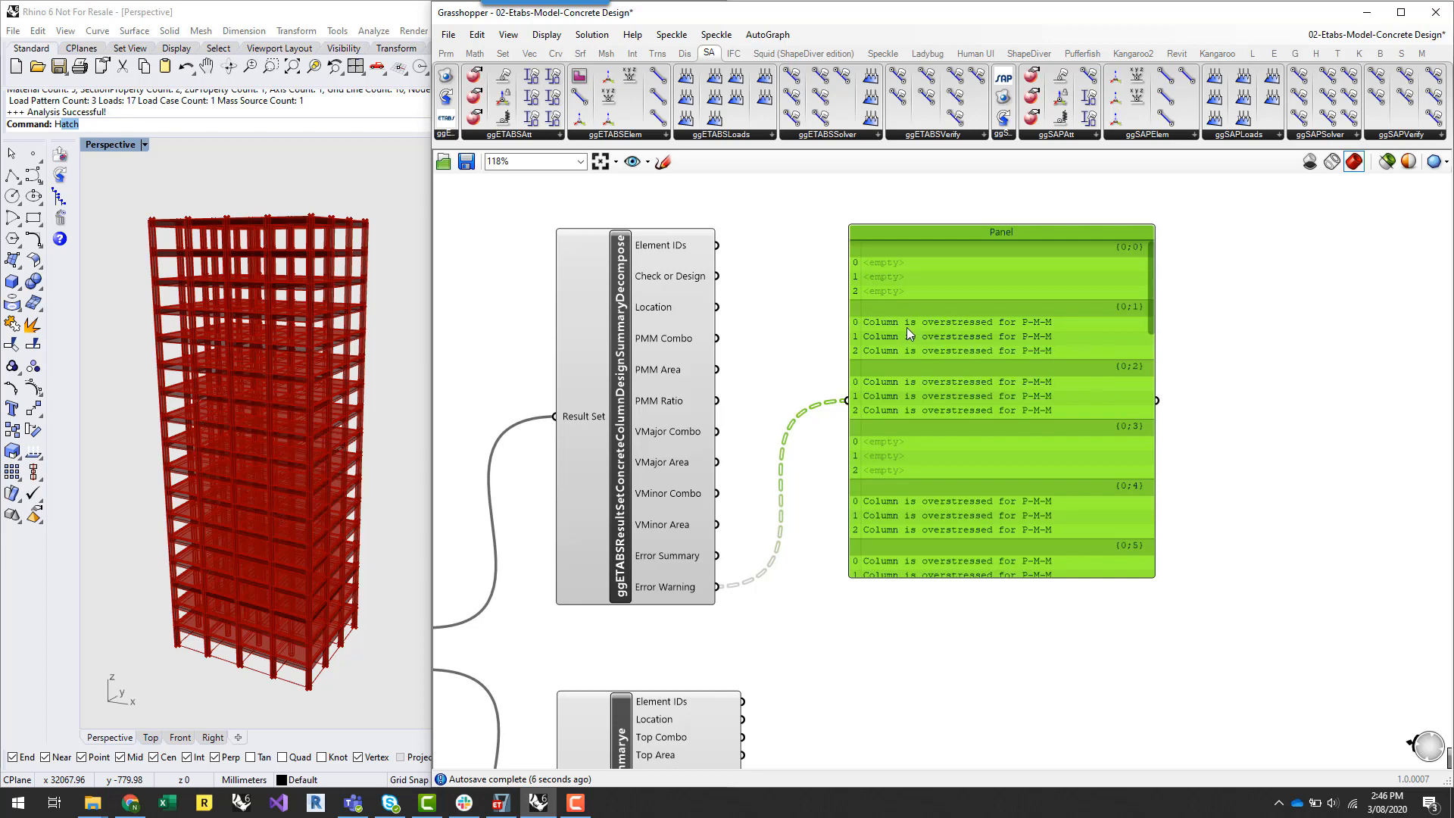
{"action": "mouse_move", "coordinate": [1141, 324]}
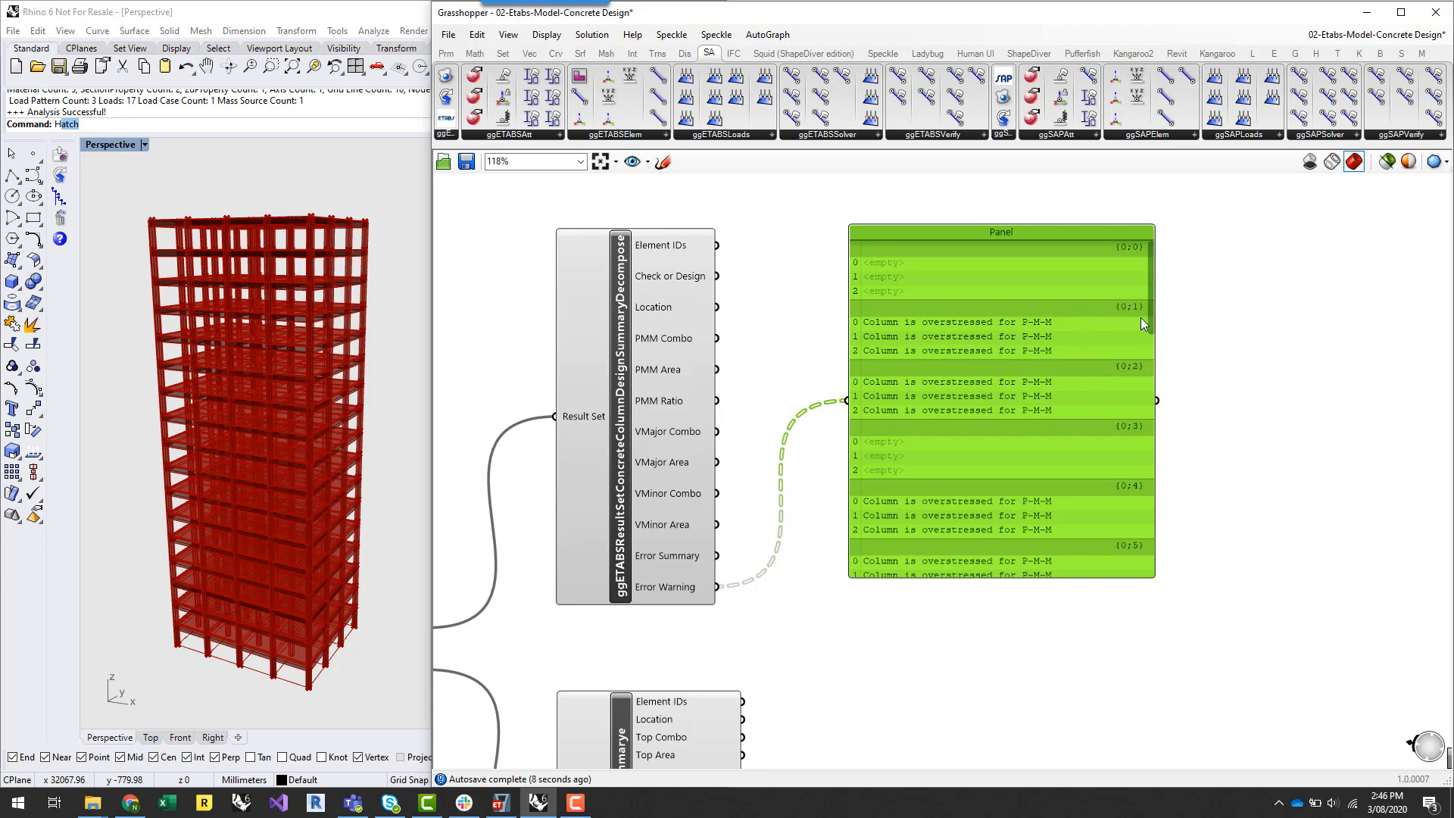
{"action": "mouse_move", "coordinate": [984, 642]}
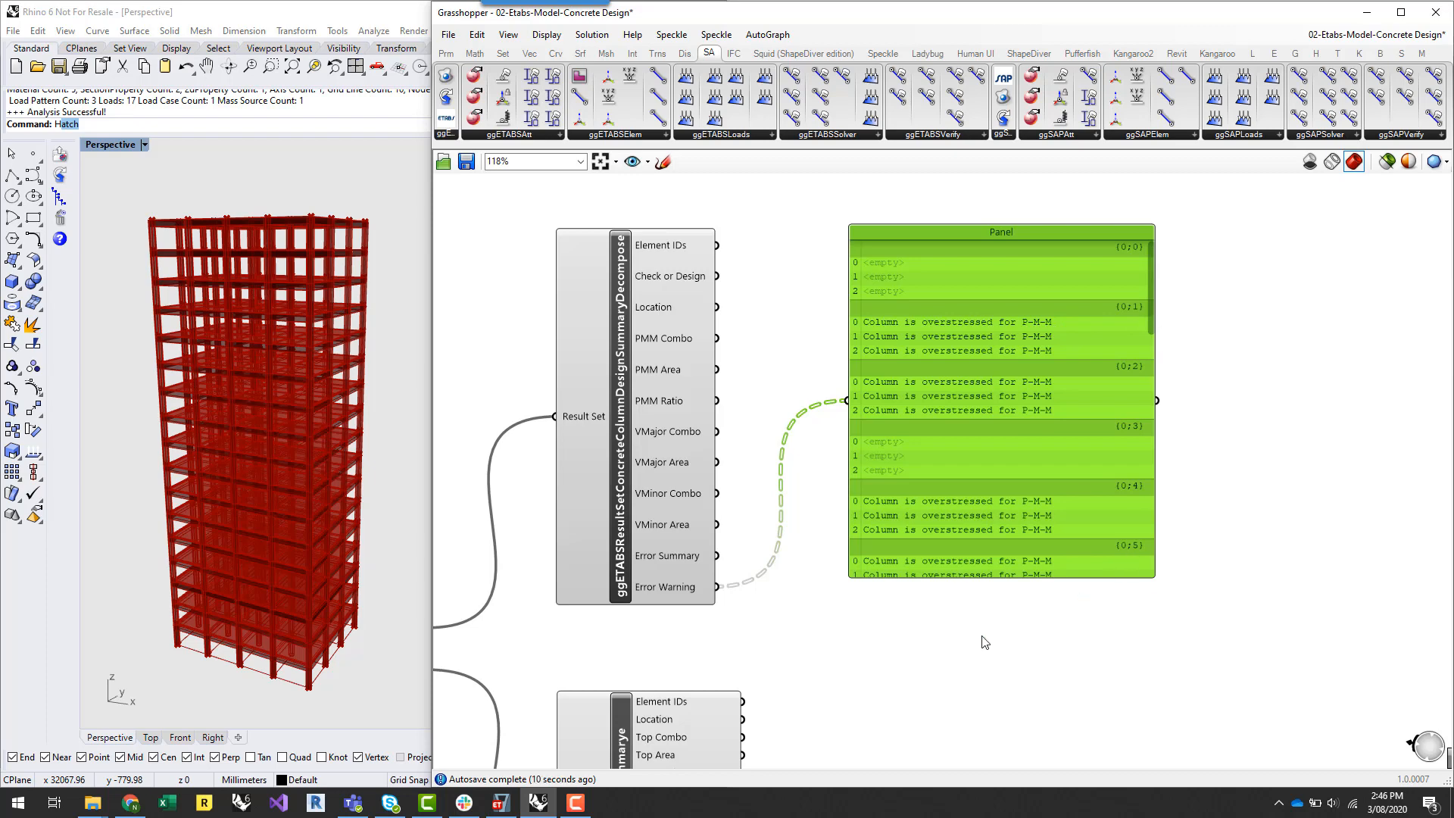
{"action": "mouse_move", "coordinate": [731, 580]}
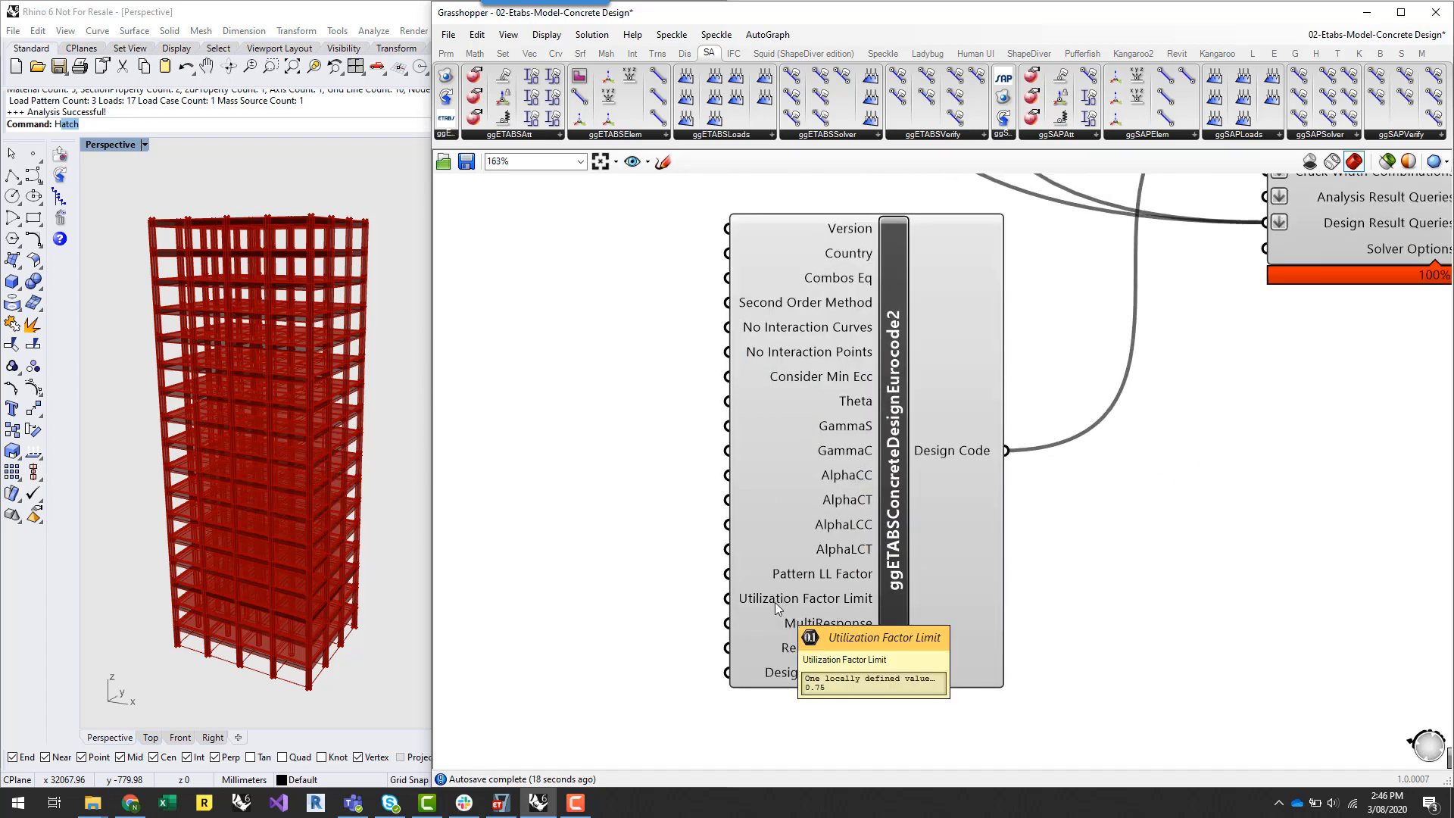
{"action": "mouse_move", "coordinate": [761, 609]}
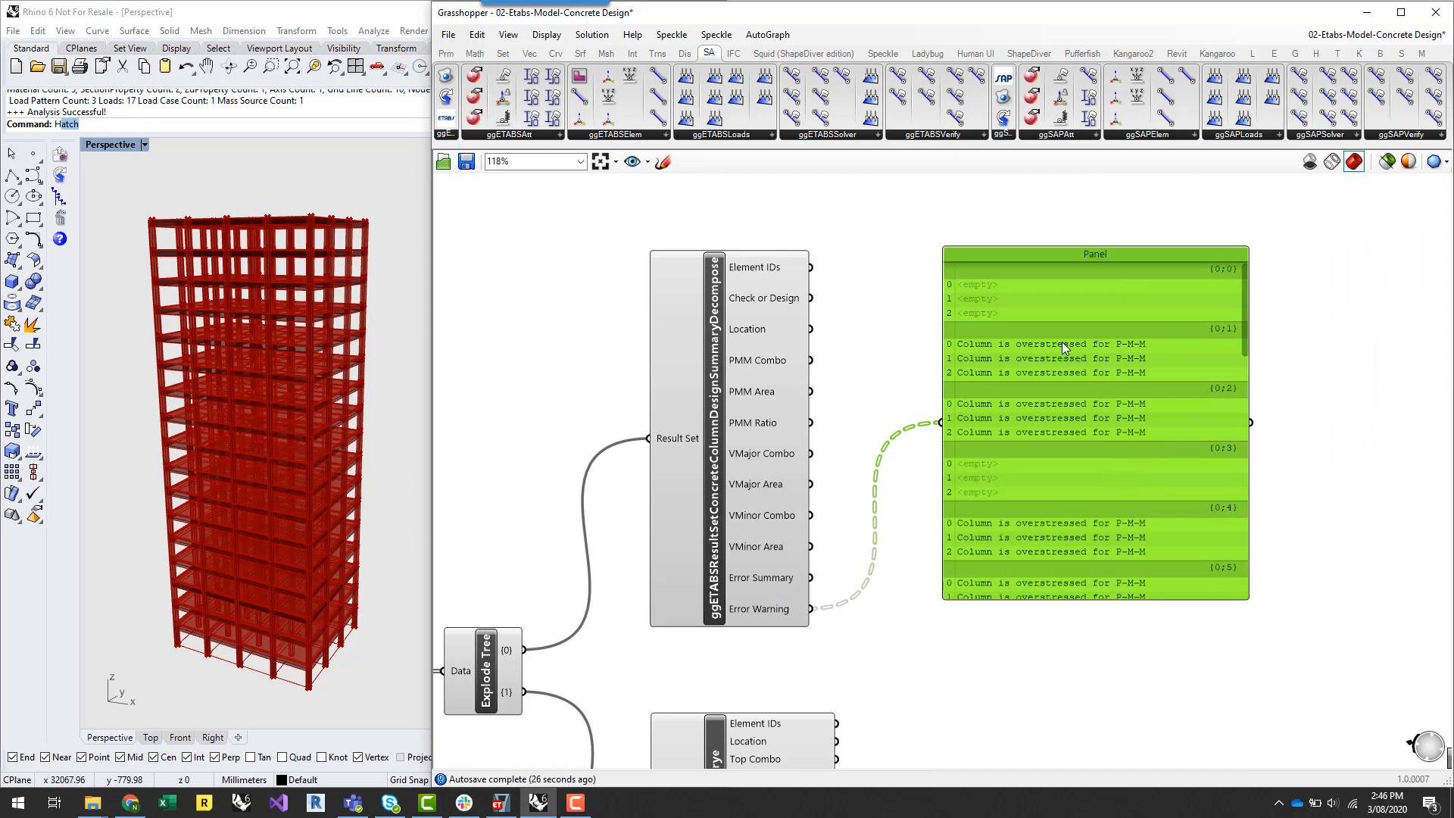
{"action": "mouse_move", "coordinate": [866, 371]}
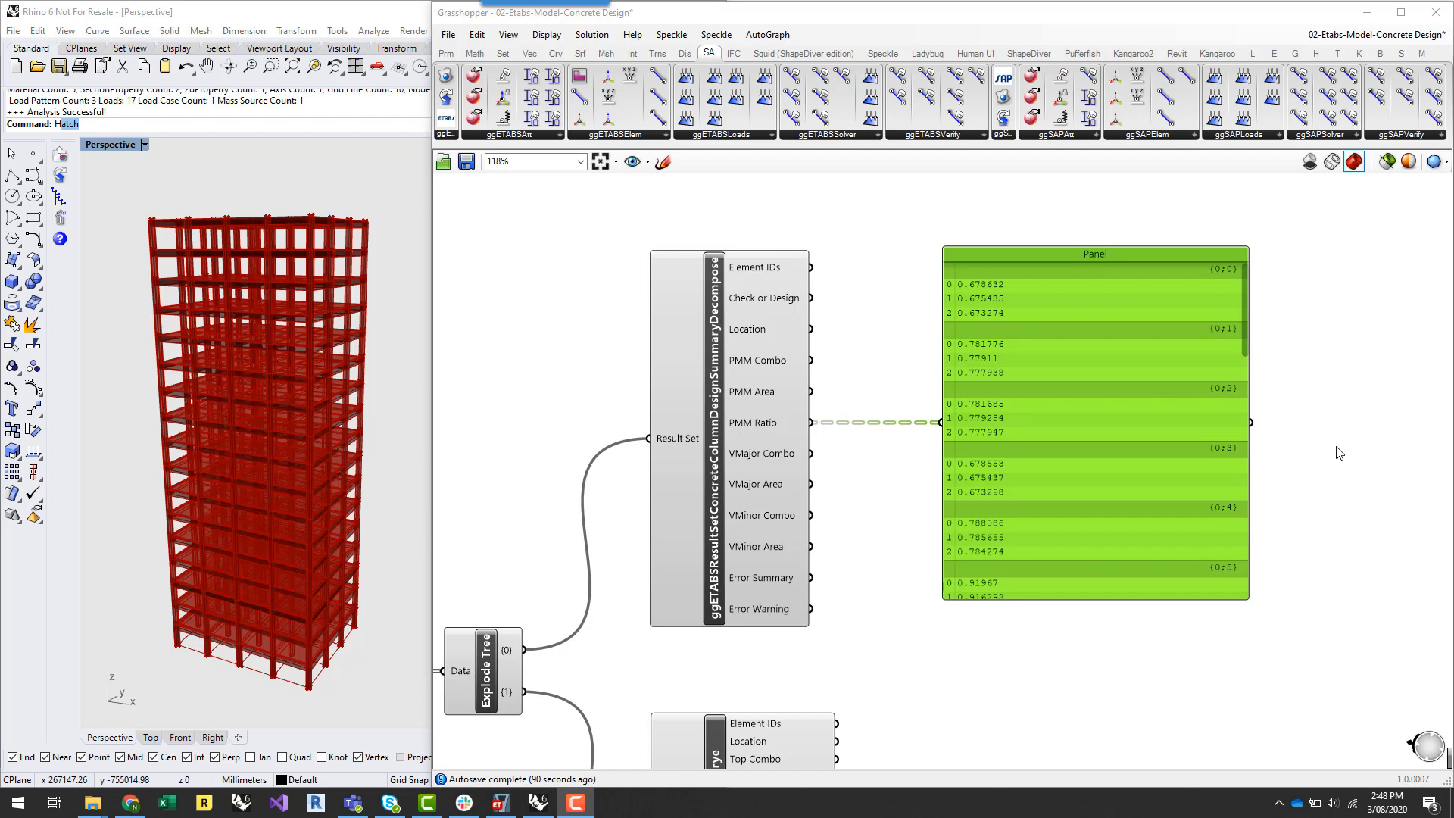
{"action": "mouse_move", "coordinate": [1207, 509]}
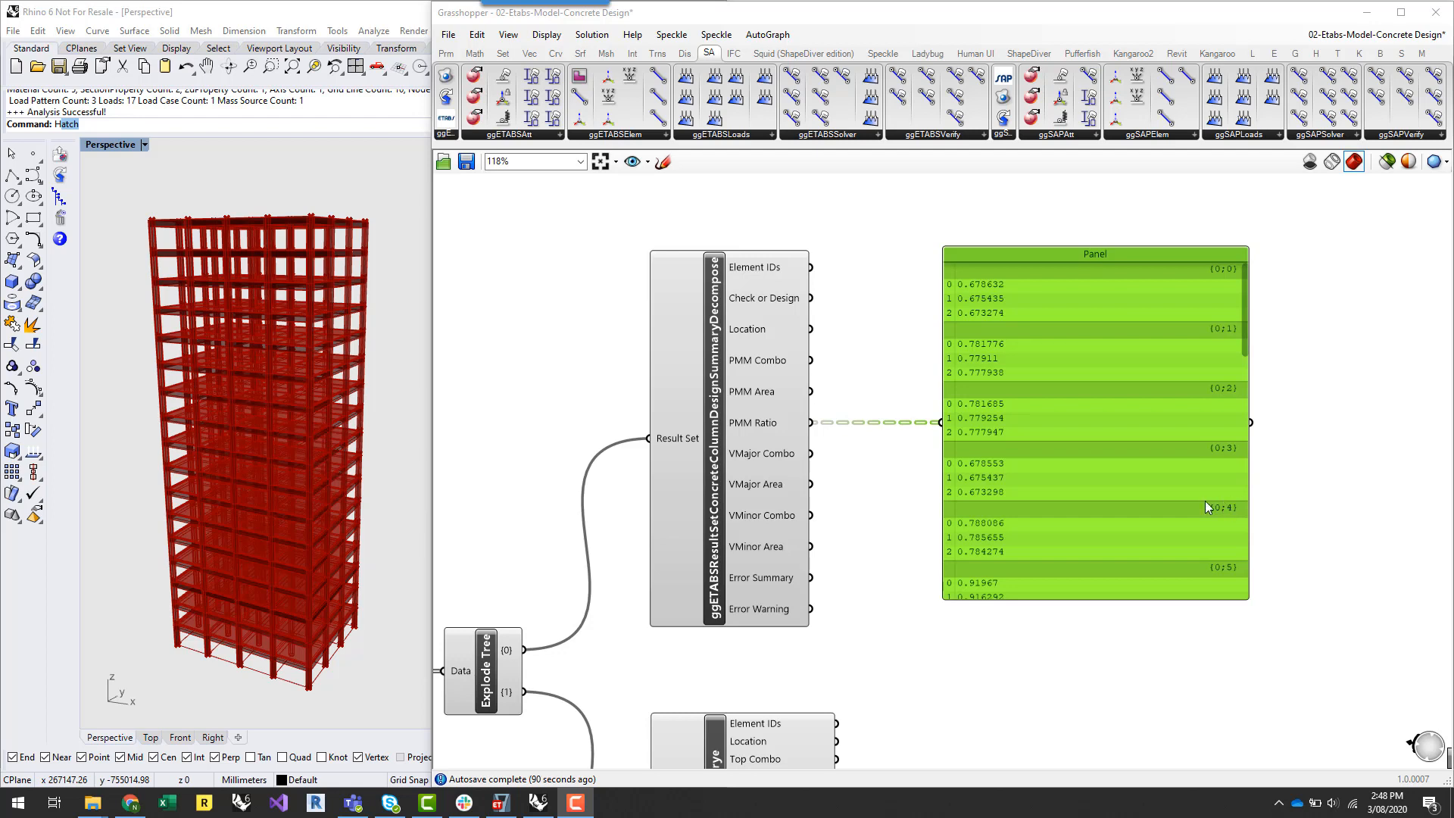